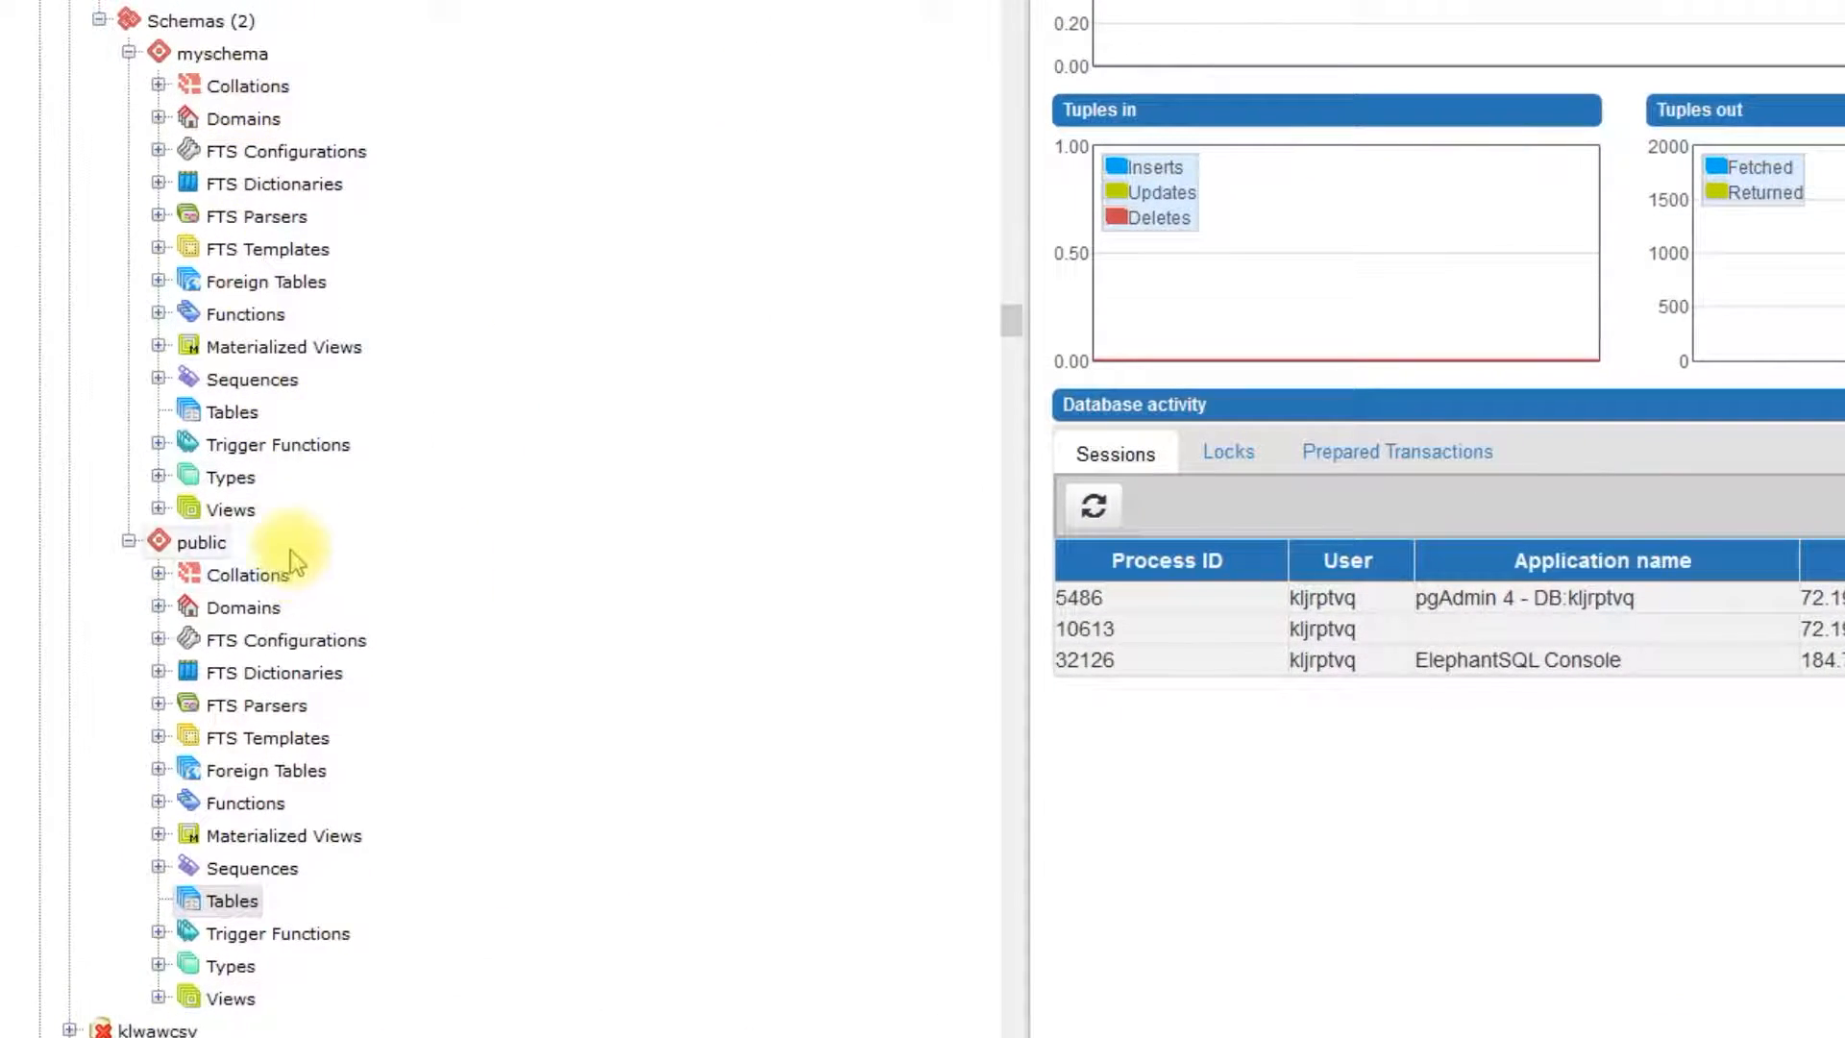
mouse_move(394, 241)
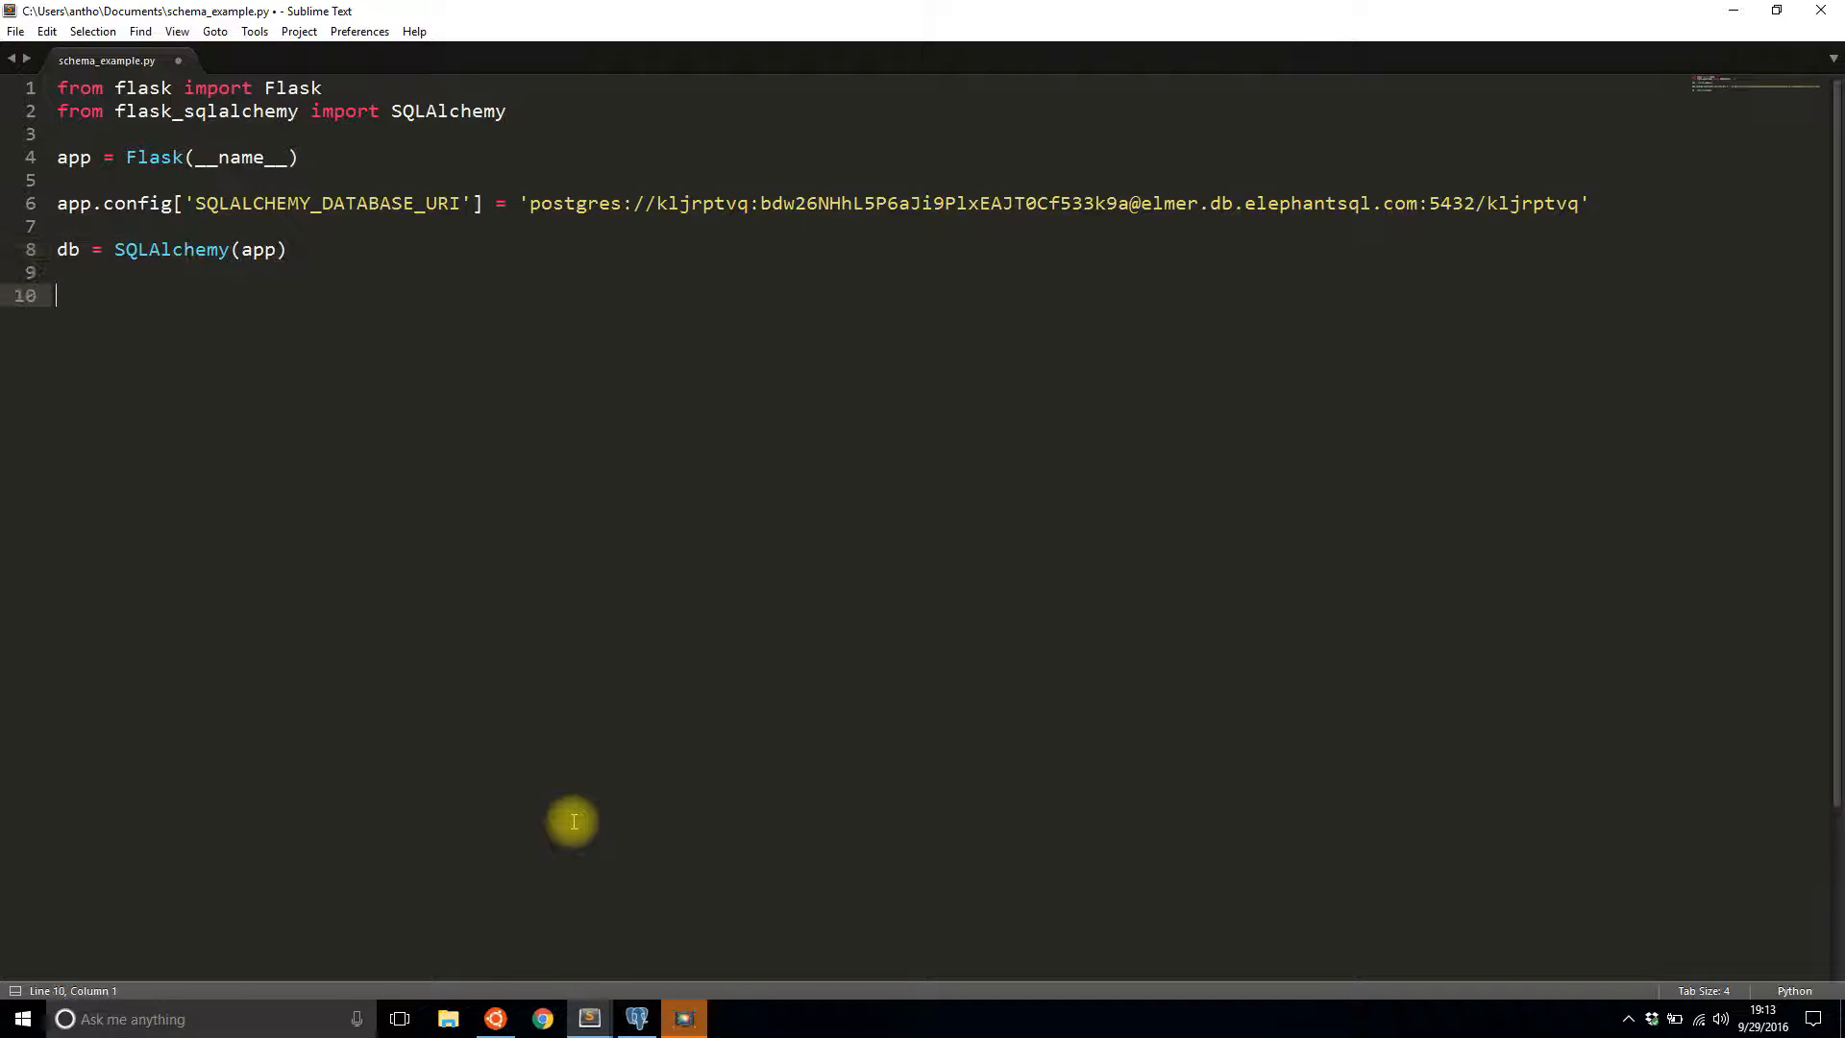
- Write class MyTable(db.Model) with id = db.Column(db.Integer, primary_key=True)
type("class MyTable(db.mo")
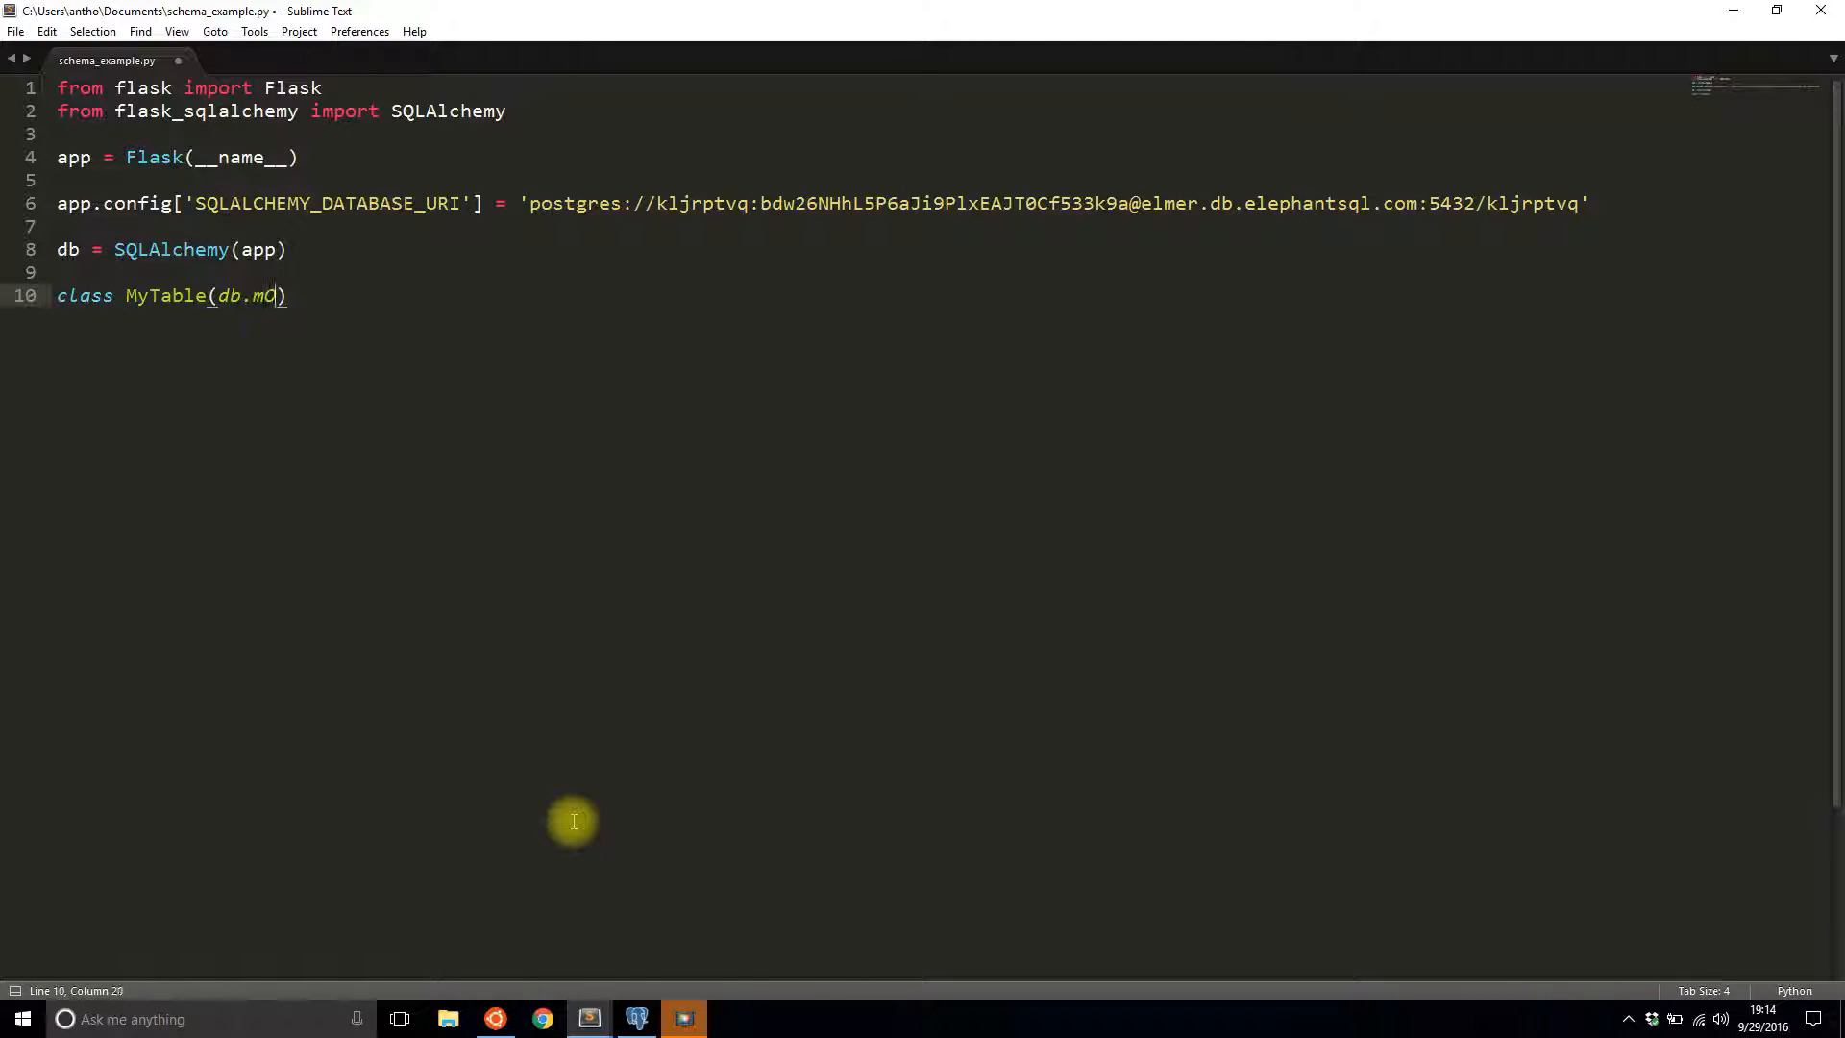
type("odel")
type("id =")
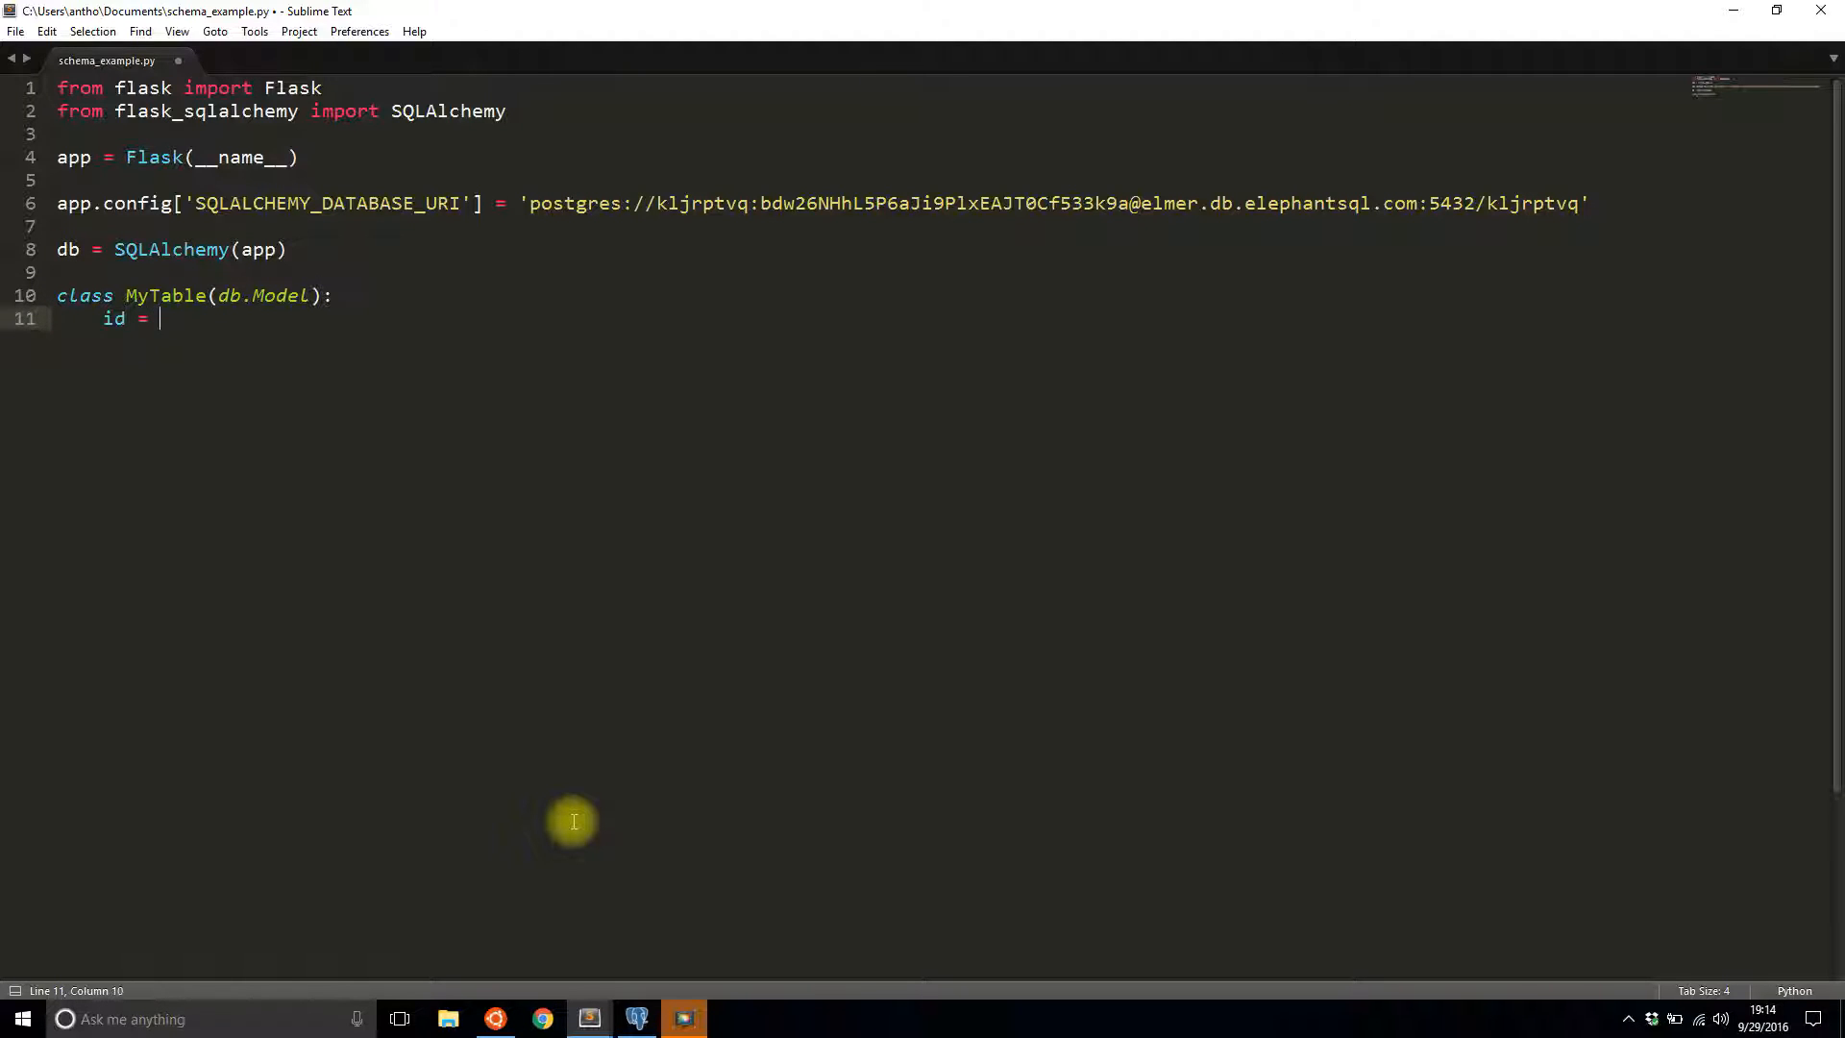
type("db.Co")
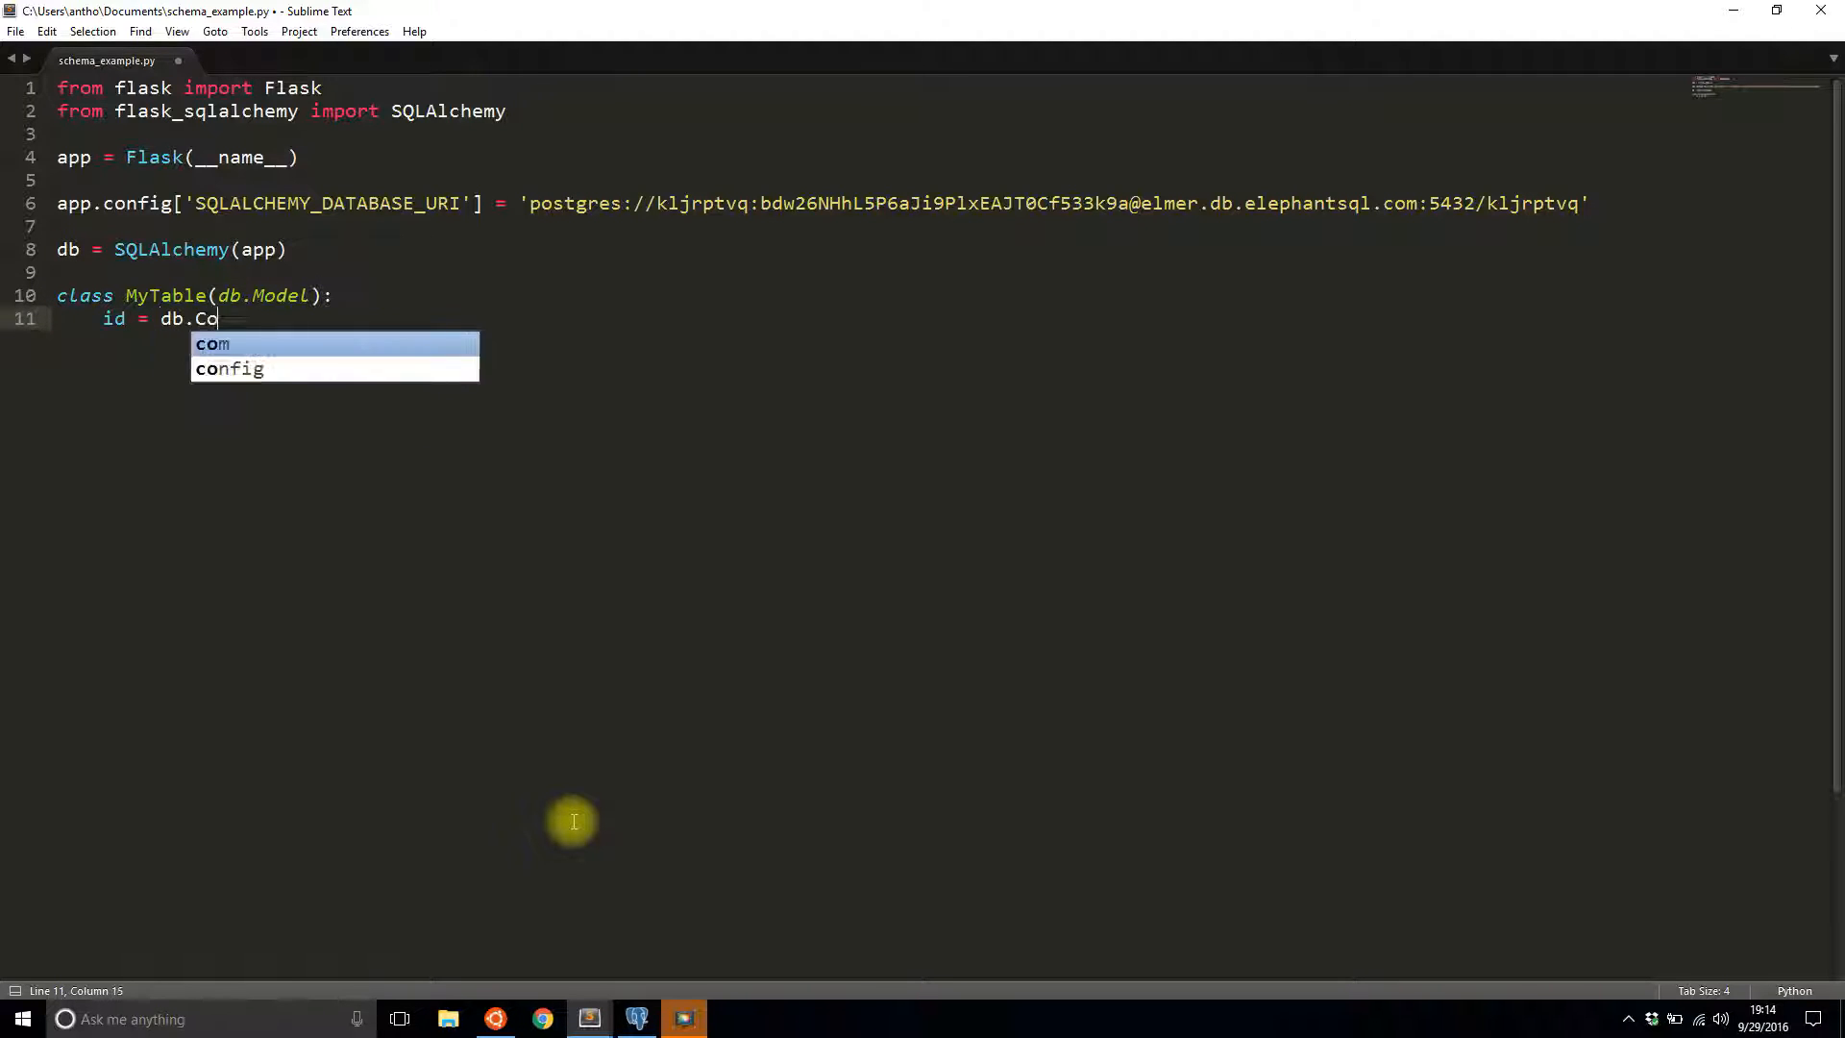
type("lumn(db.Integer")
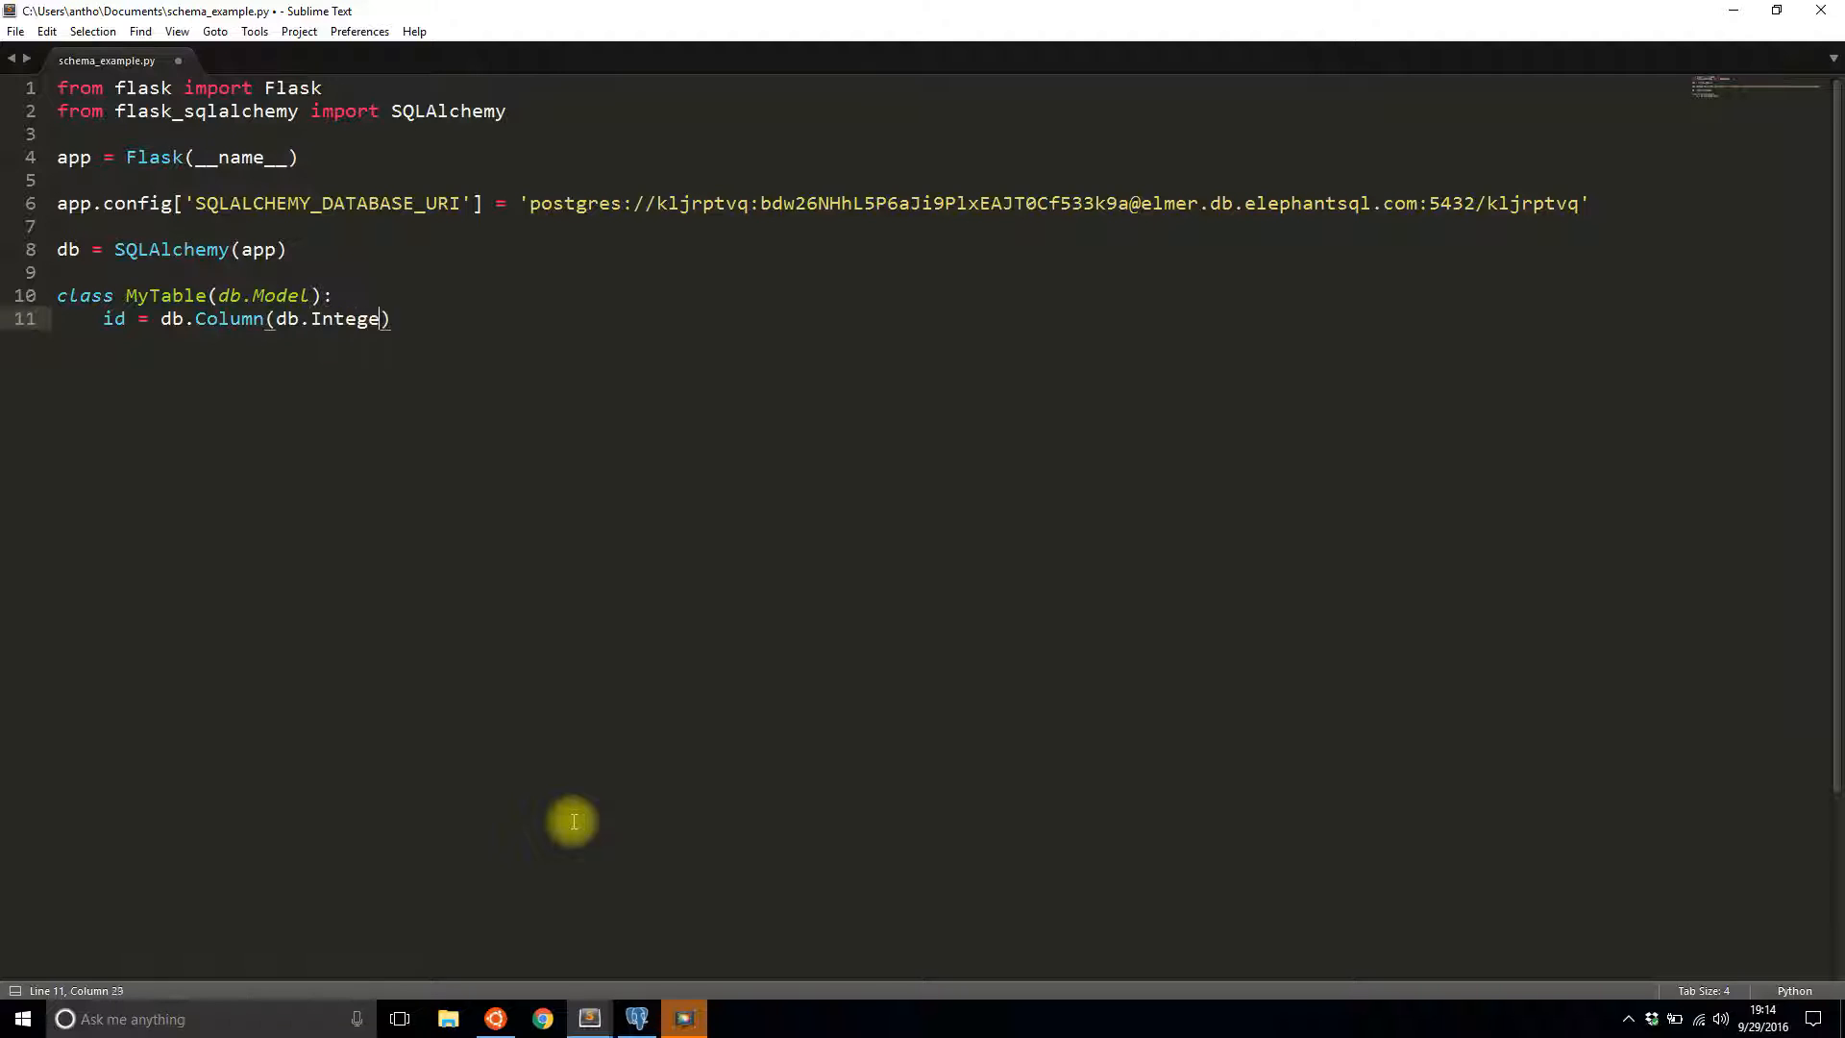
type("r, primary_")
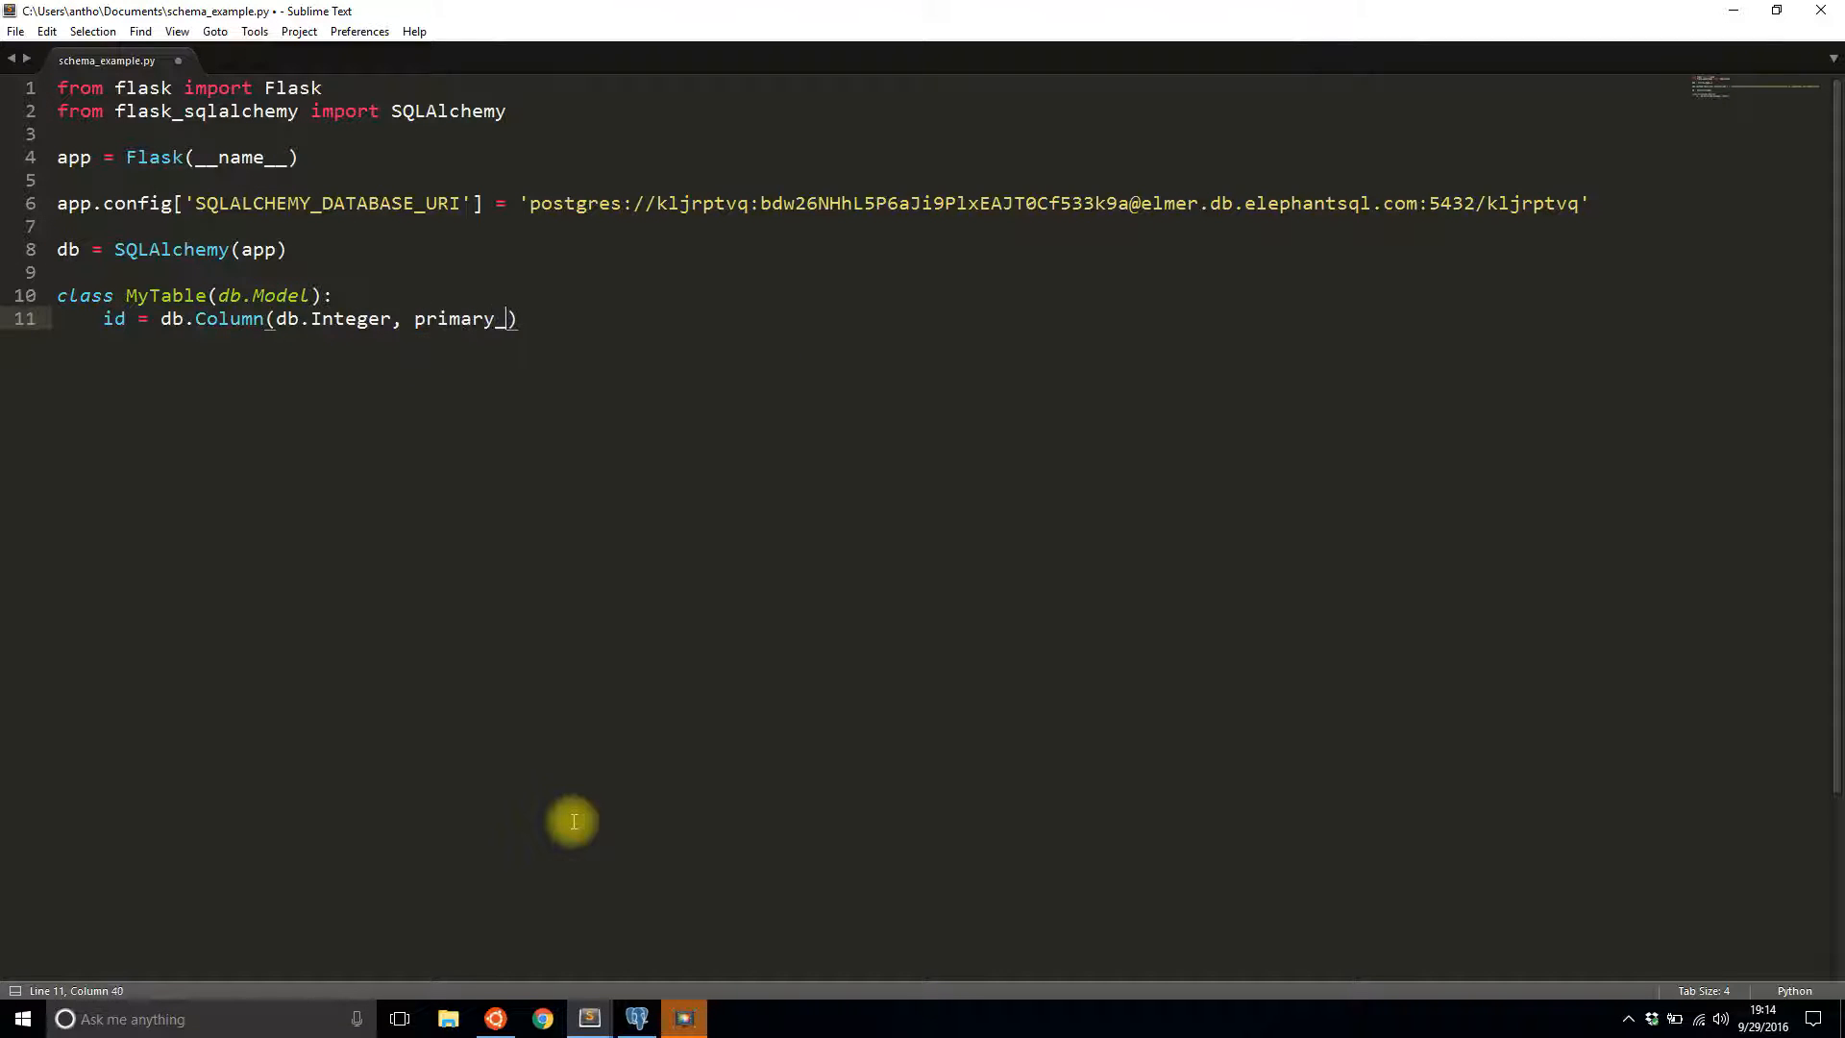
type("key")
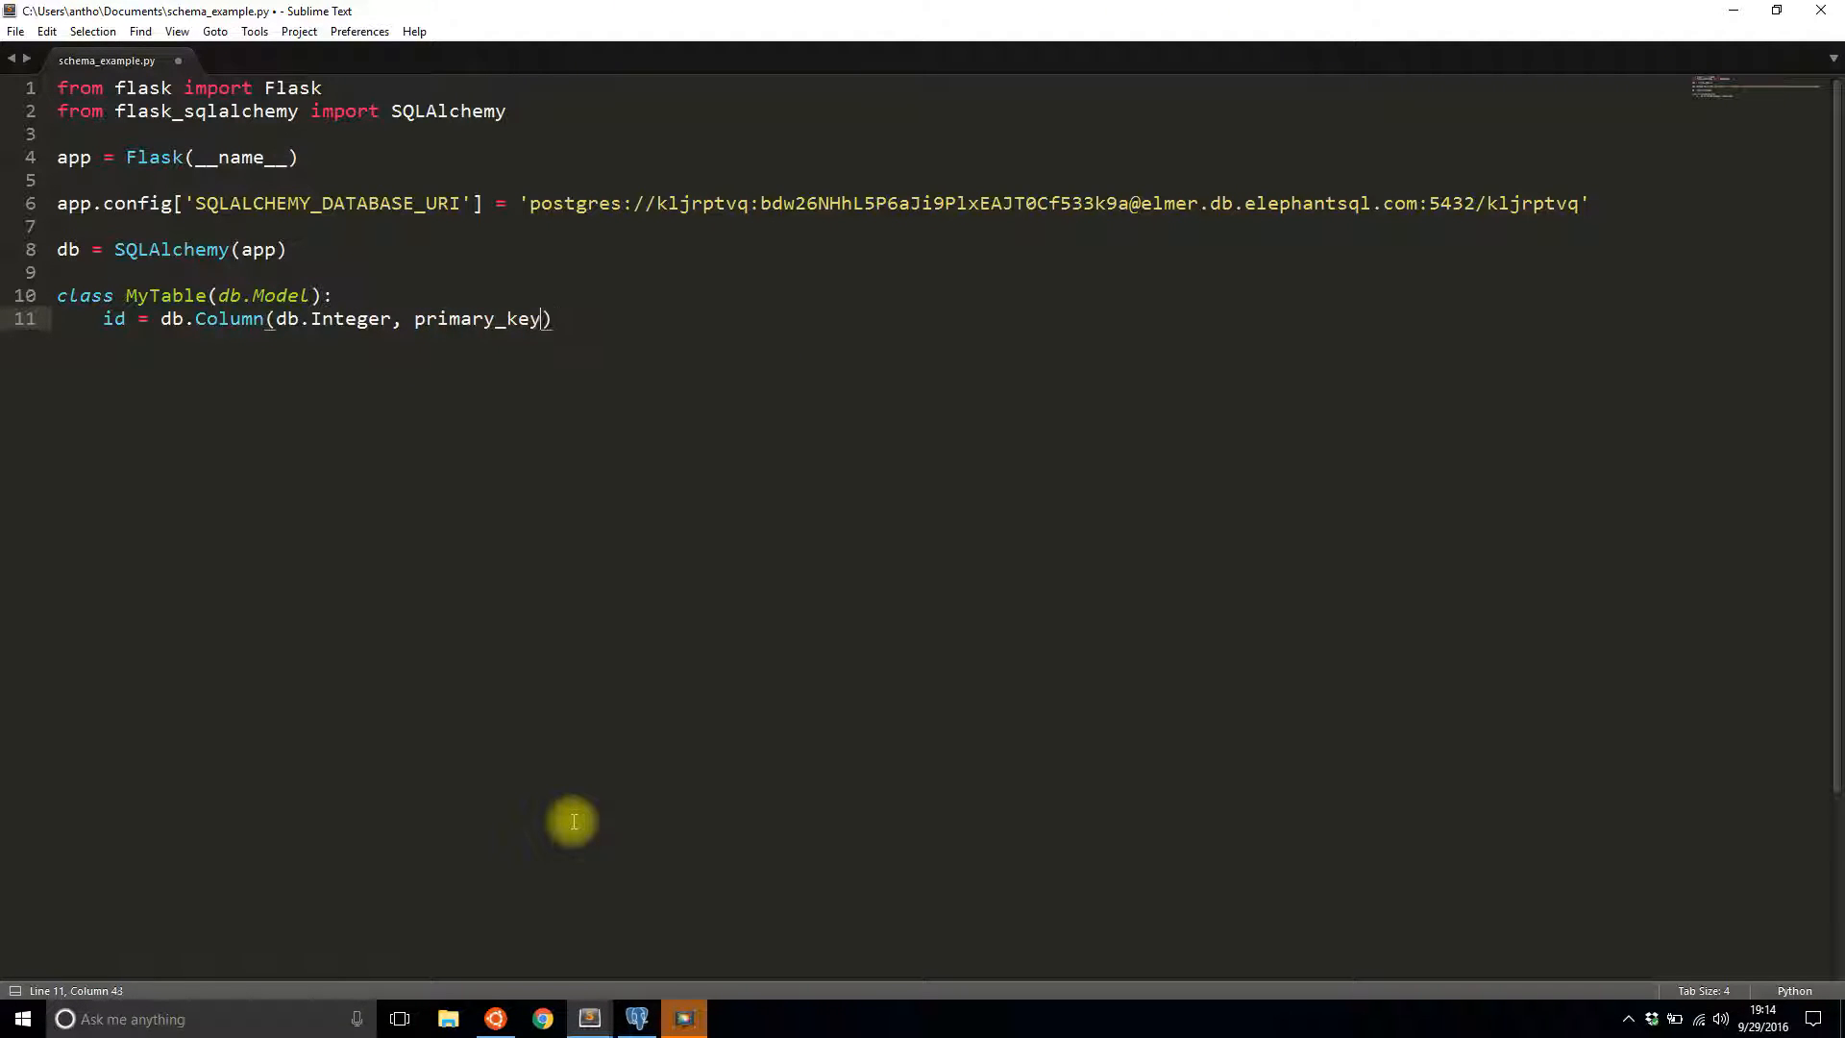
type("=True")
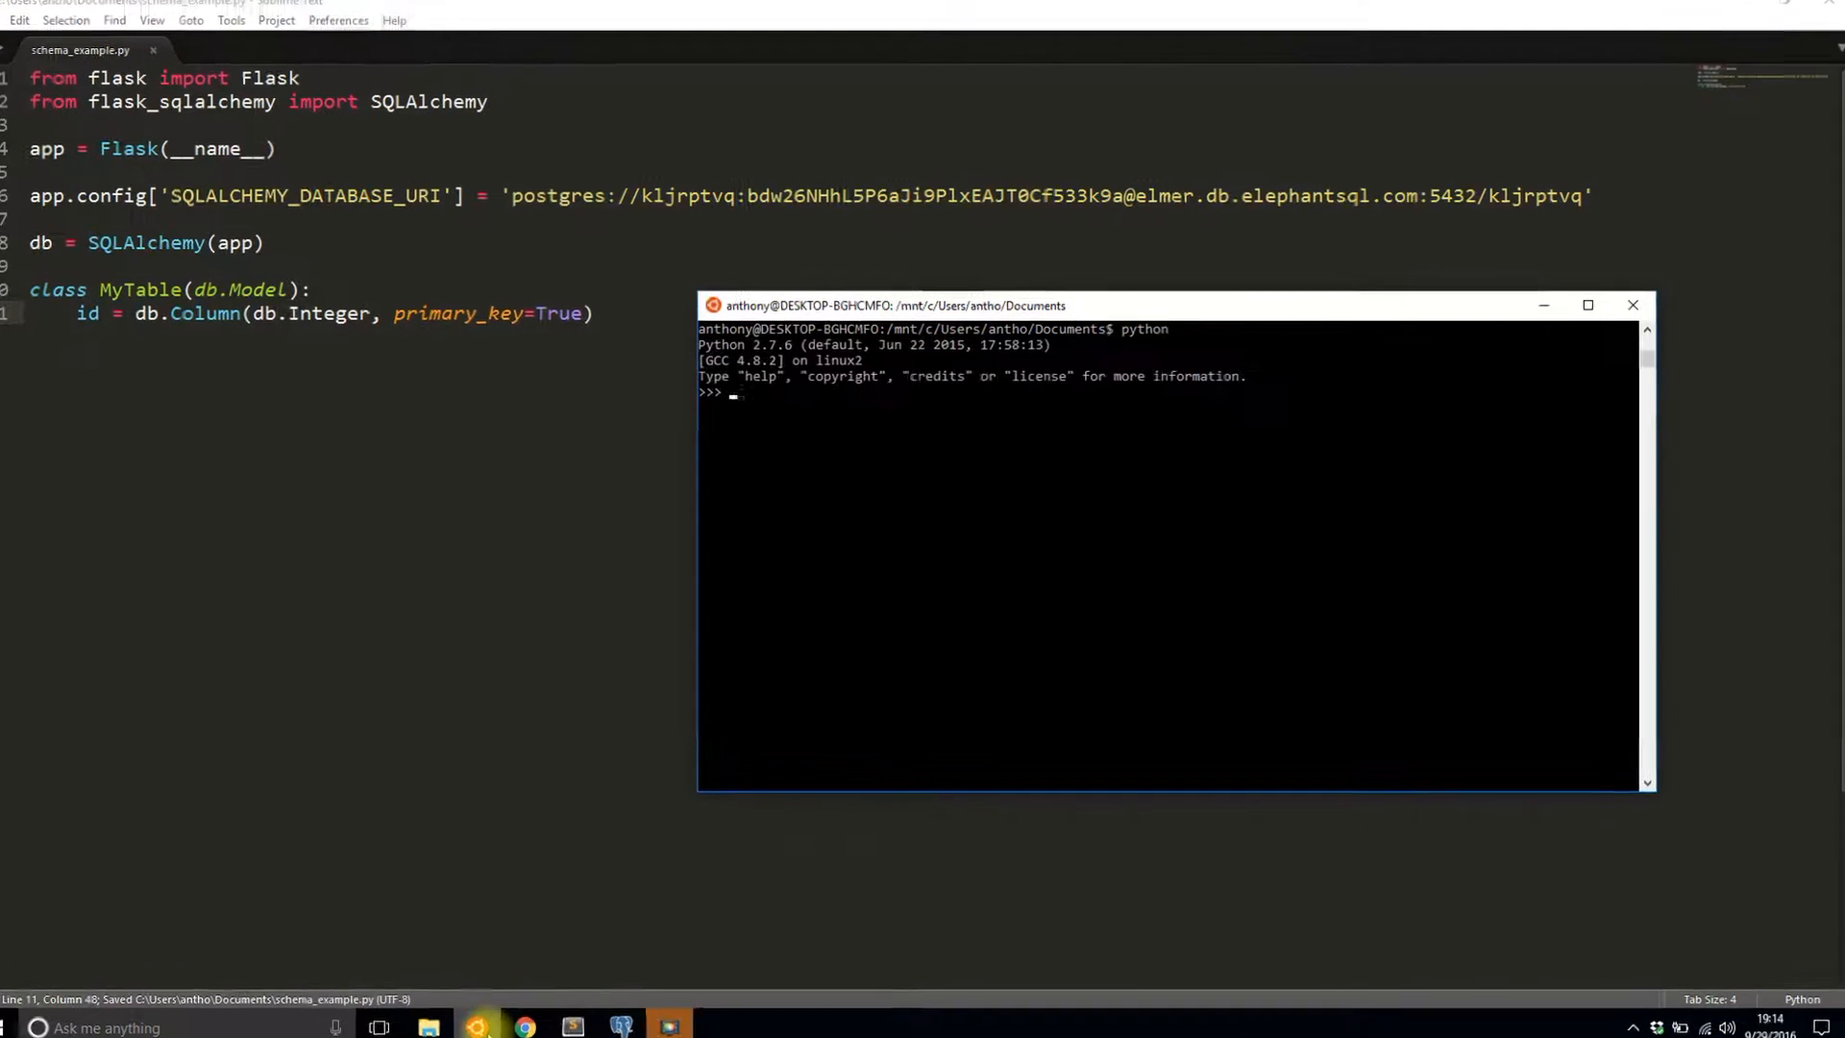
- In the Python shell, run 'from schema_example import db' and then db.create_all()
type("from schem")
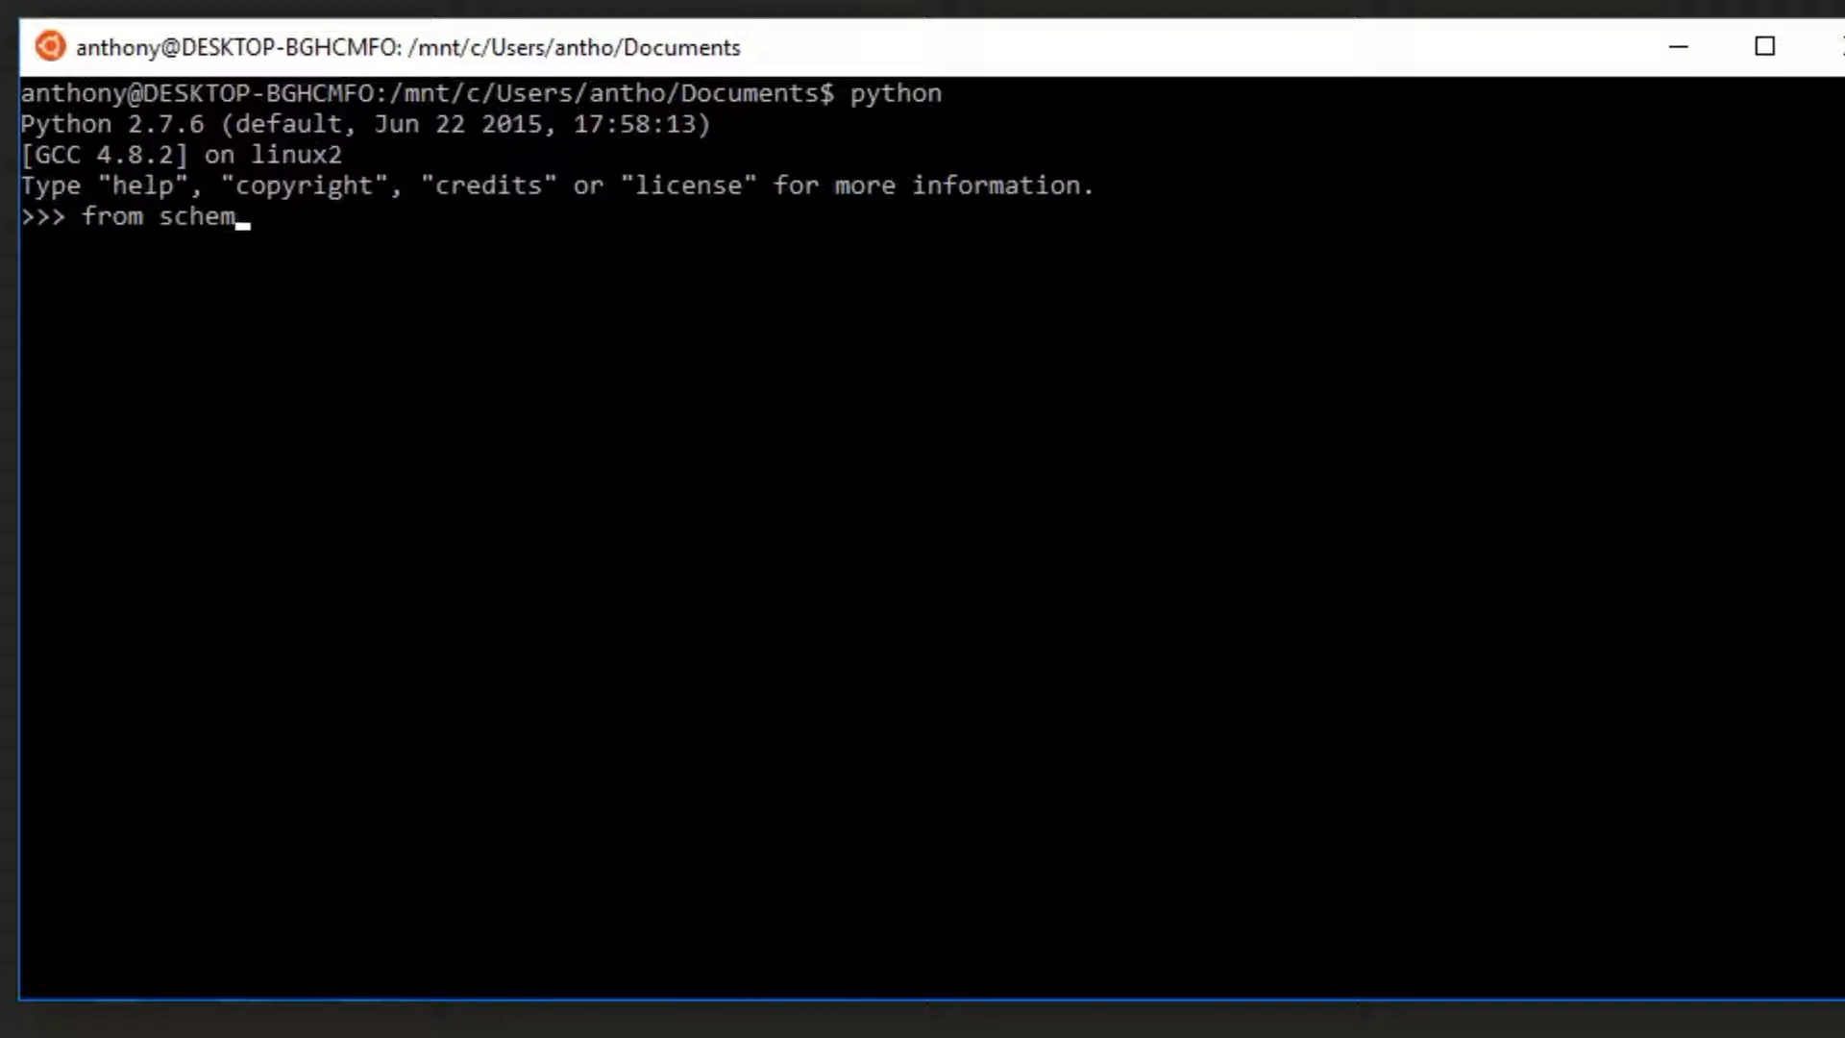
type("a_example import")
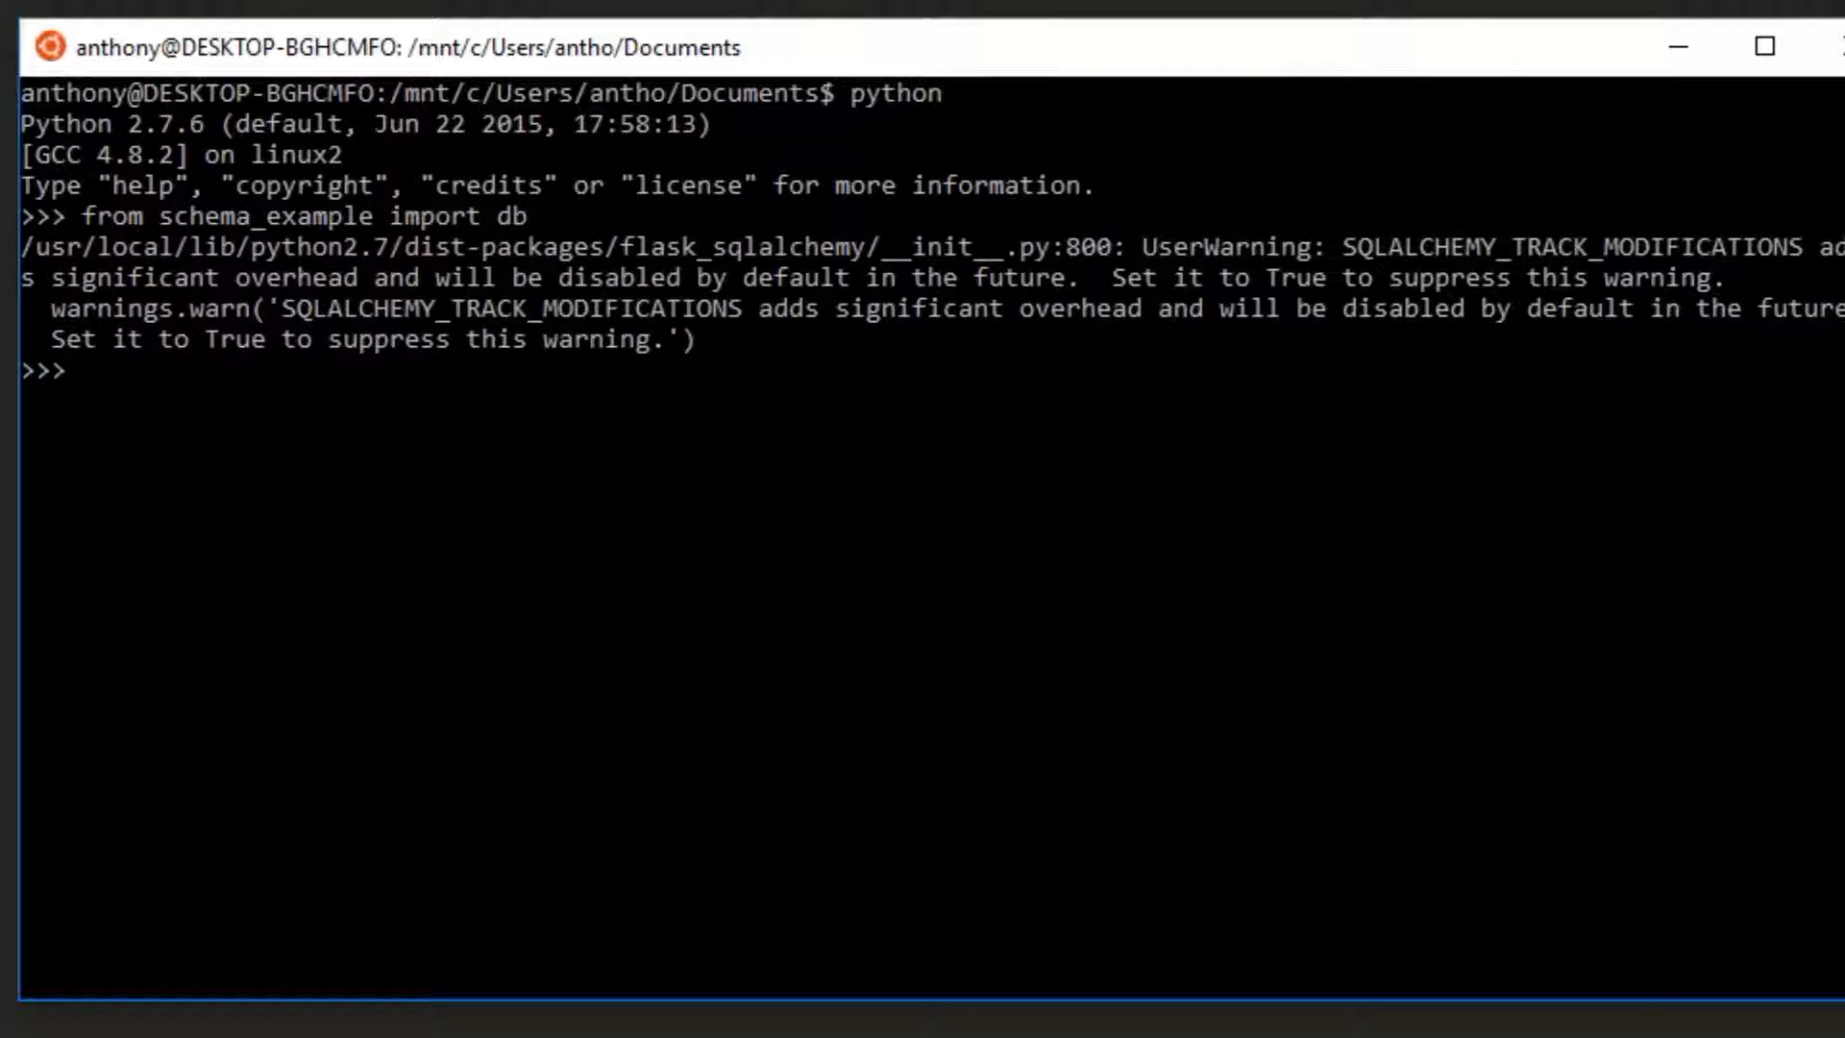
type("db.creae")
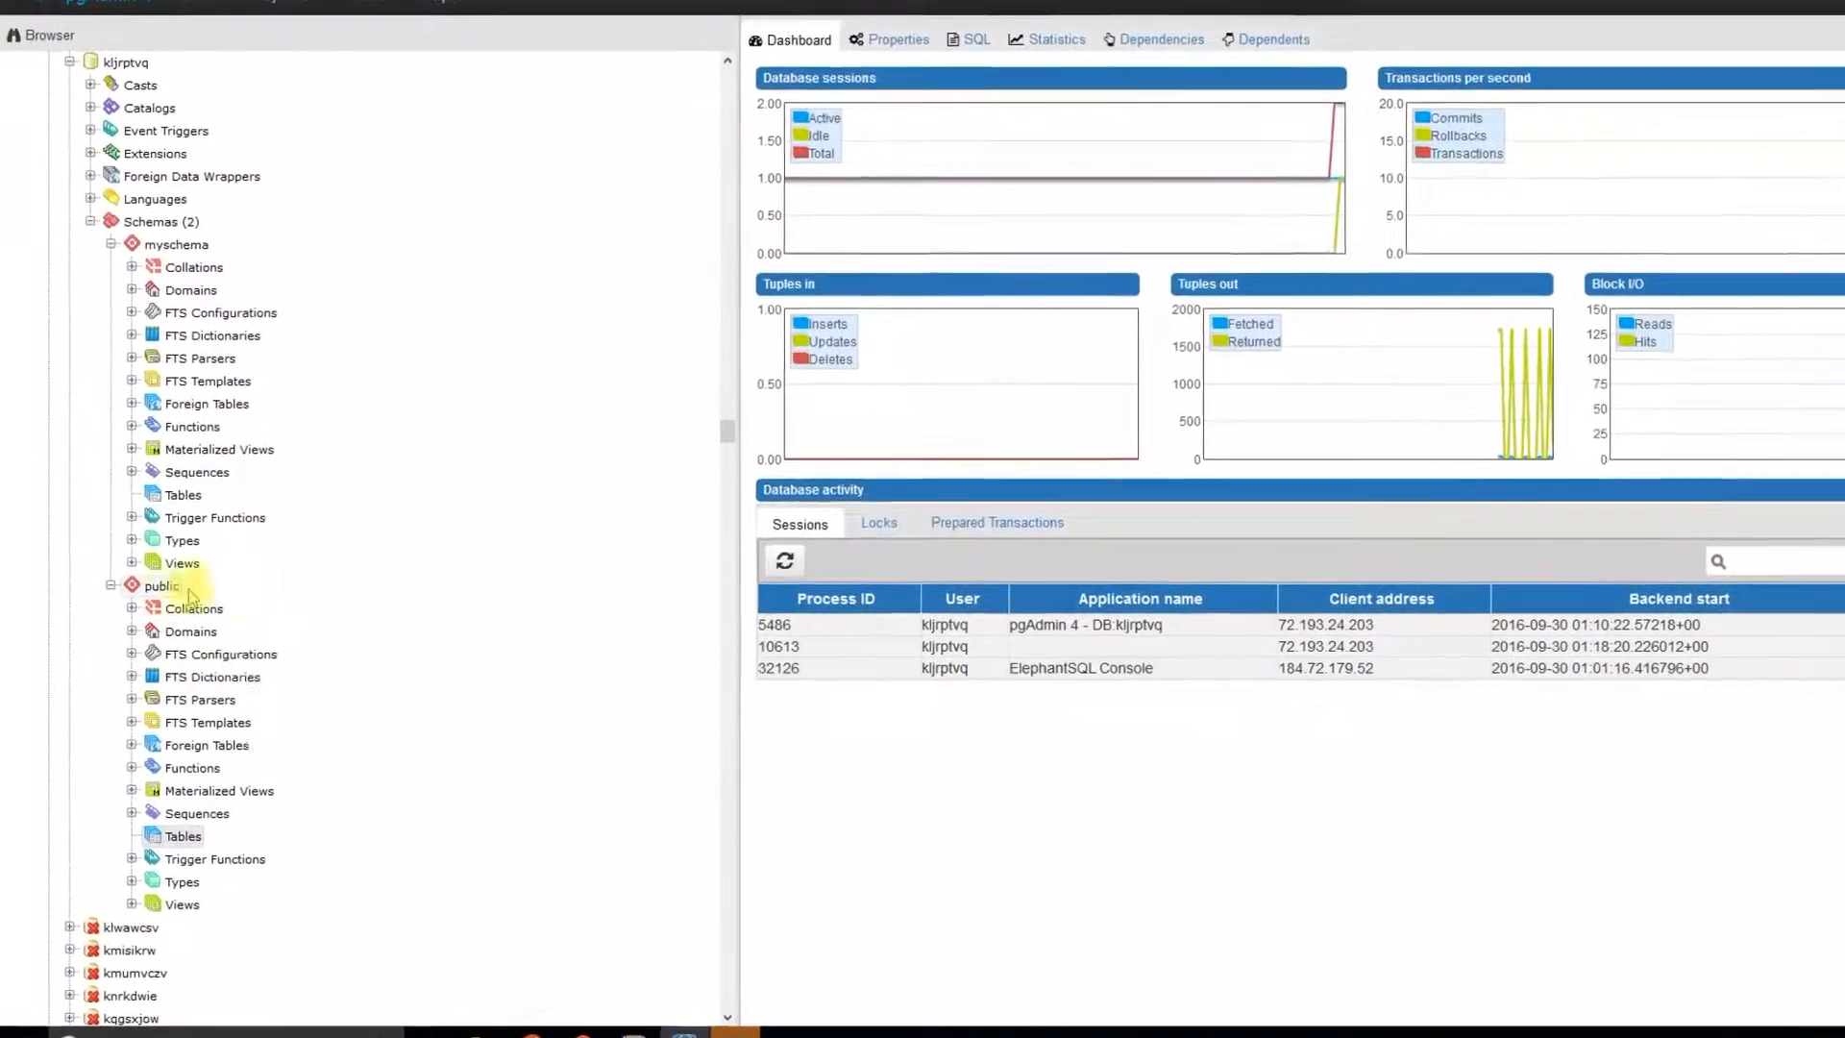
- Refresh the public schema and expand its Tables node to show my_table
right_click(161, 585)
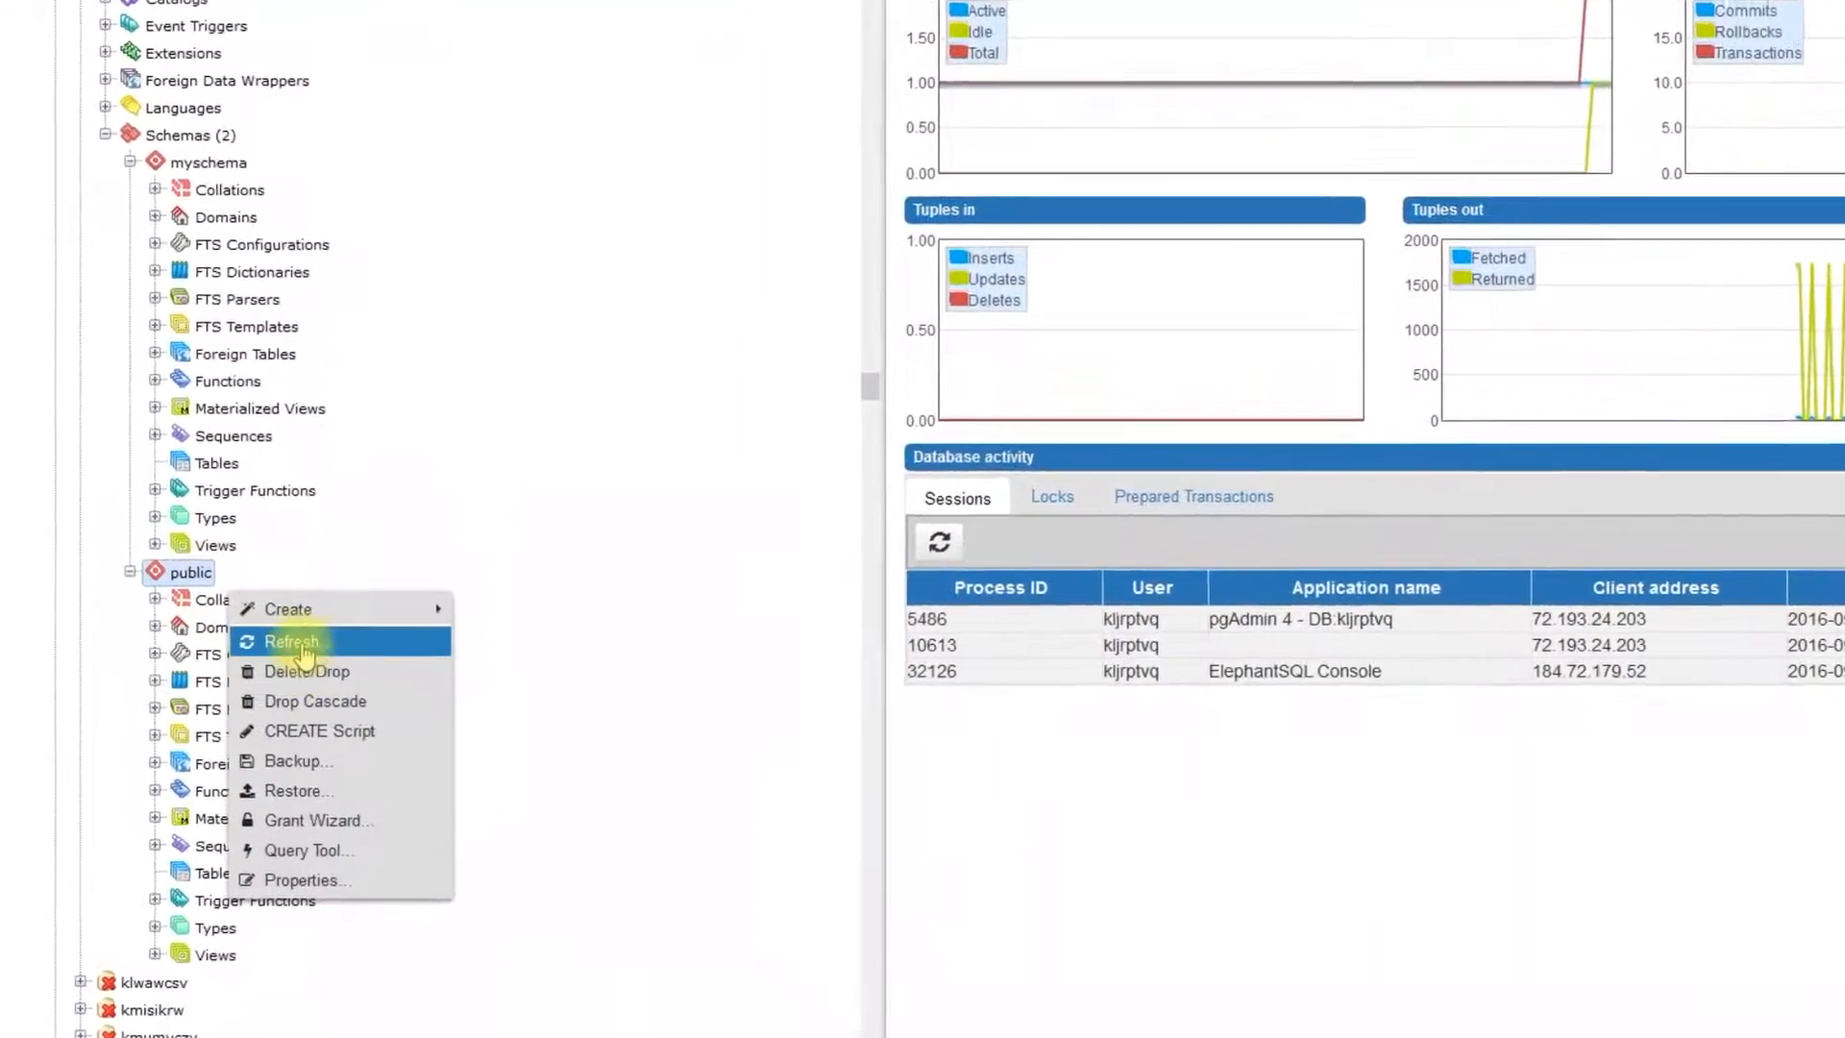
left_click(290, 641)
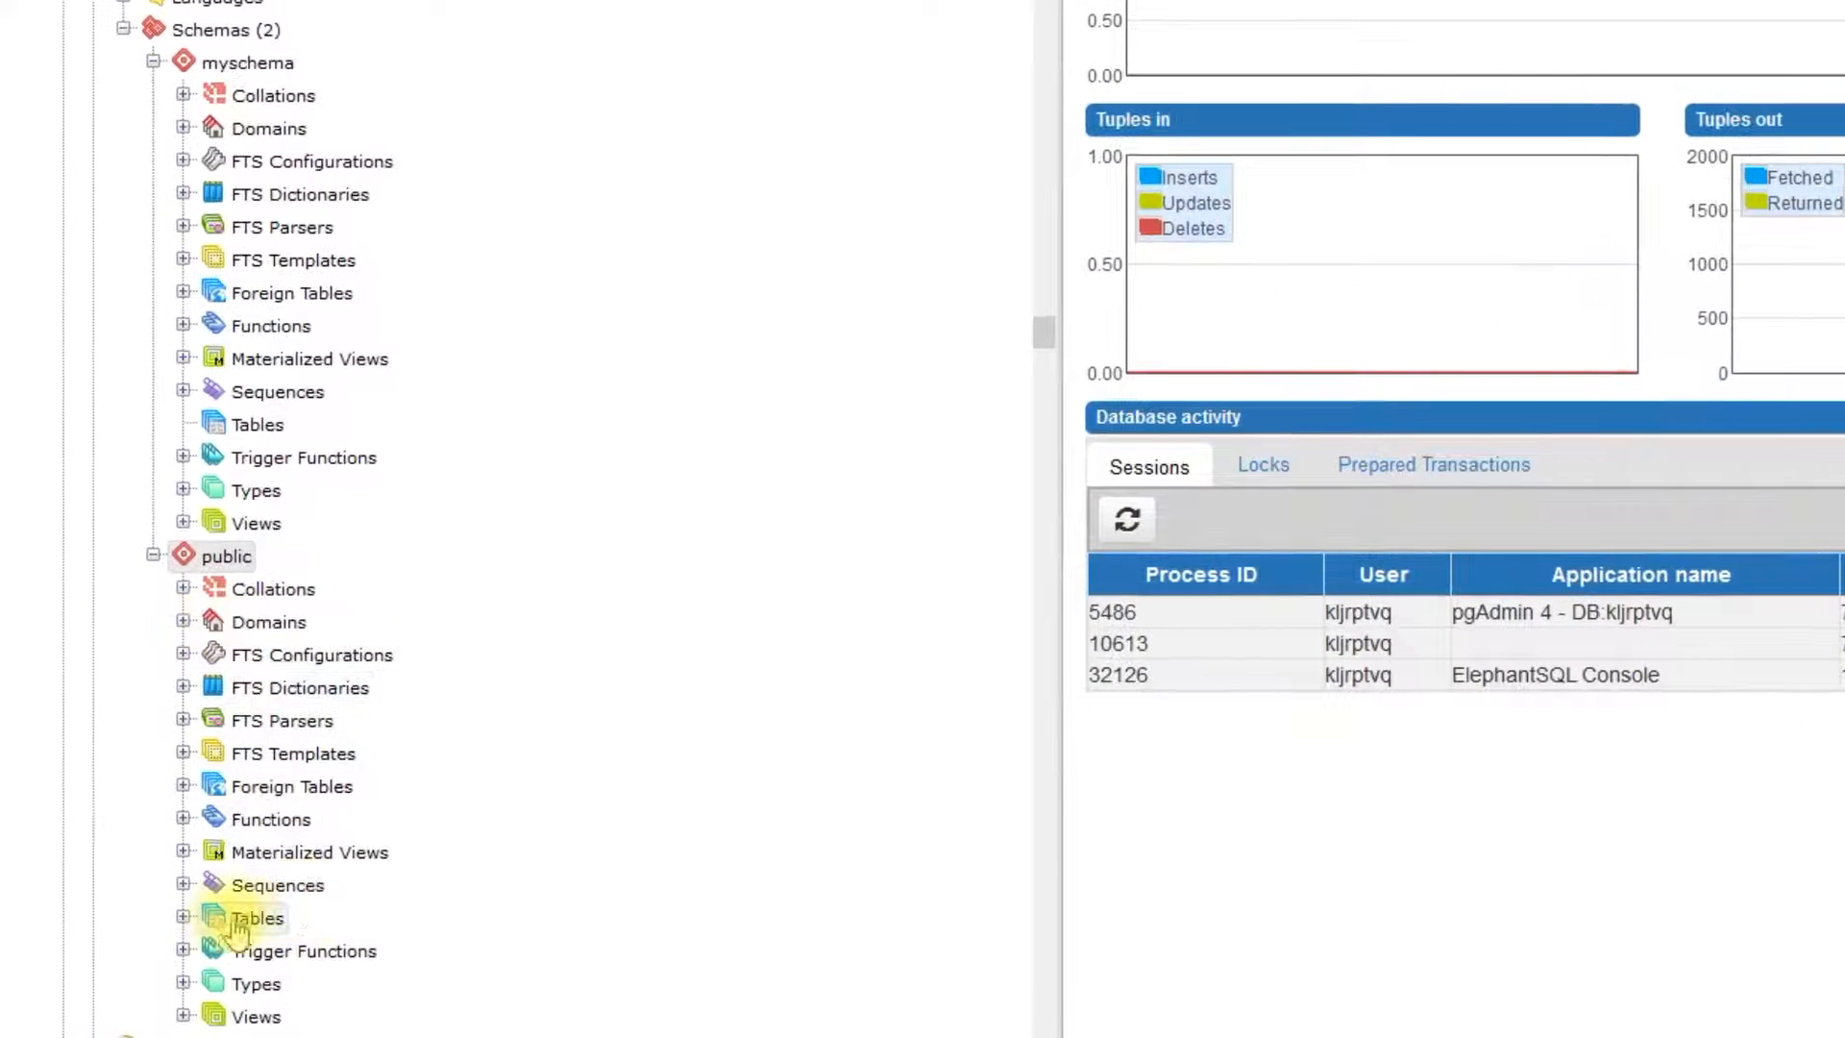
left_click(255, 918)
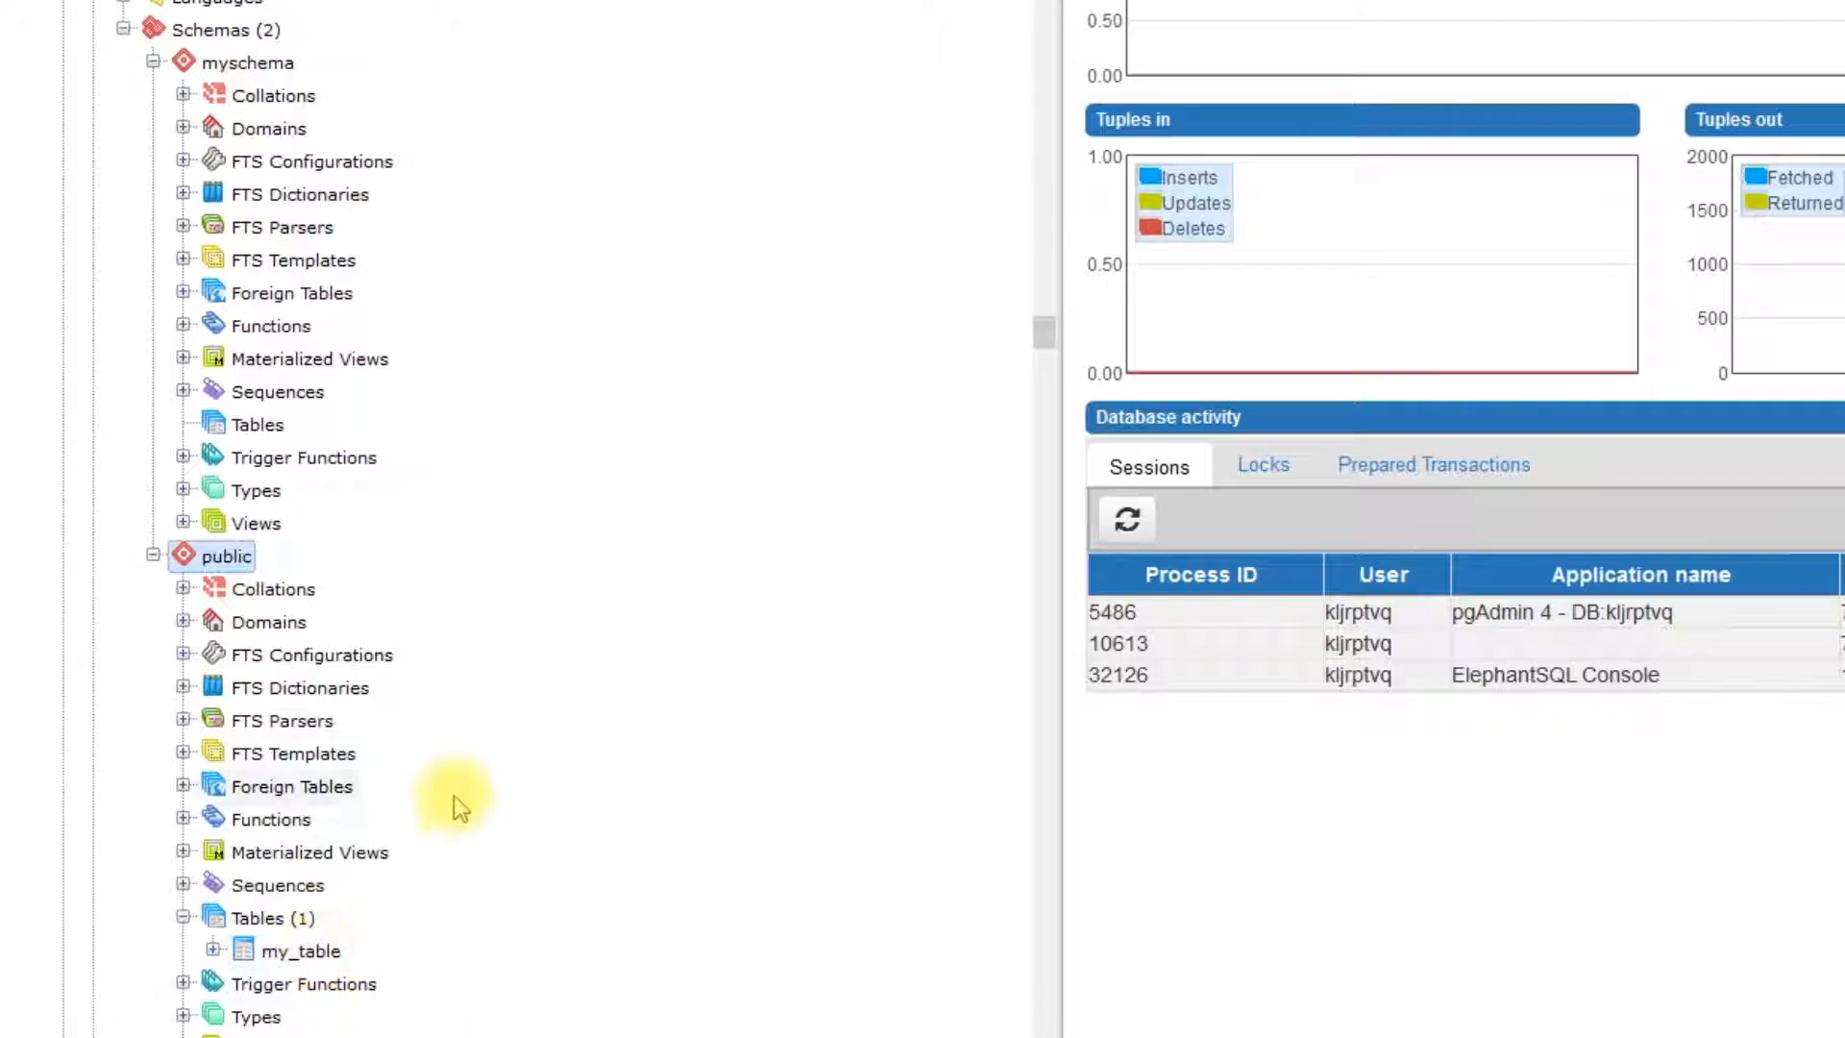
mouse_move(465, 534)
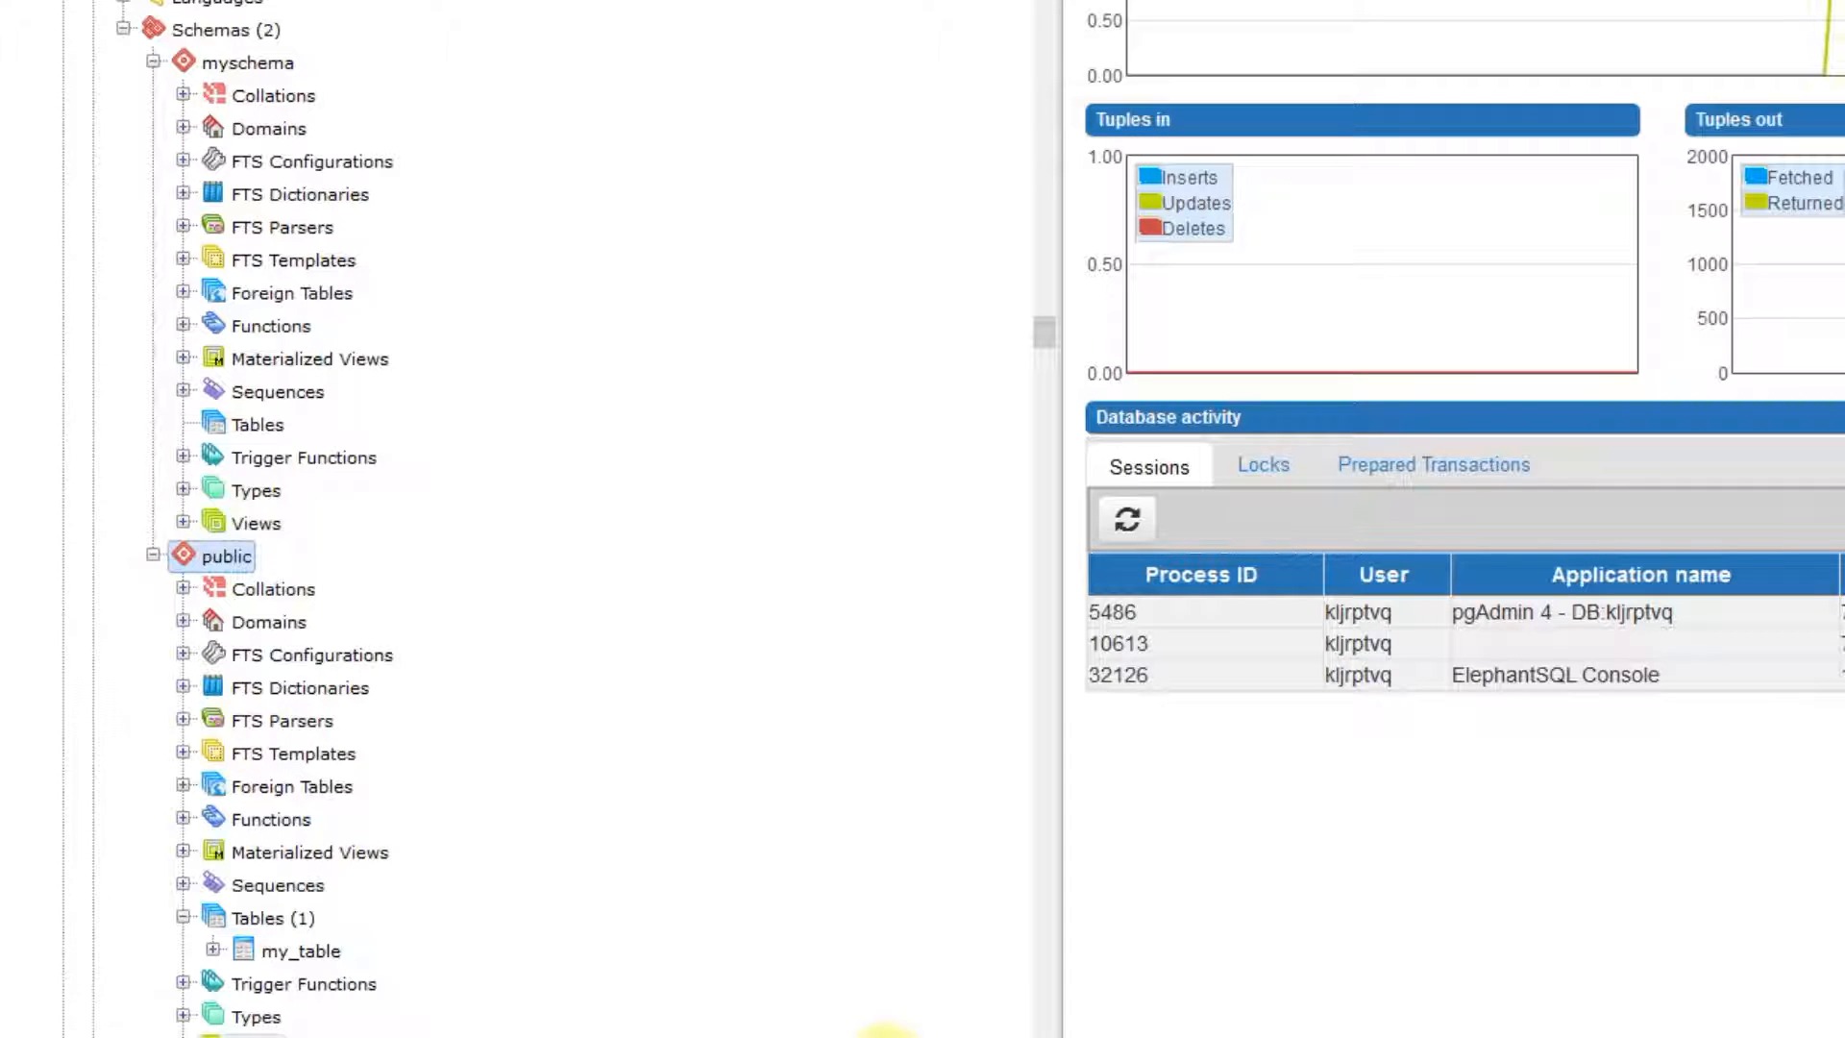
mouse_move(405, 823)
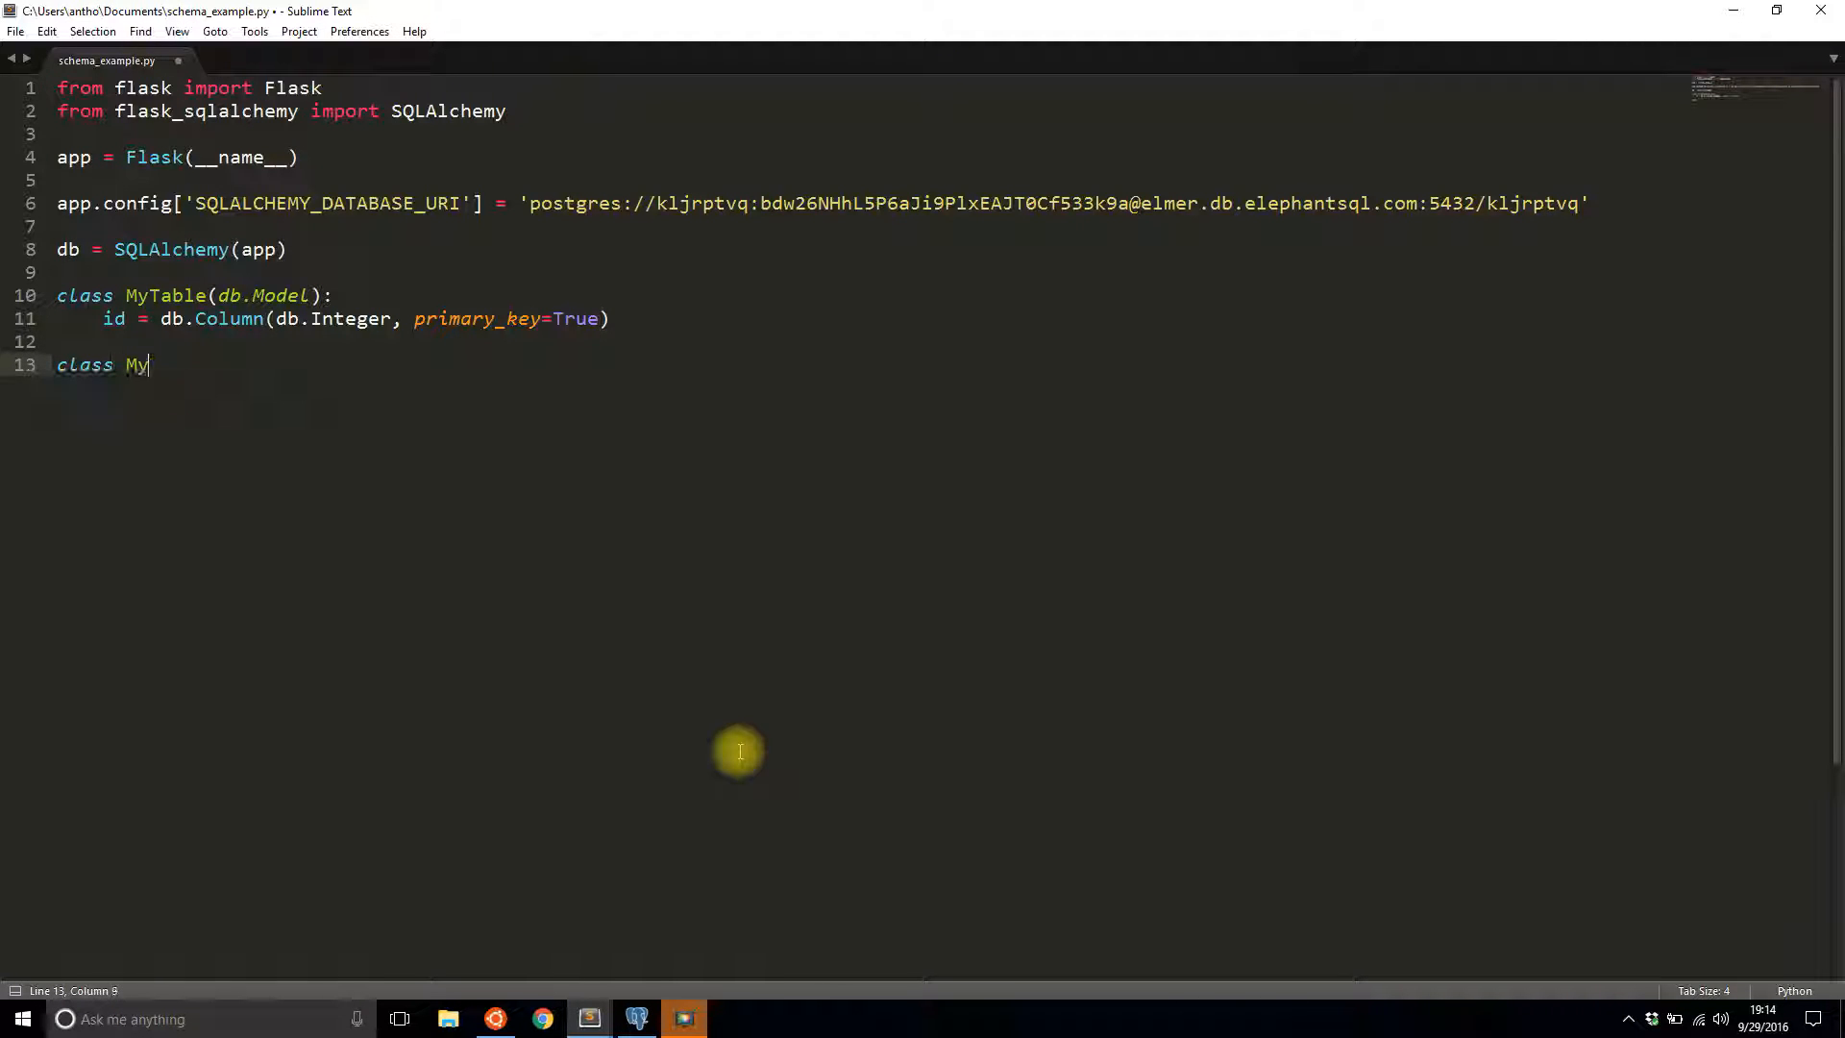
- Write class MySecondTable(db.Model) with an integer primary-key id column
type("SecondTable(db.Model):")
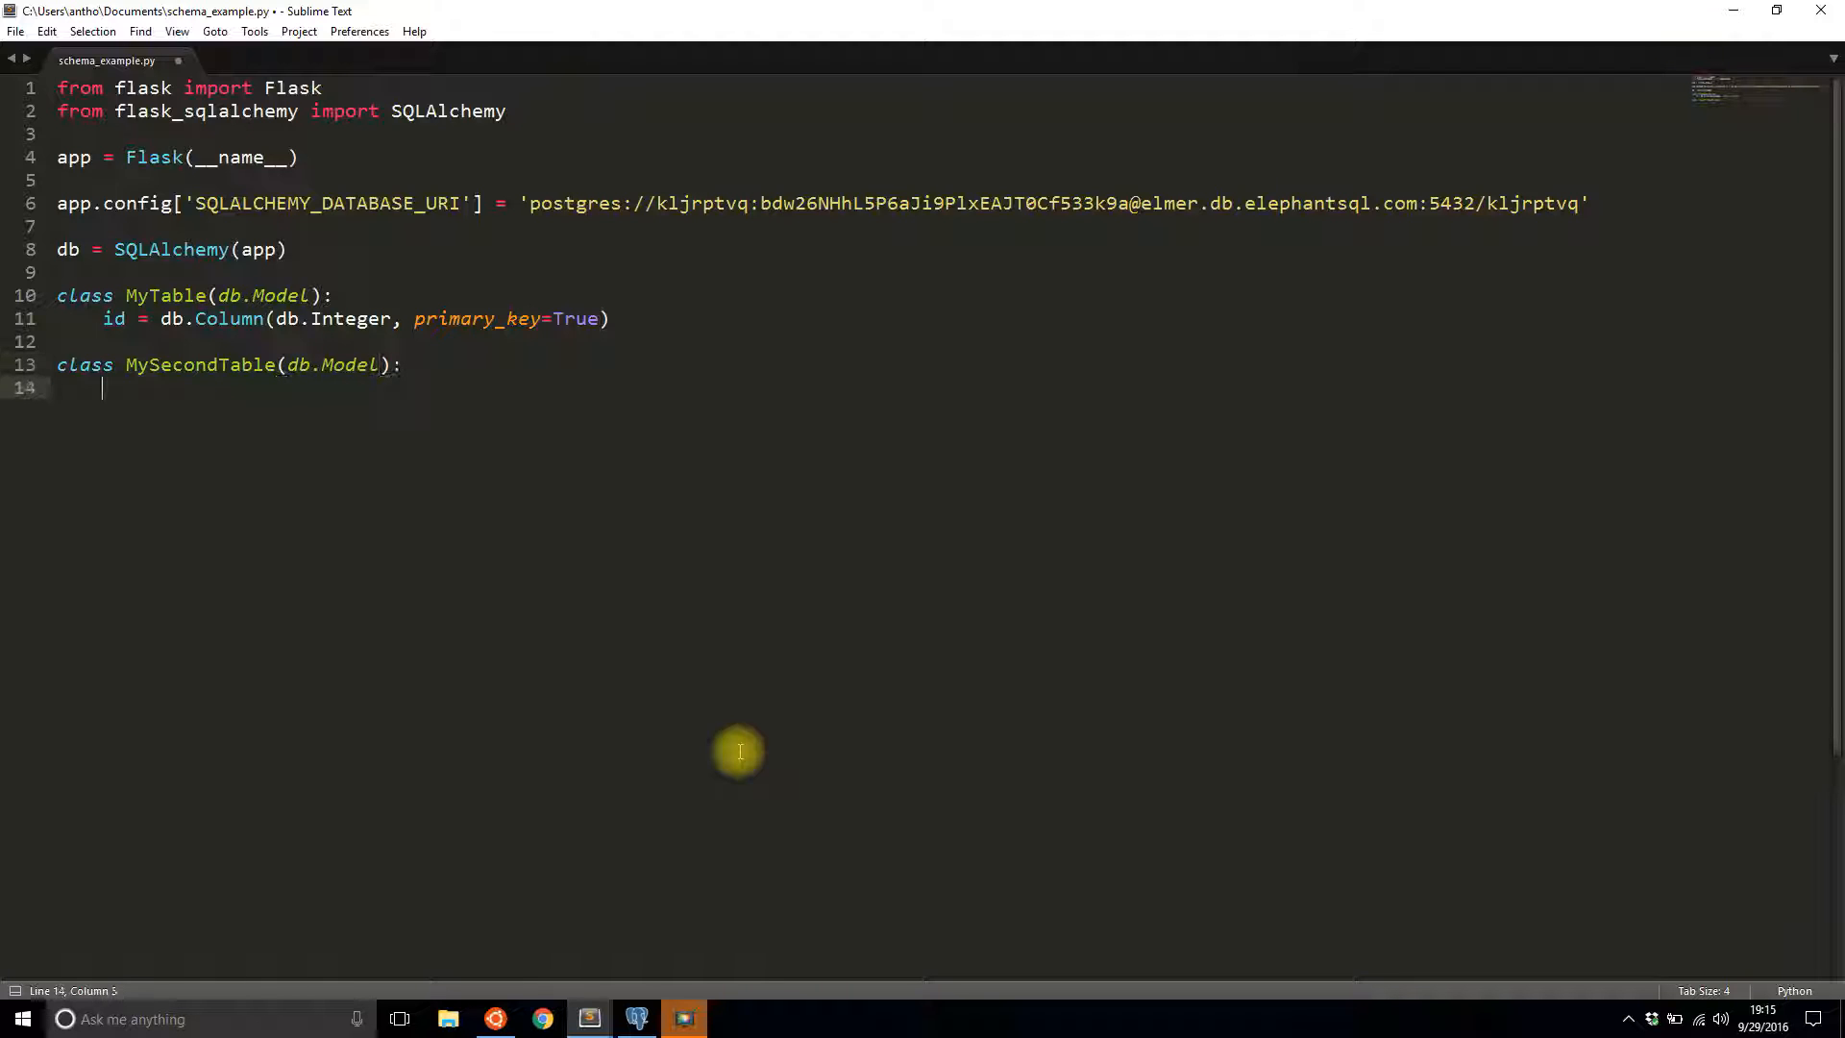
type("id =")
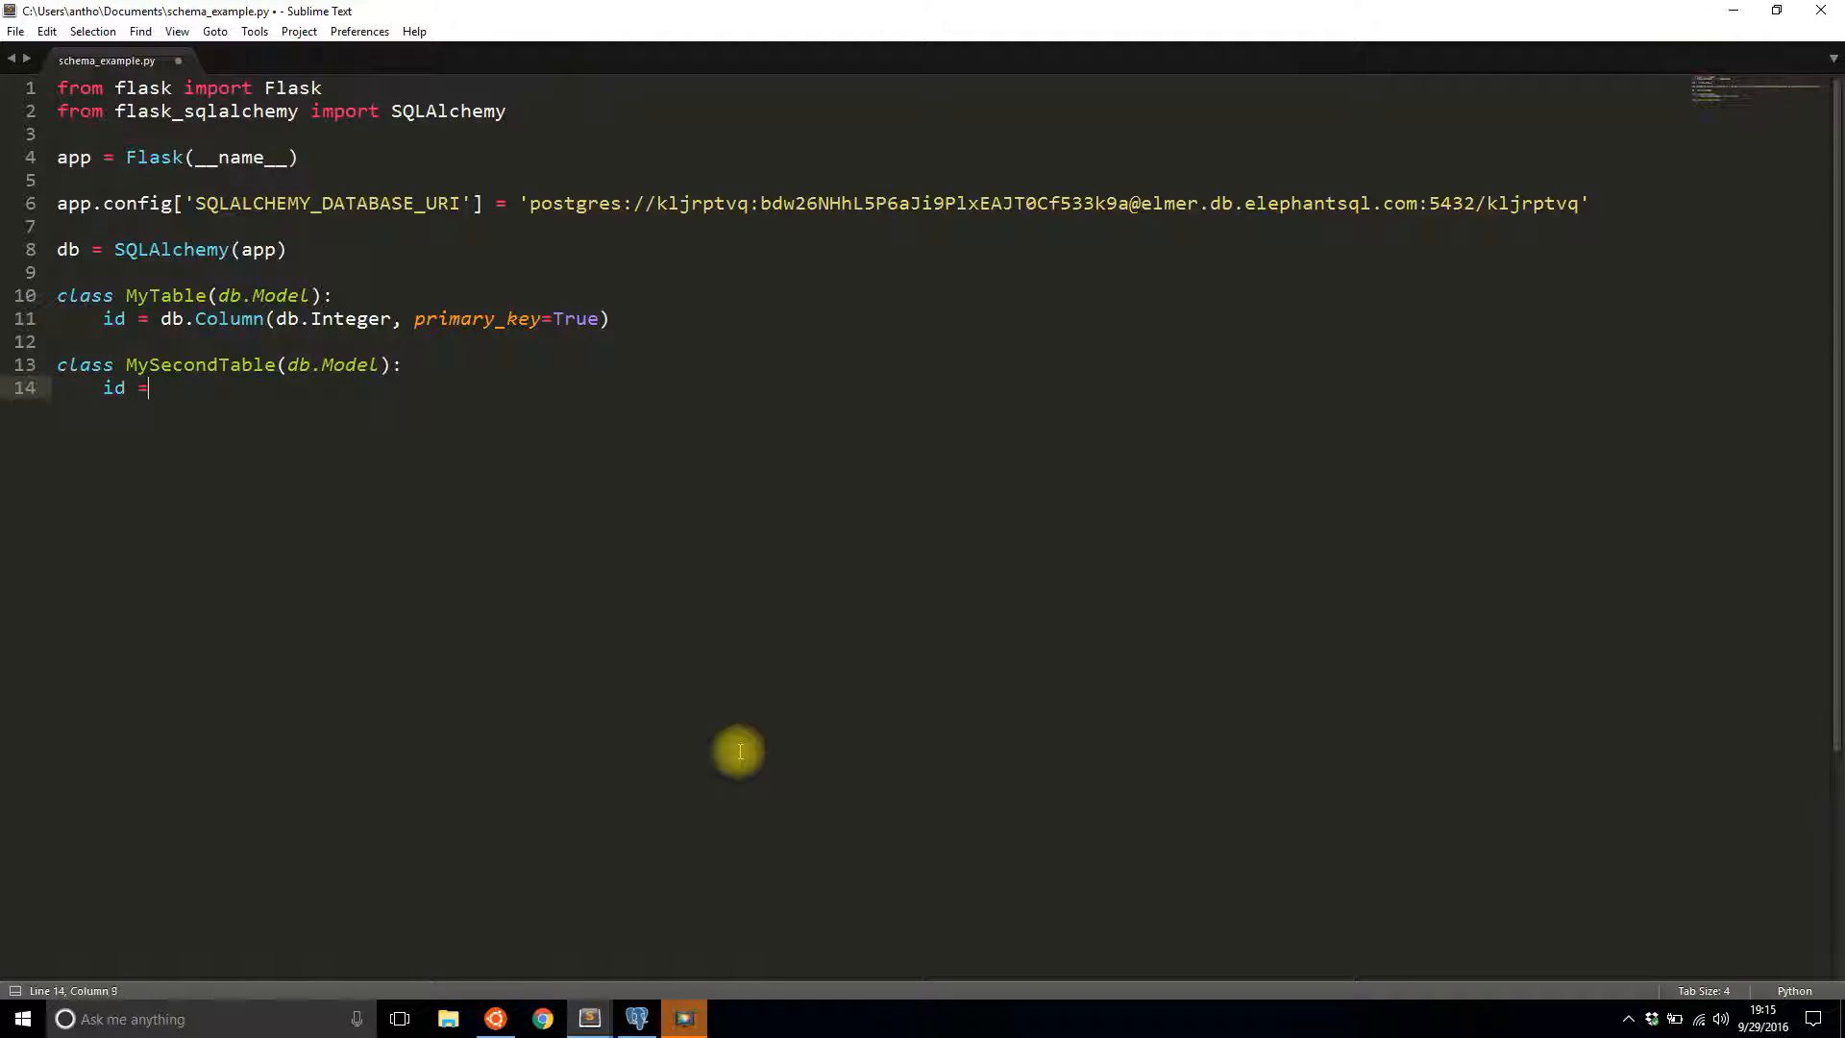
type("db.Column(d")
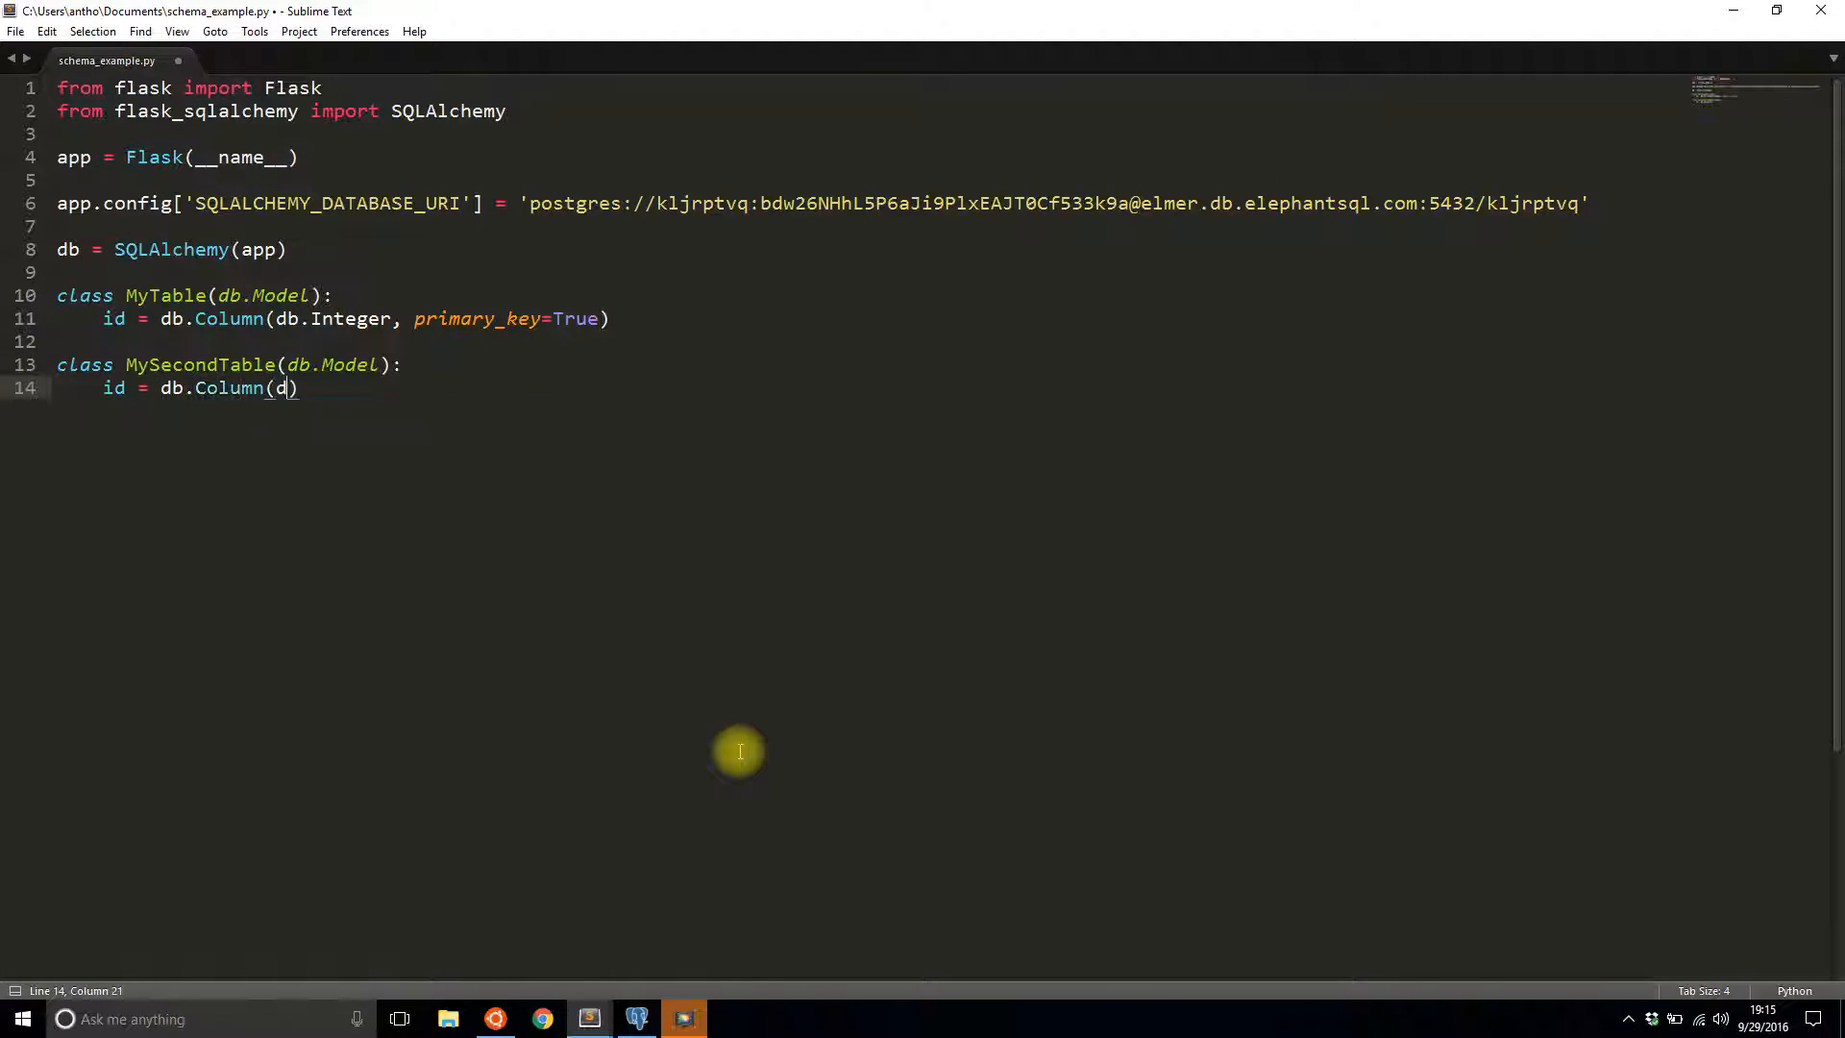
type("b.")
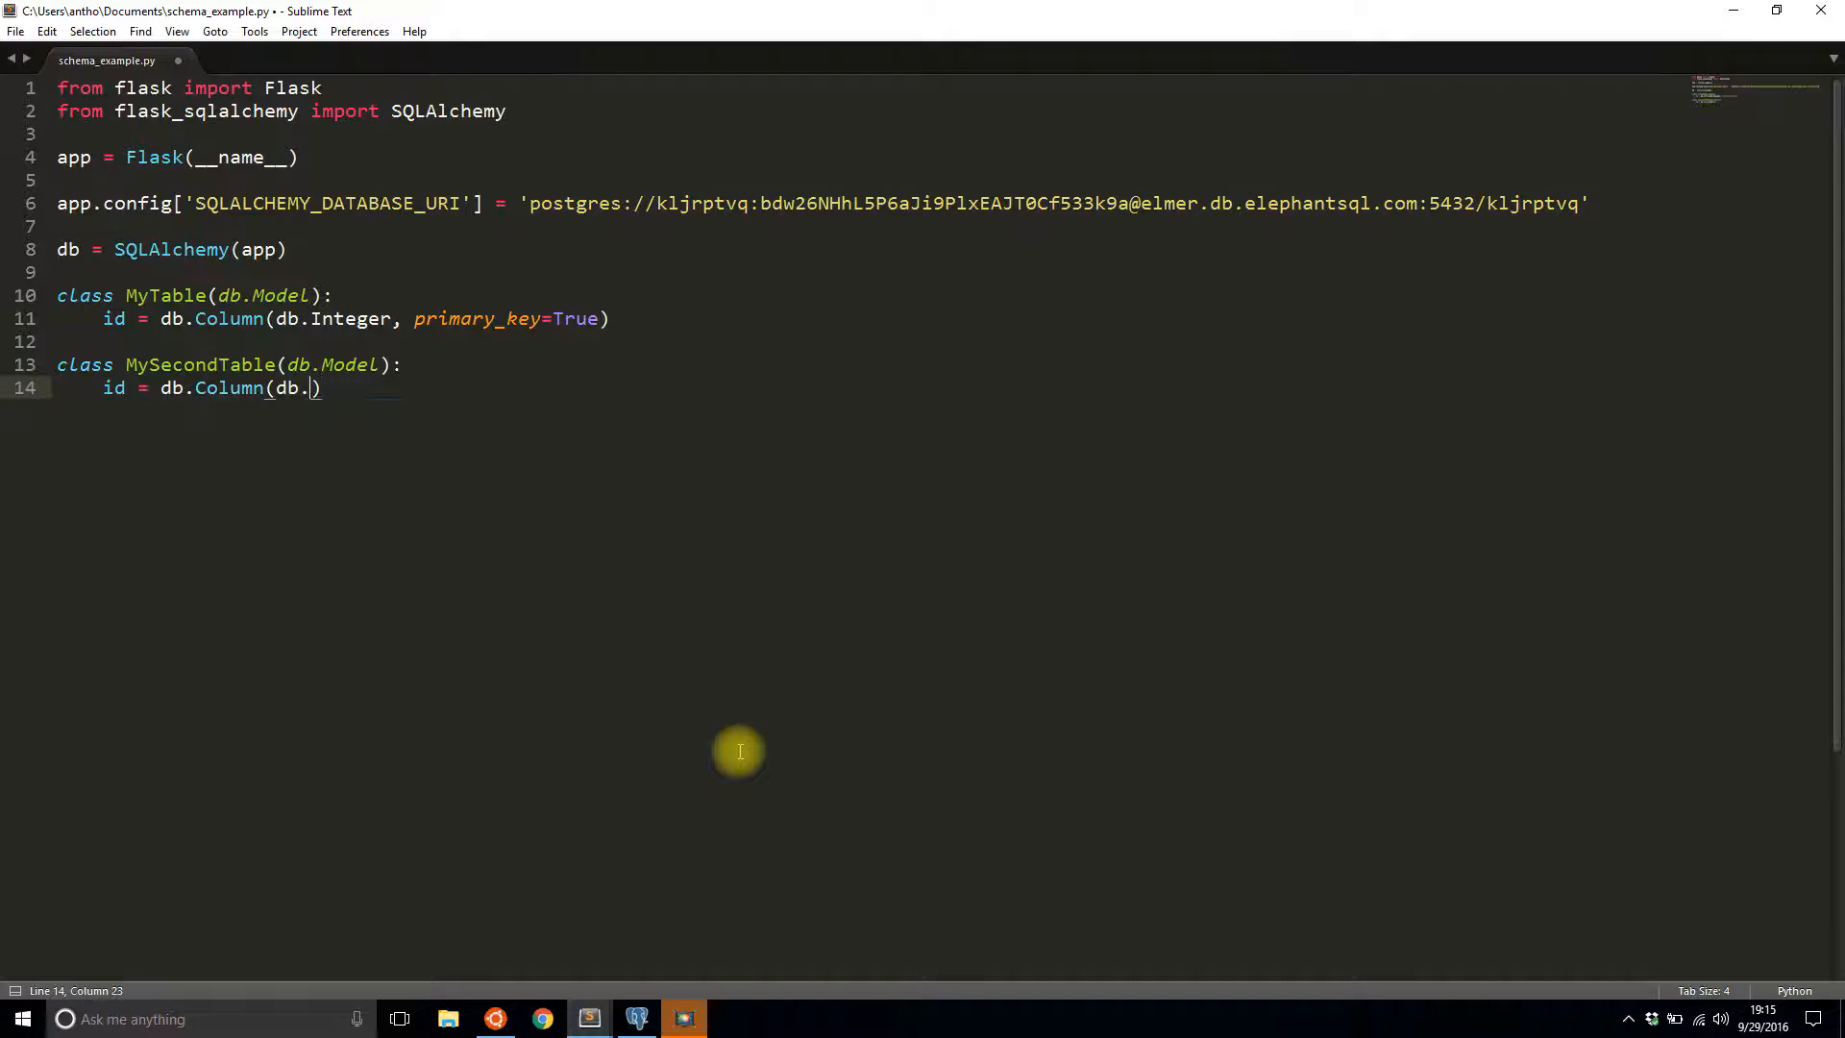
type("Integer, p")
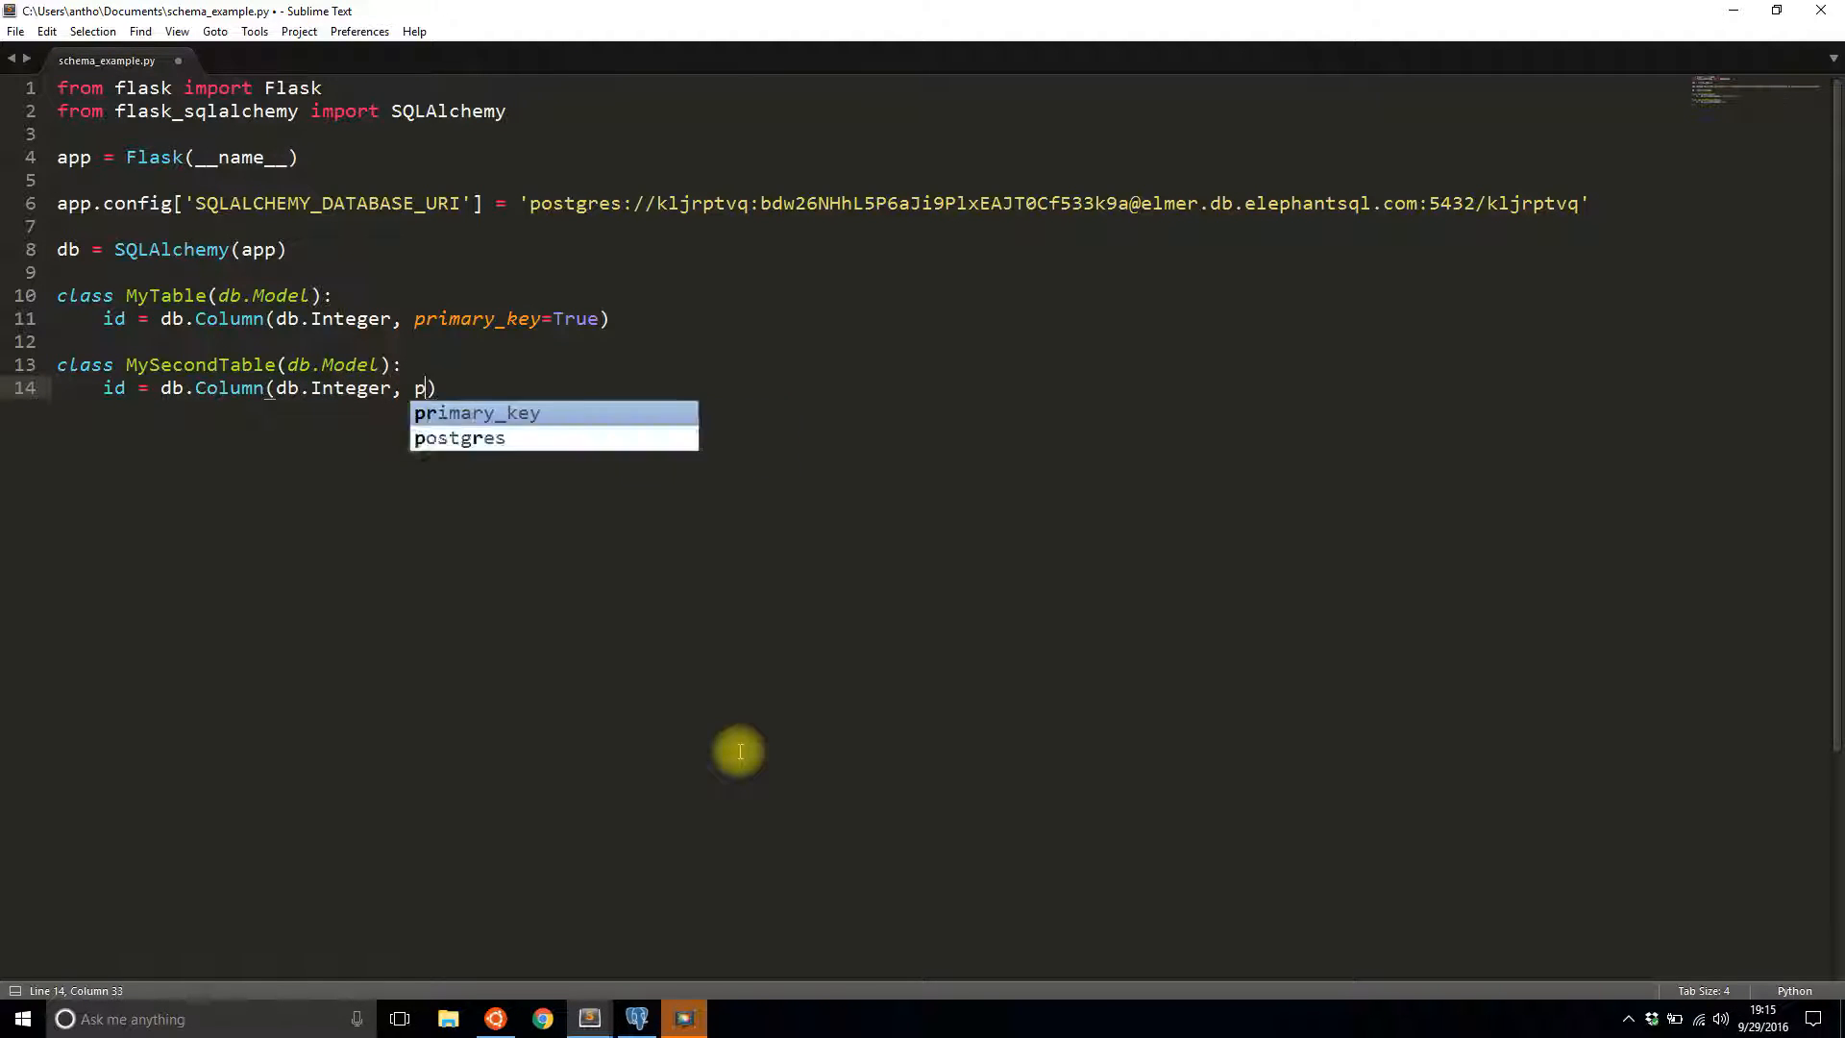
type("rimary_key=True")
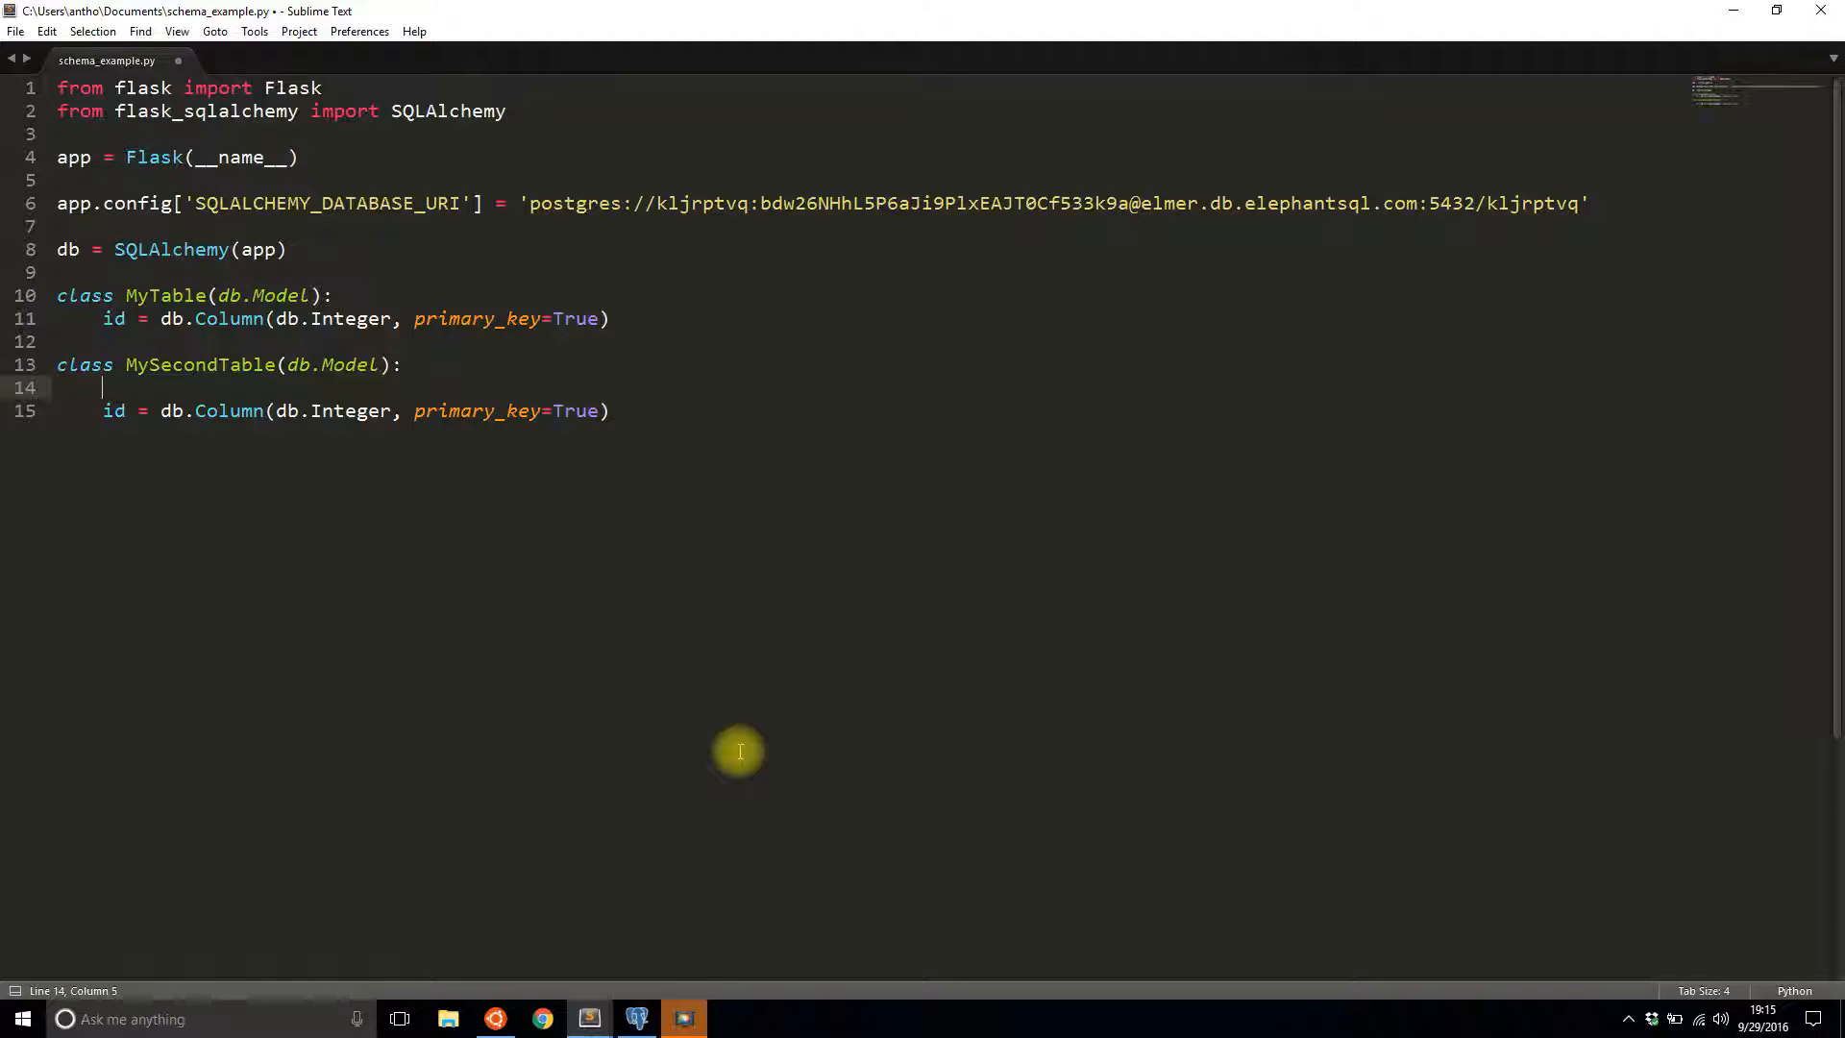
- Add __table_args__ = {'schema':'myschema'} to MySecondTable
type("__table_args")
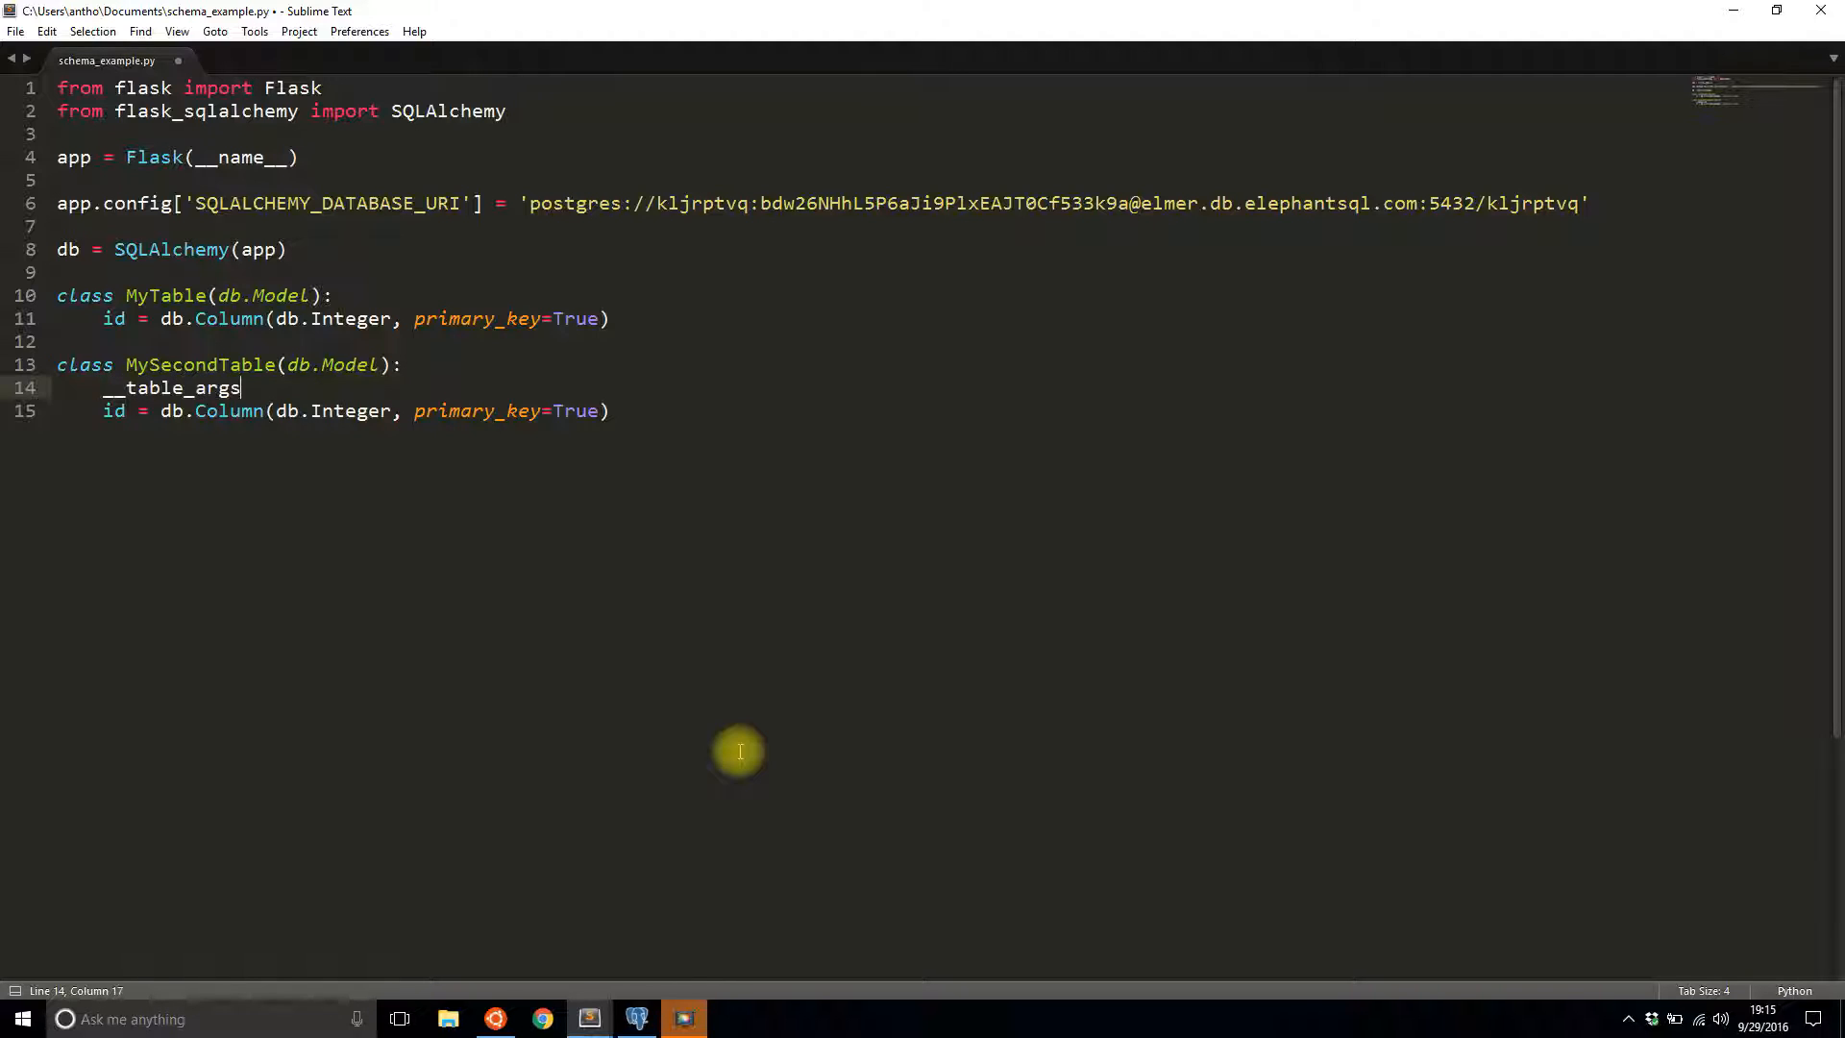
type("__ = {}")
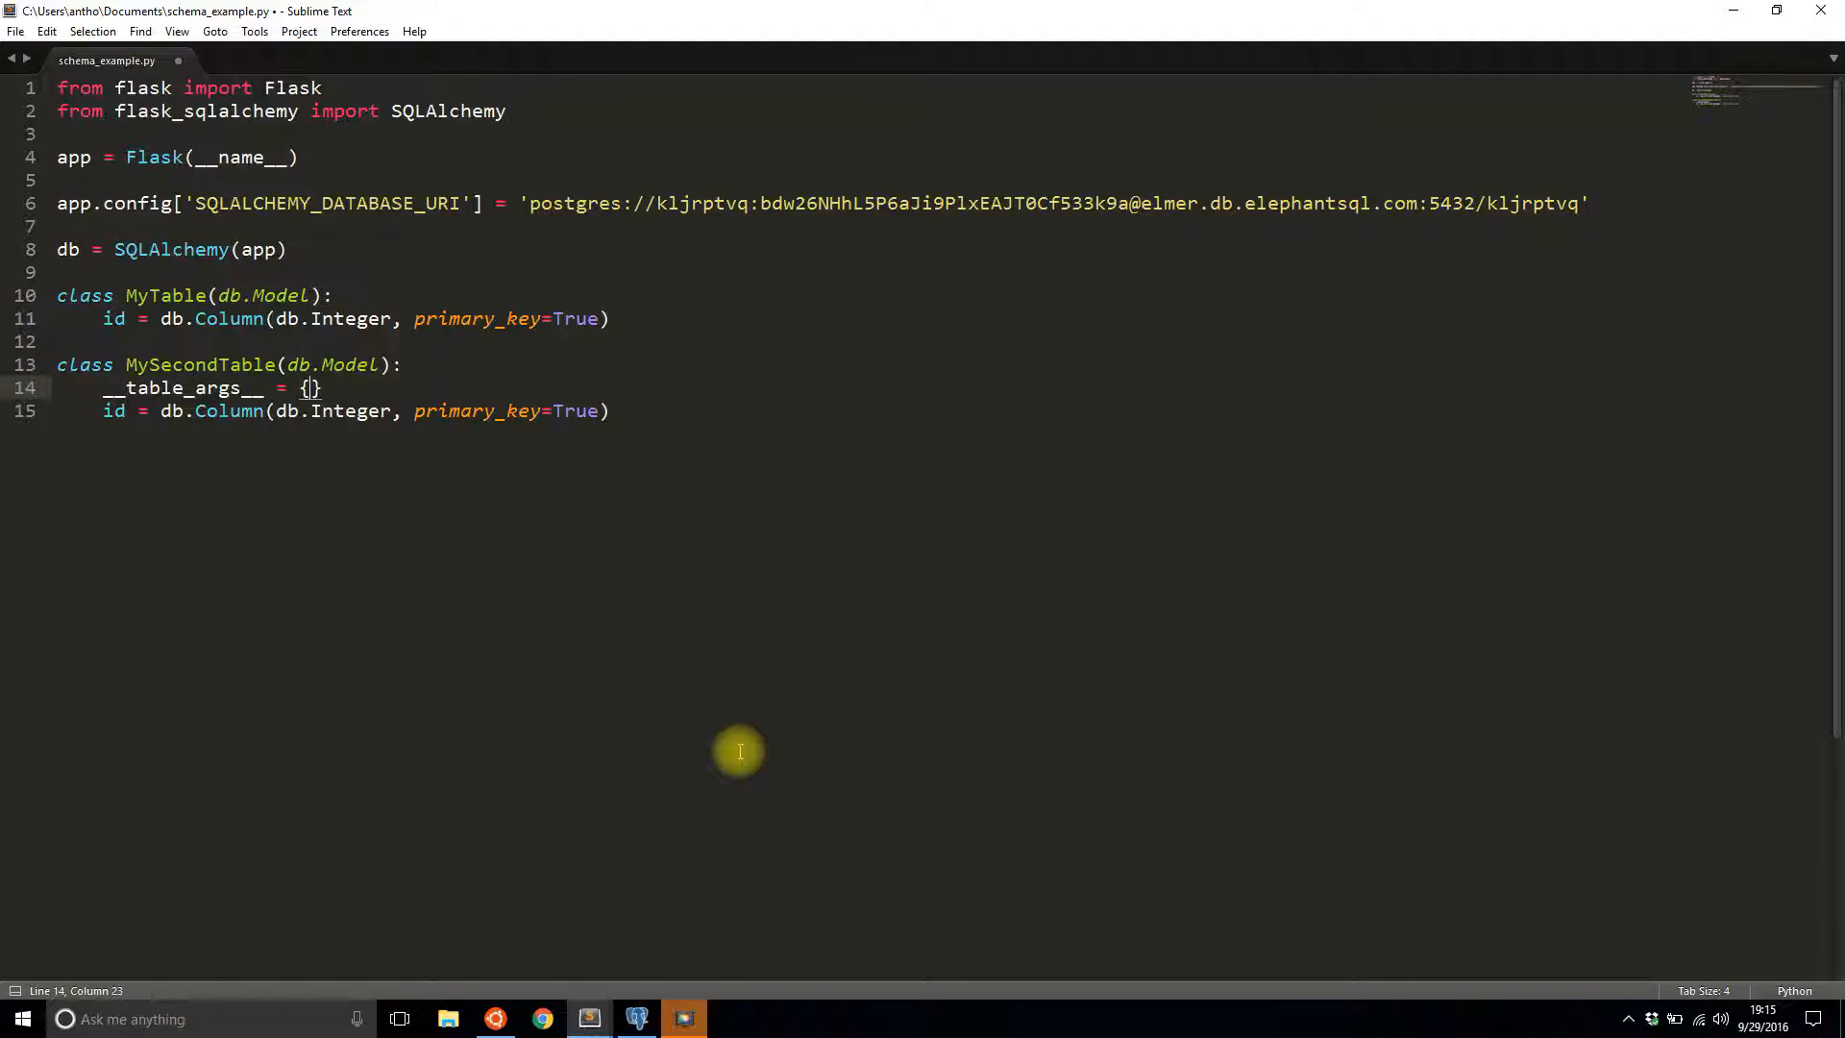
type("scbh")
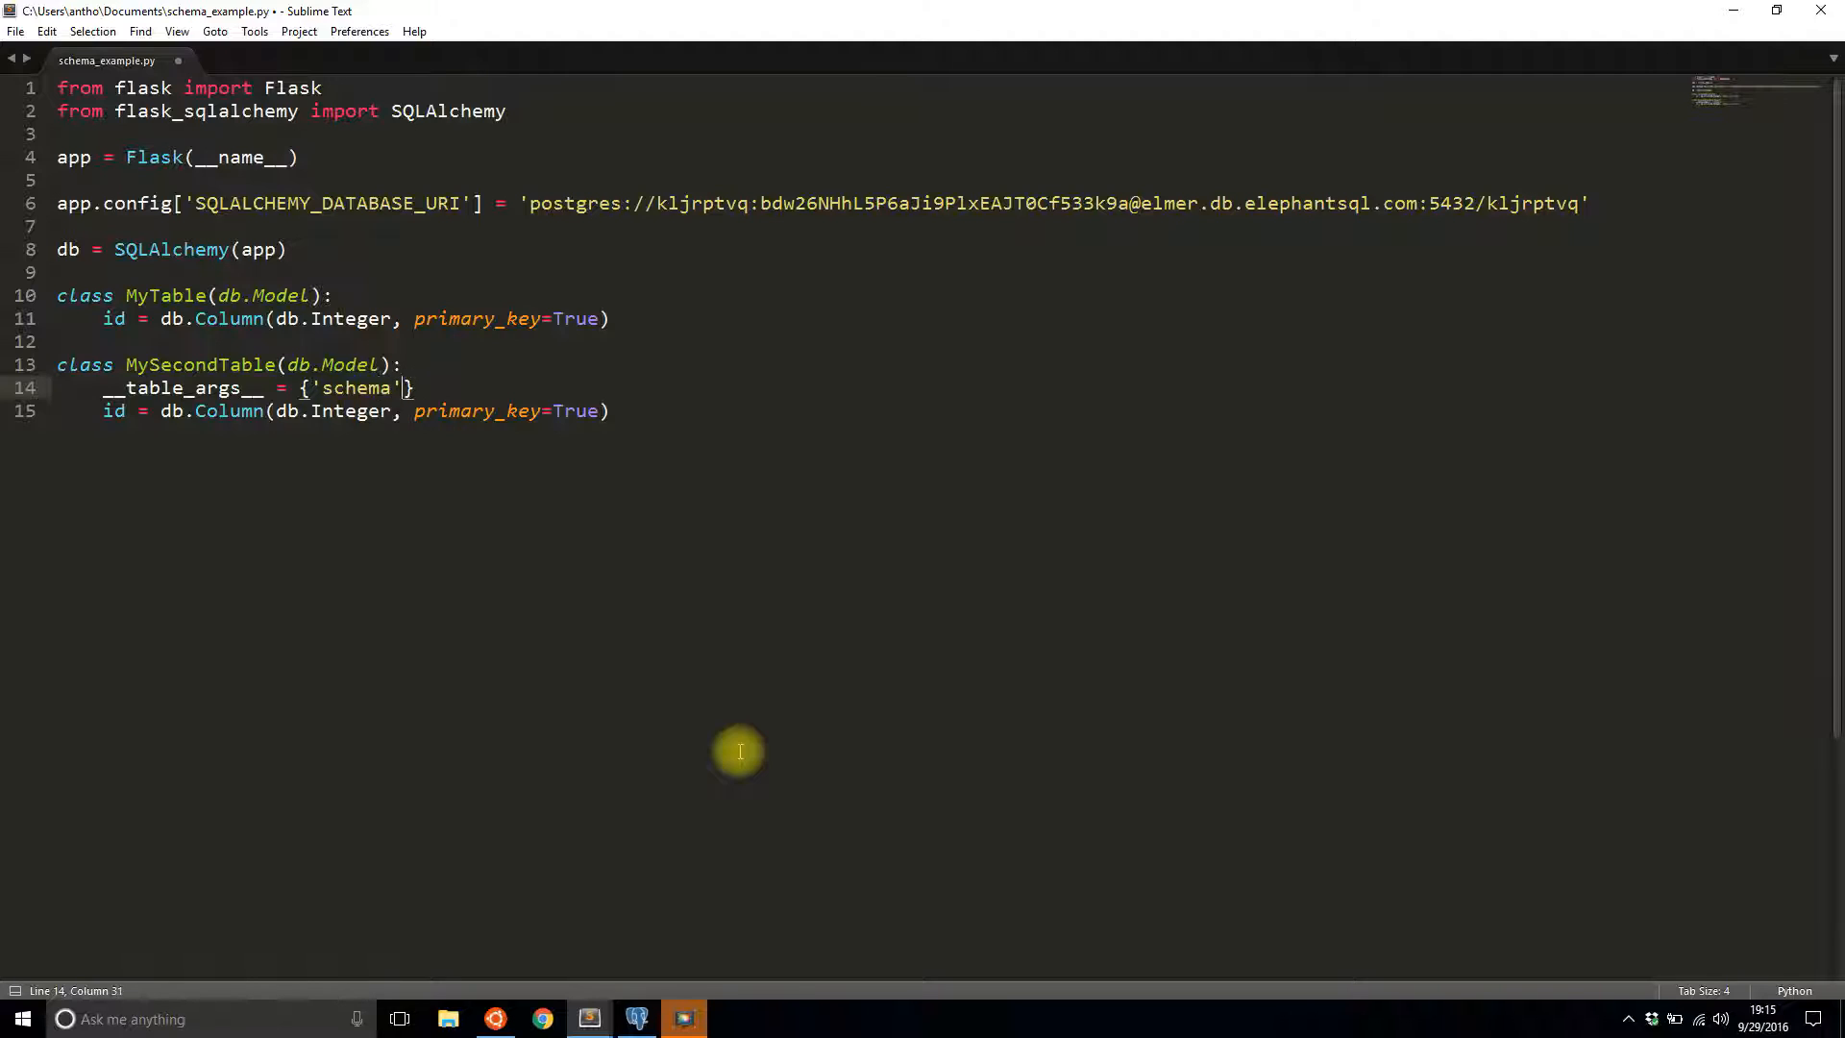
type(":''")
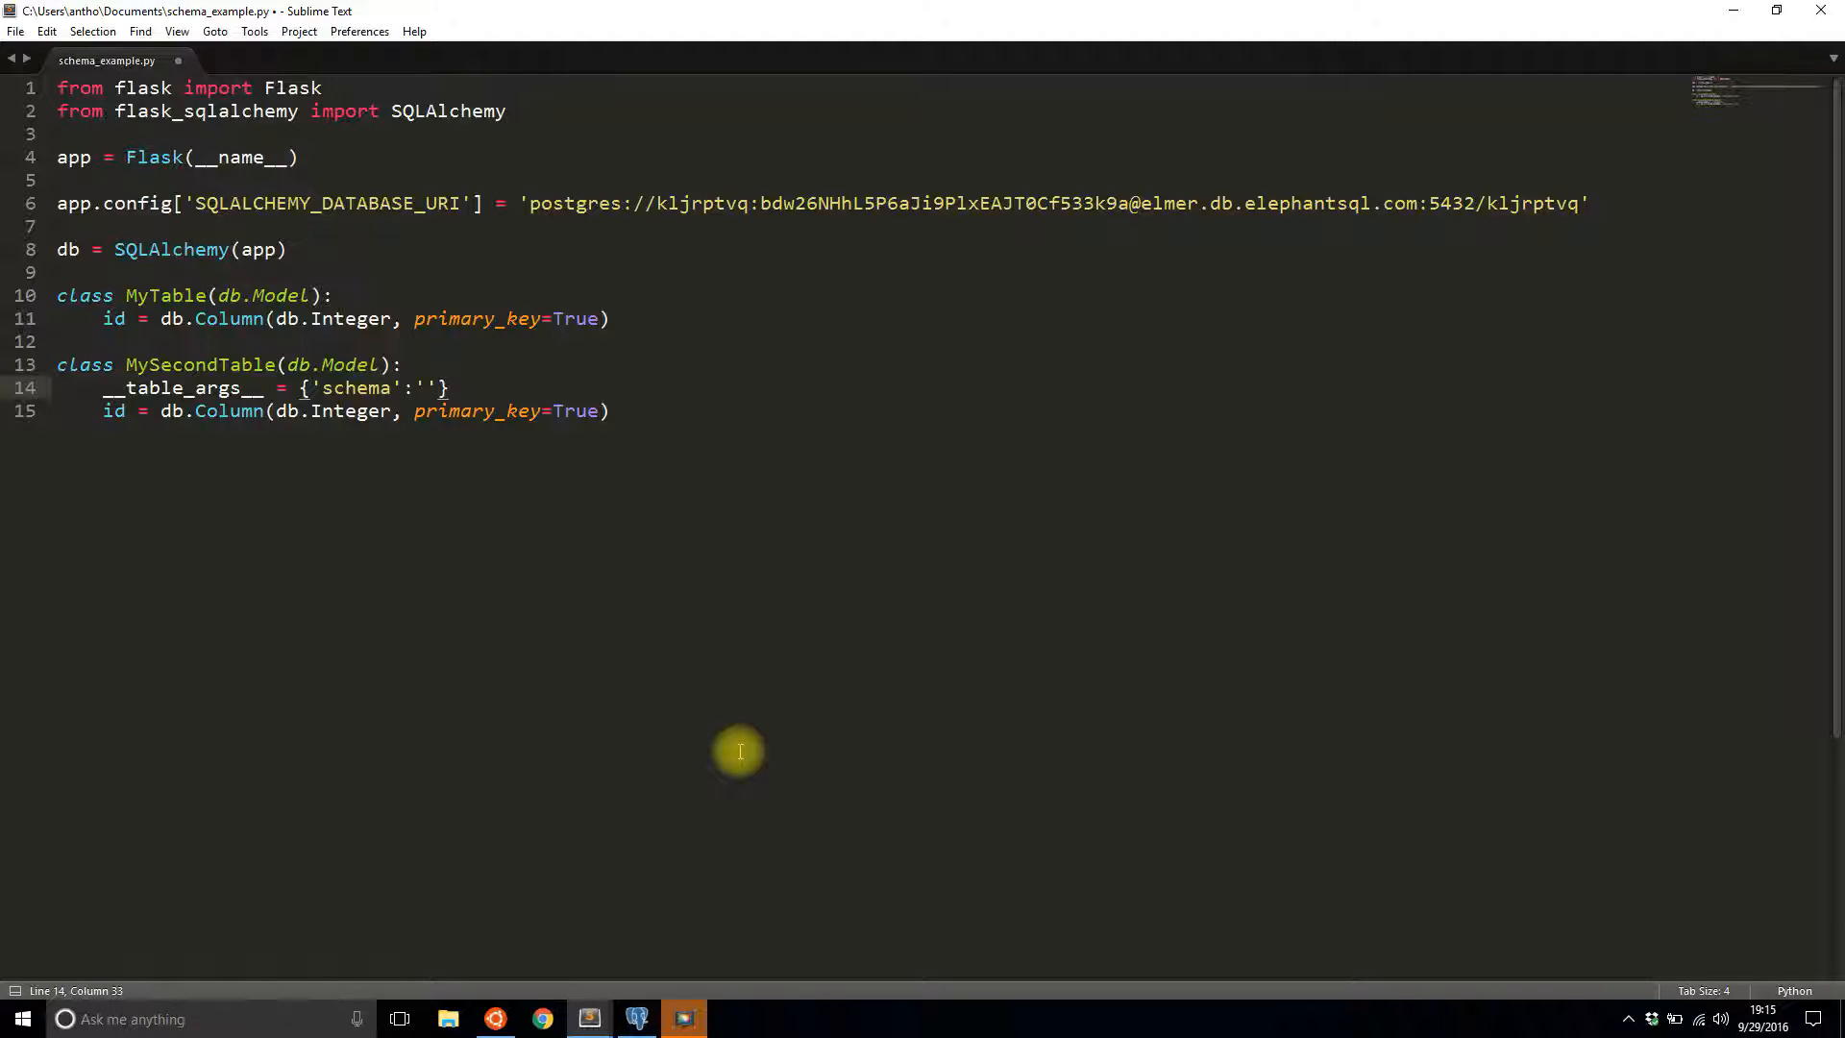
type("myschema")
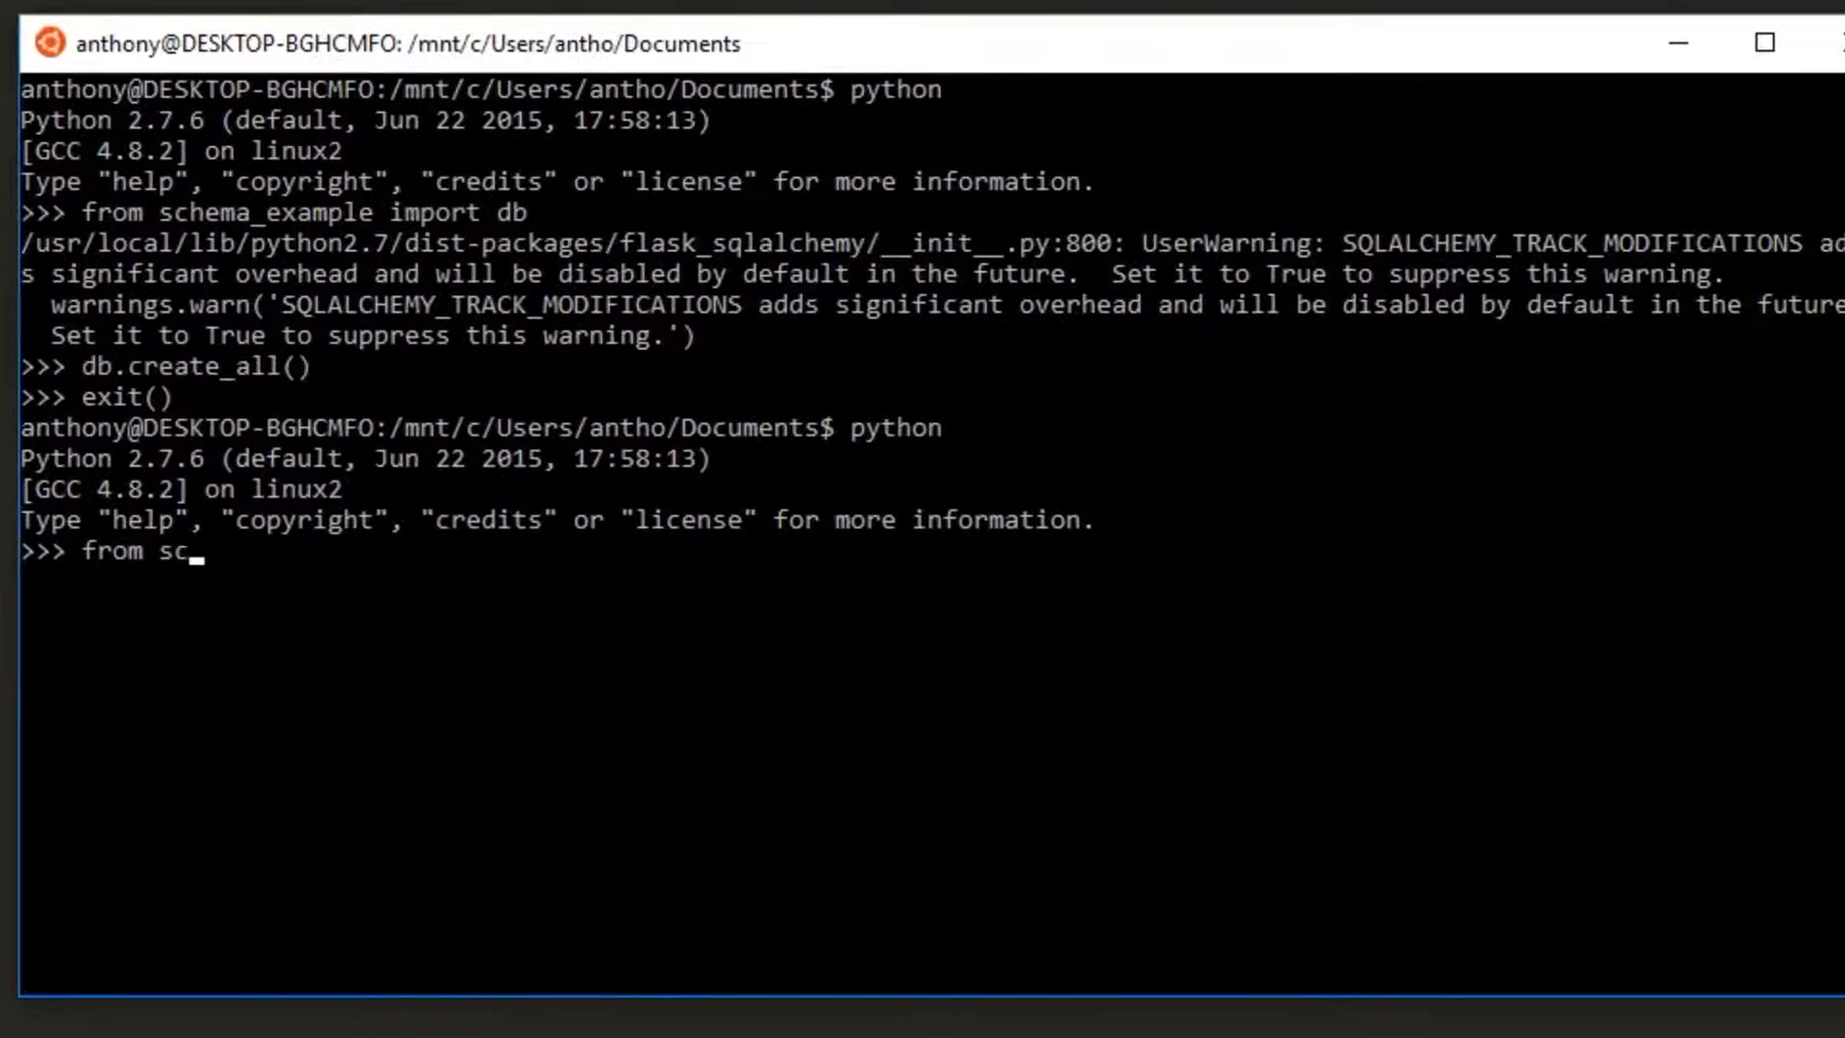
- In a fresh Python shell, import db from schema_example and run db.create_all()
type("hema_example import")
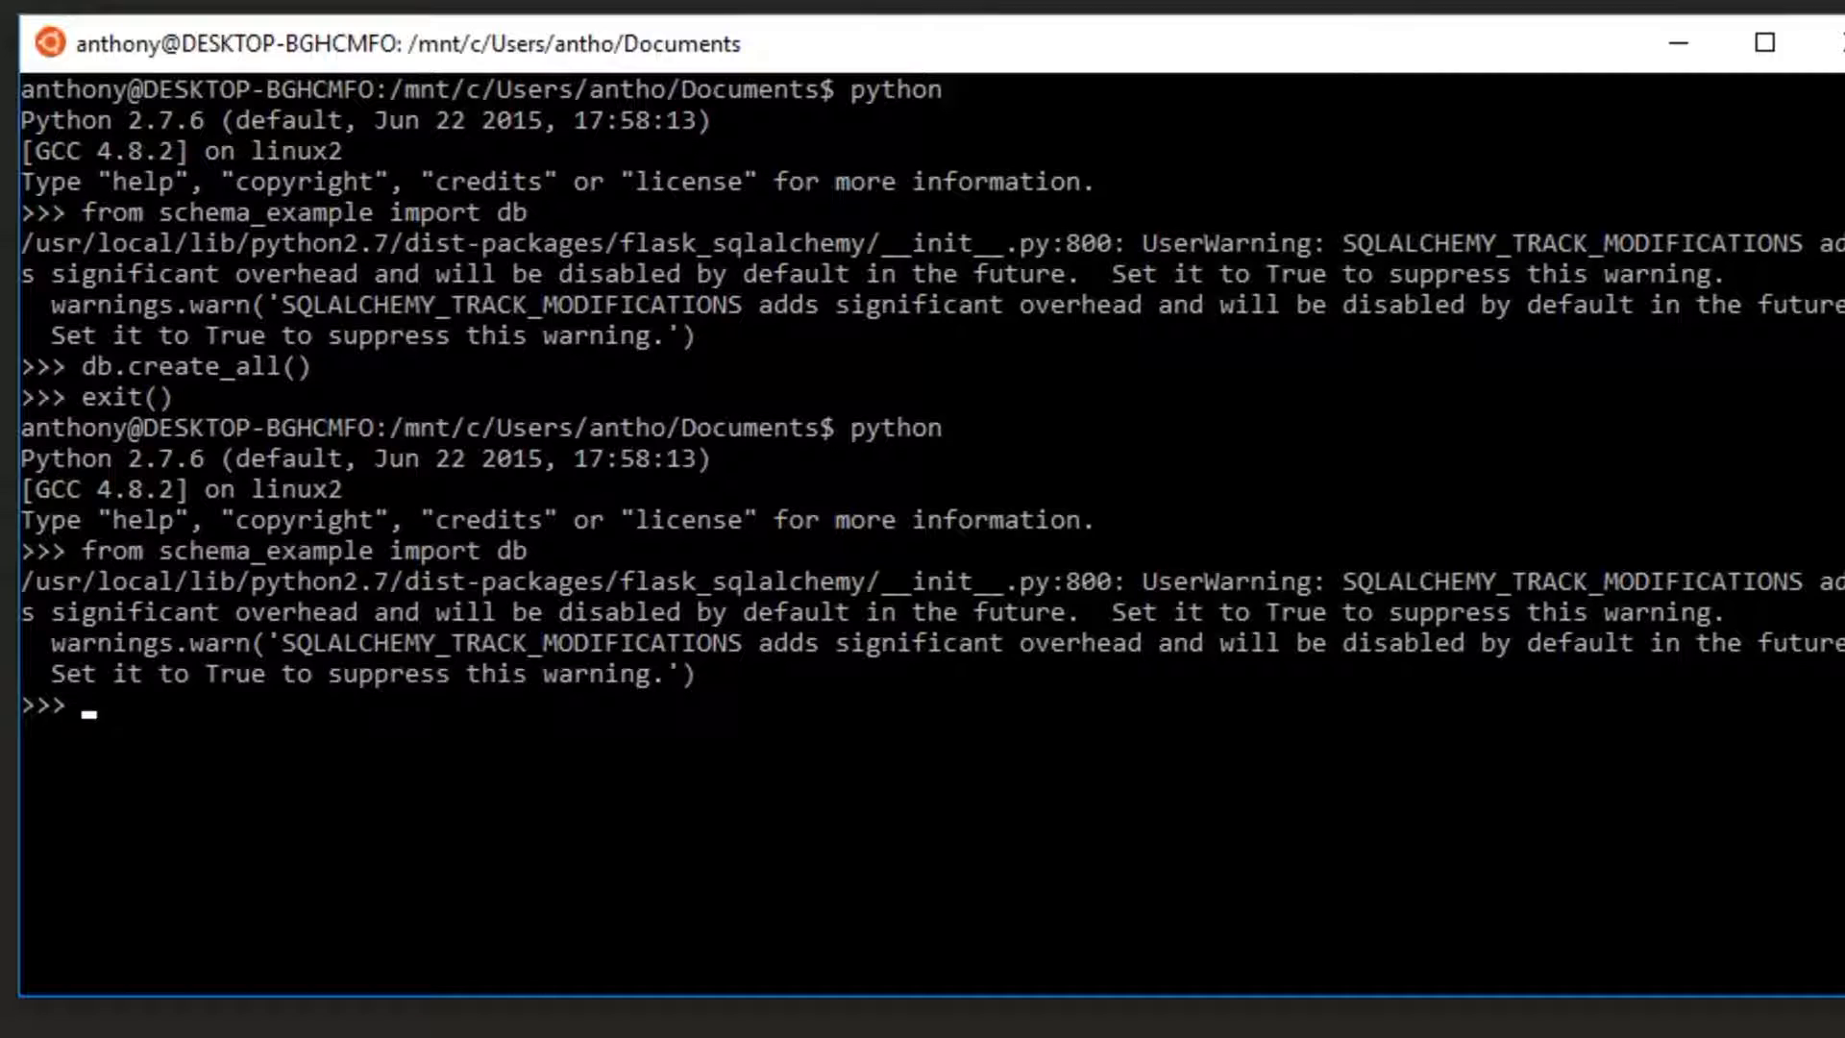
type("db.create_al")
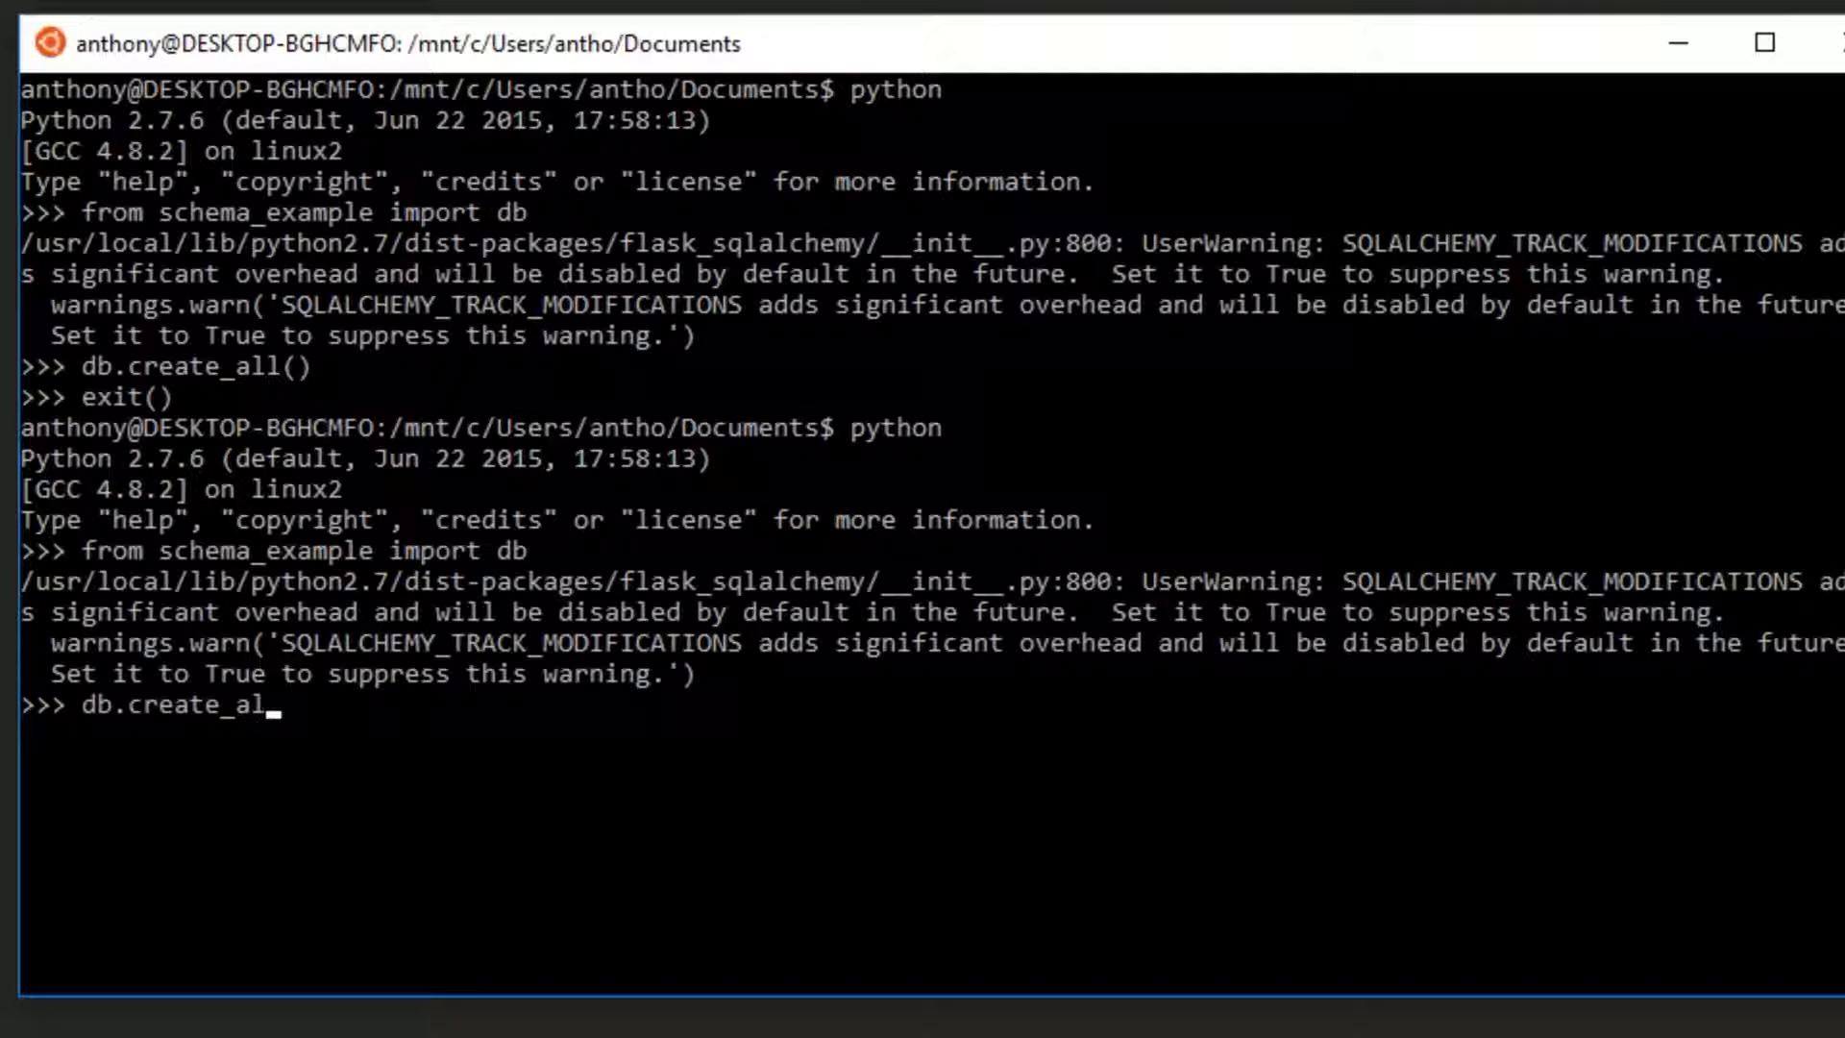
type("l()")
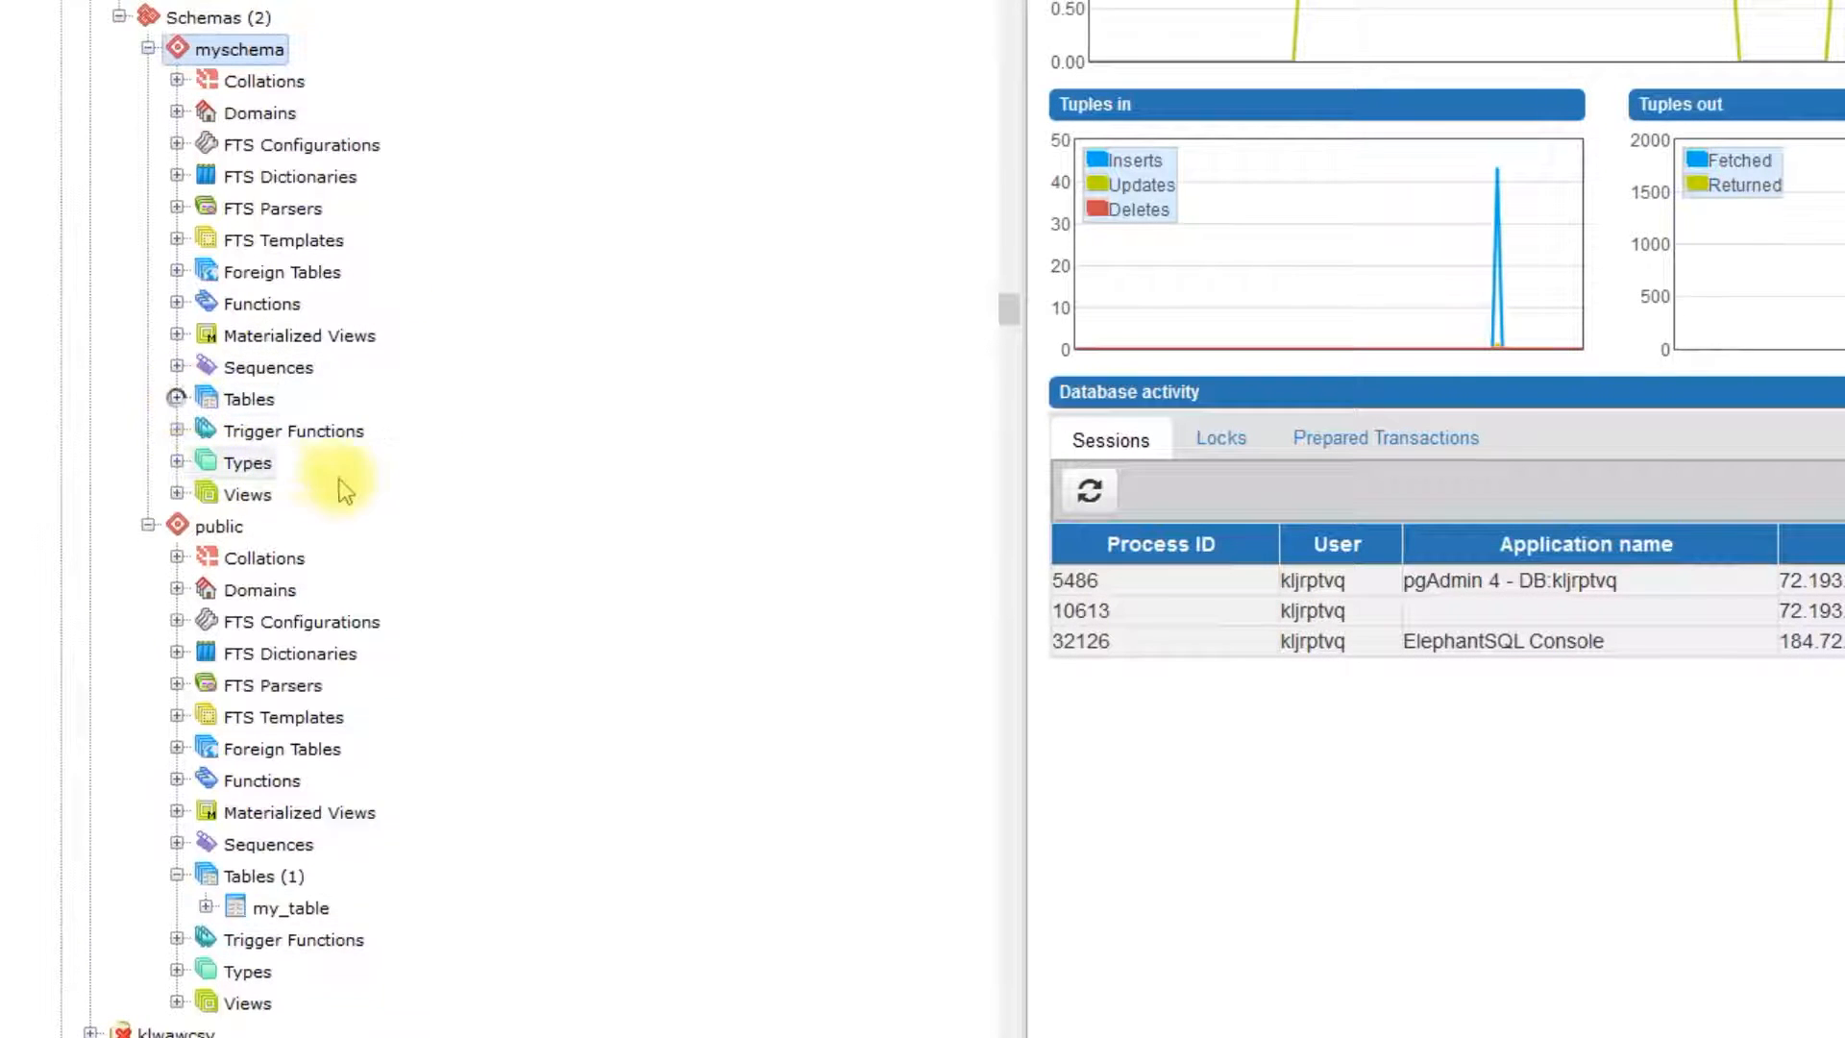
- Refresh myschema's Tables to list my_second_table, then return to Sublime Text
left_click(176, 399)
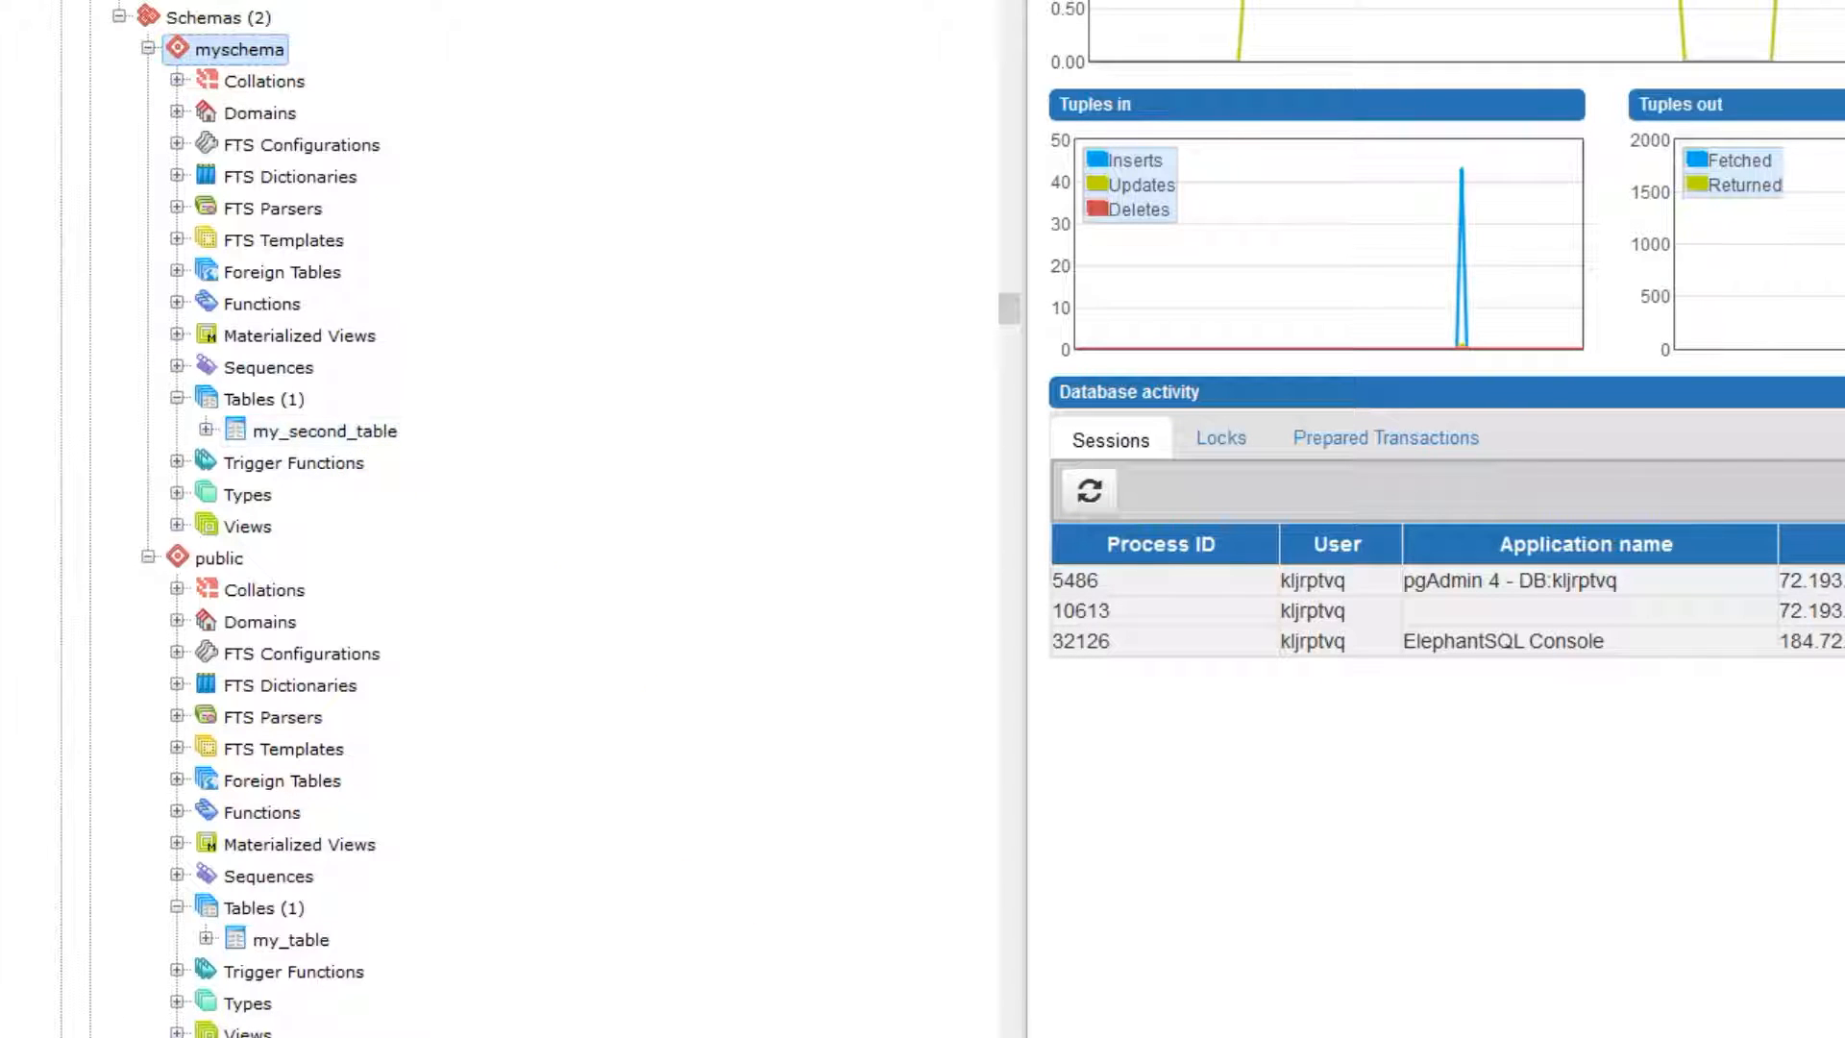
left_click(682, 1019)
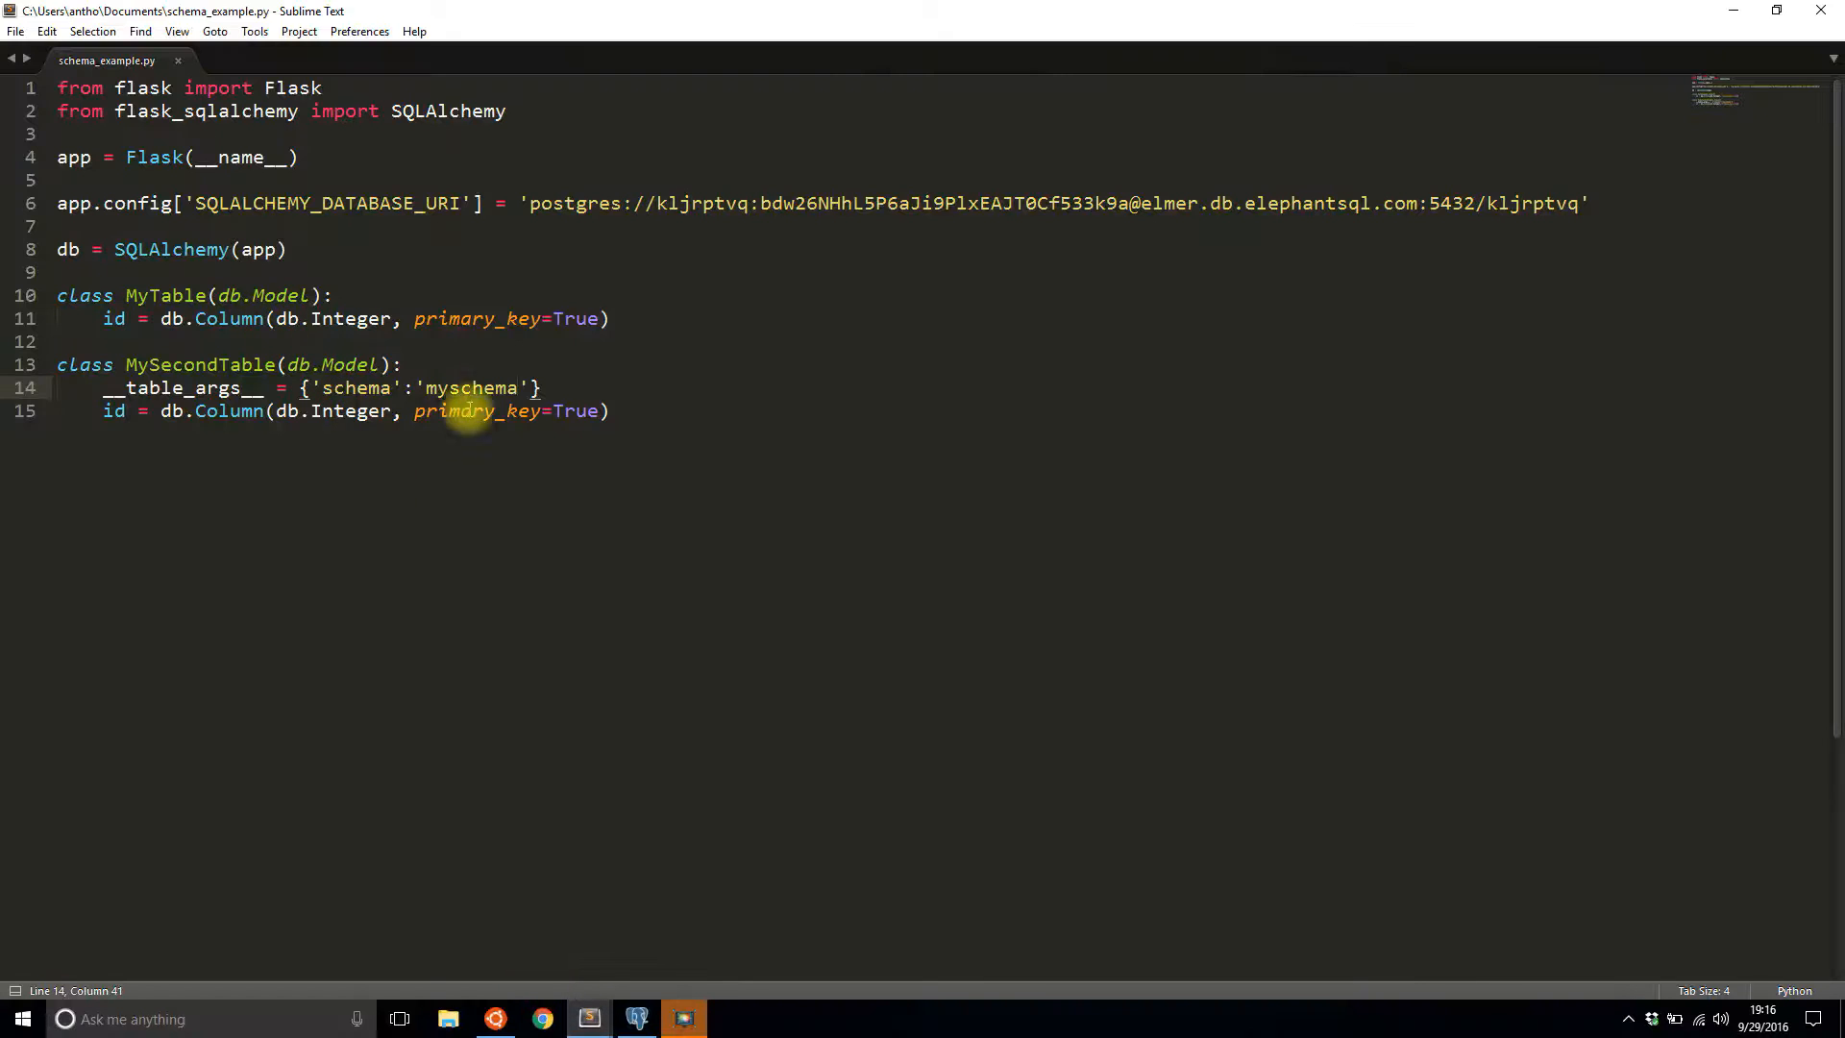
mouse_move(487, 362)
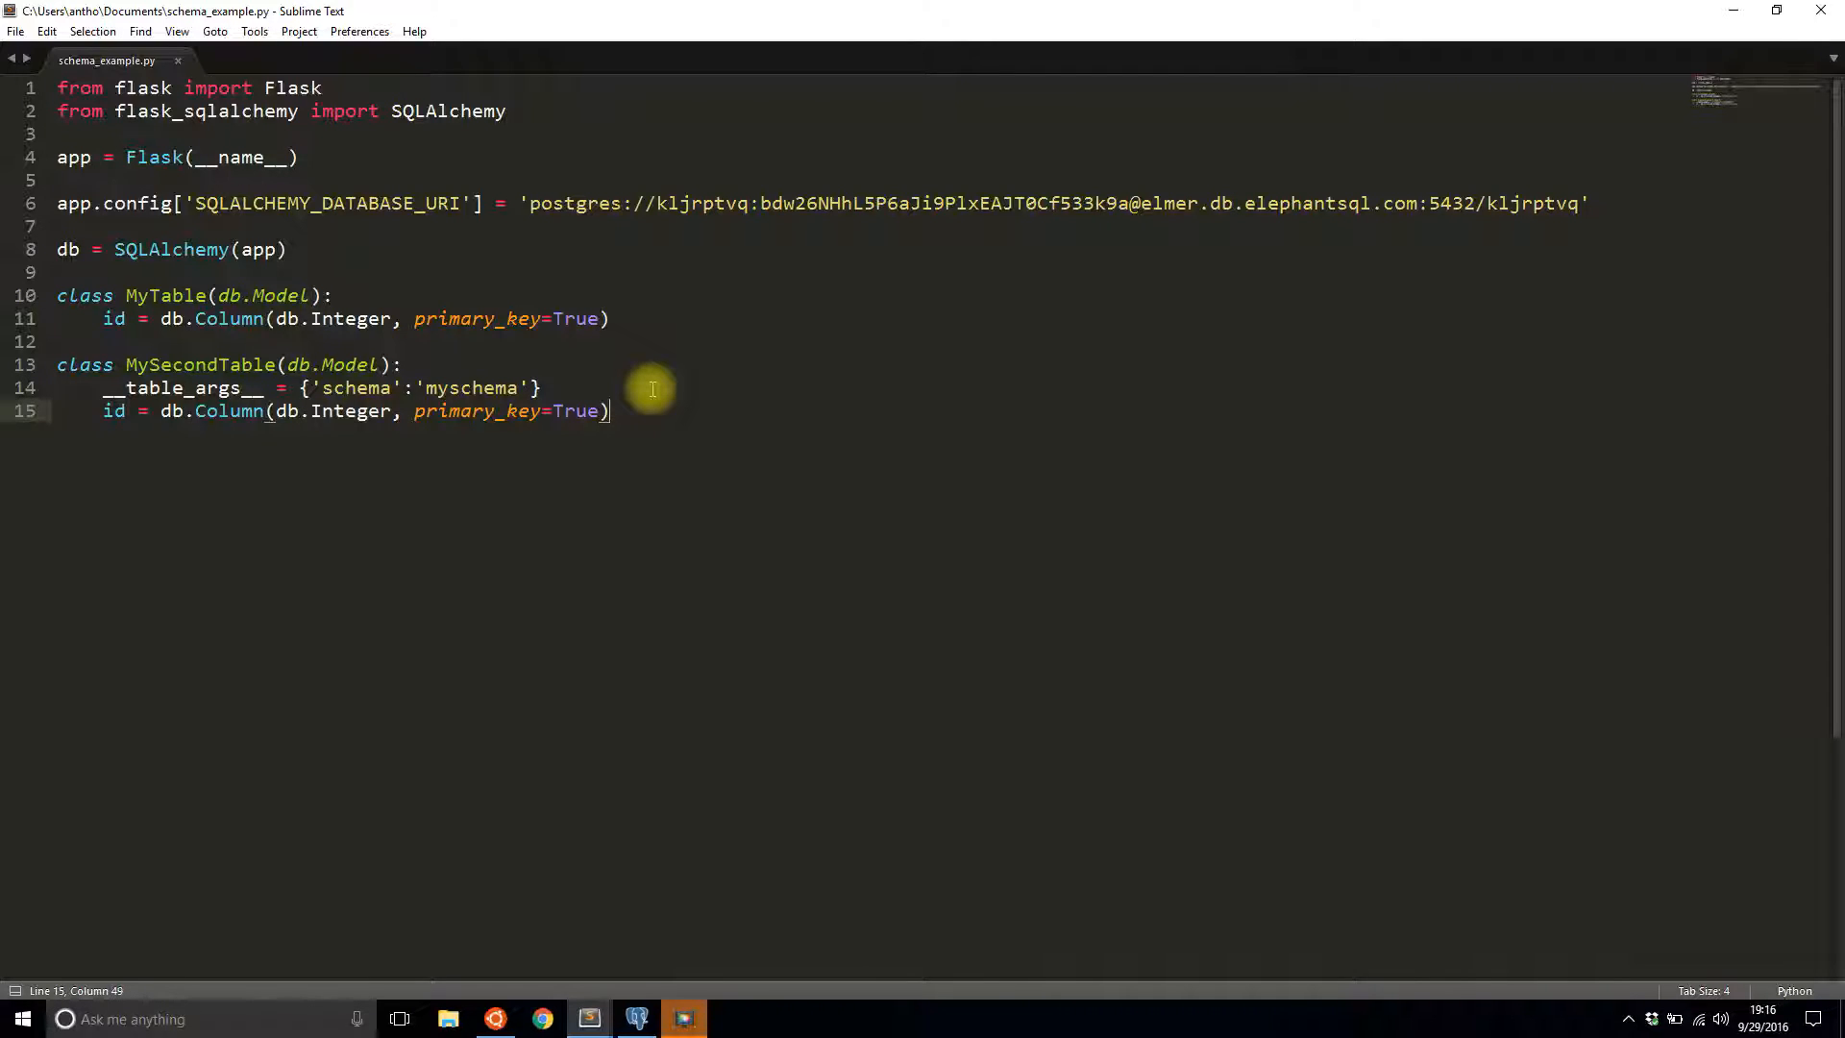
key("Enter")
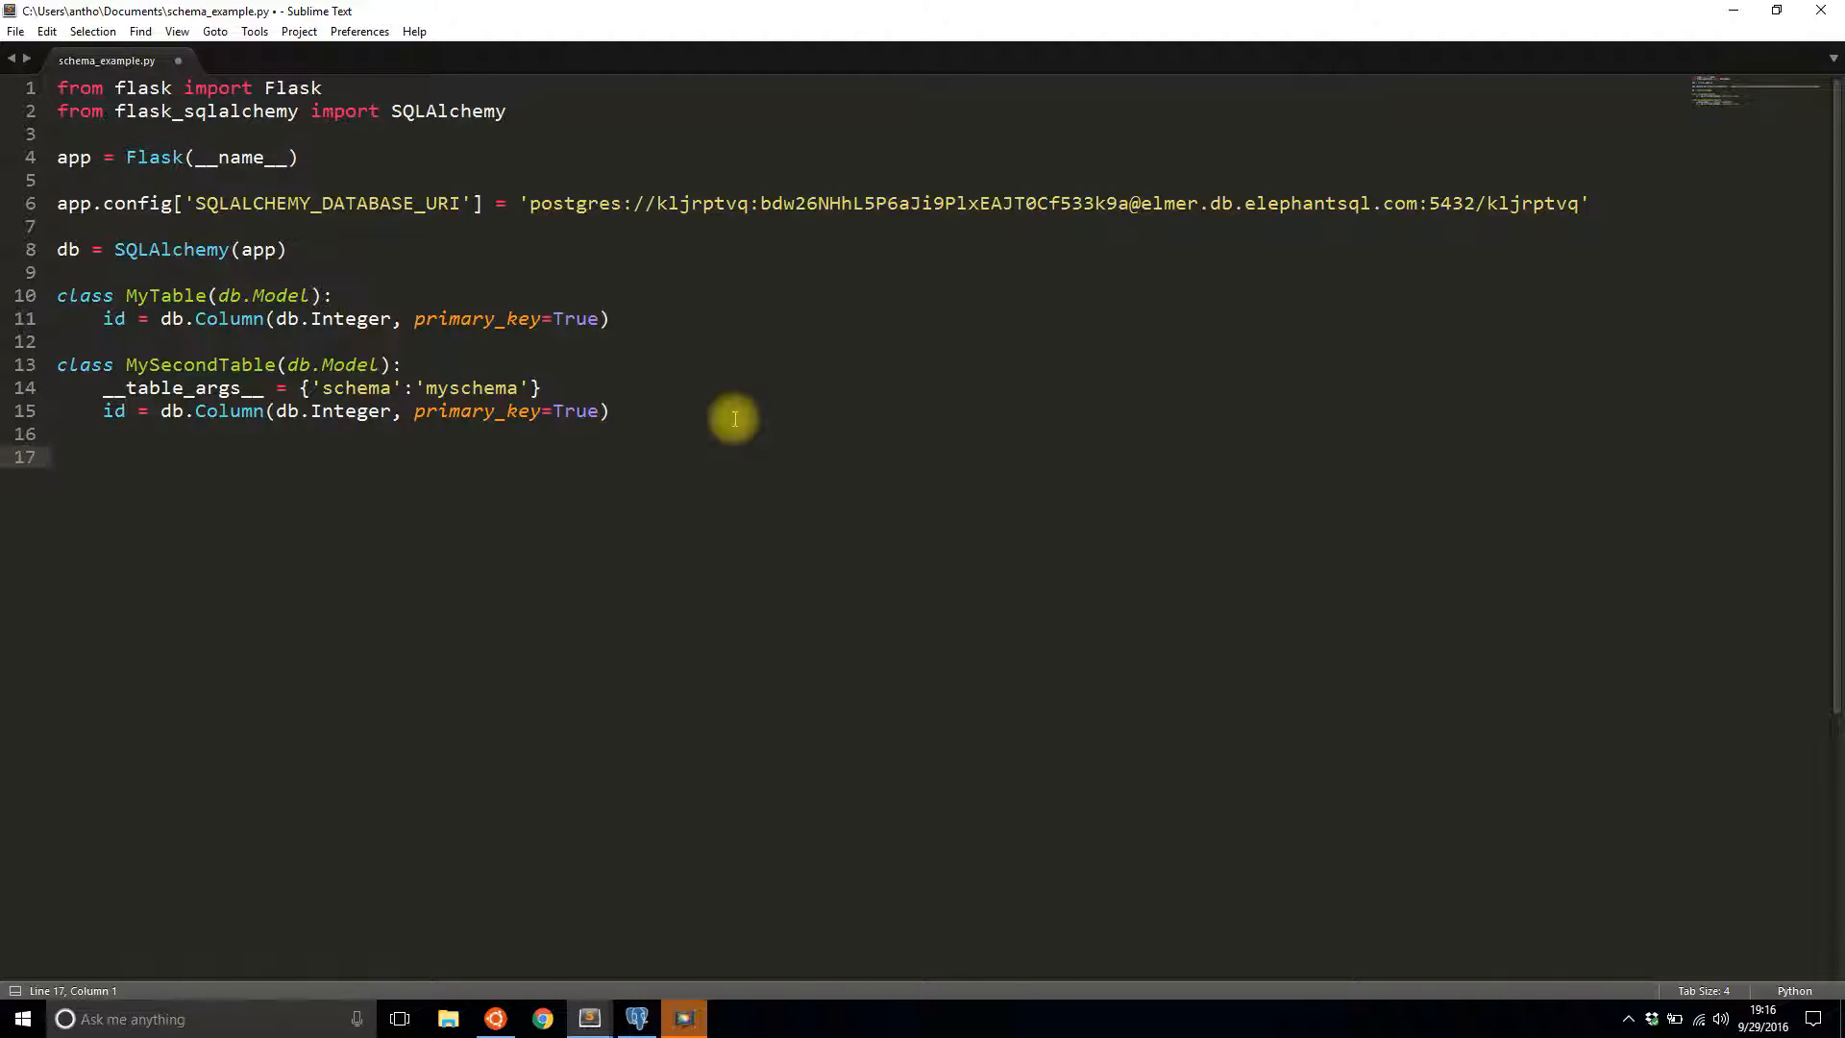
- Write class Person(db.Model) with an integer primary-key id column
type("class")
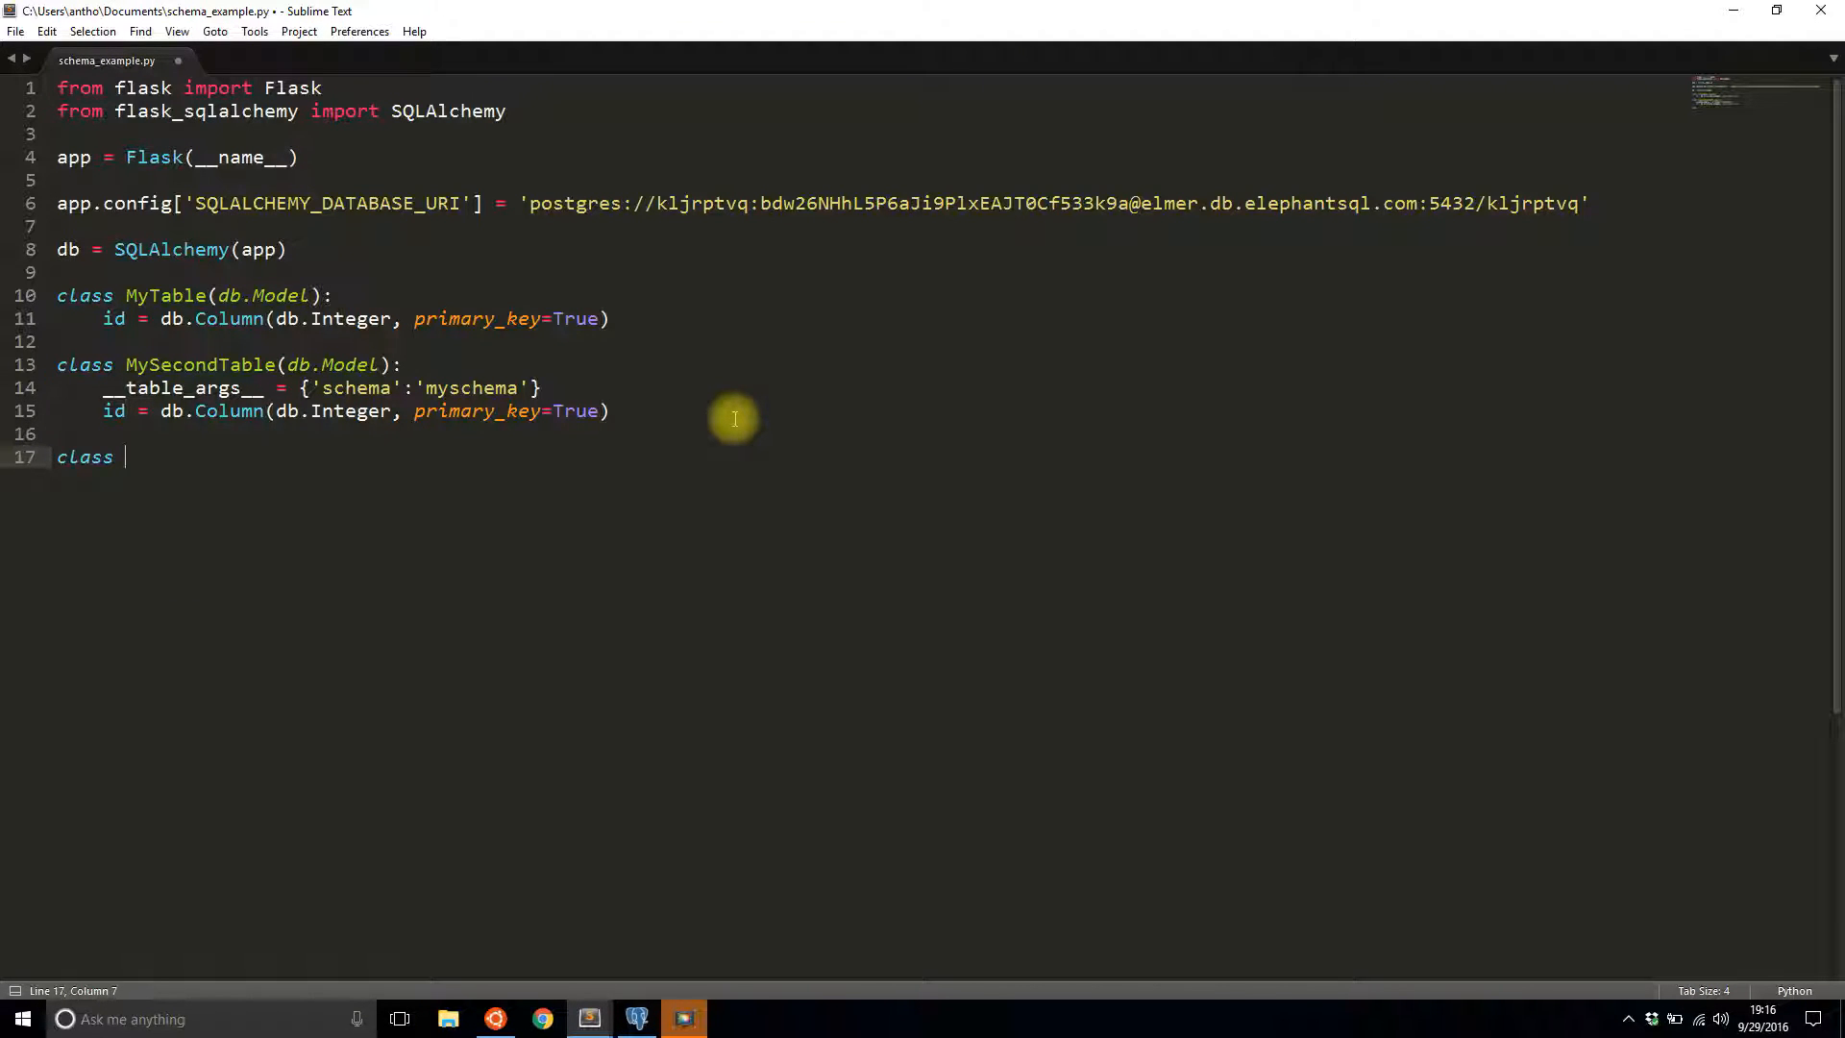
type("Person(db.Mo")
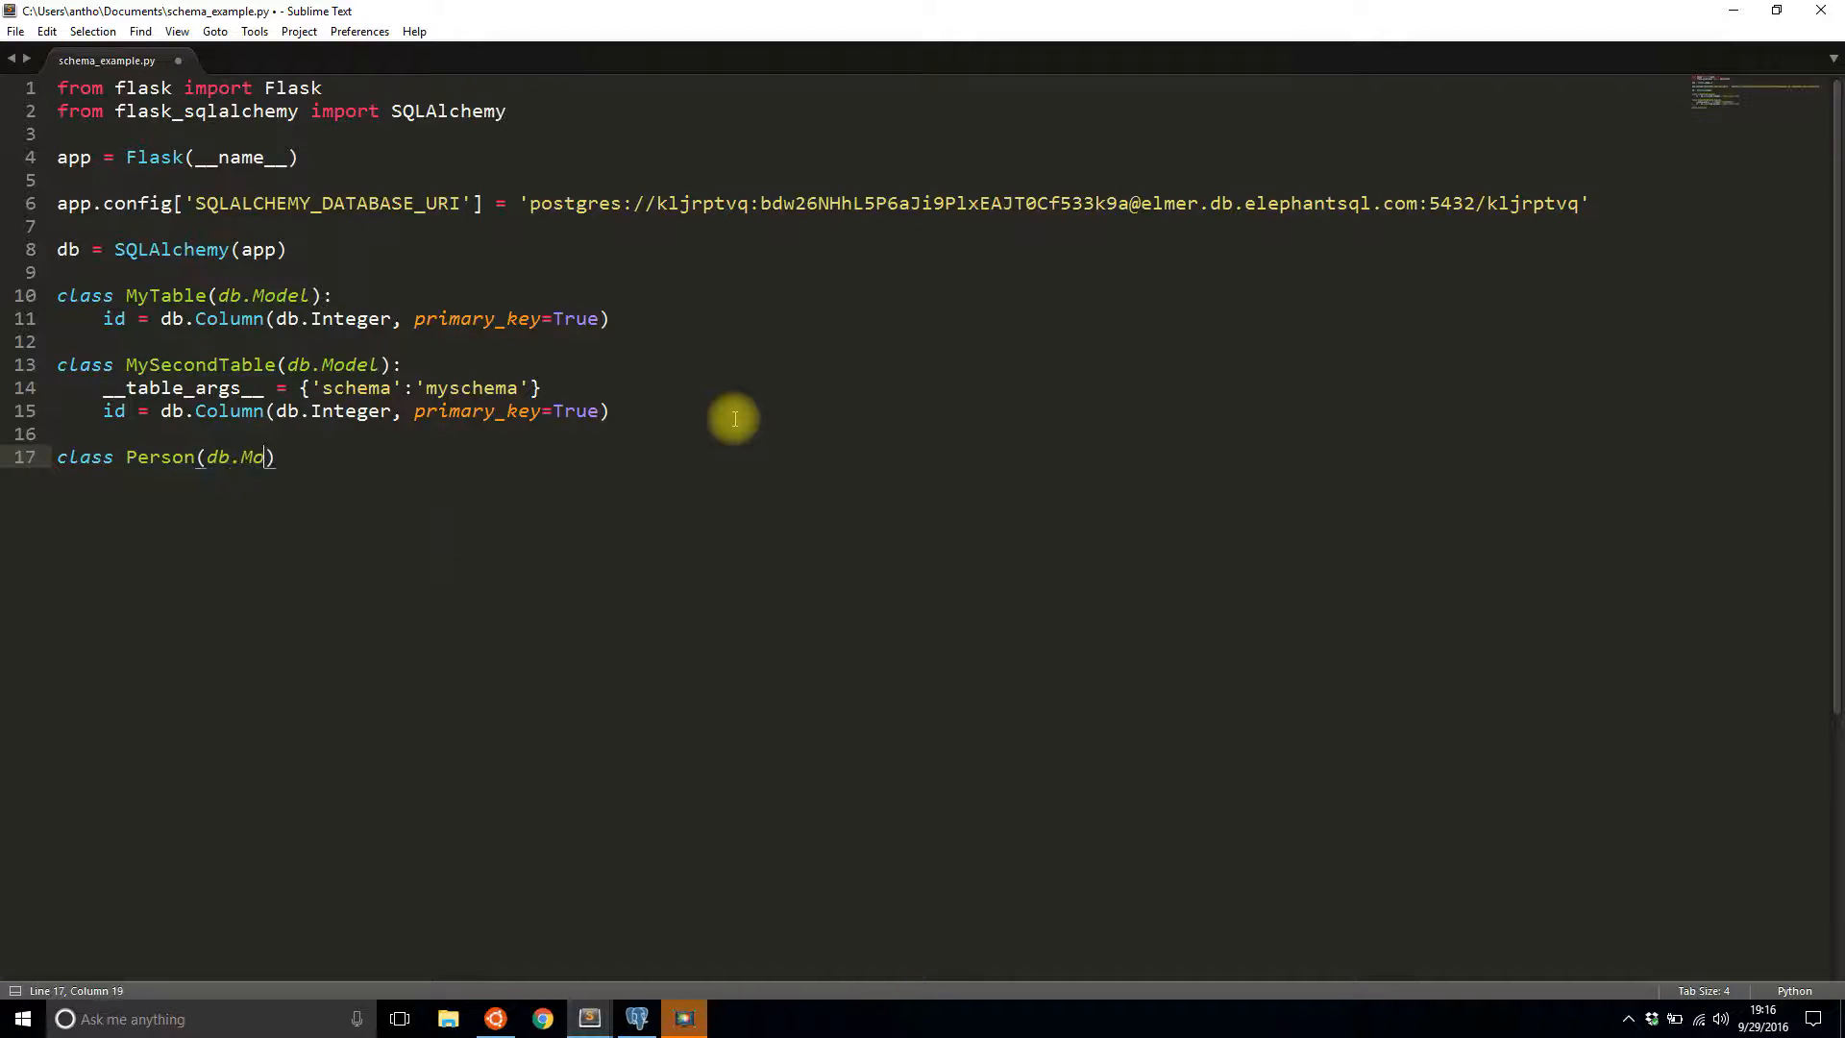
type("del")
type("id")
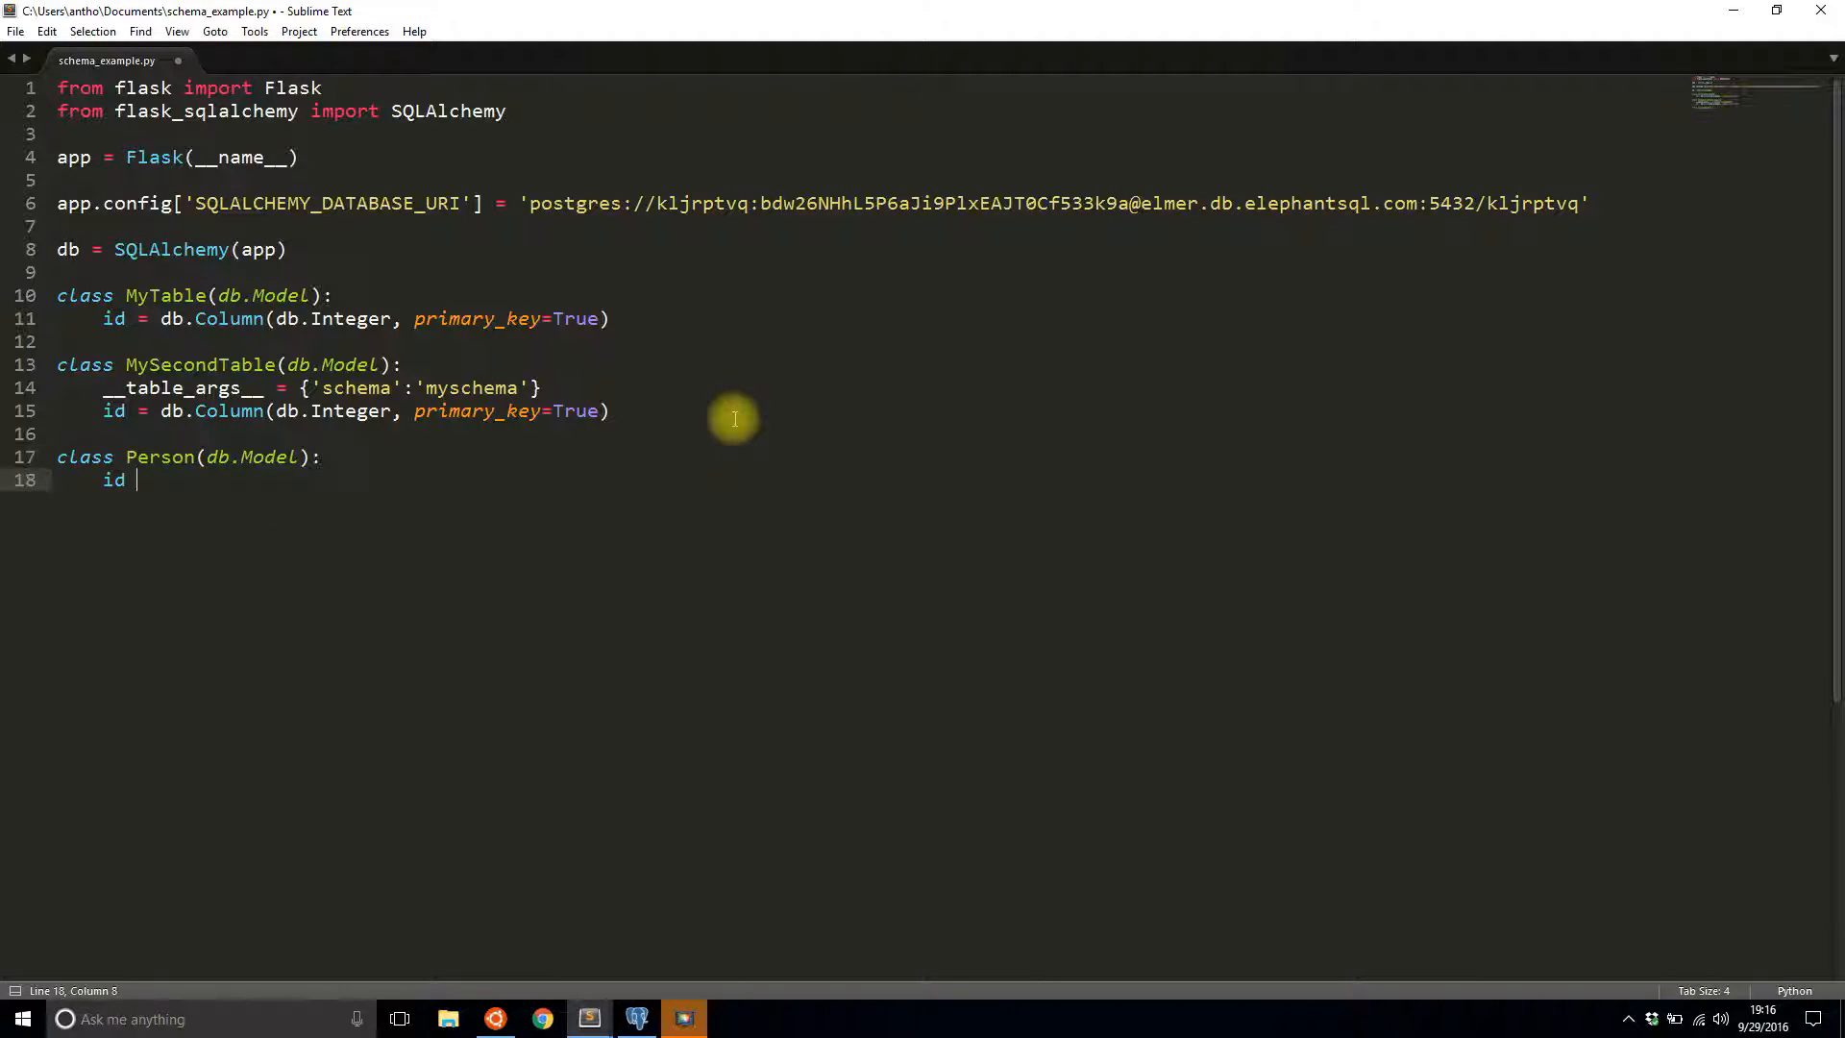
type("= db.Column(")
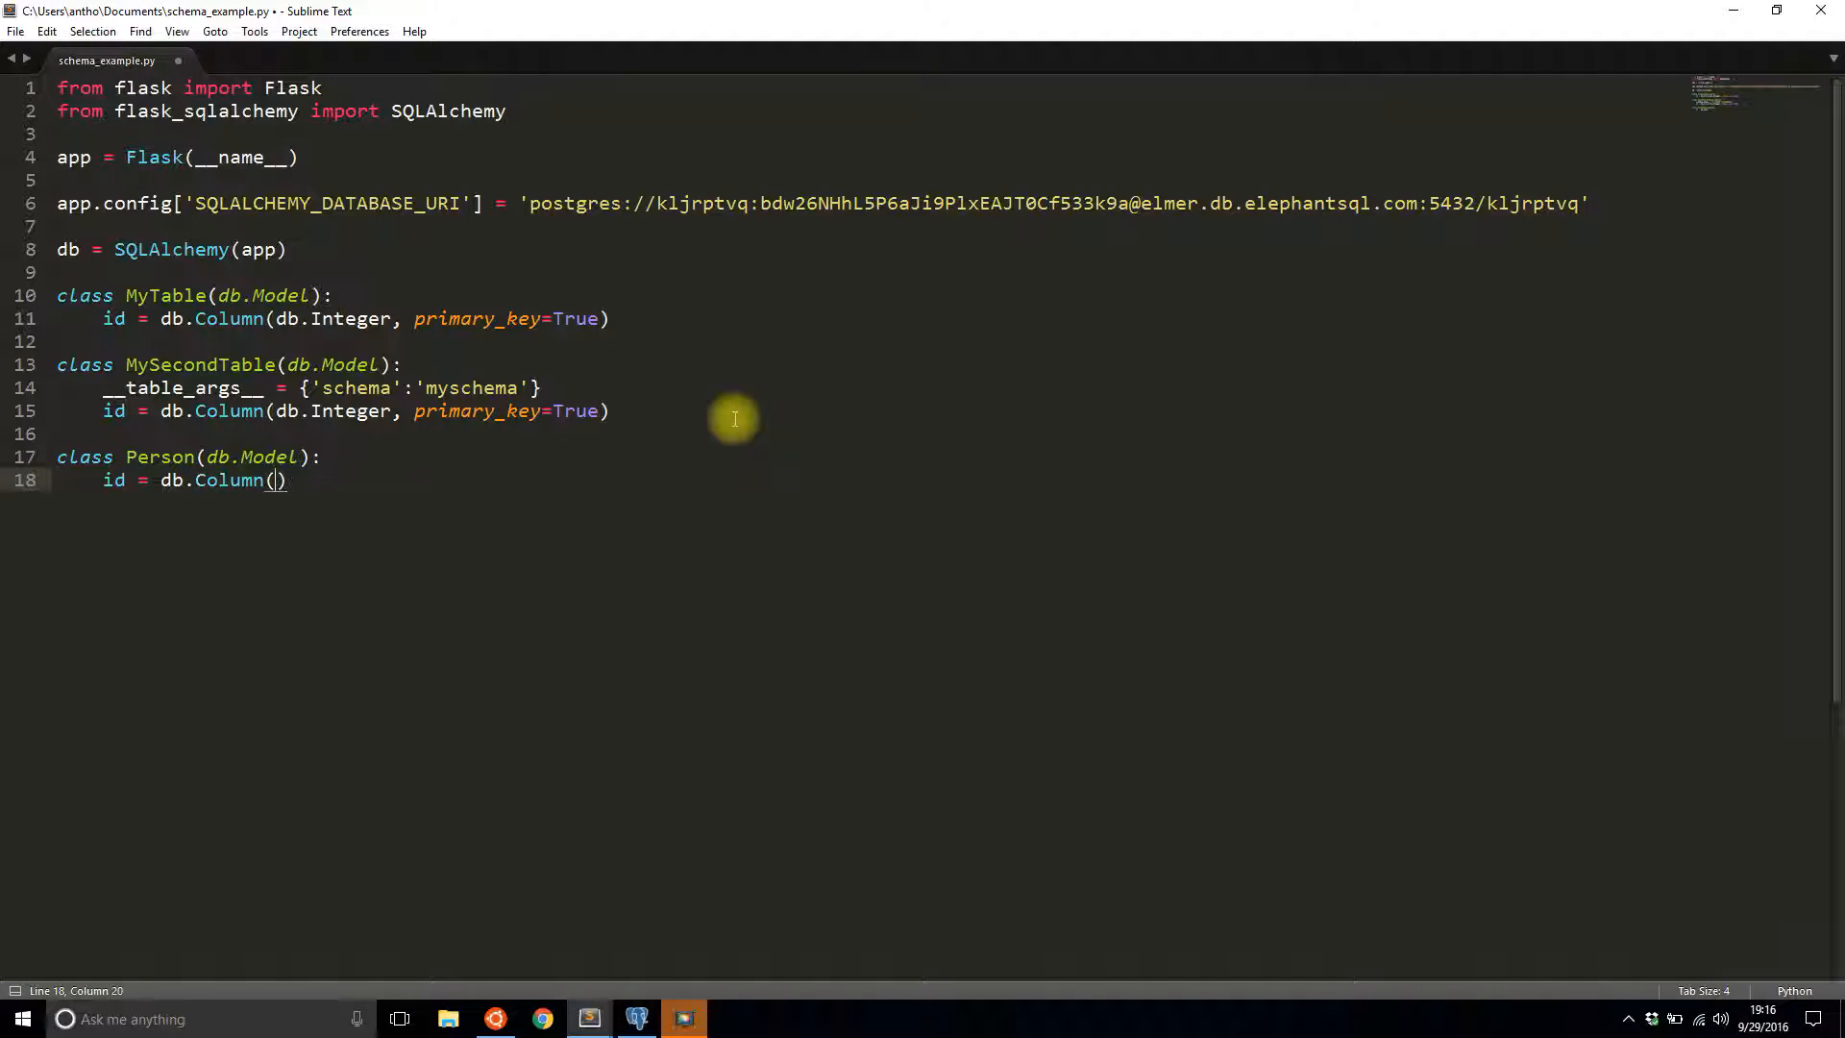
type("db.Integer,")
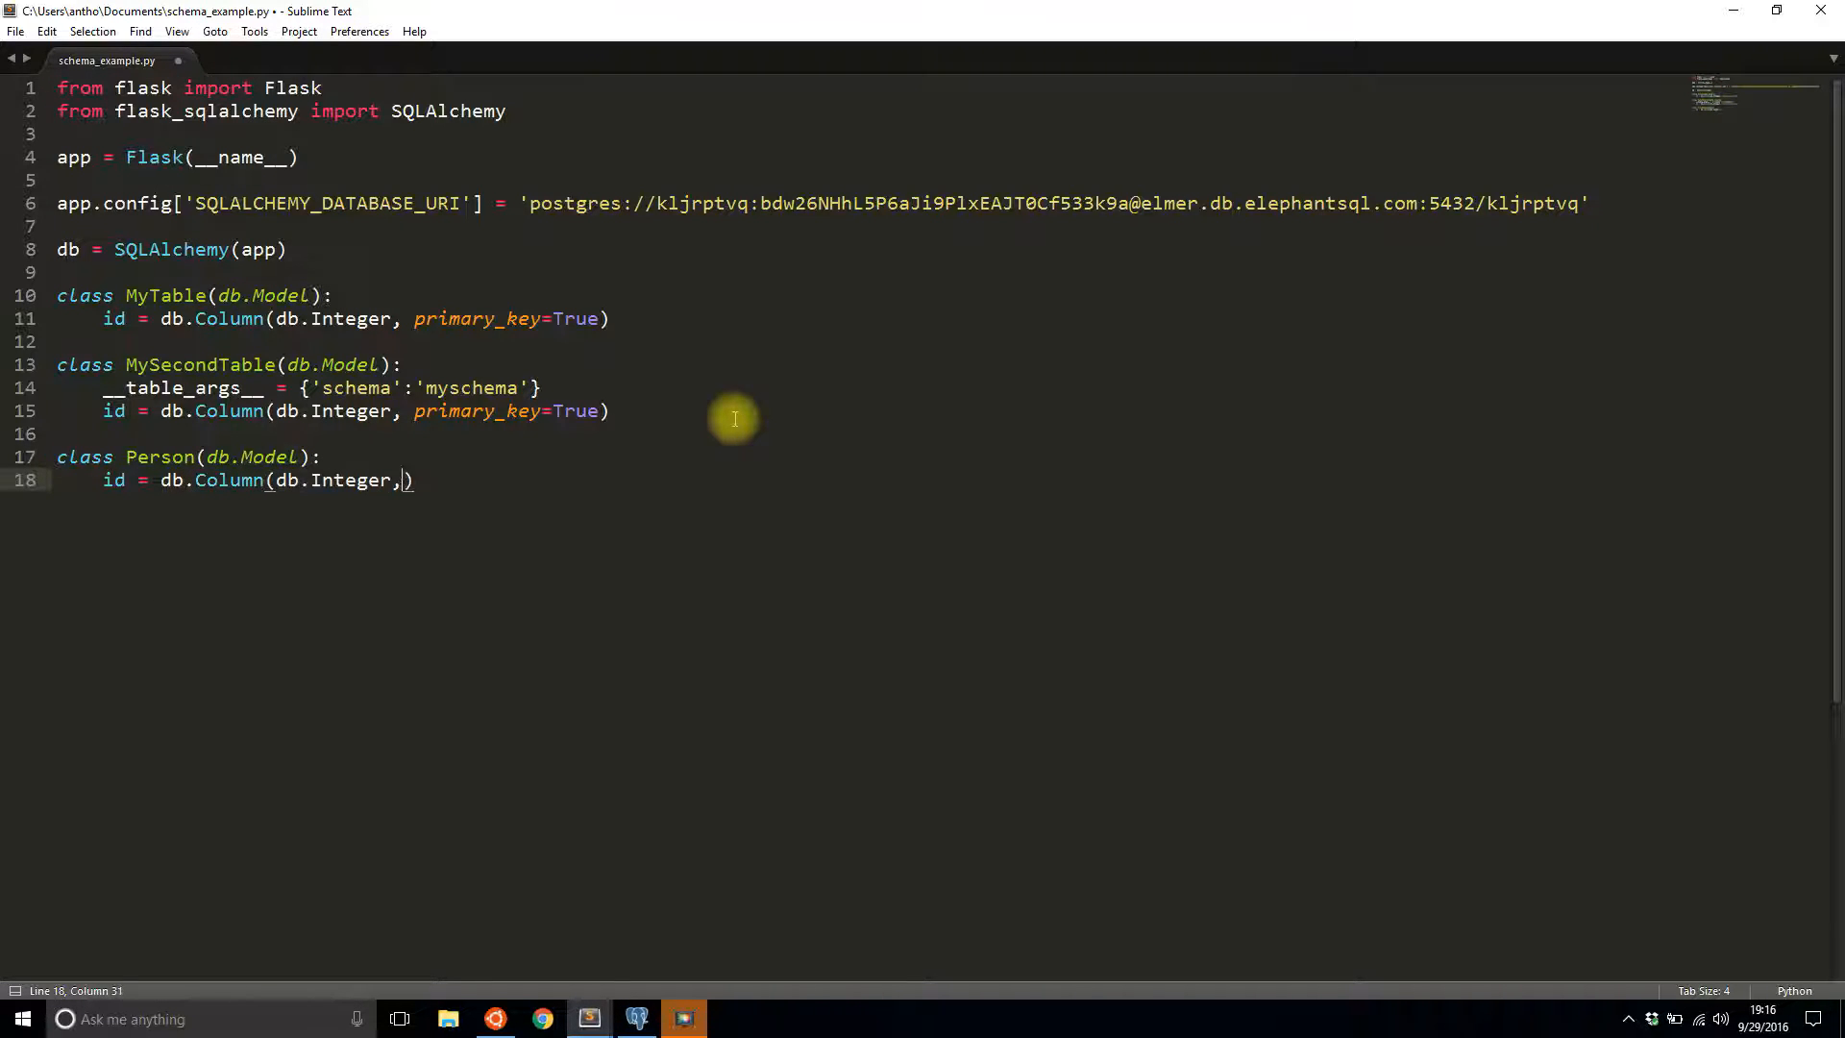
type("primary_key=")
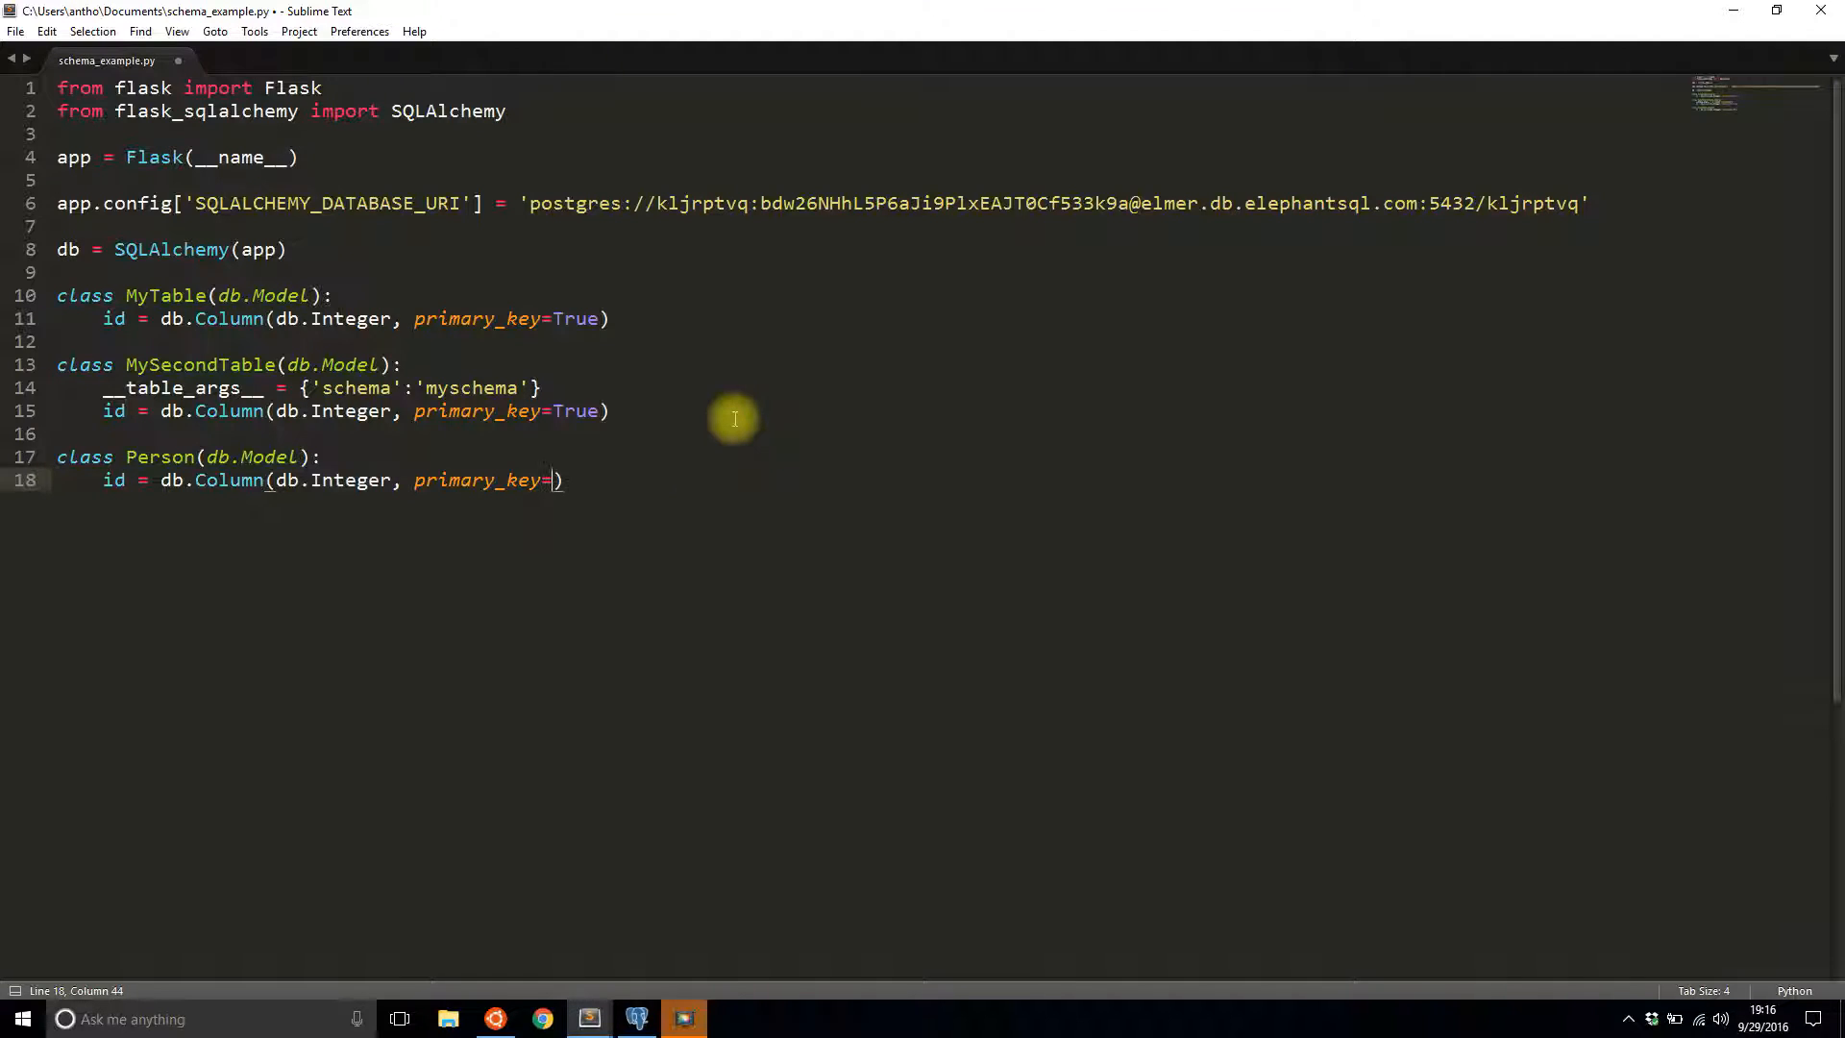
type("True")
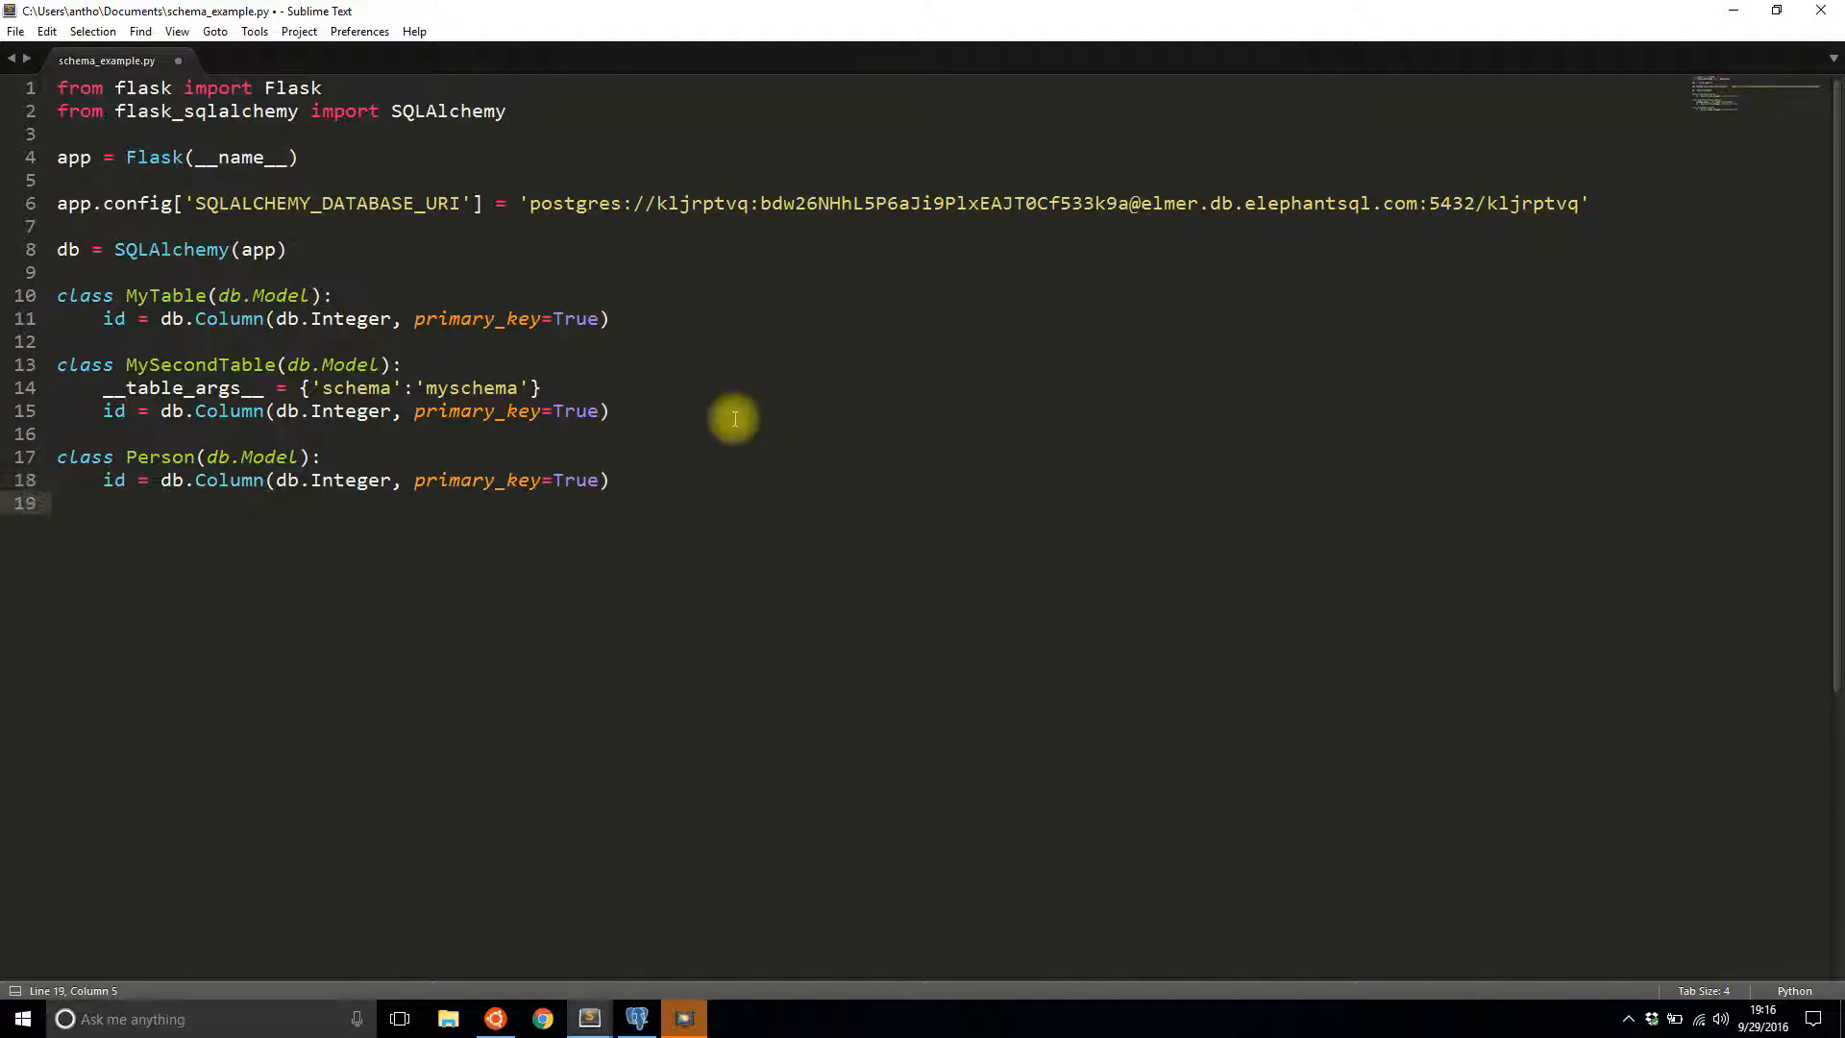
- Add name = db.Column(db.String(20)) to Person
type("name = db.")
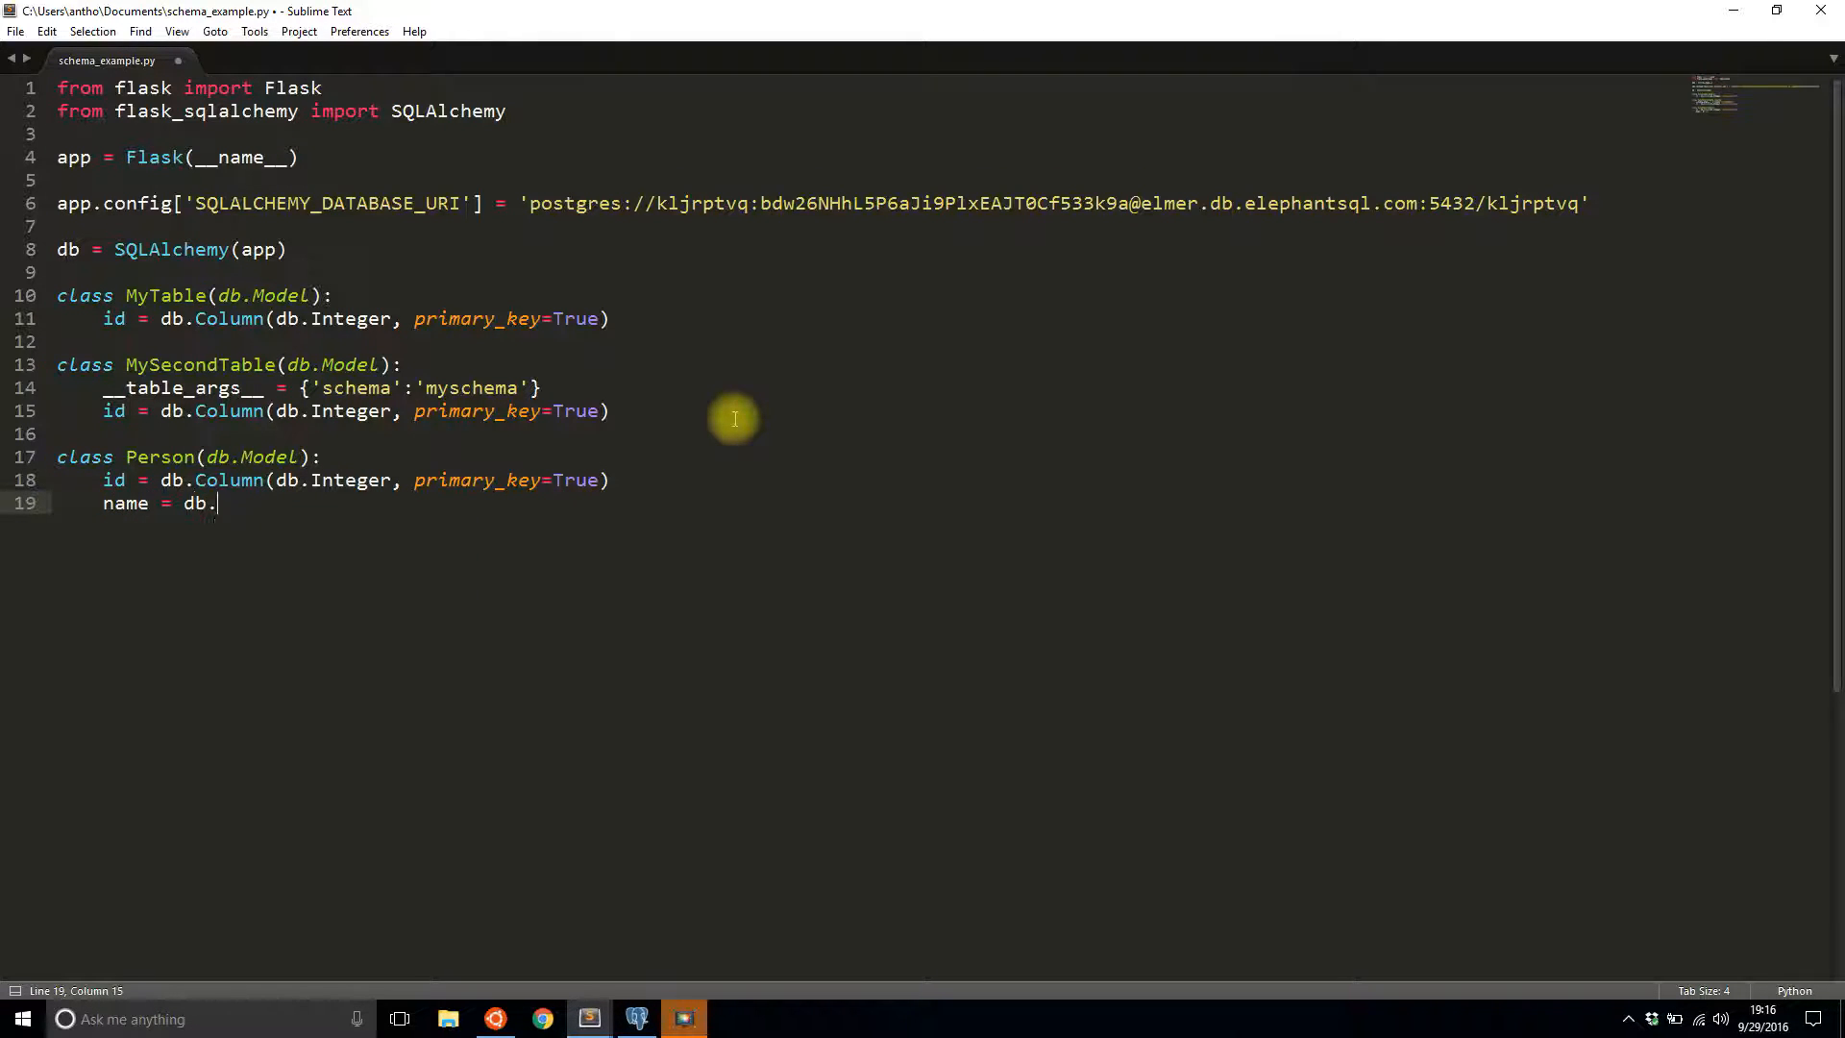
type("Column(db.")
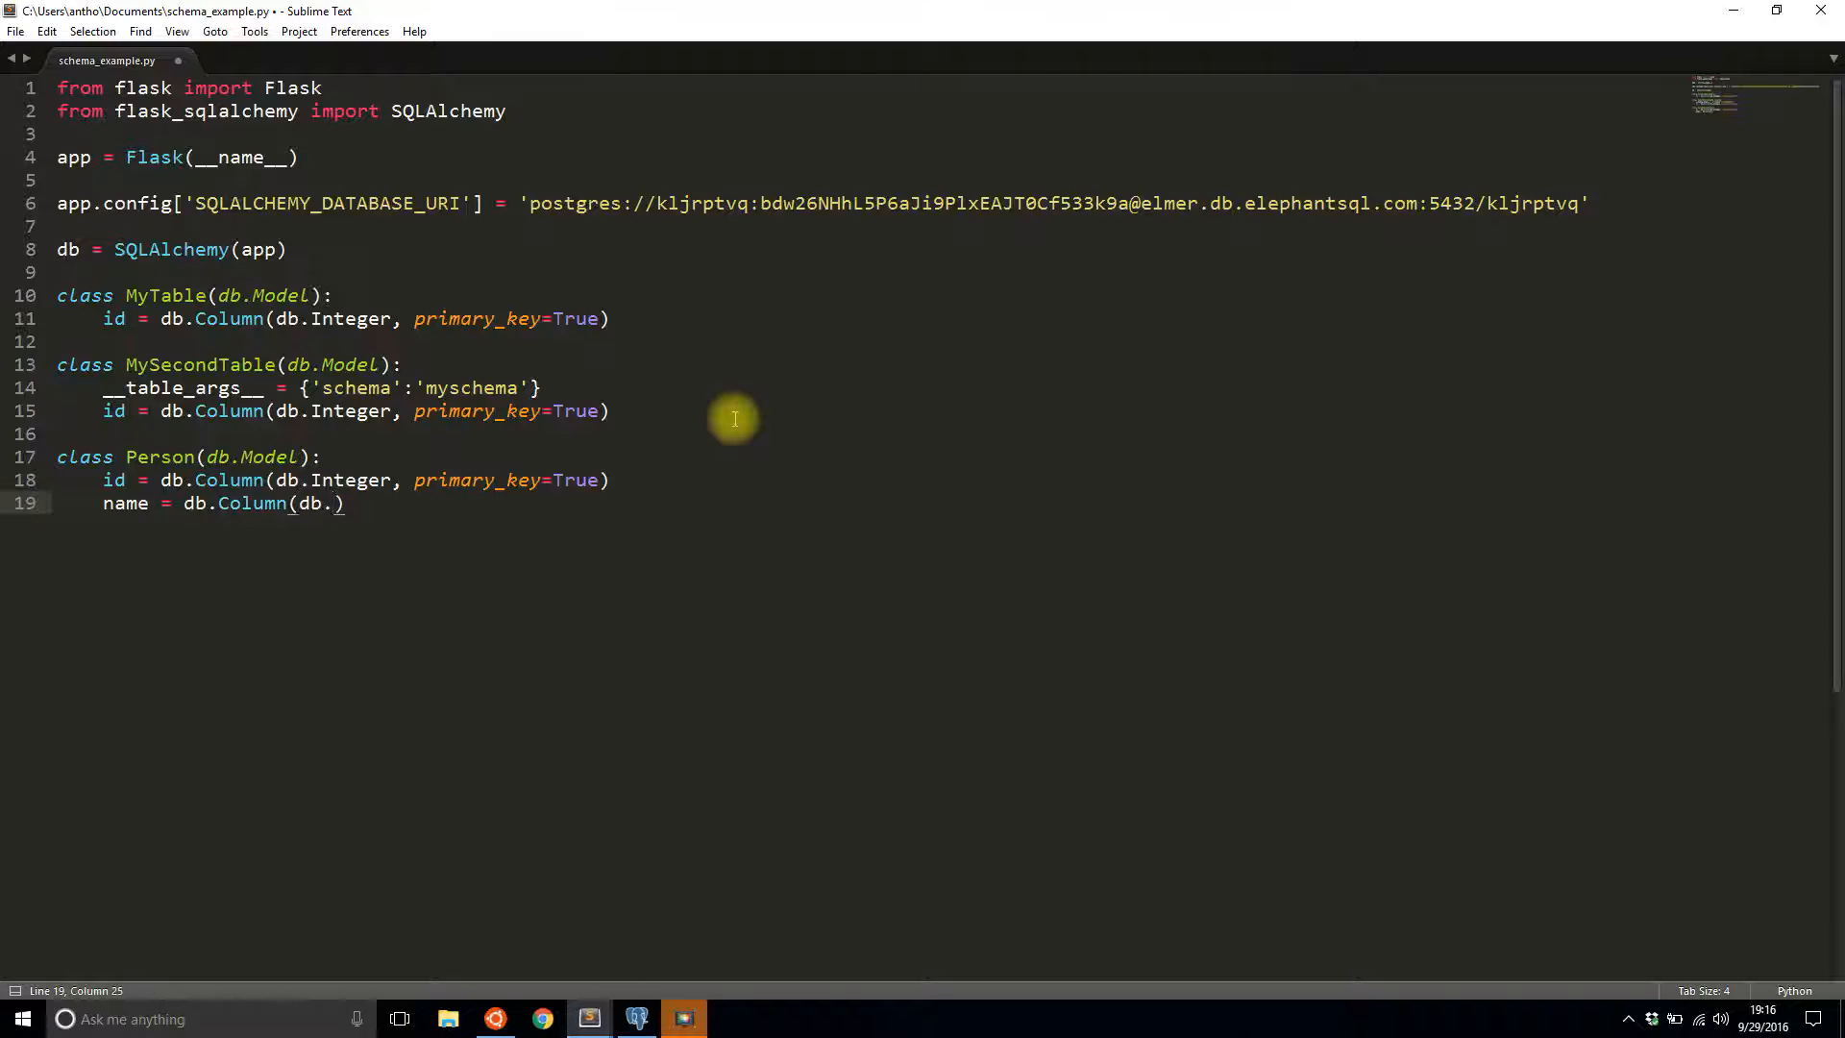
type("St")
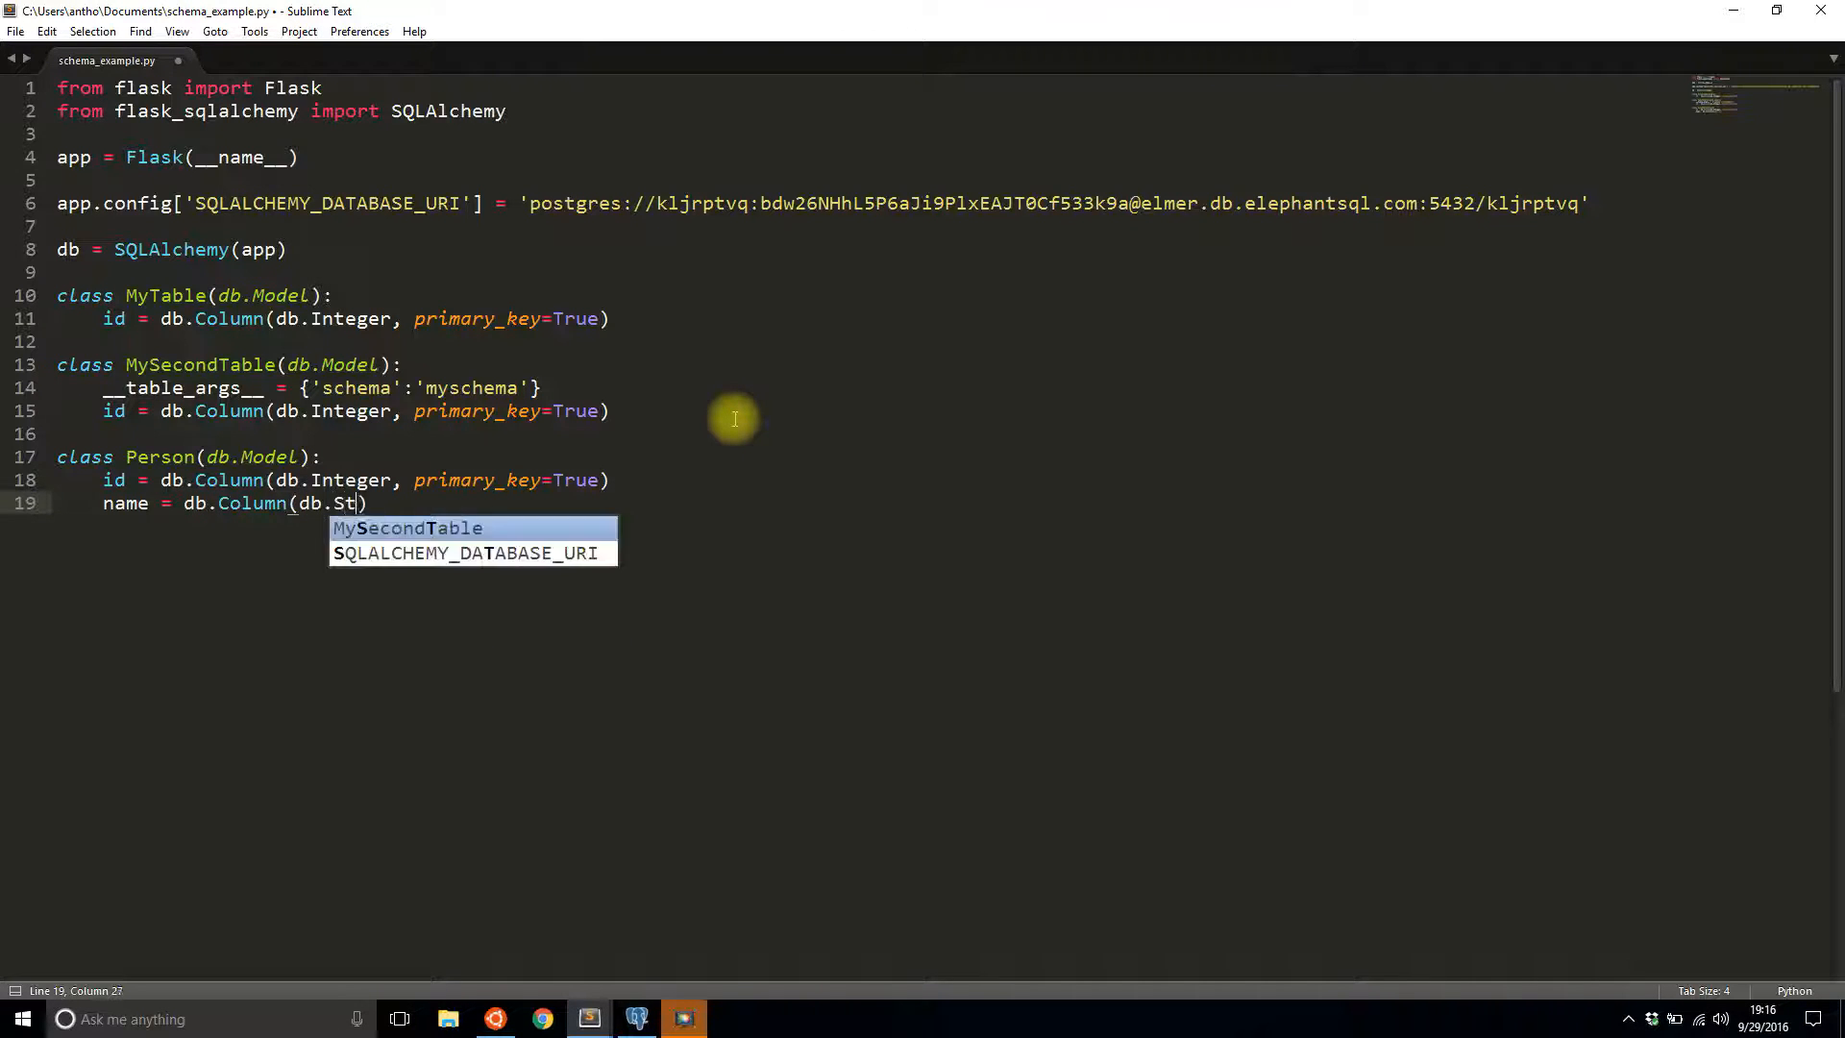
type("ring(20)")
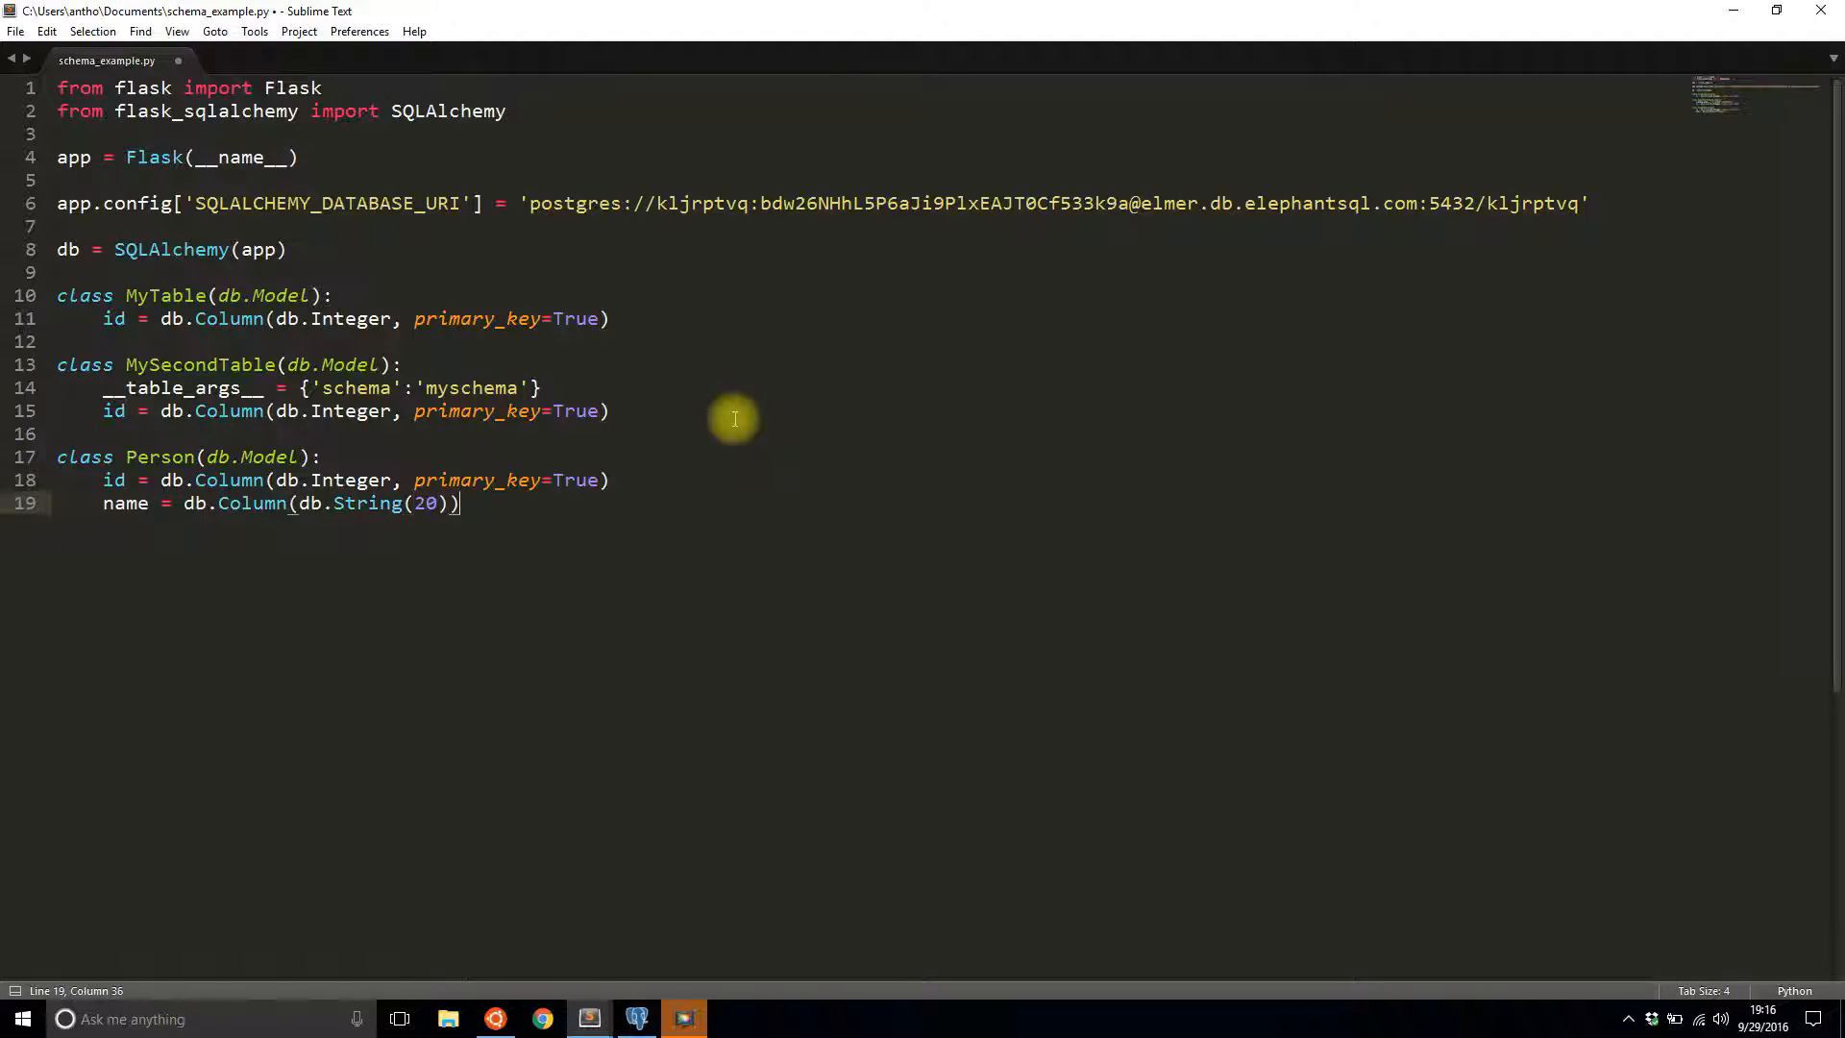
- Add pets = db.relationship('Pet', backref='owner', lazy='dynamic') to Person
type("pets =")
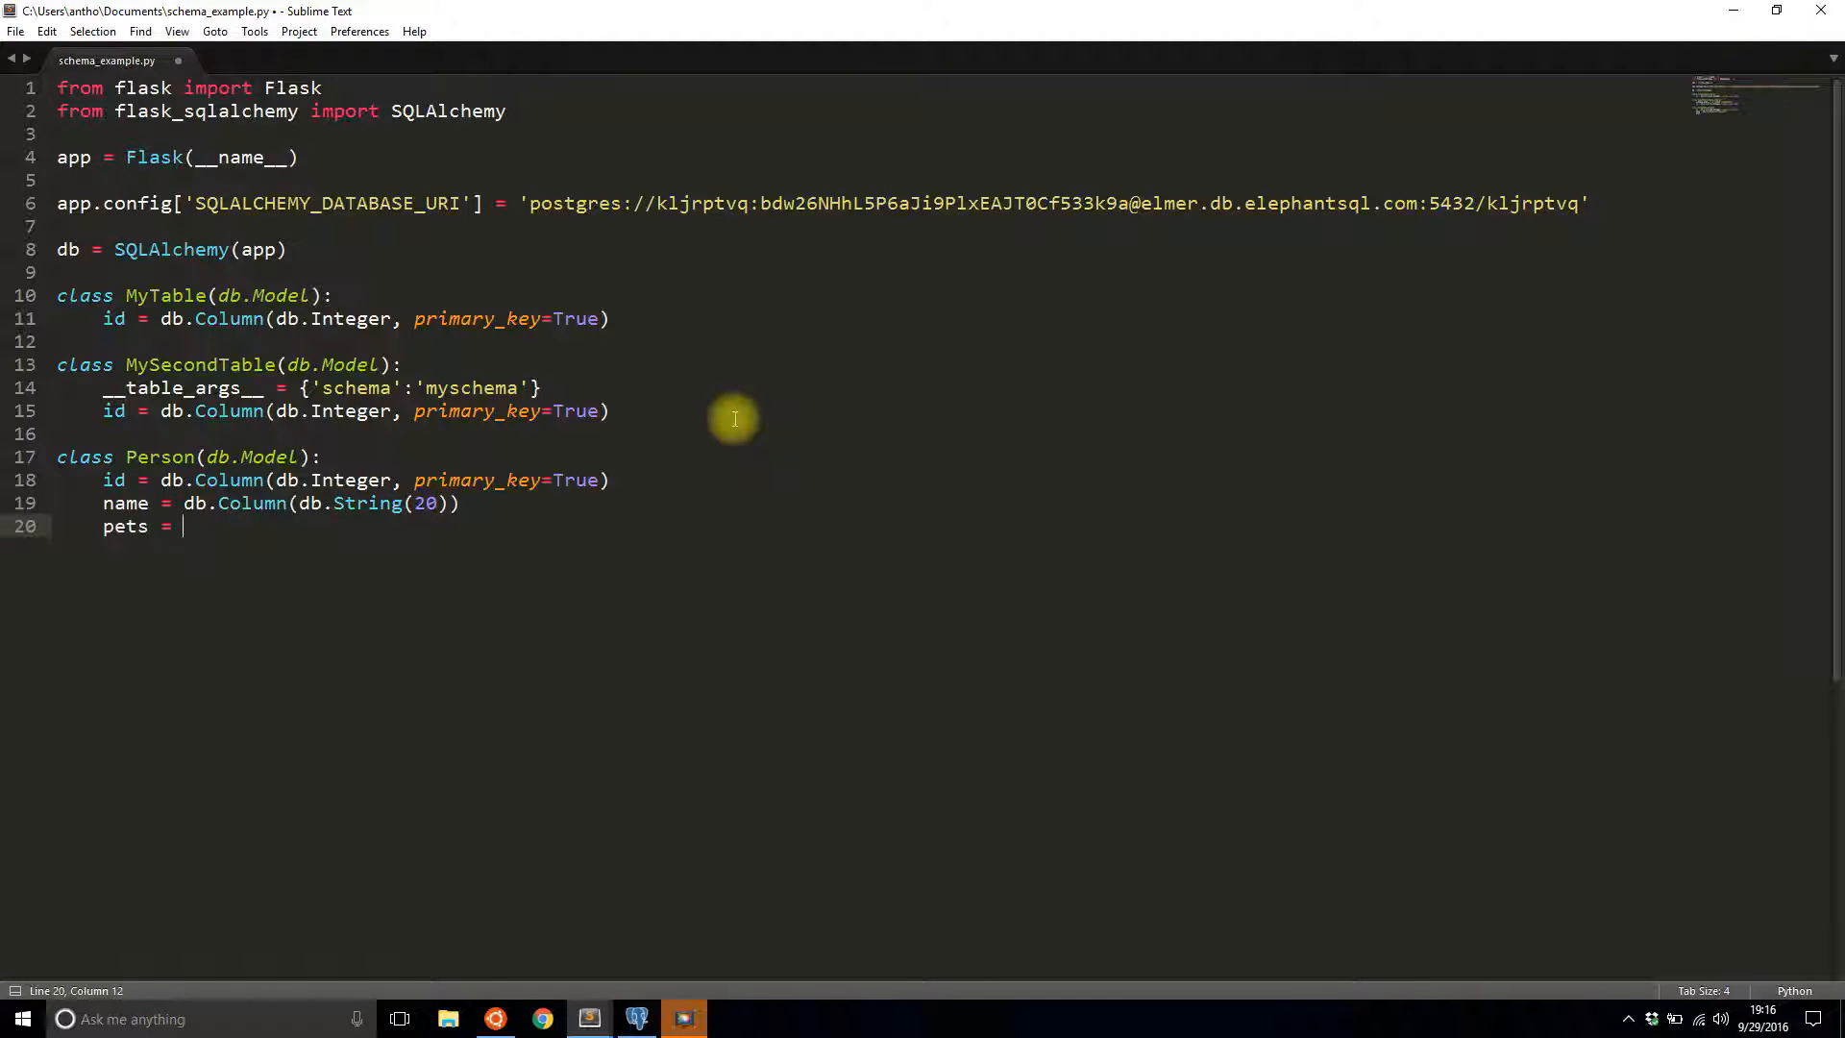
type("db.relationshi")
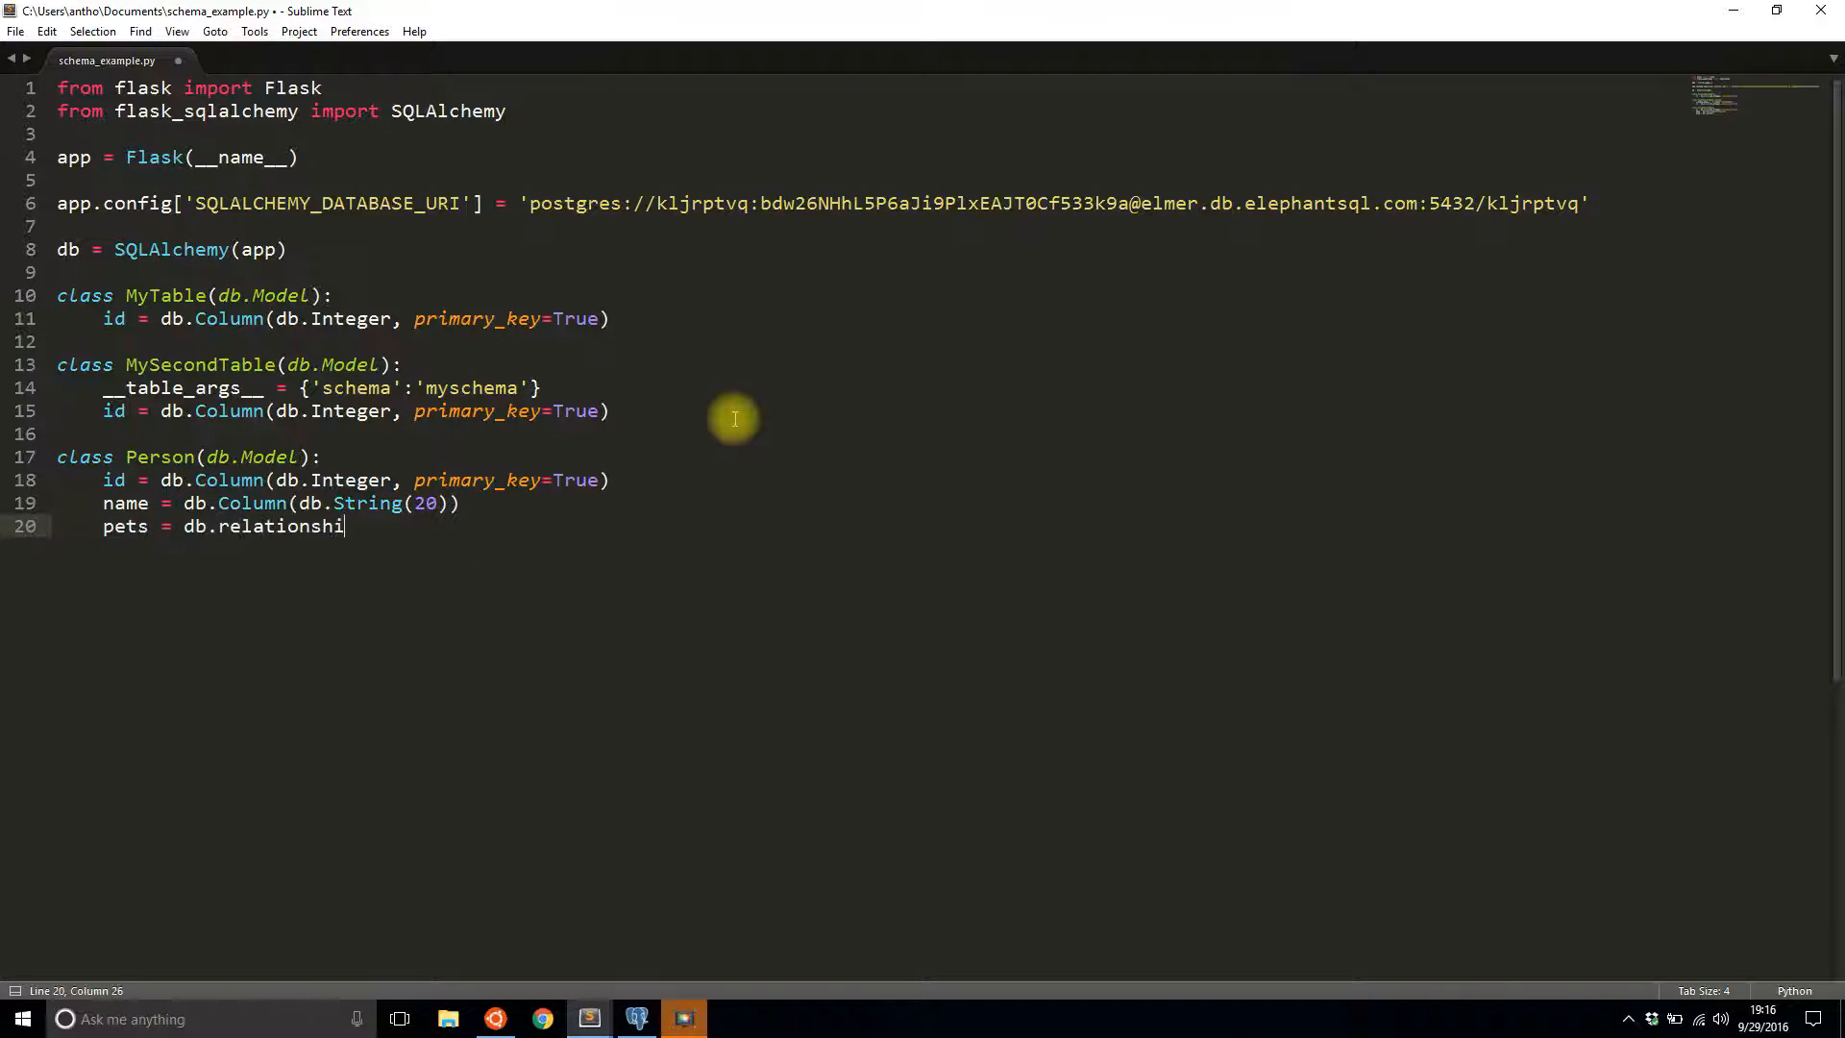
type("p")
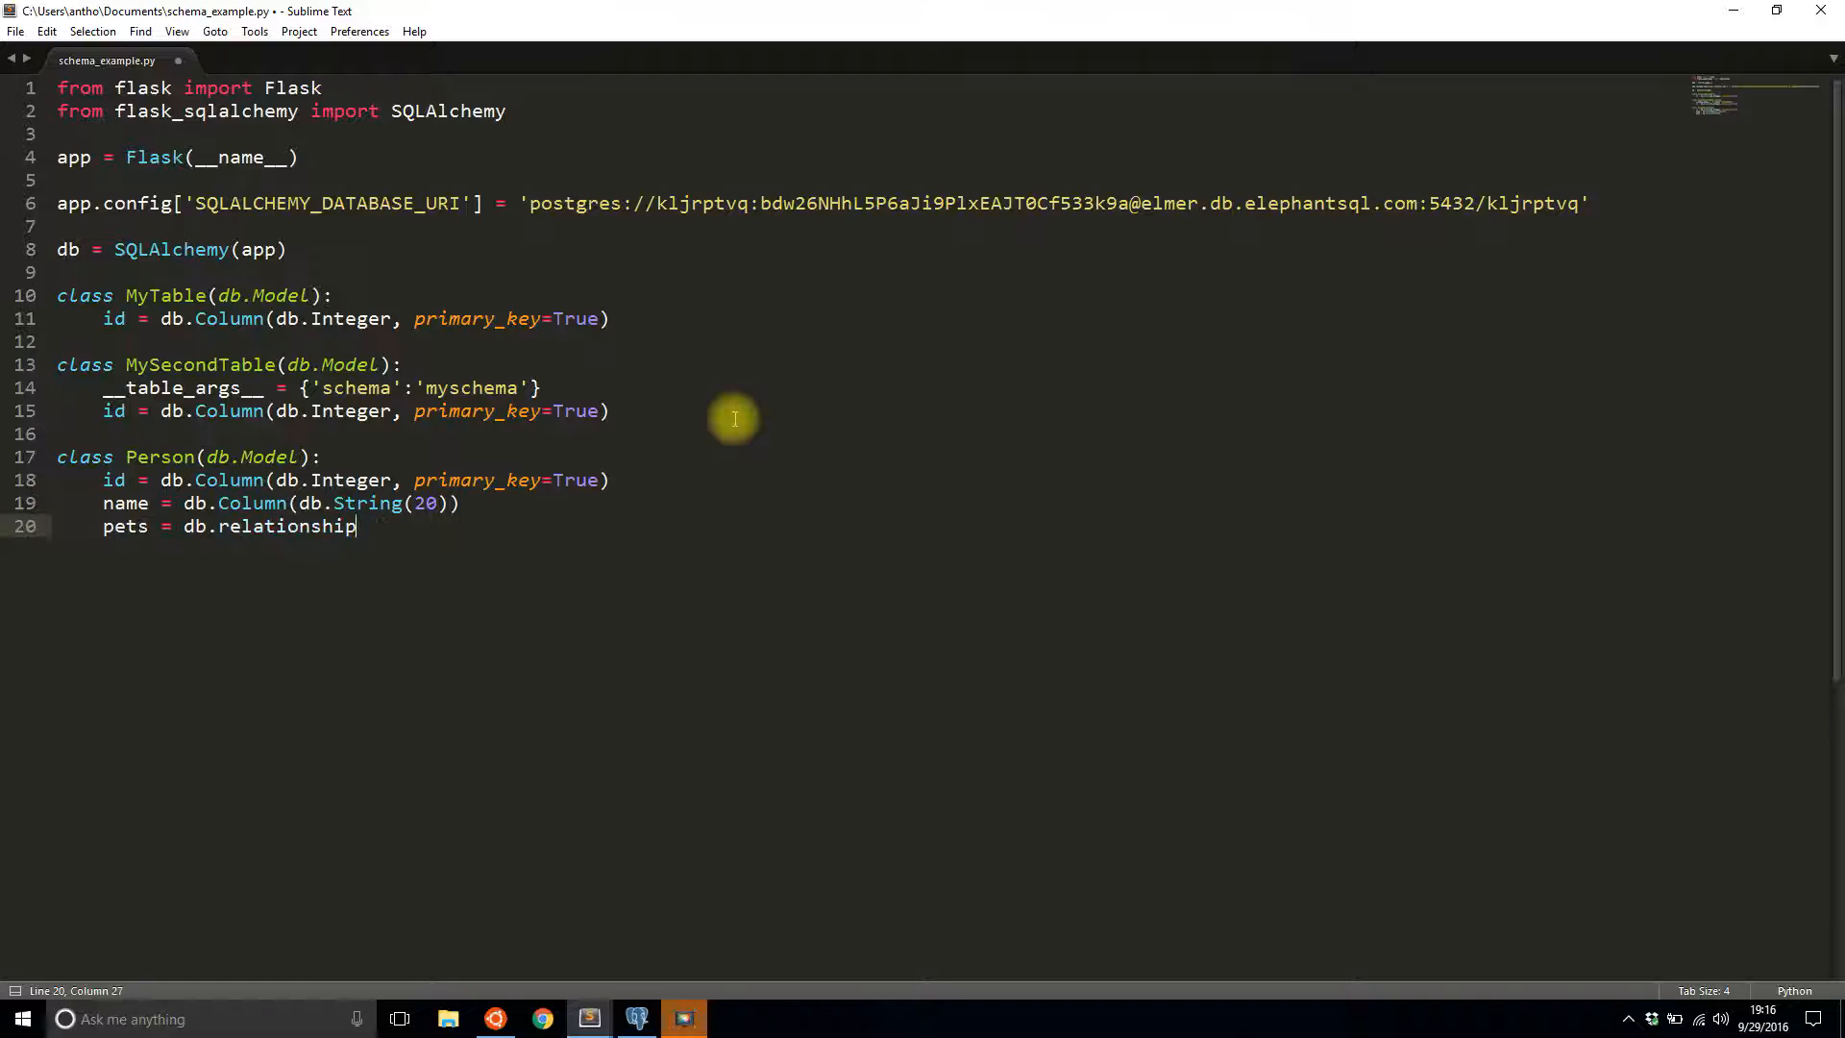
type("('Pet')")
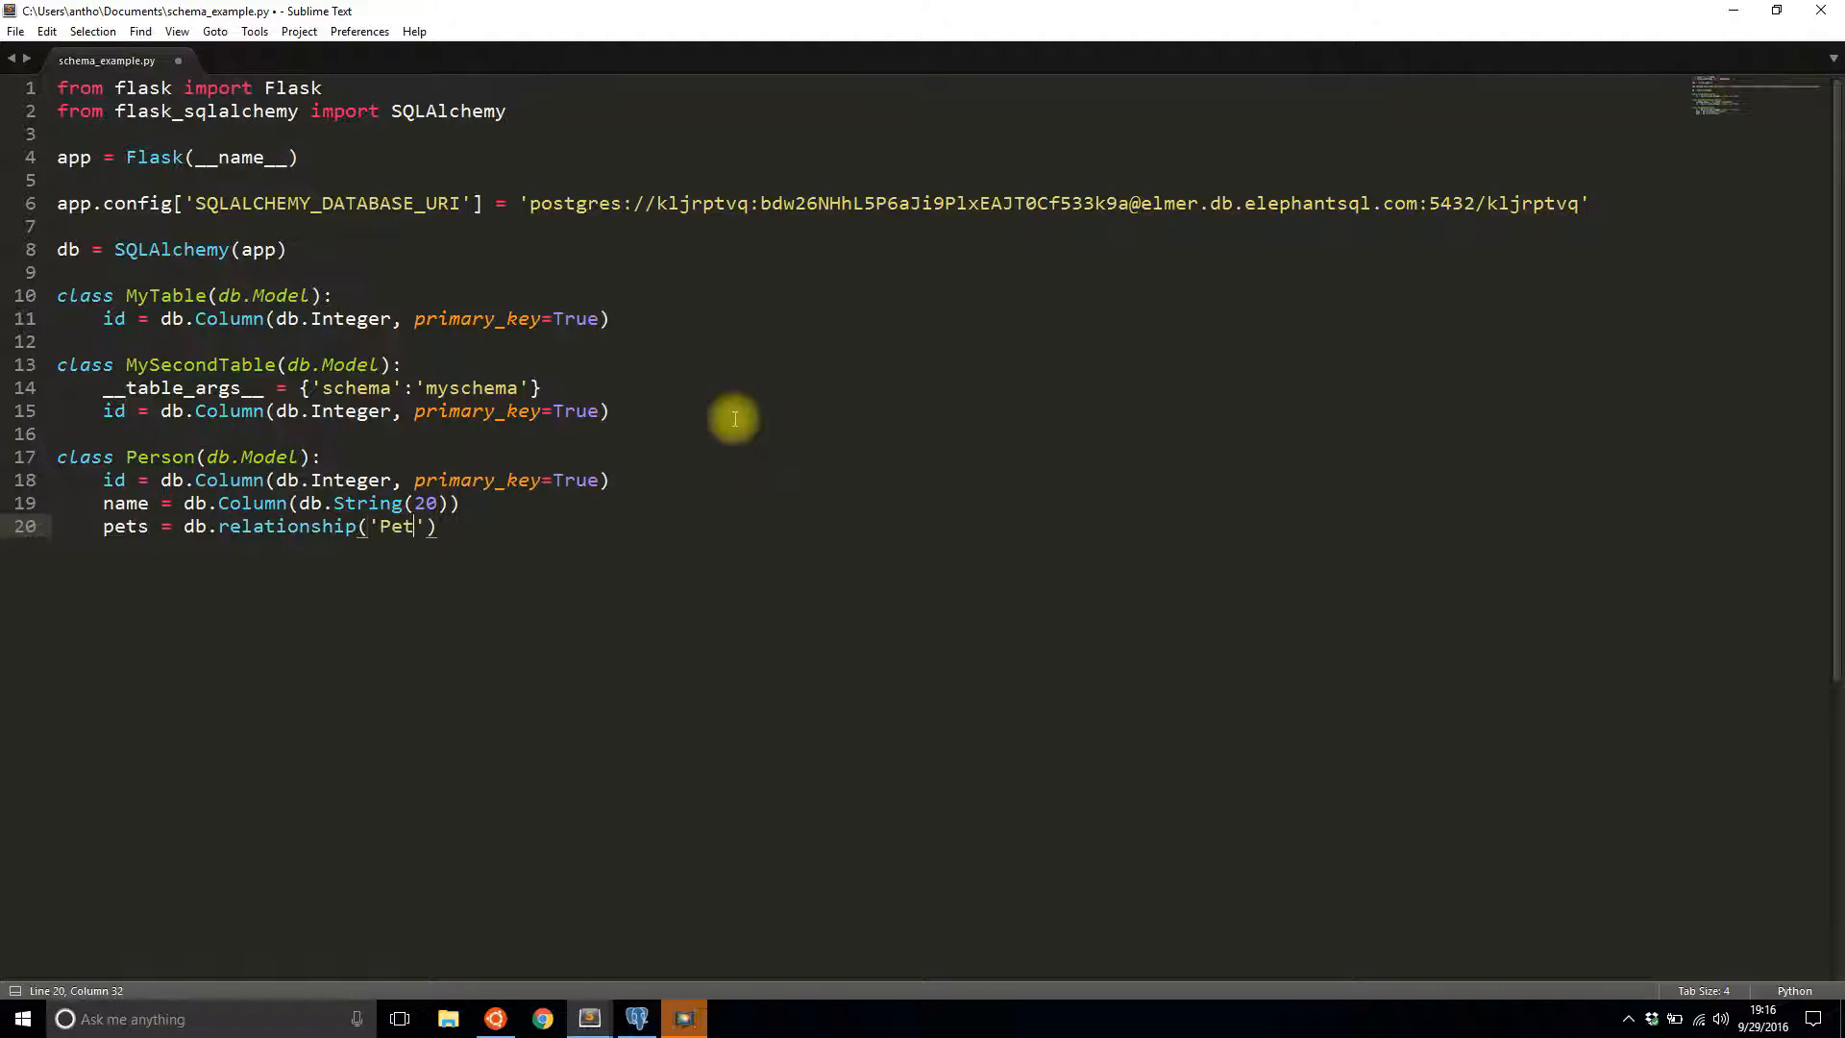
type(", backref")
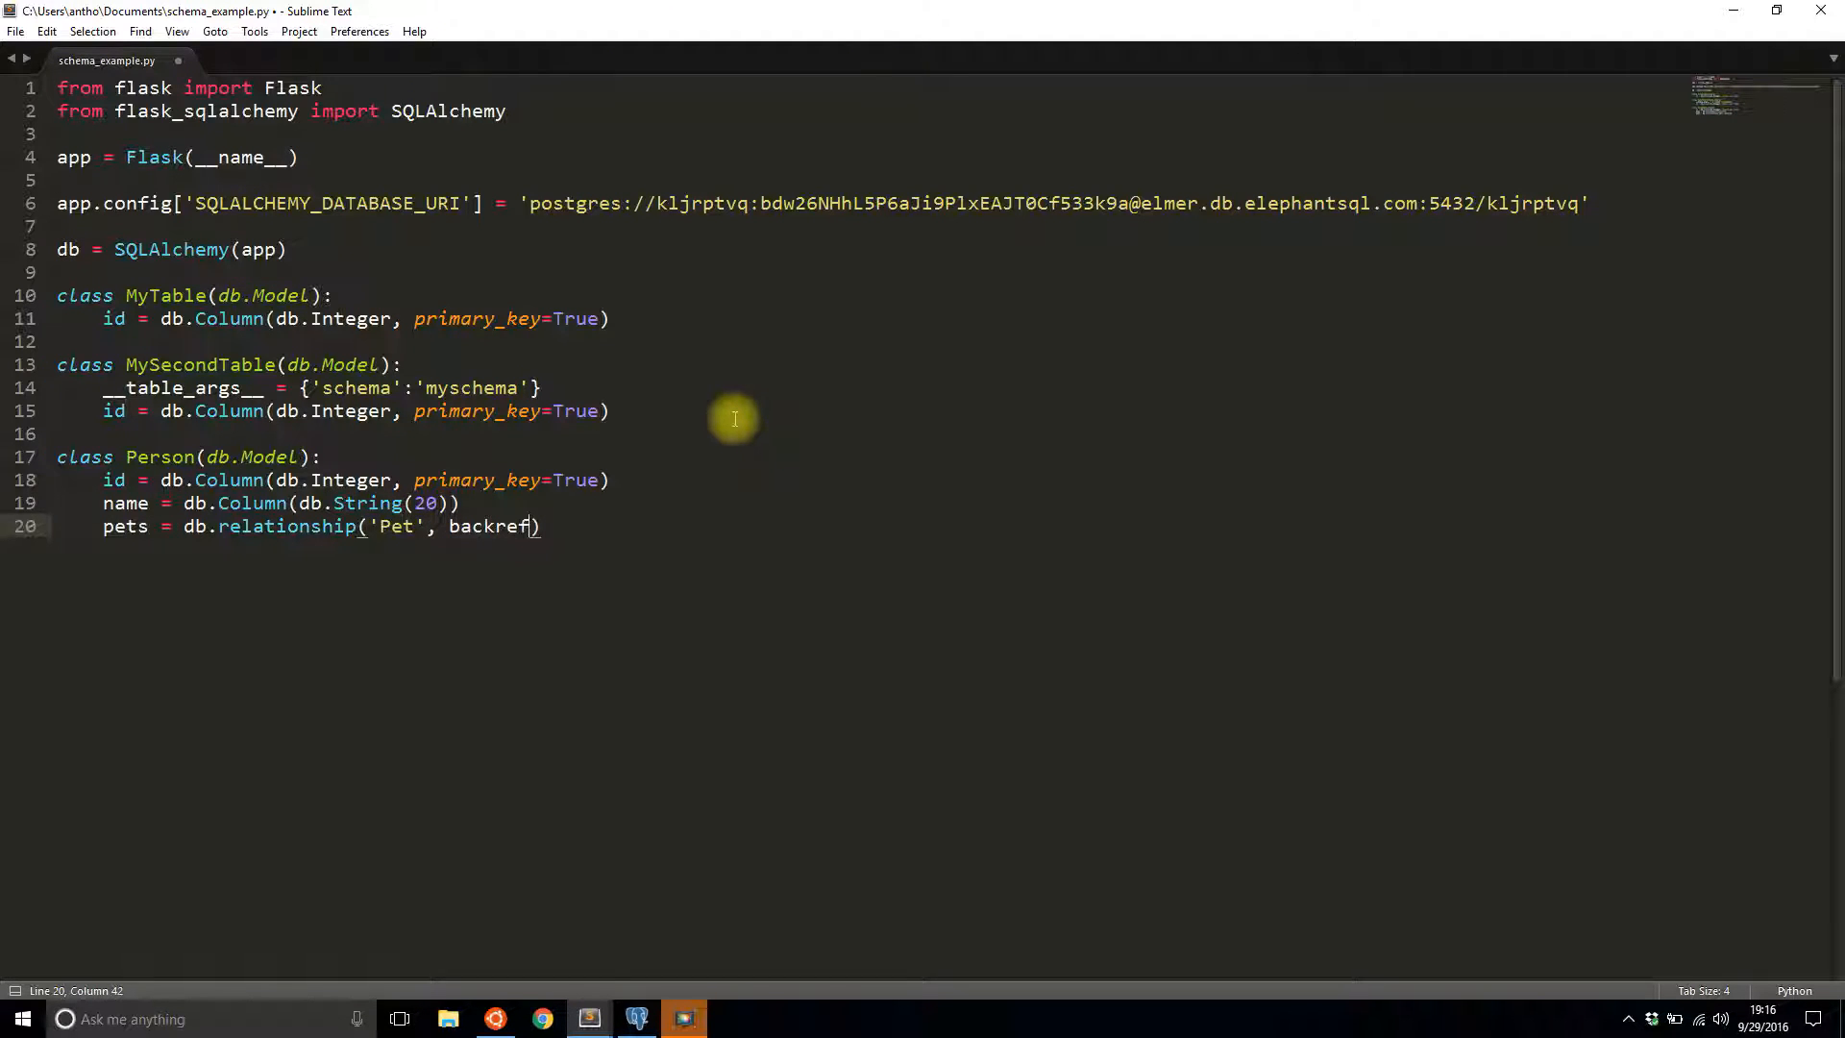
type("='owner'")
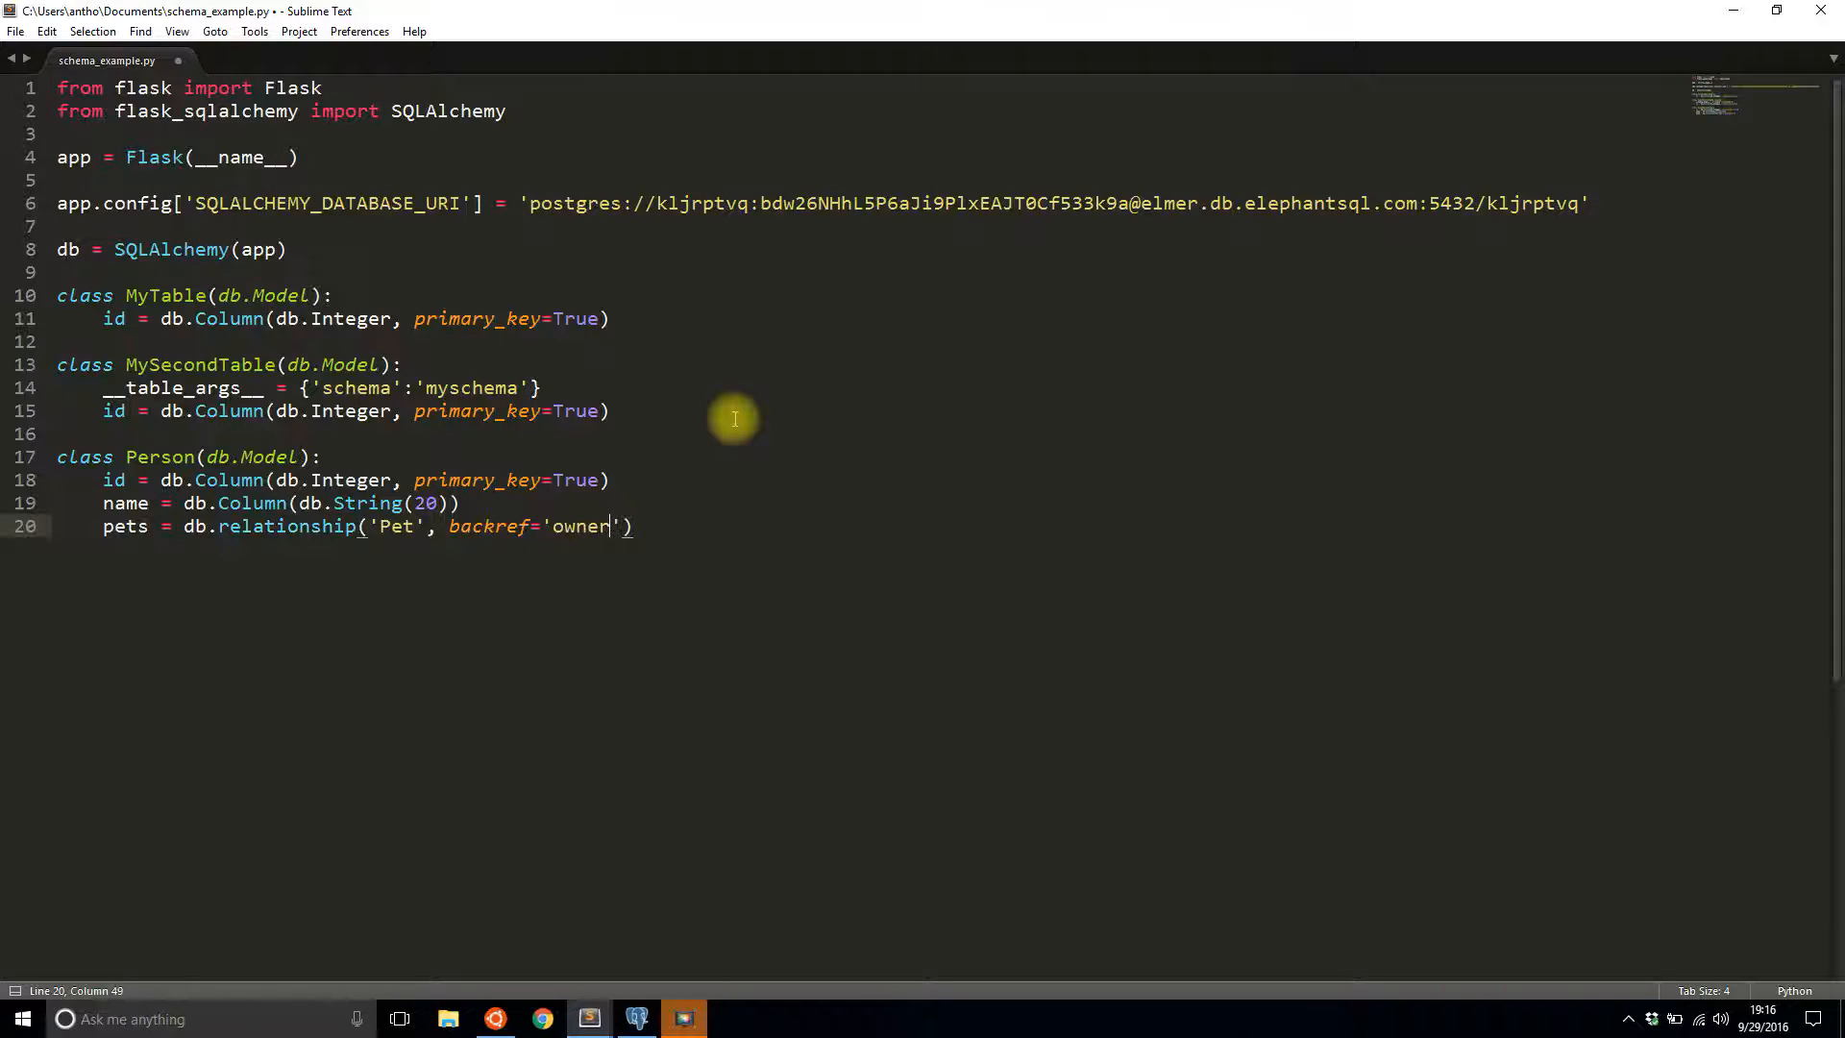
type(", lazy=")
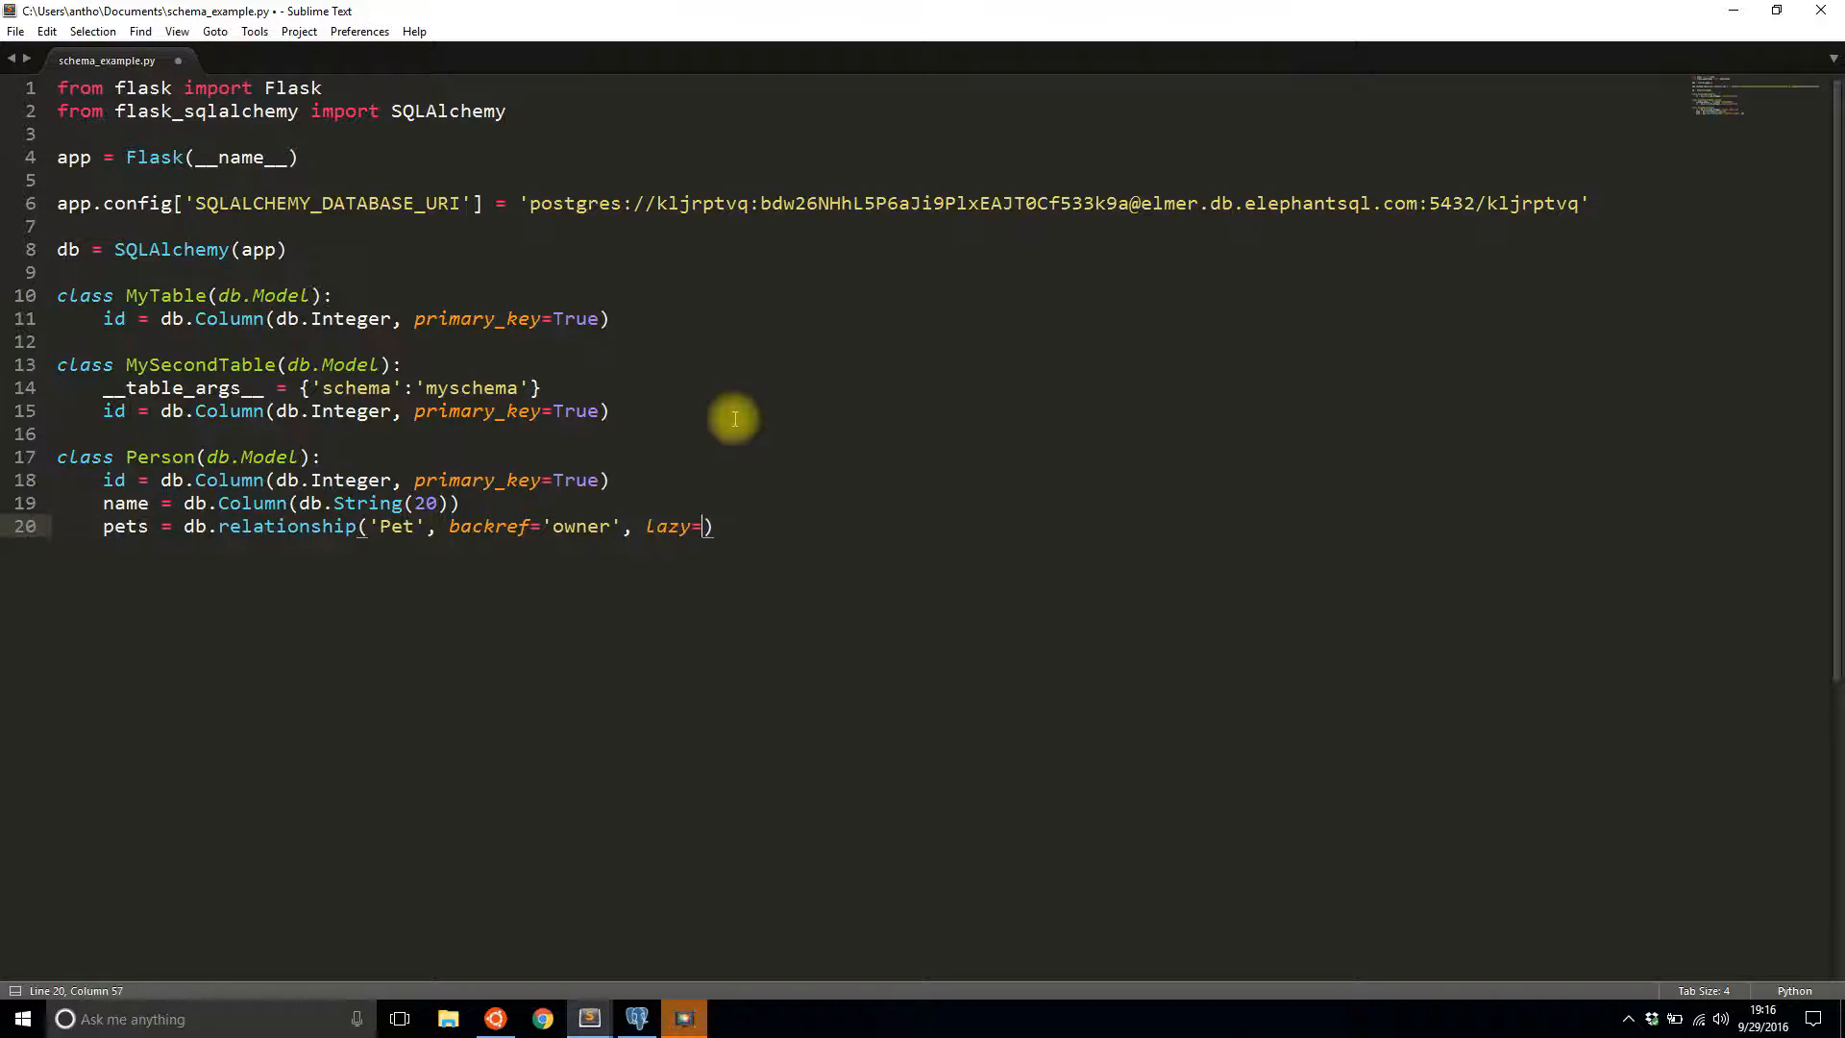
type("'dynamic'")
type("class Pet(db")
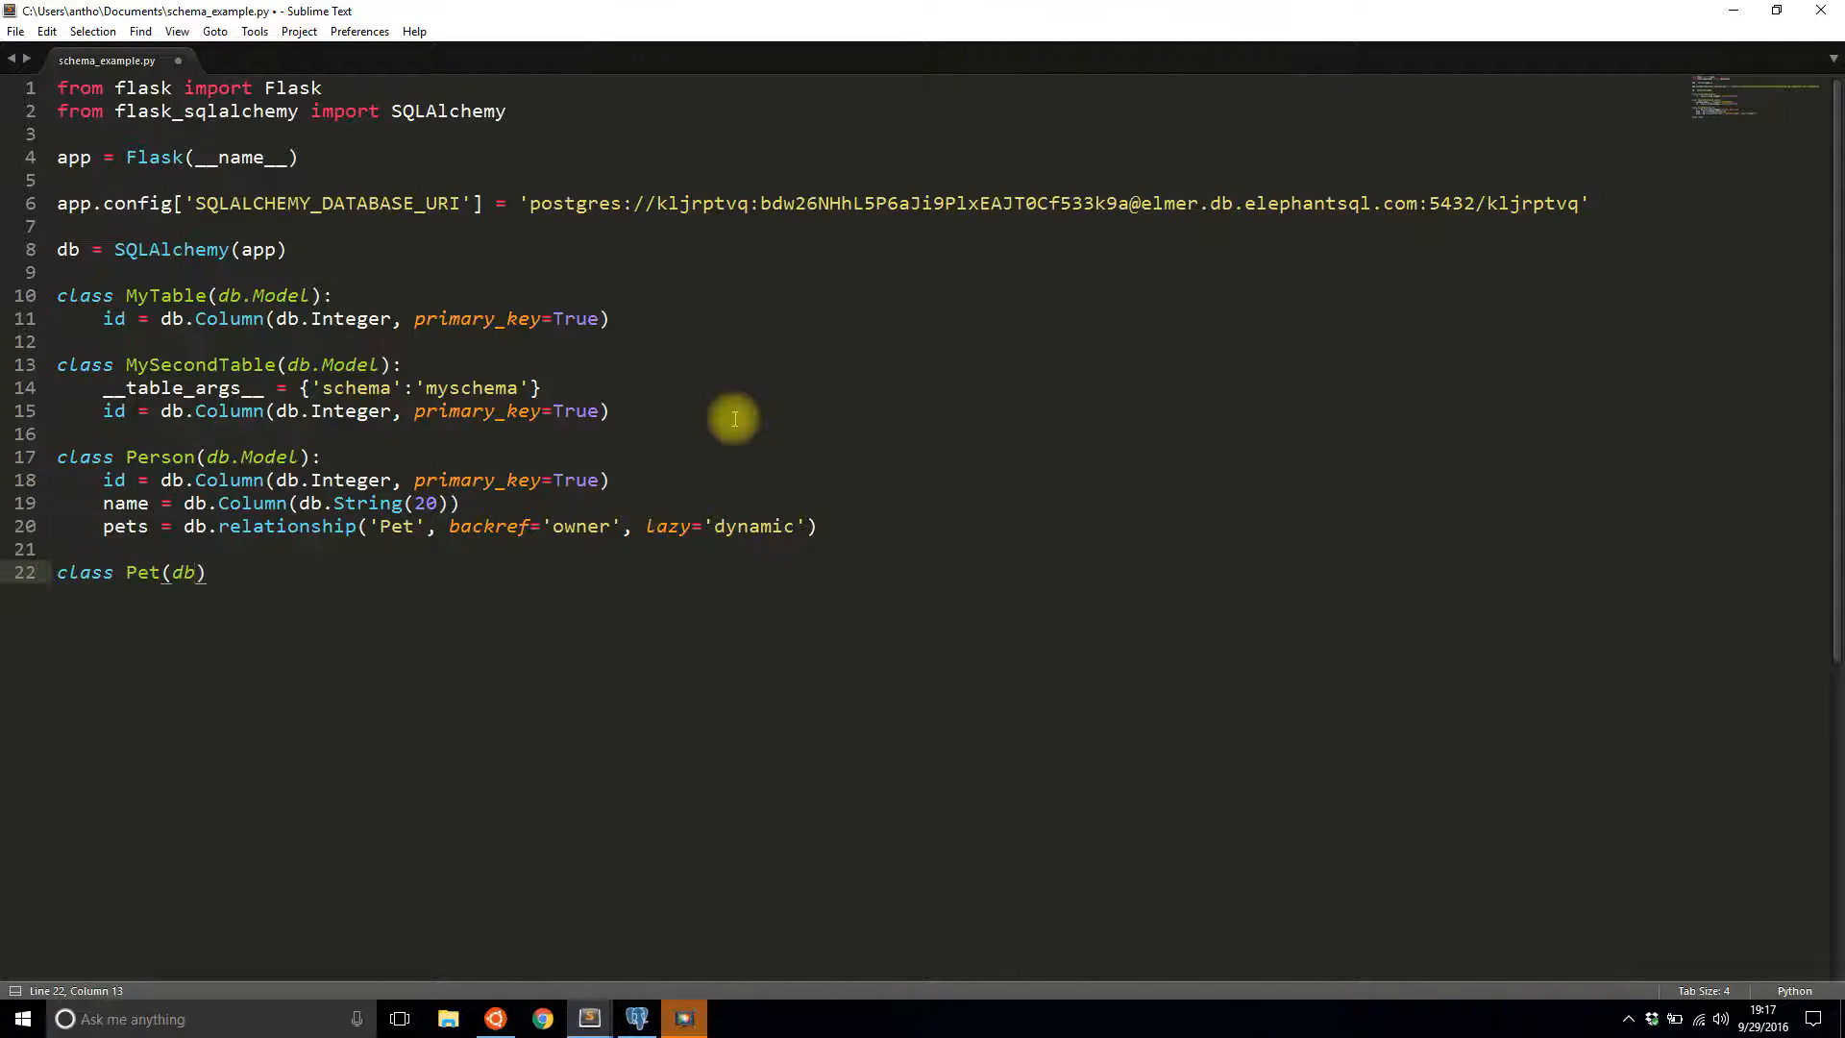
- Start class Pet(db.Model) with __table_args__ = {'schema':'myschema'}
type(".Model):")
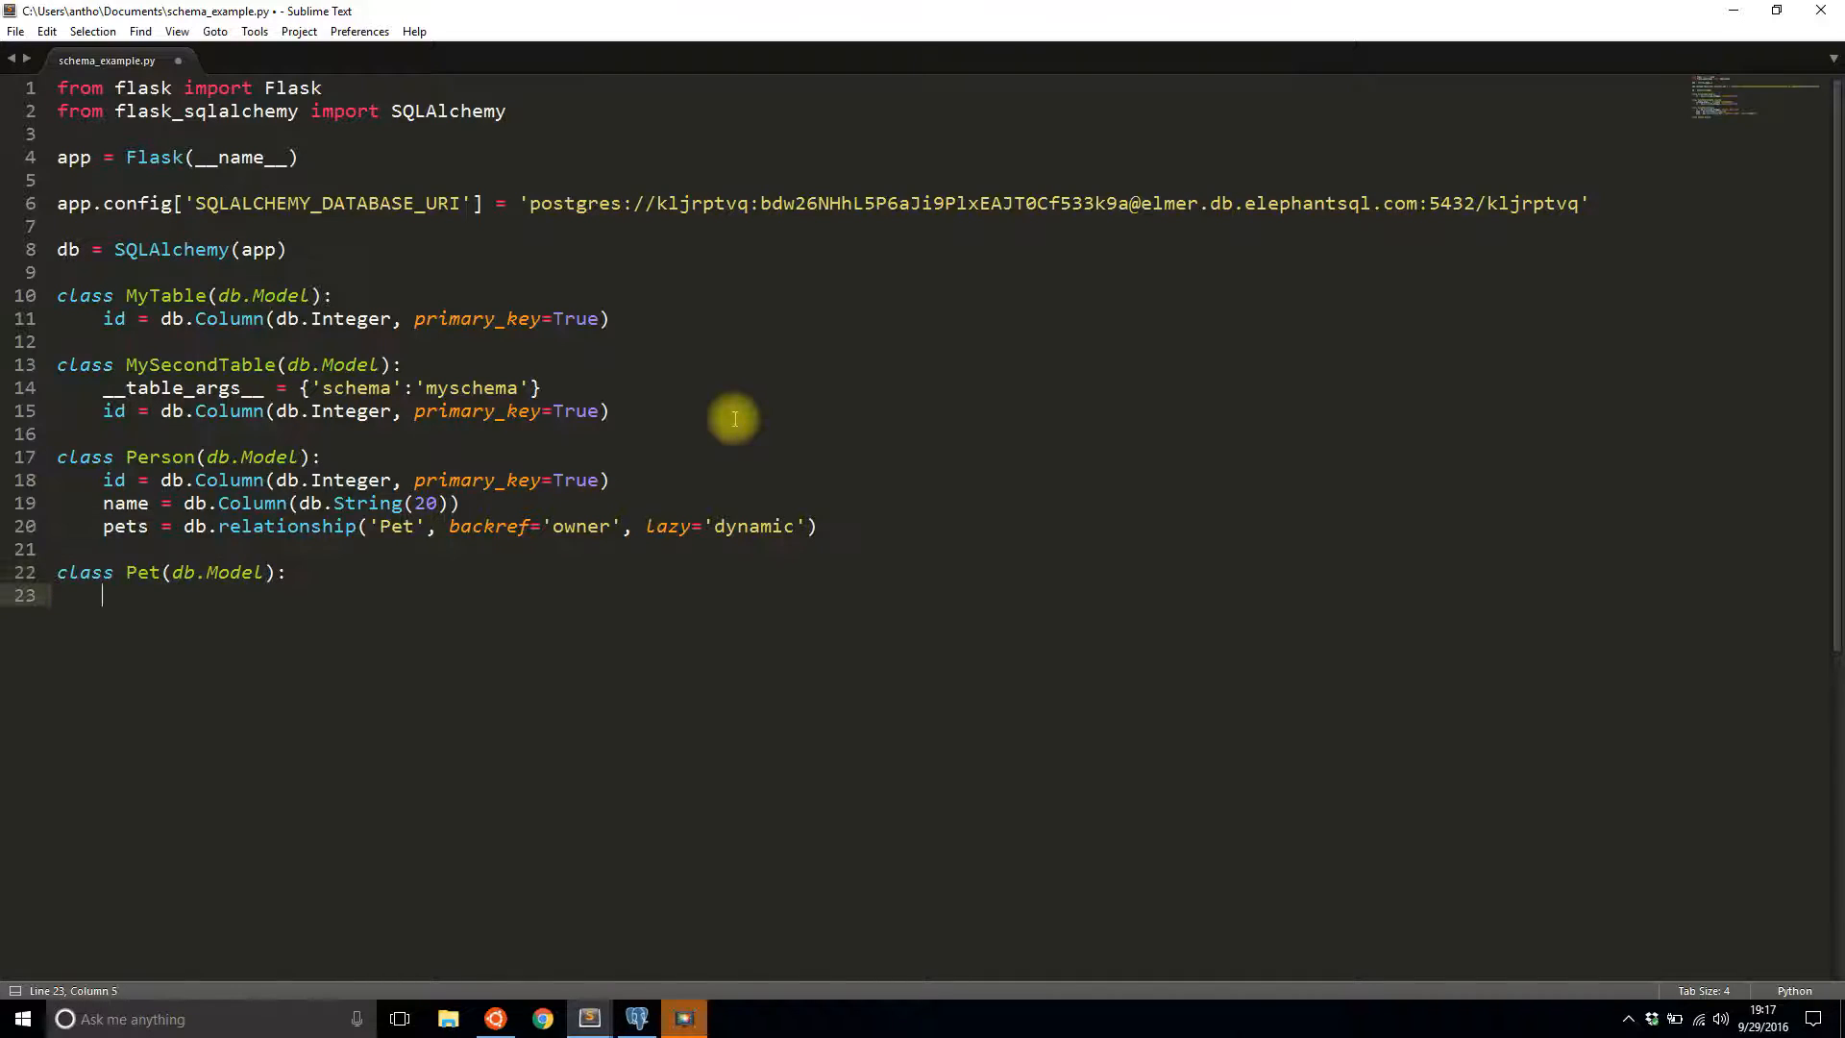
type("__table_args")
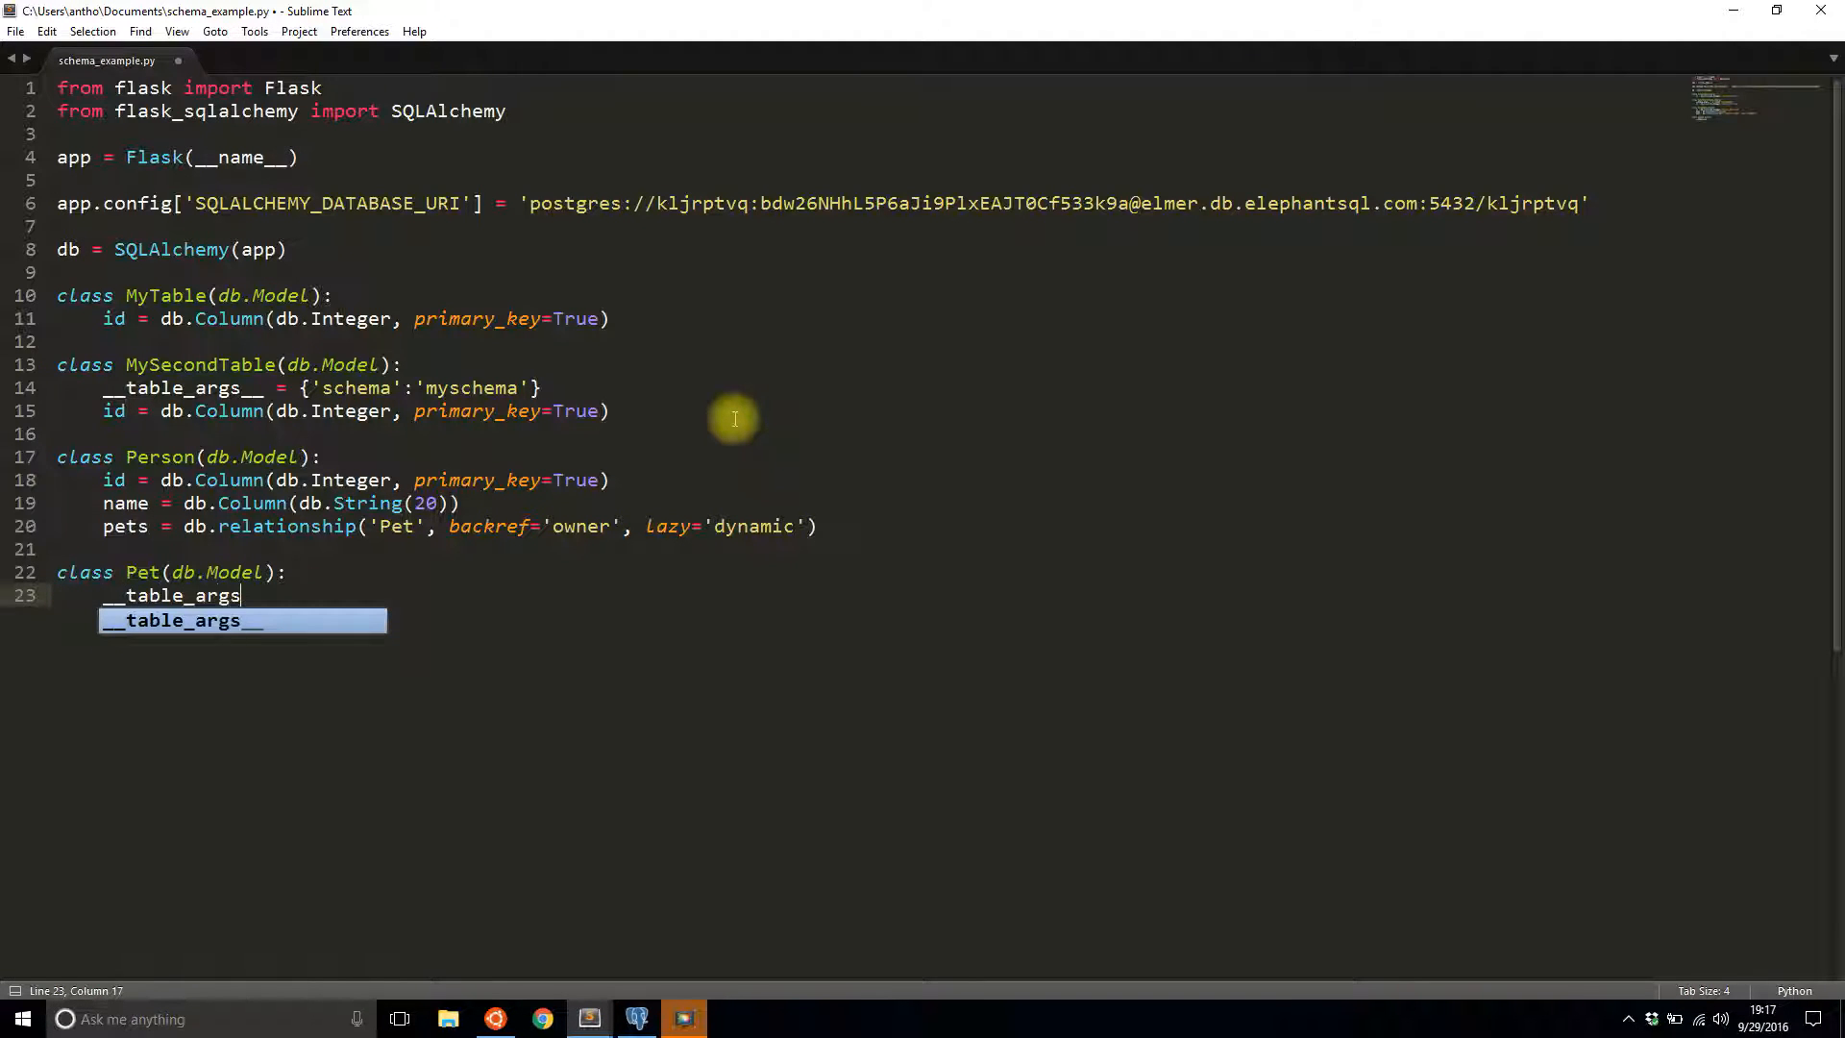
key("Tab")
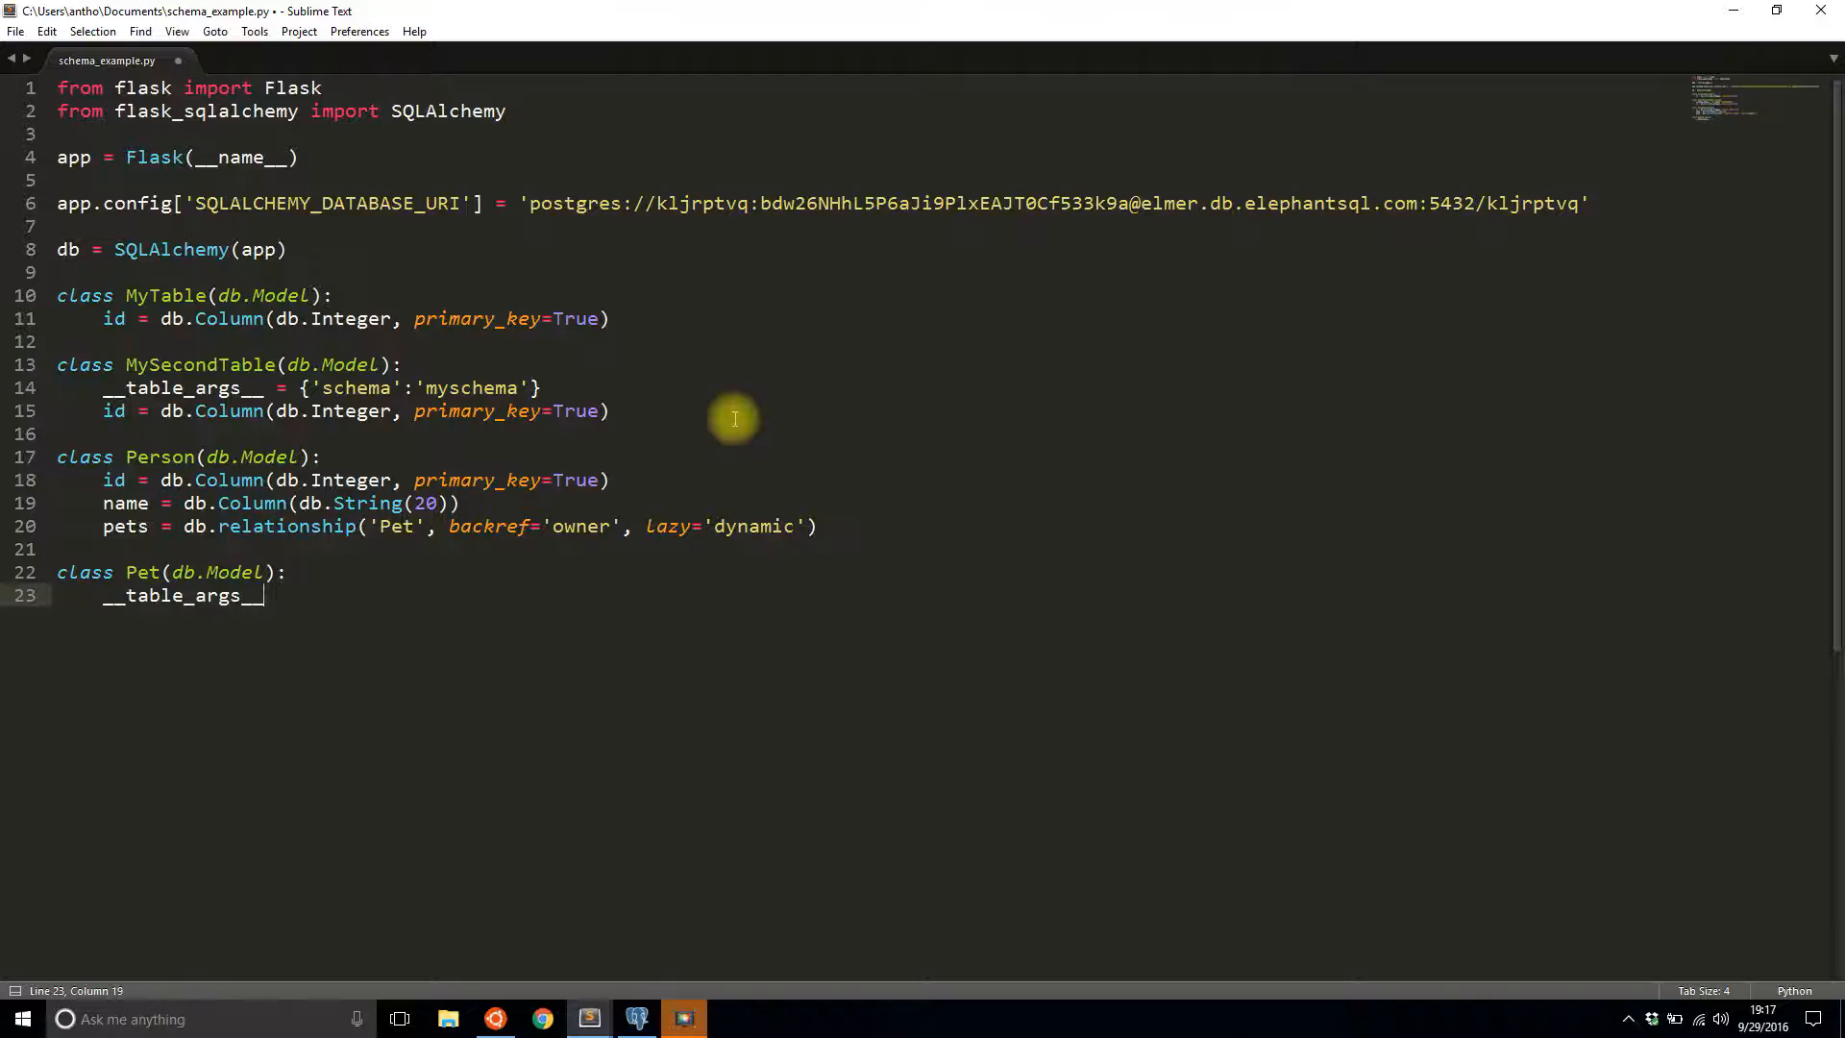
type("= {'sc'}")
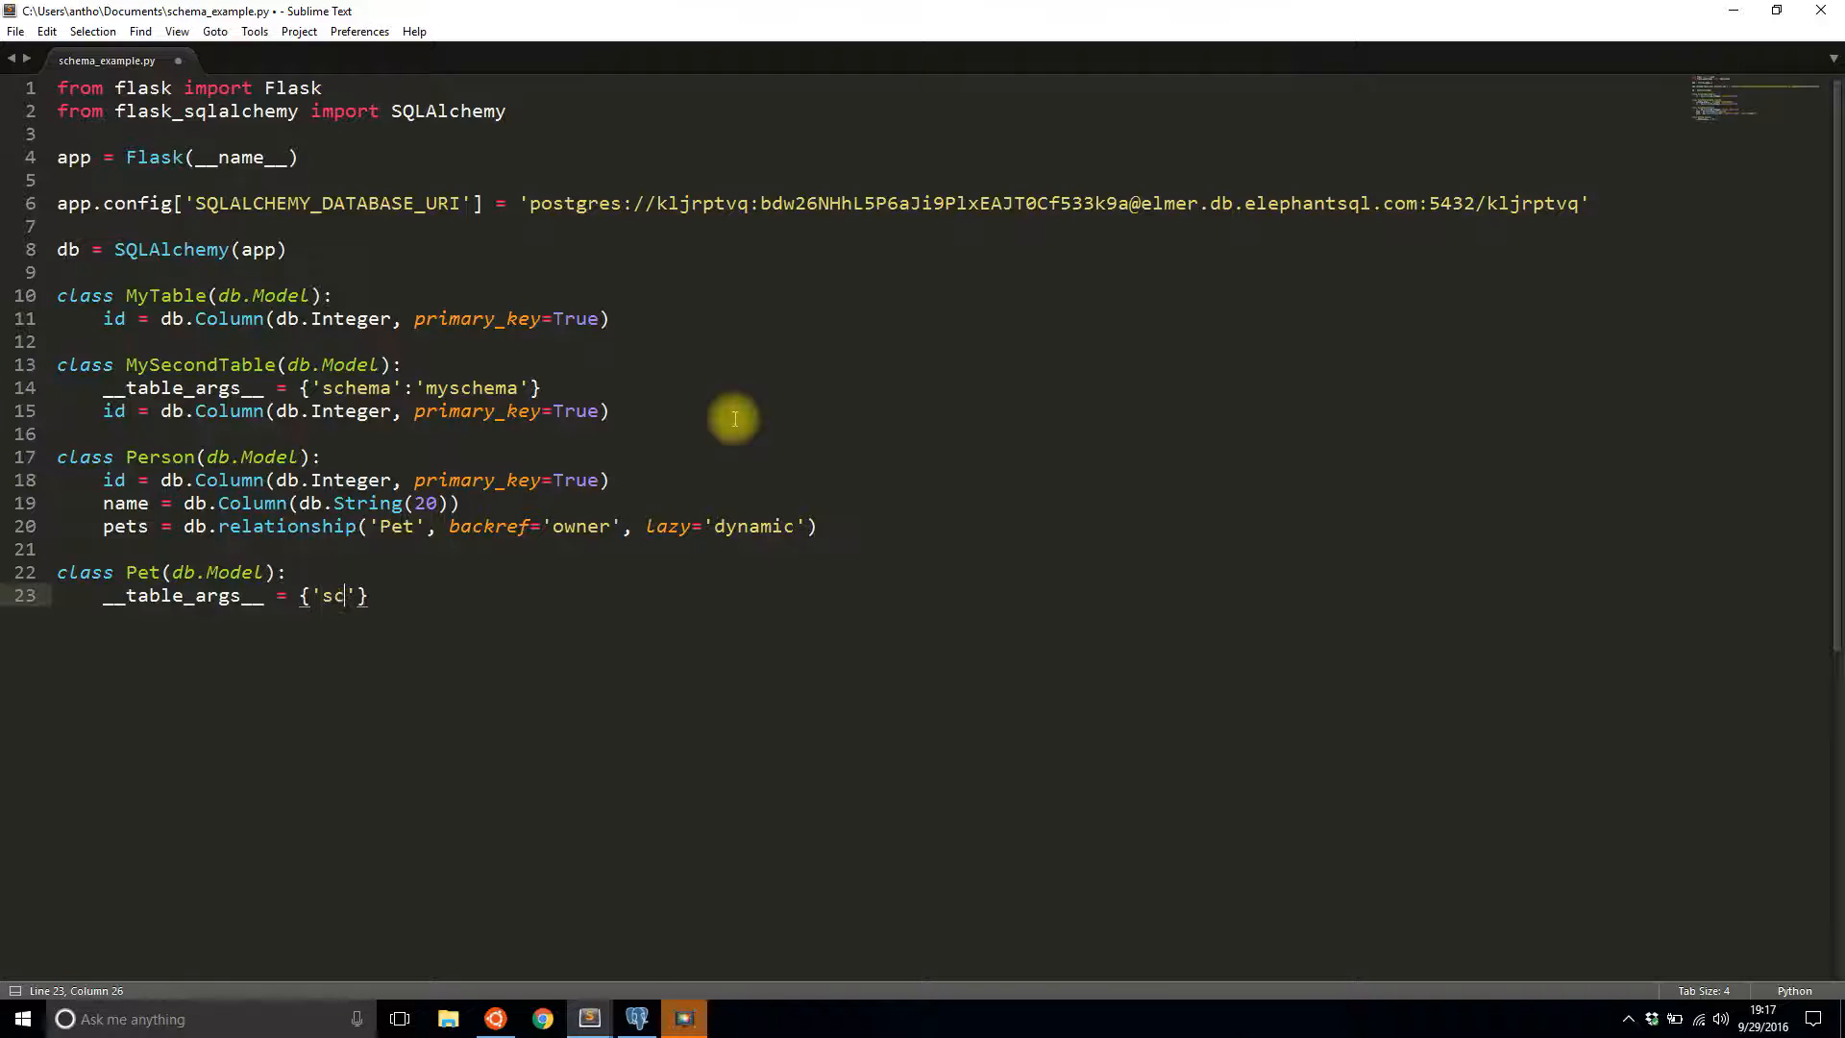
type("hema")
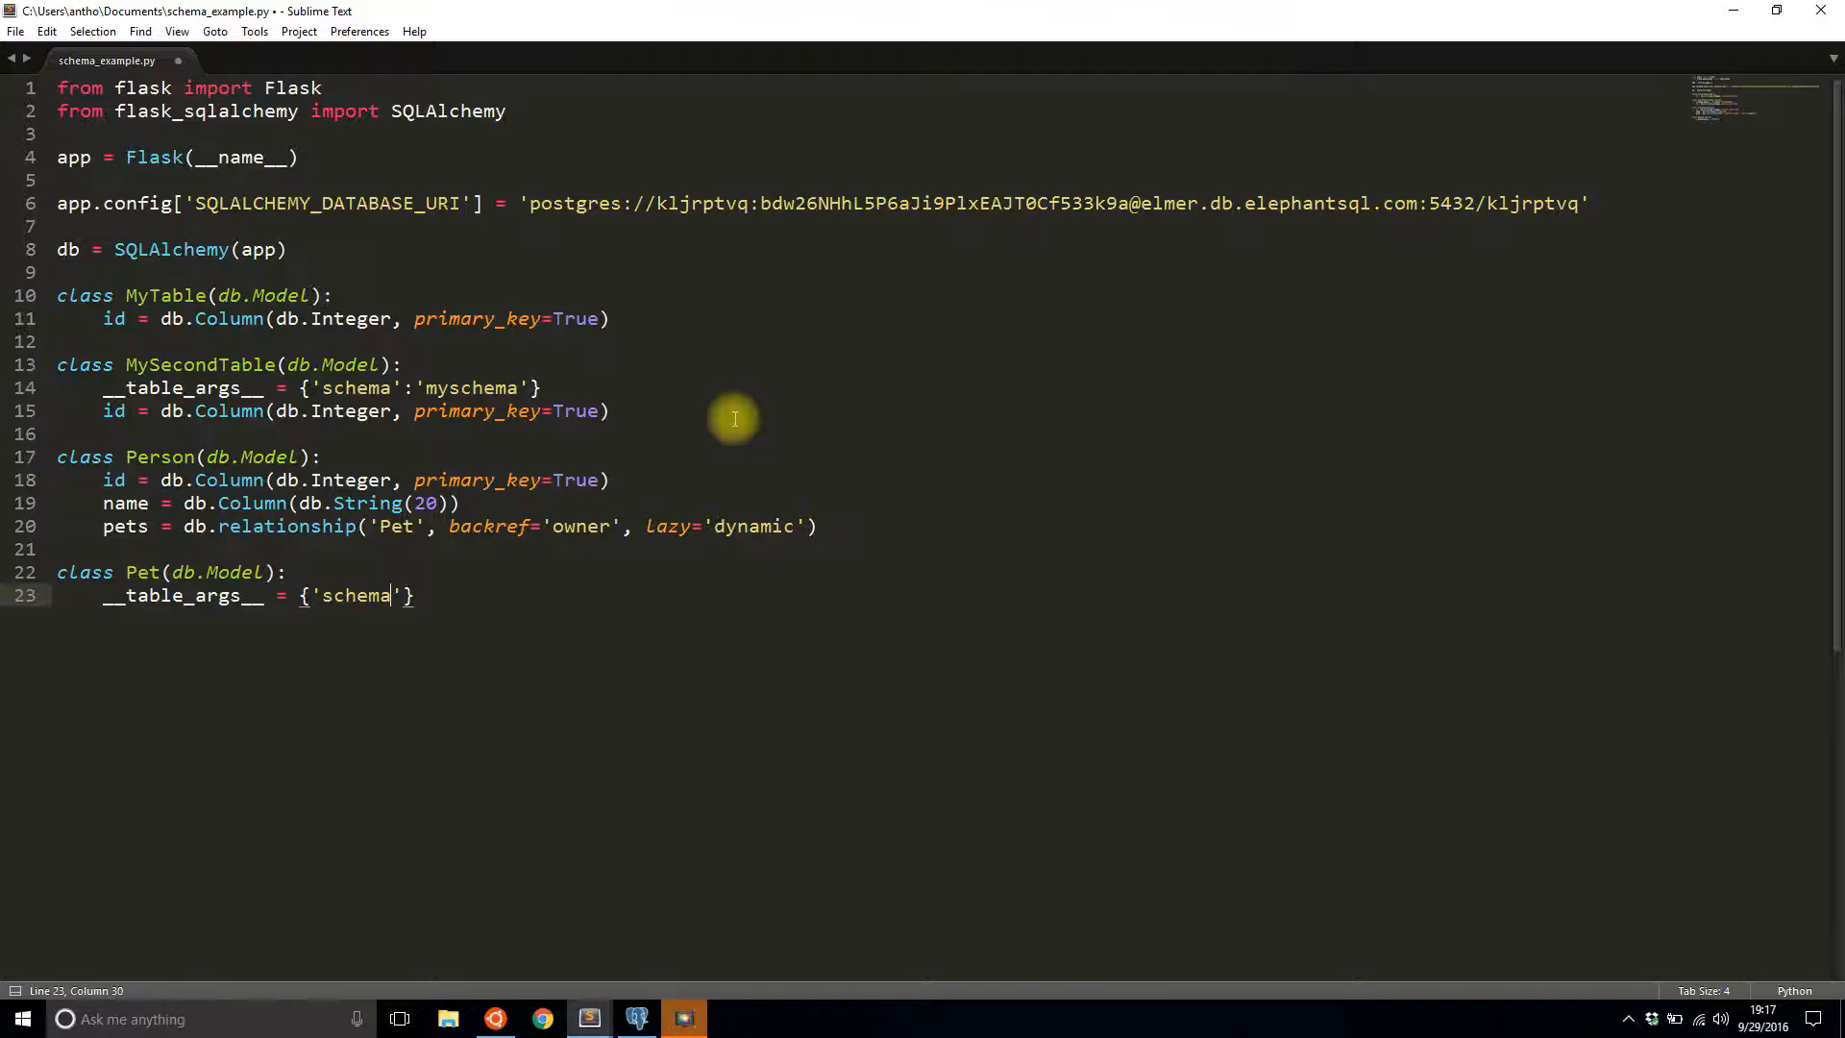
type(":'myschema'")
type("id =")
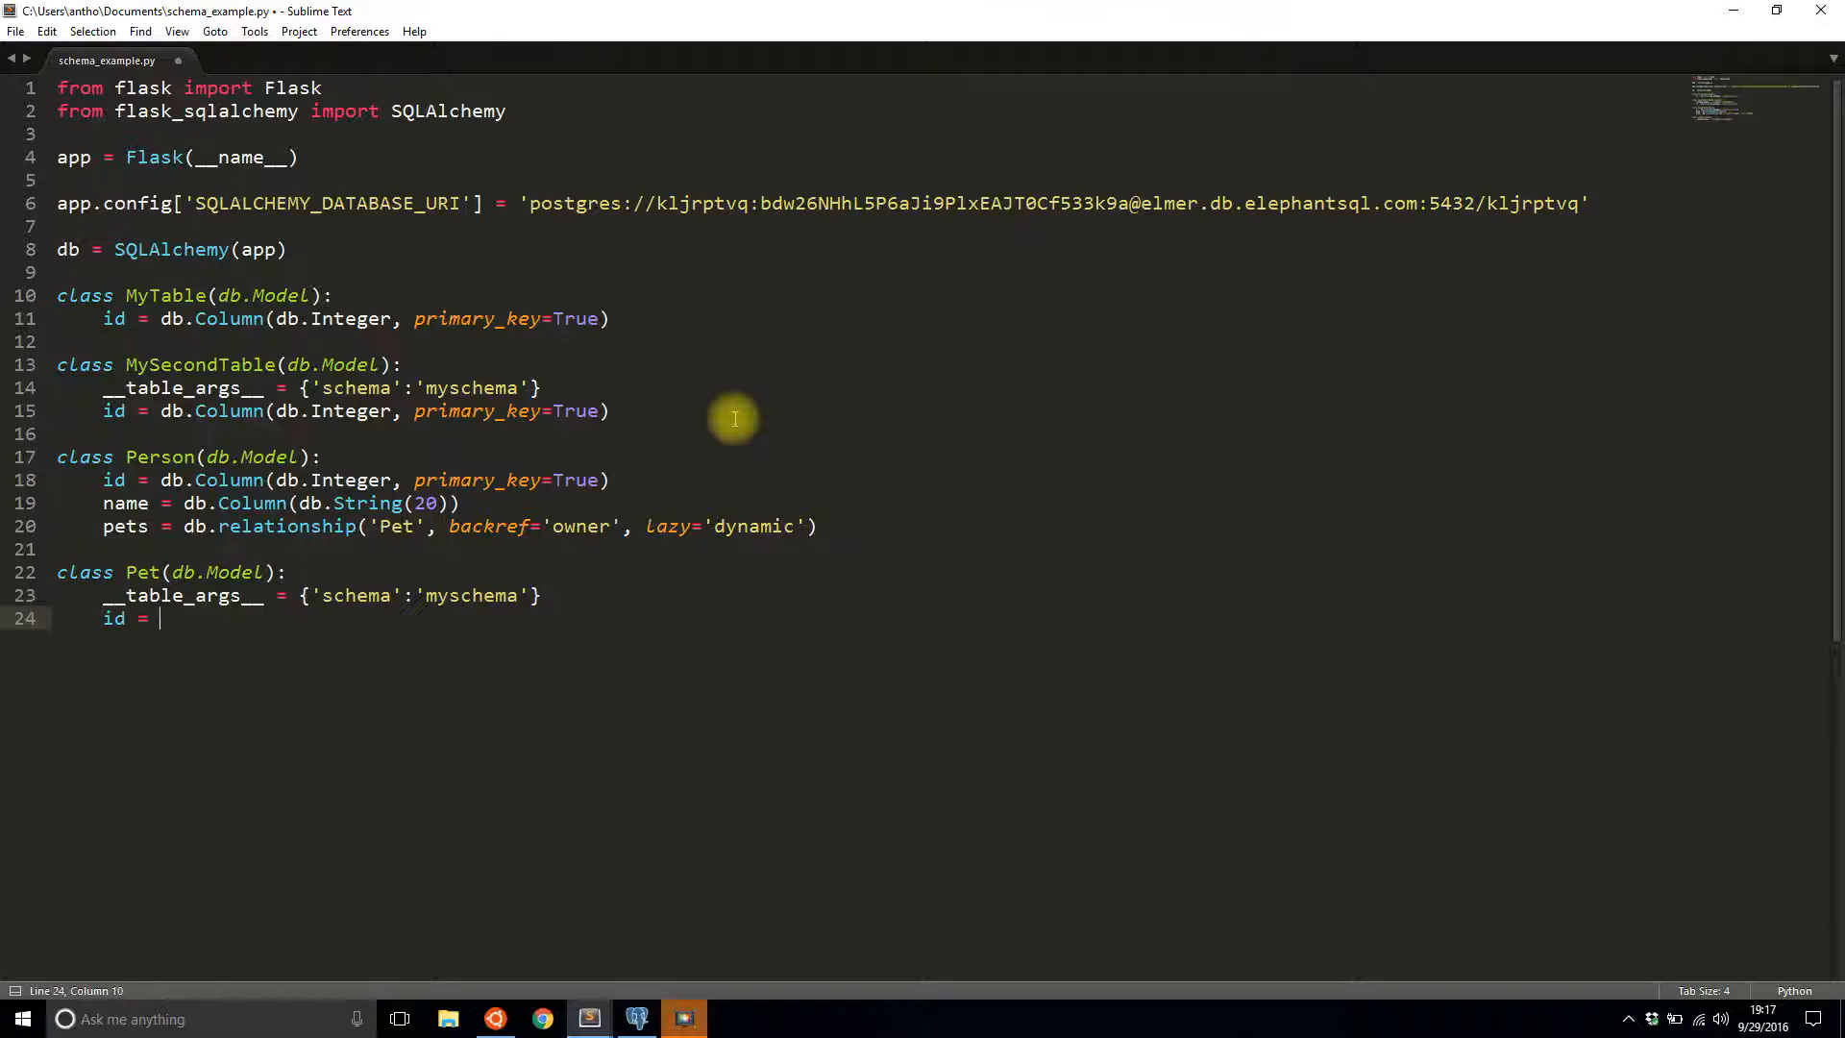
- Give Pet an integer primary-key id column and a String name column
type("db.Column(db.i")
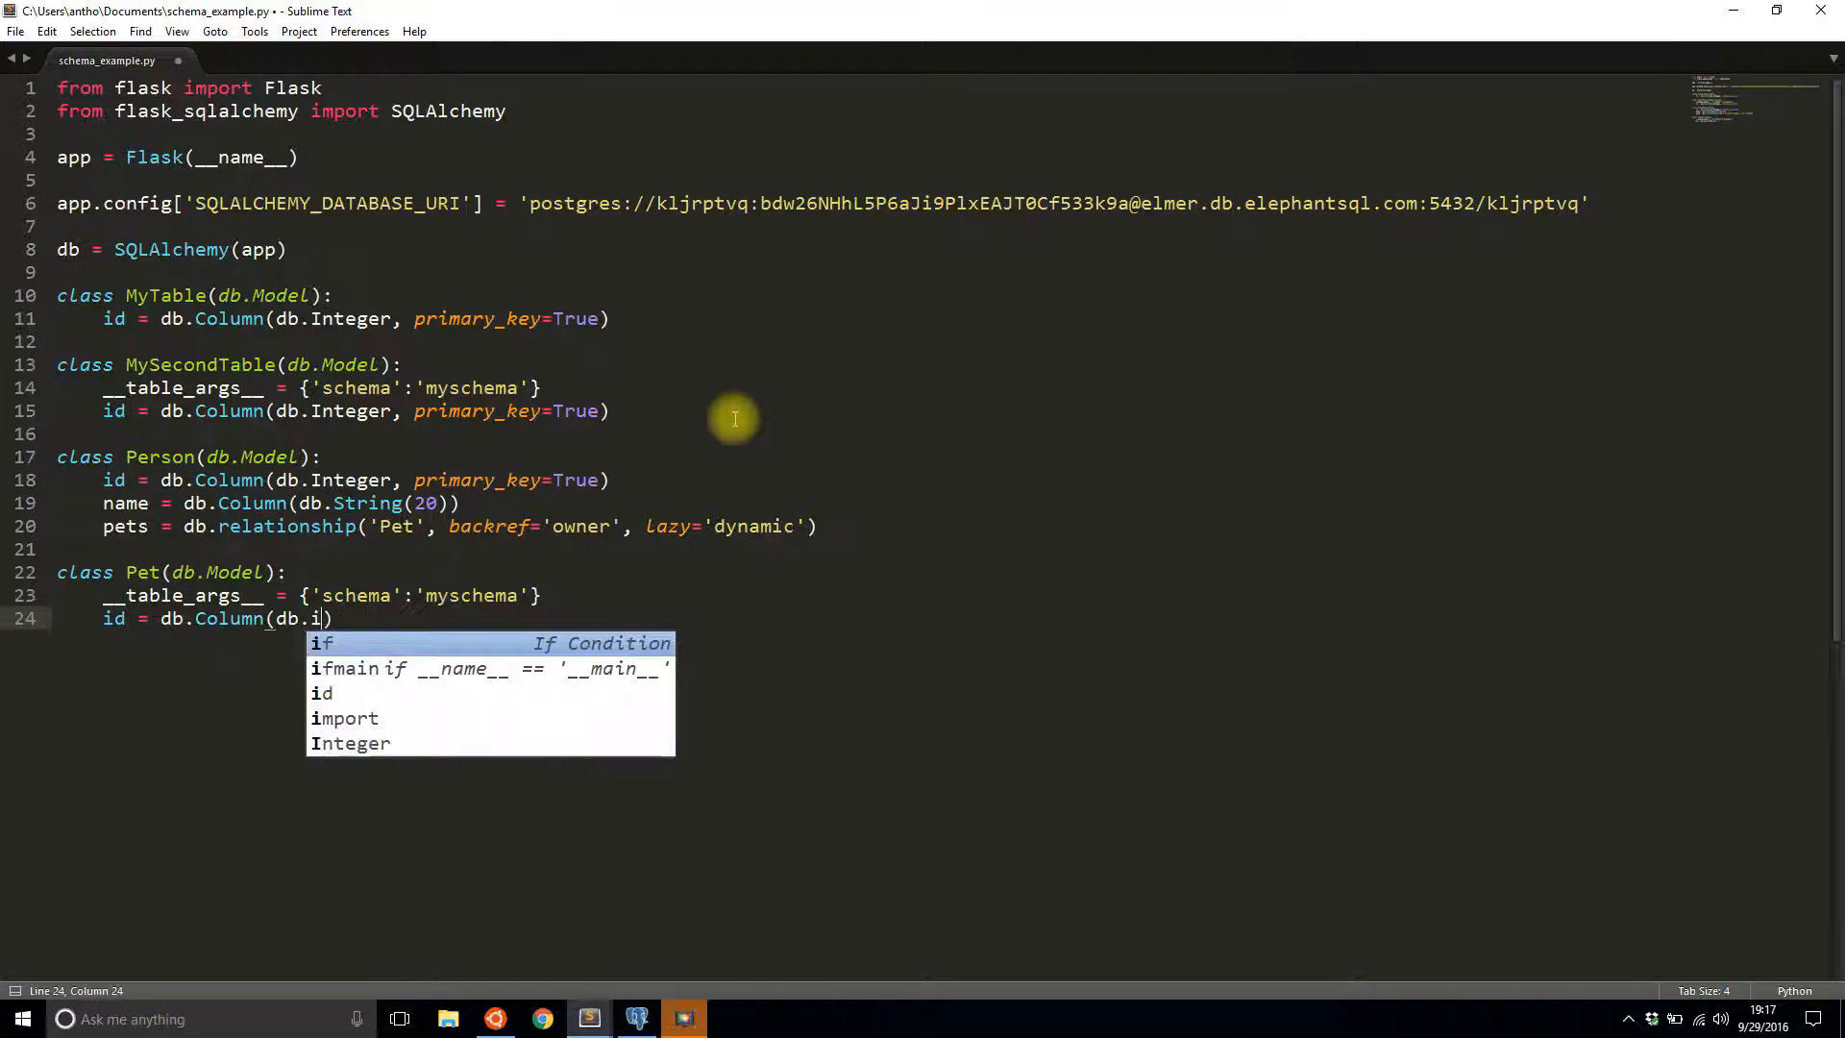
type("Integer")
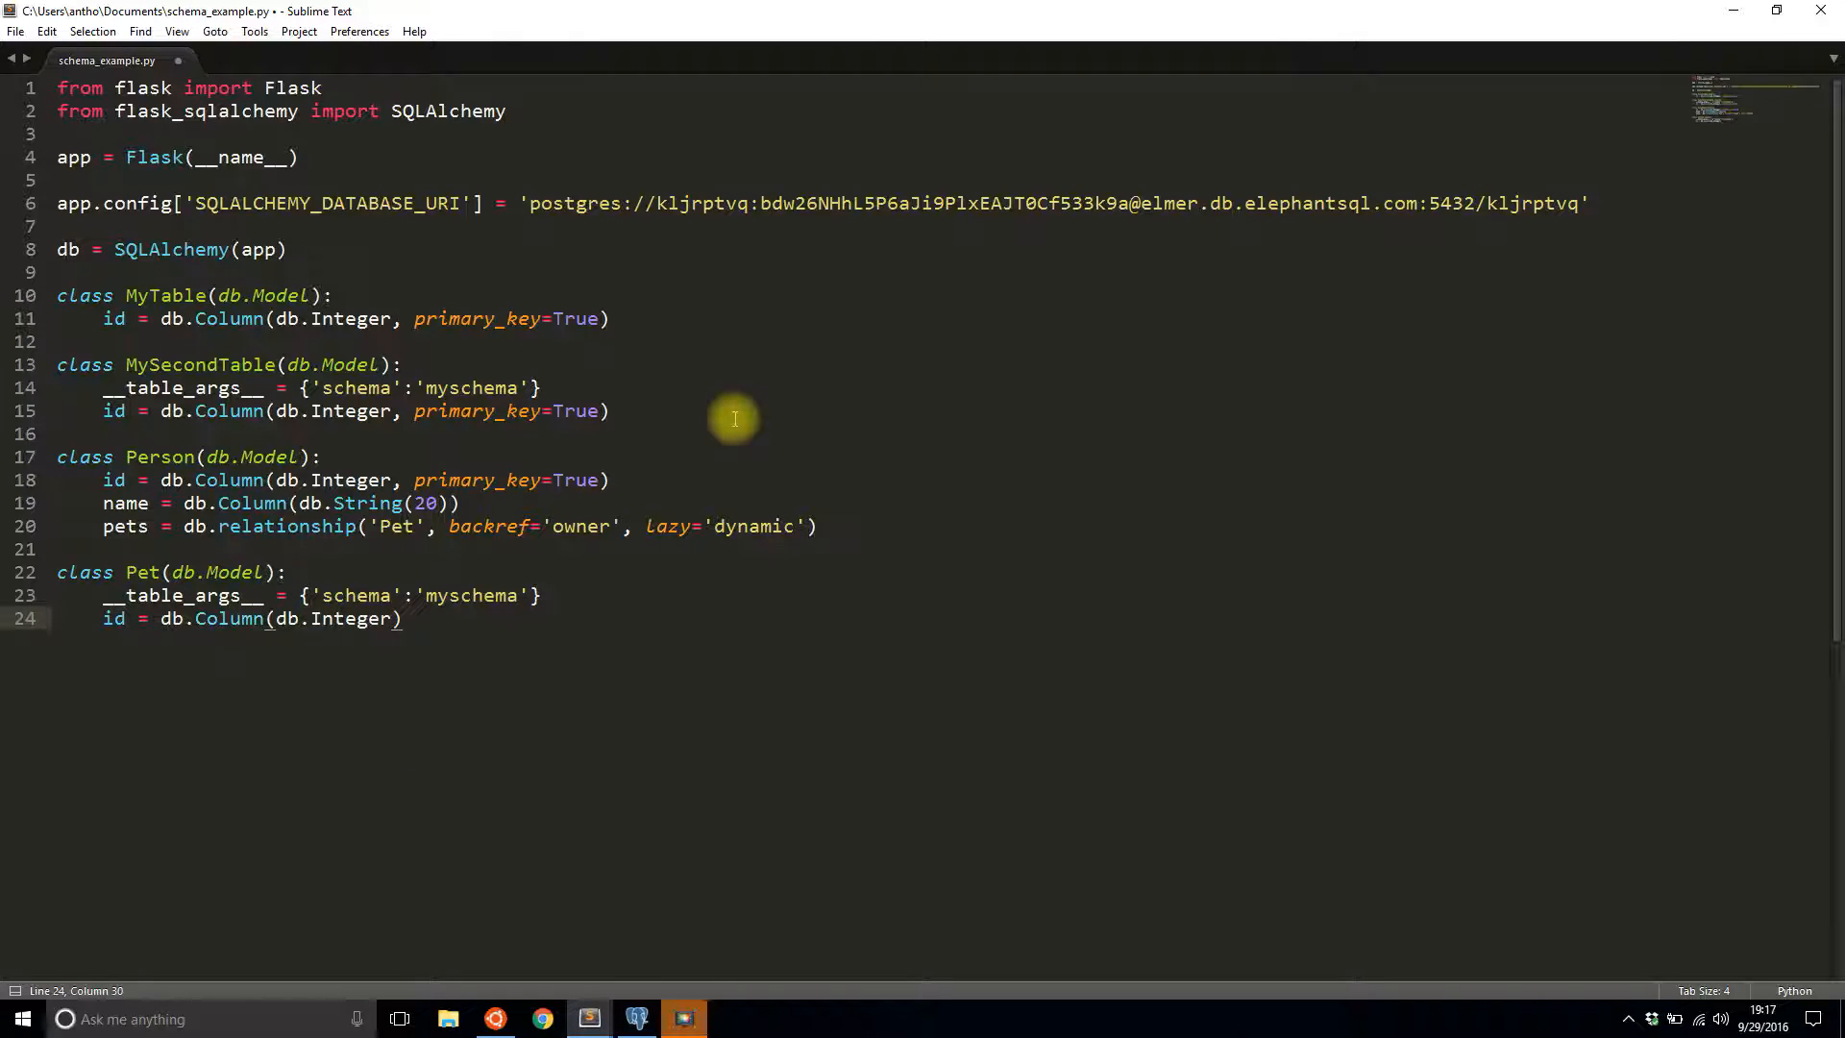
type(", primary_key=")
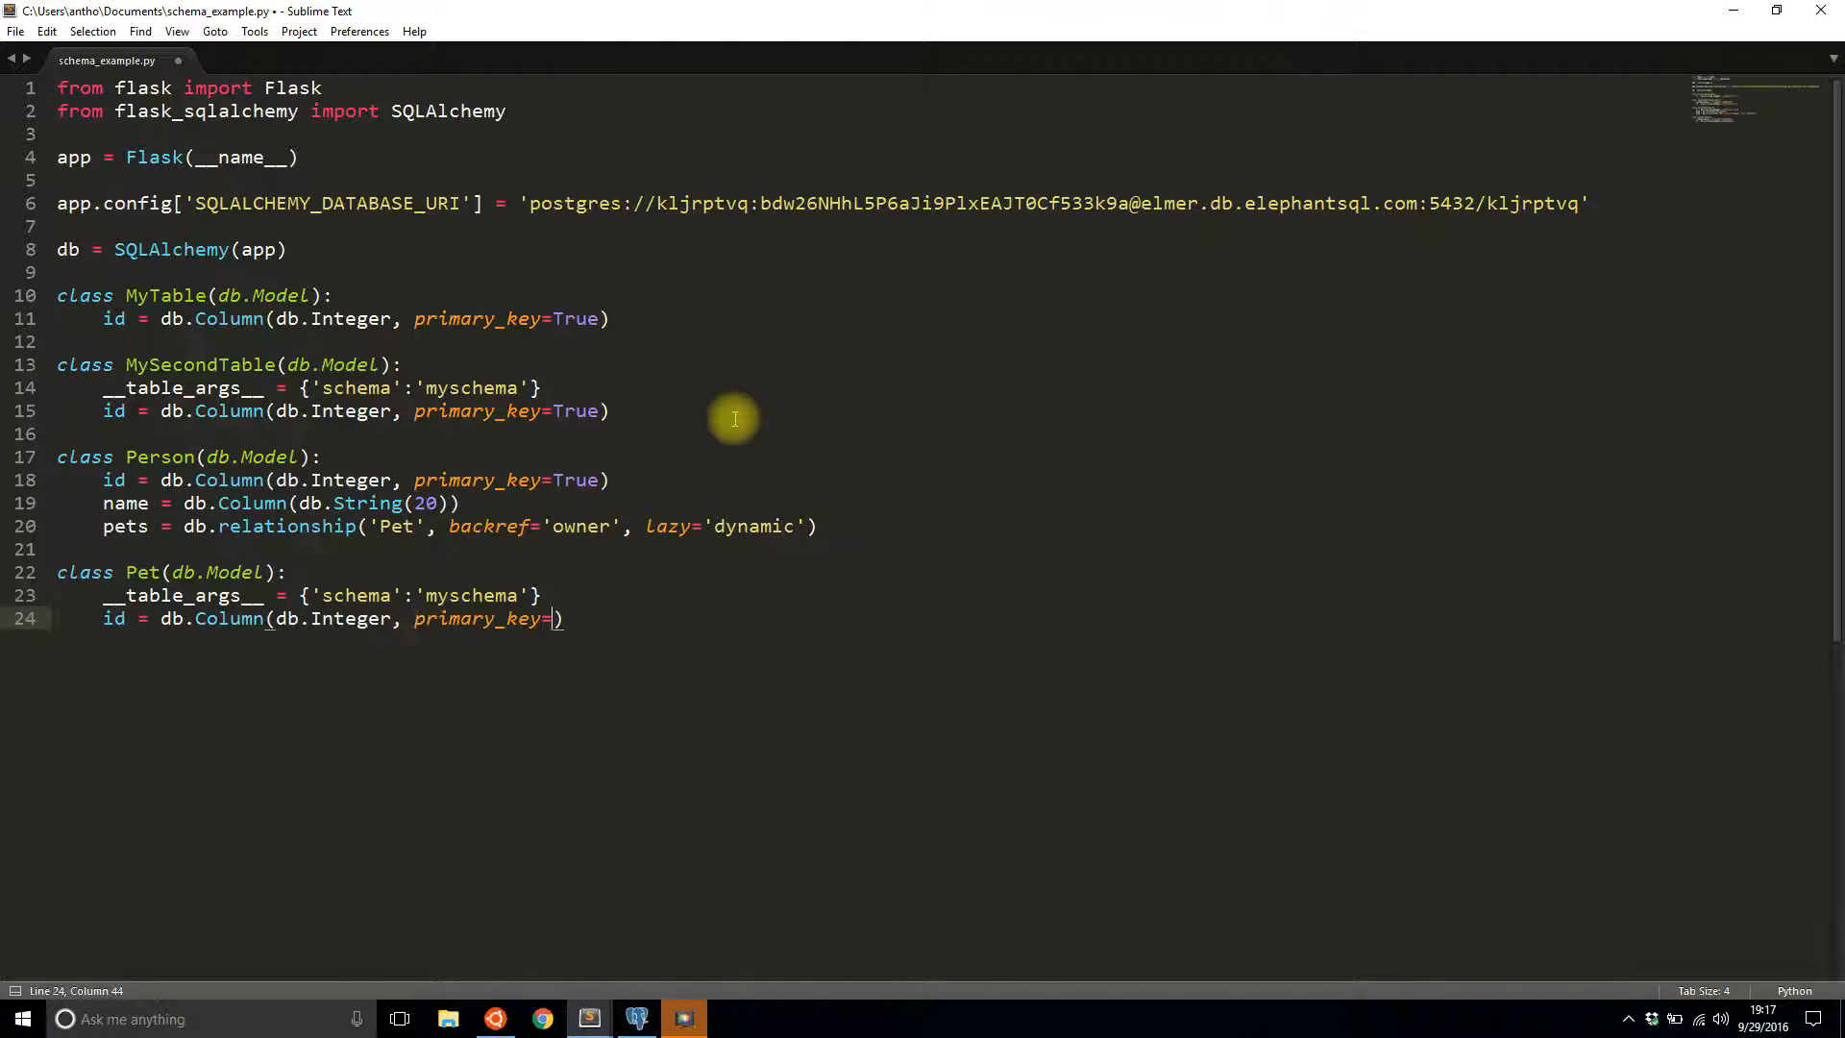
type("True)")
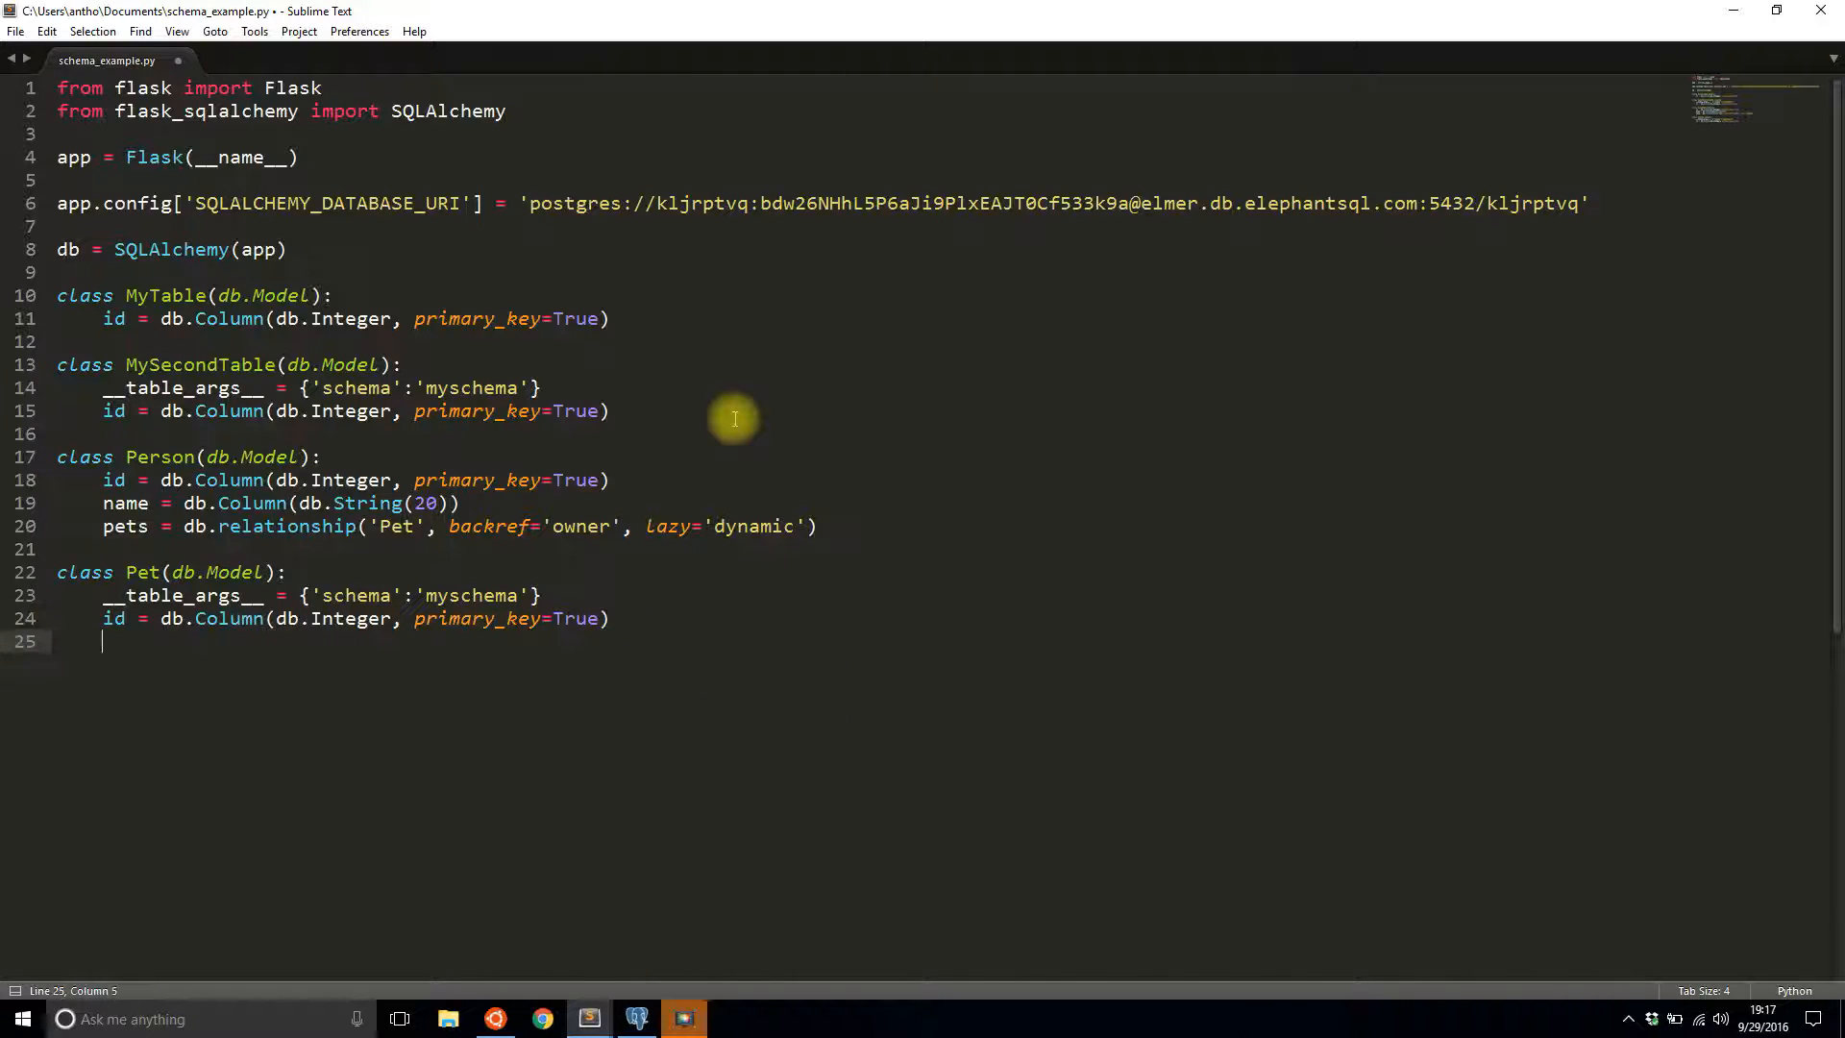
type("name = db.")
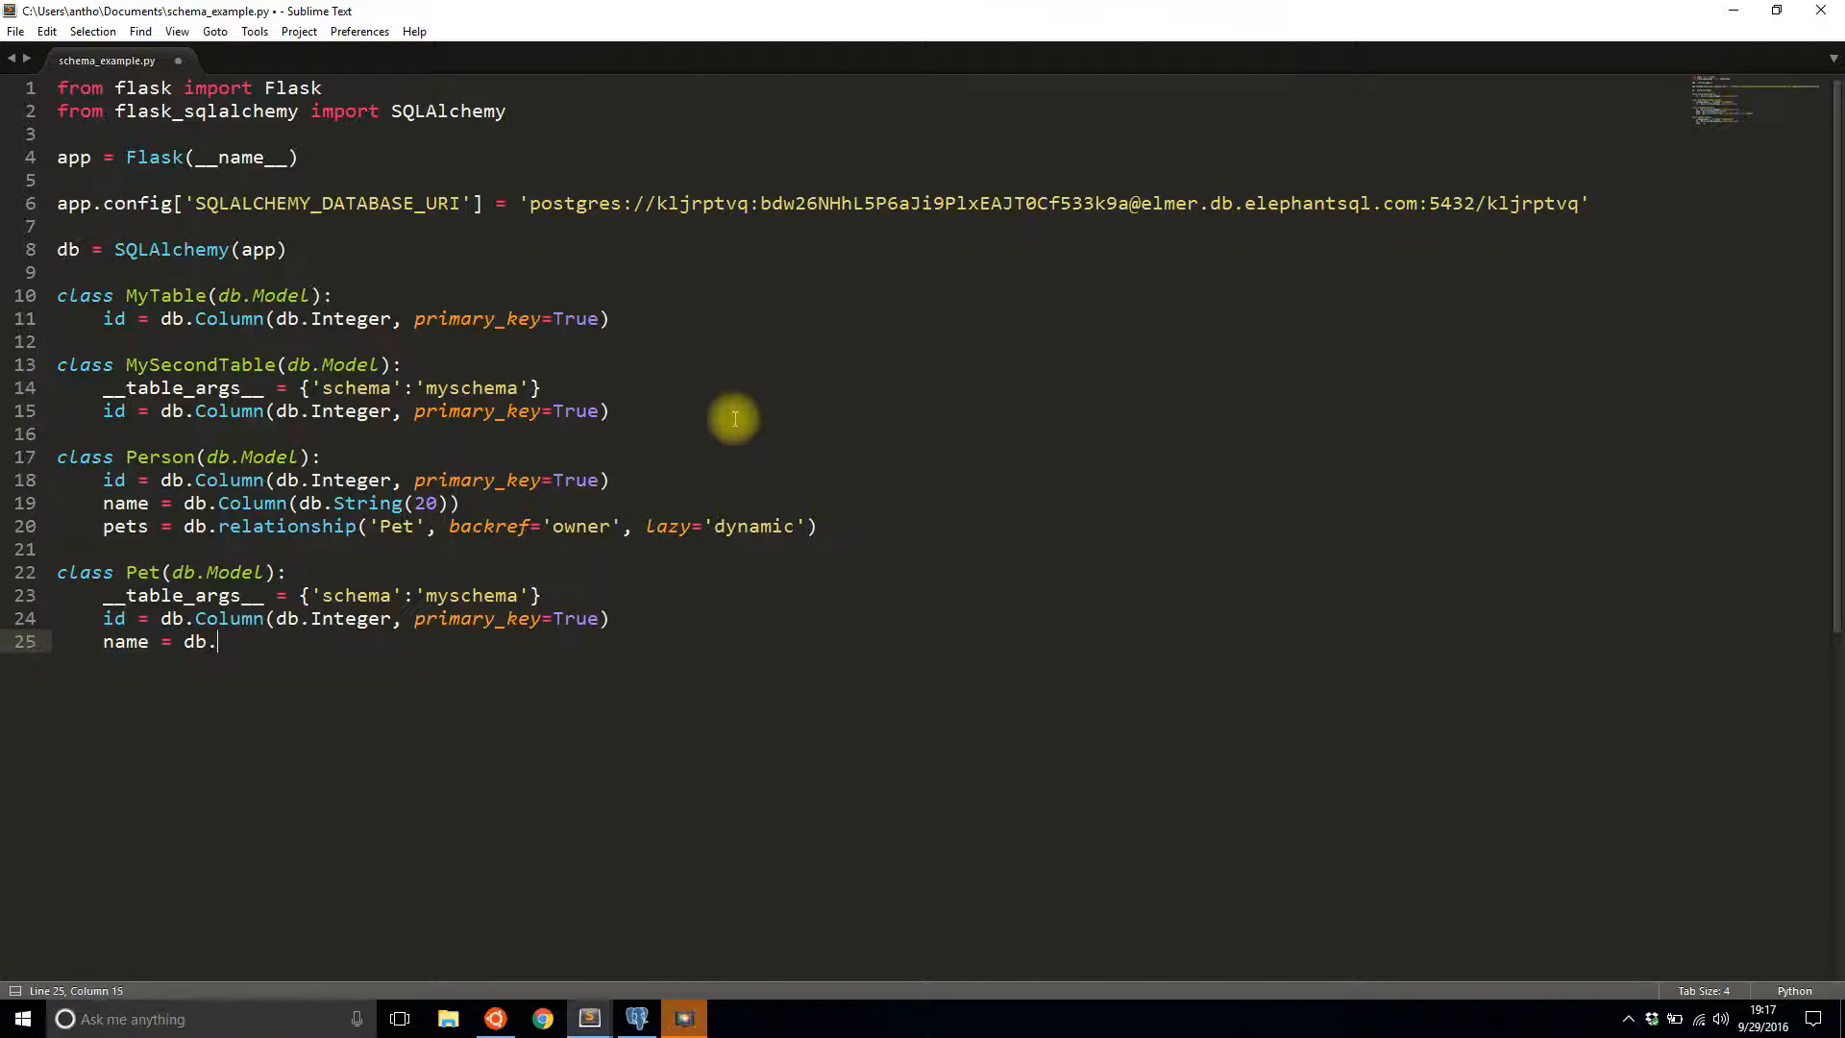
type("Column")
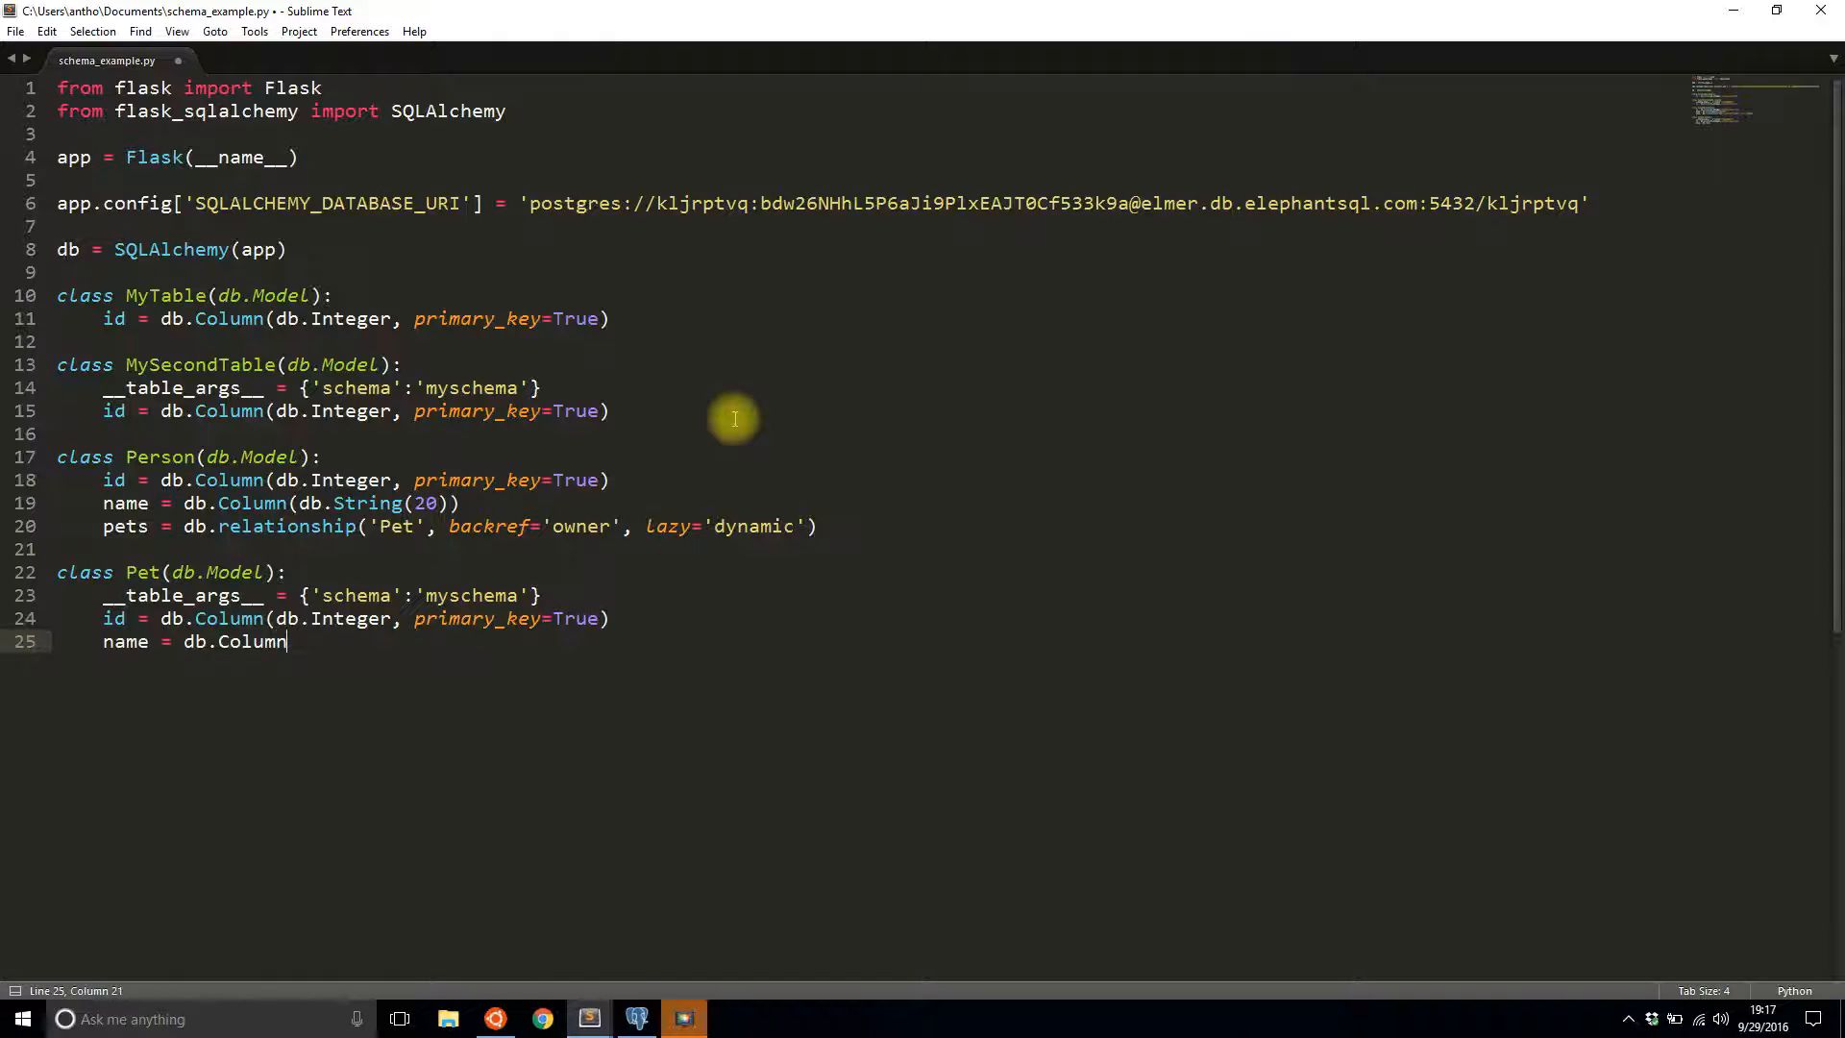
type("(db.String)")
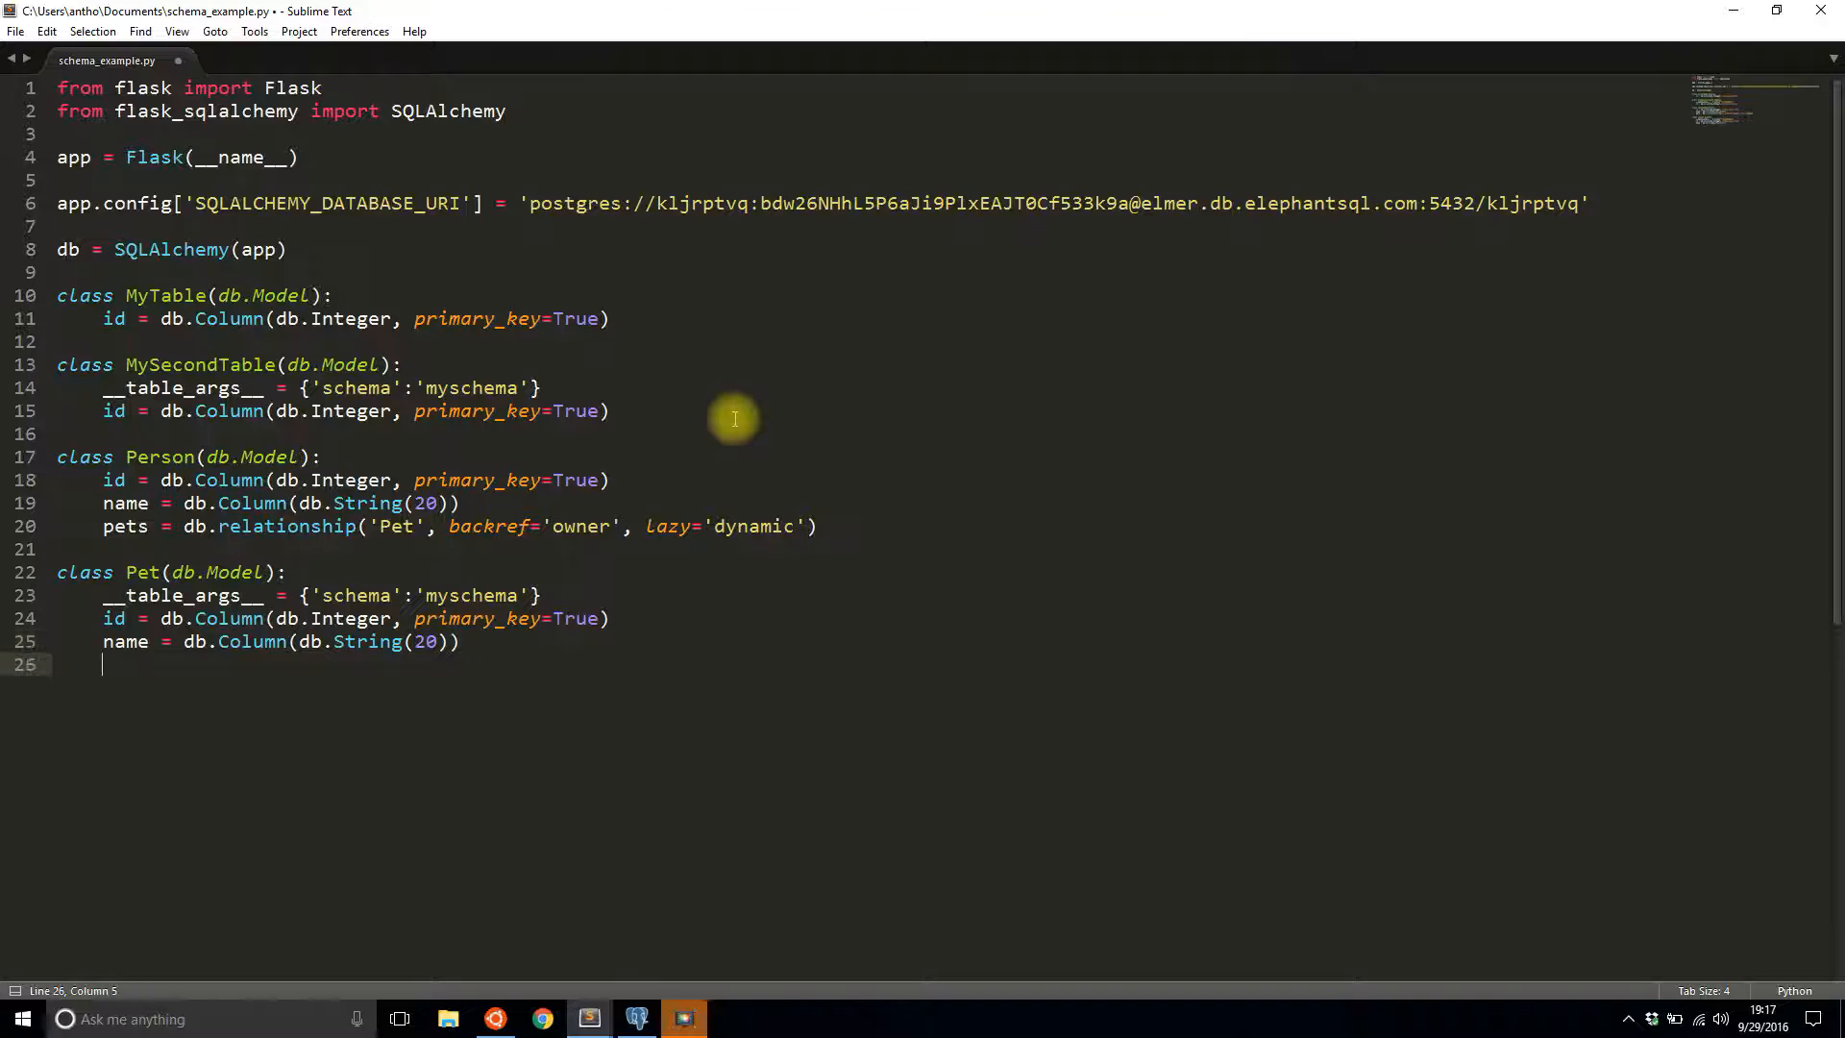
- Add owner_id = db.Column(db.Integer, db.ForeignKey('person.id')) and save the file
type("owner_id =")
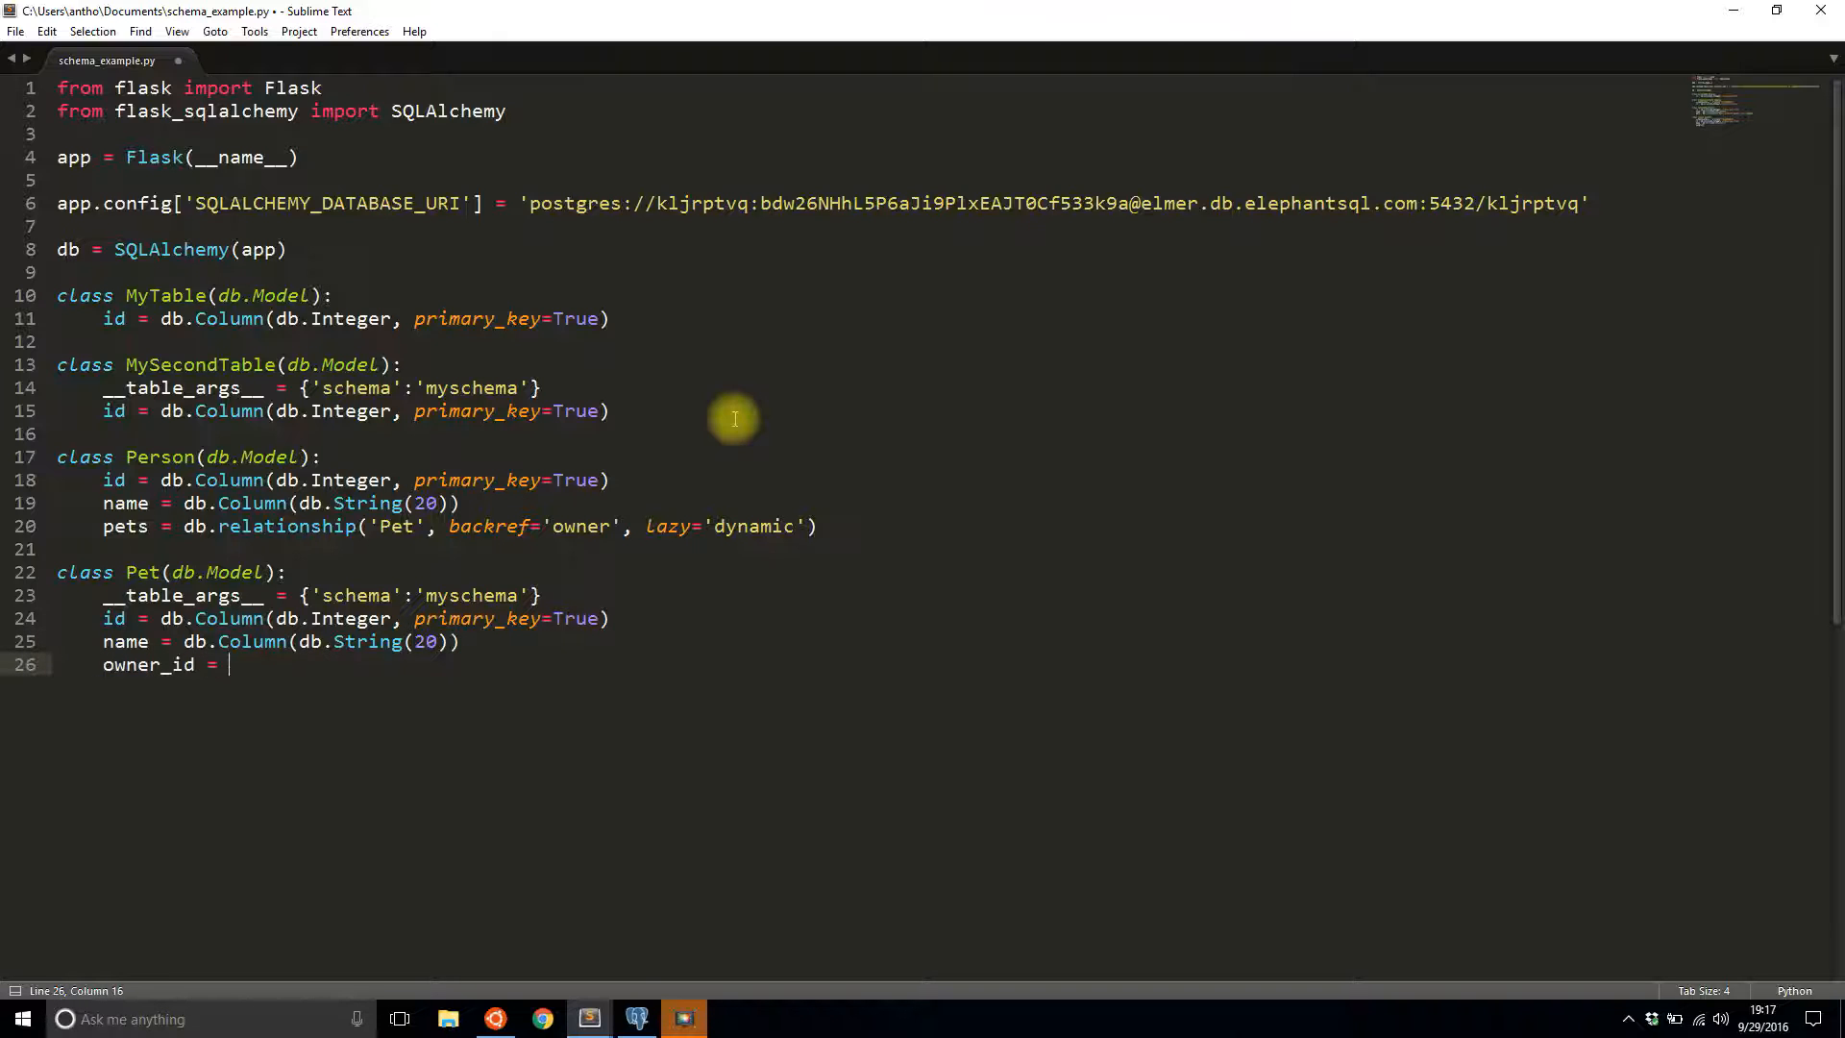
type("db.Co")
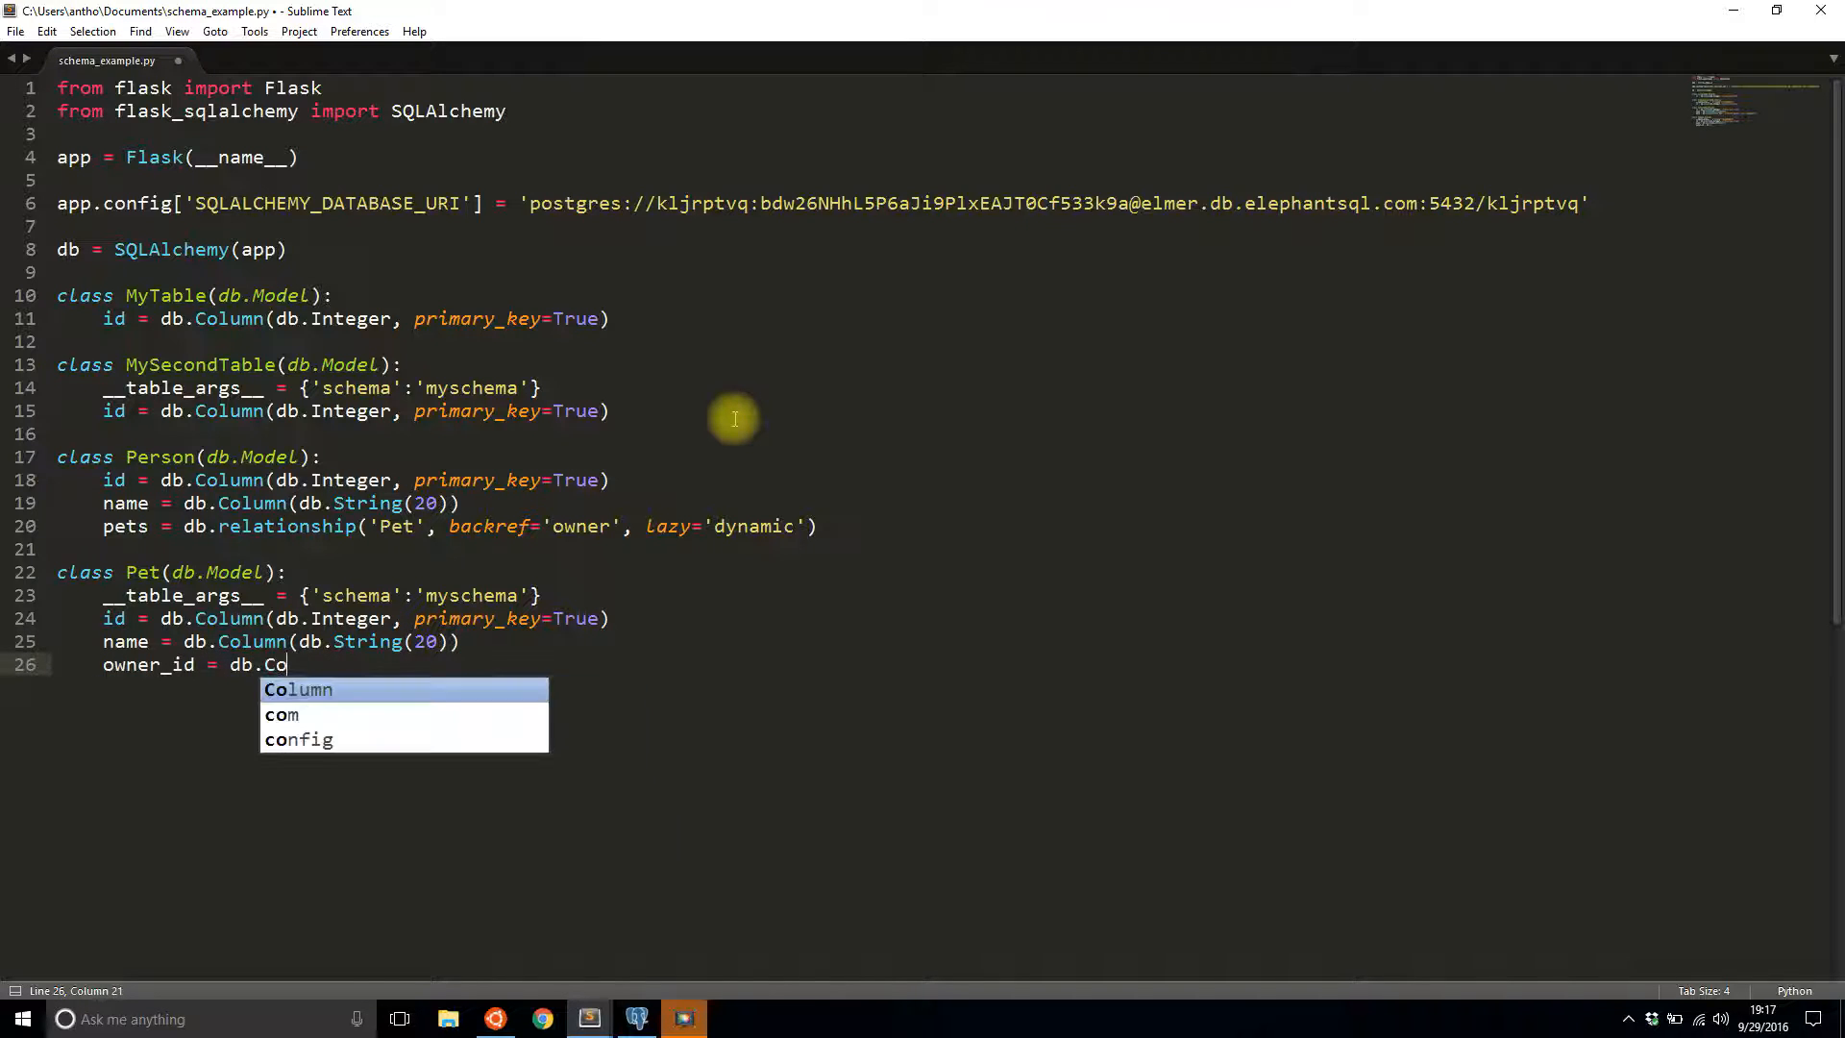
type("lumn(db.int")
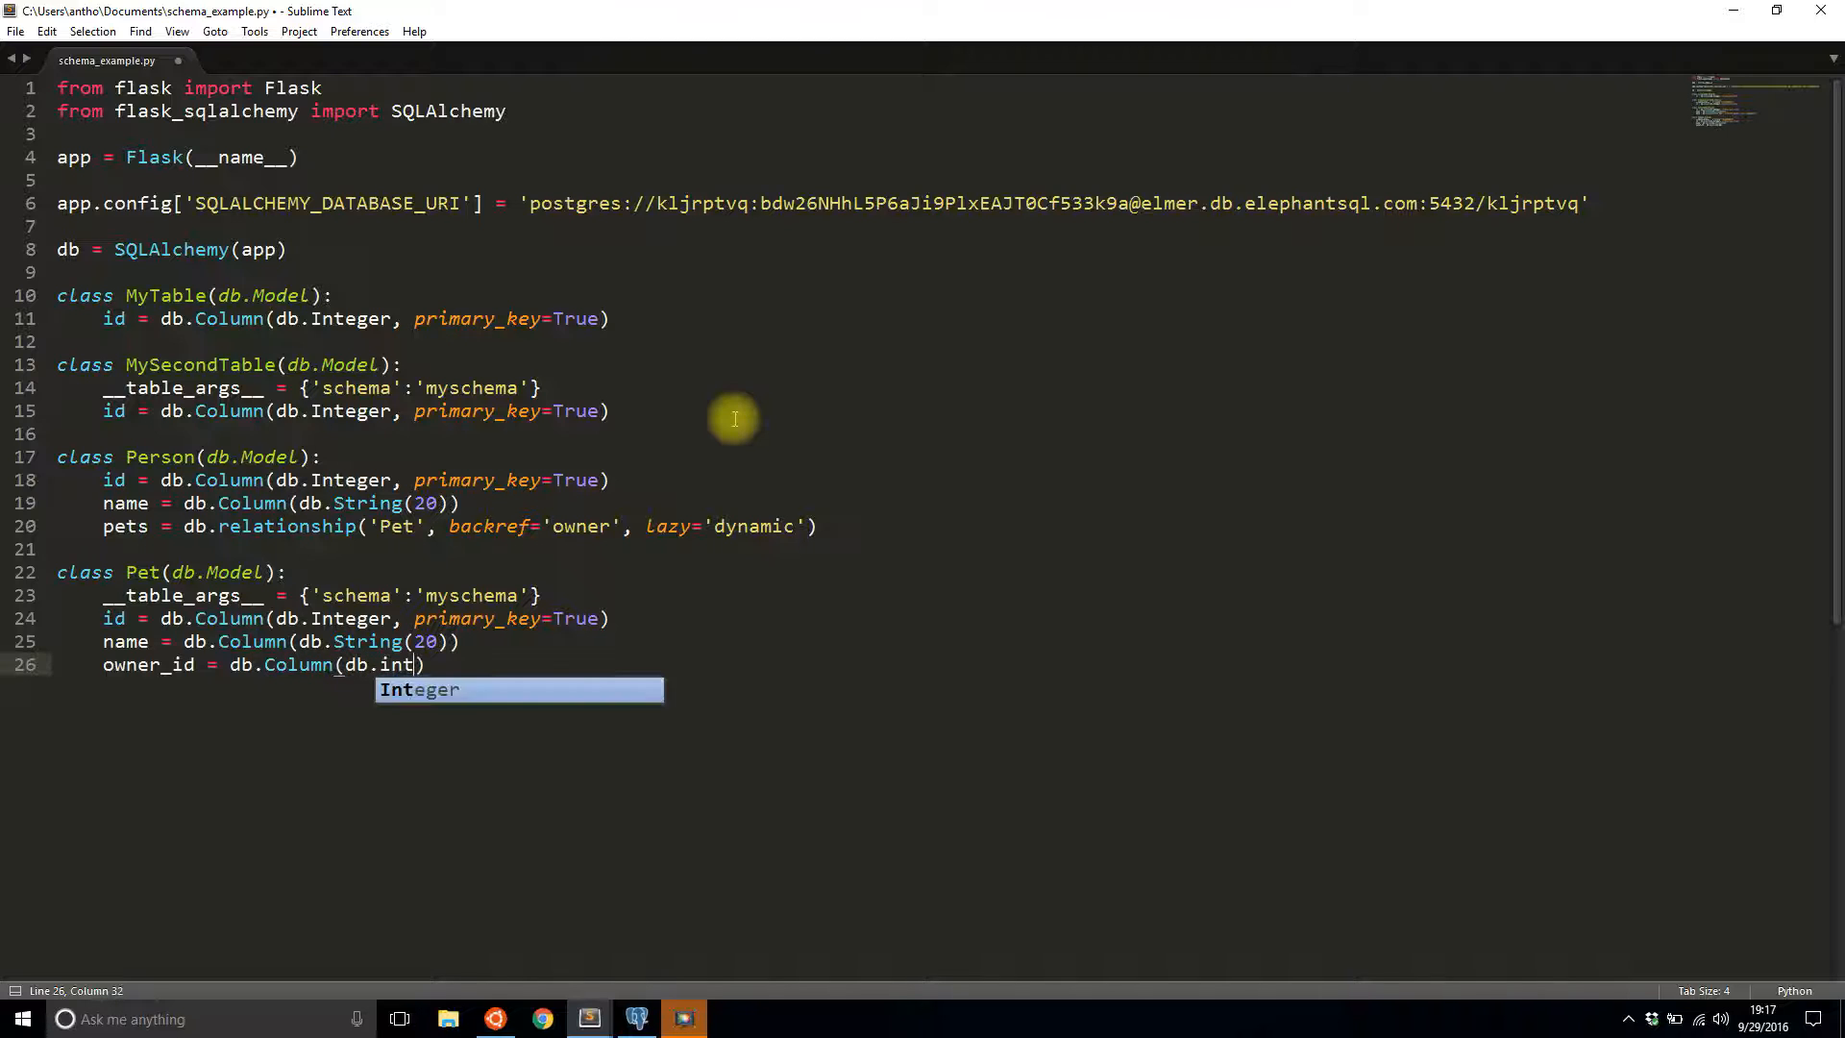
key("tab")
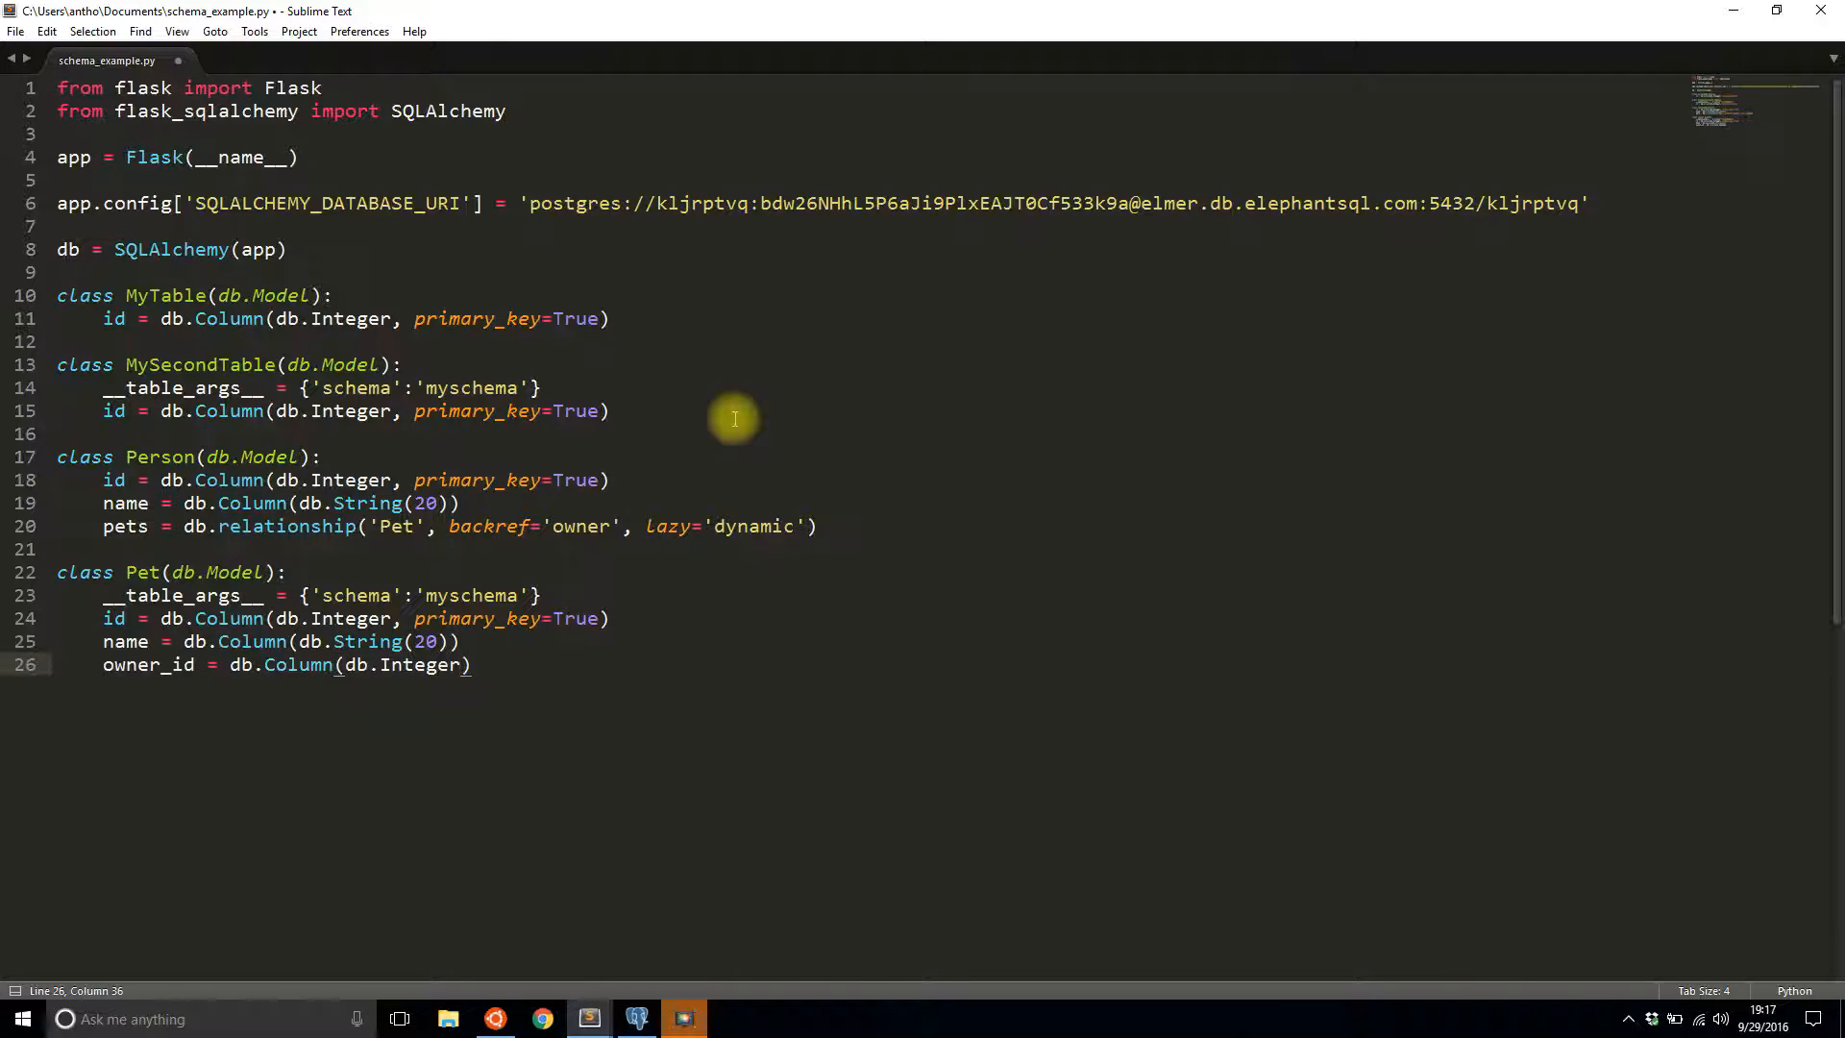
type(", db.Fore")
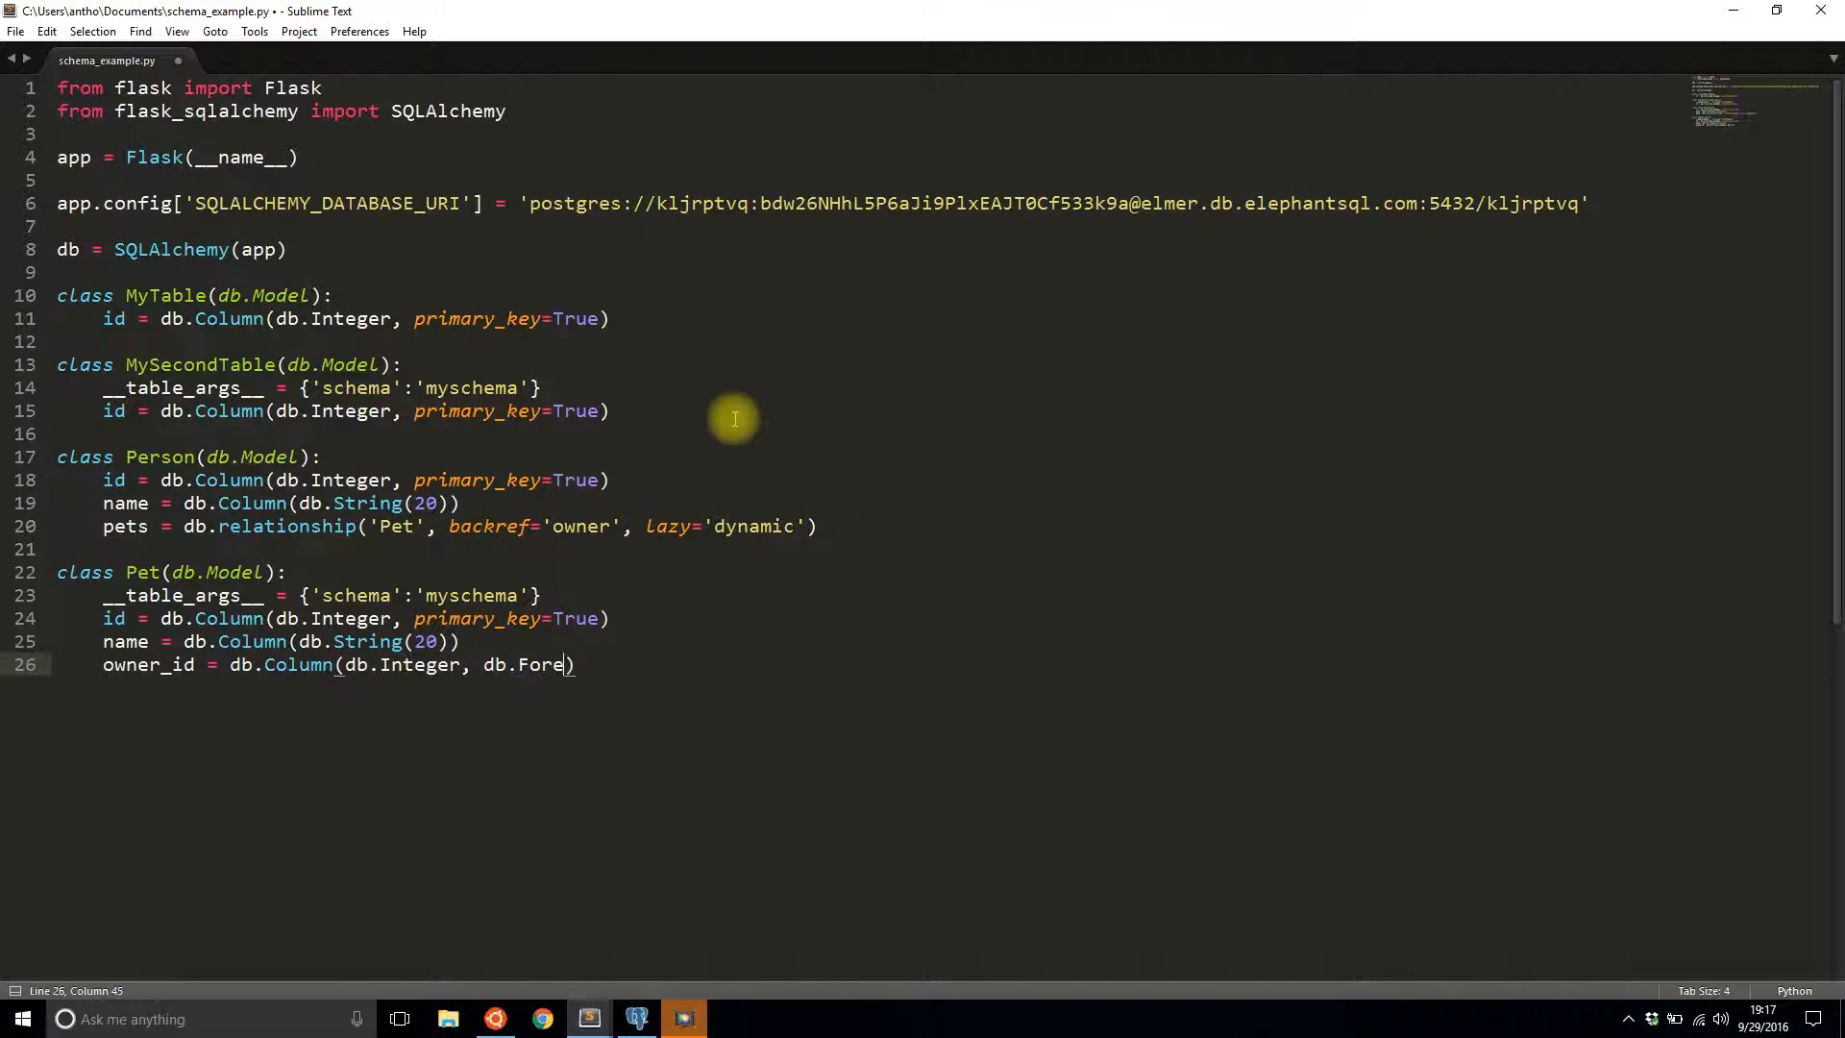
type("ignKey('')")
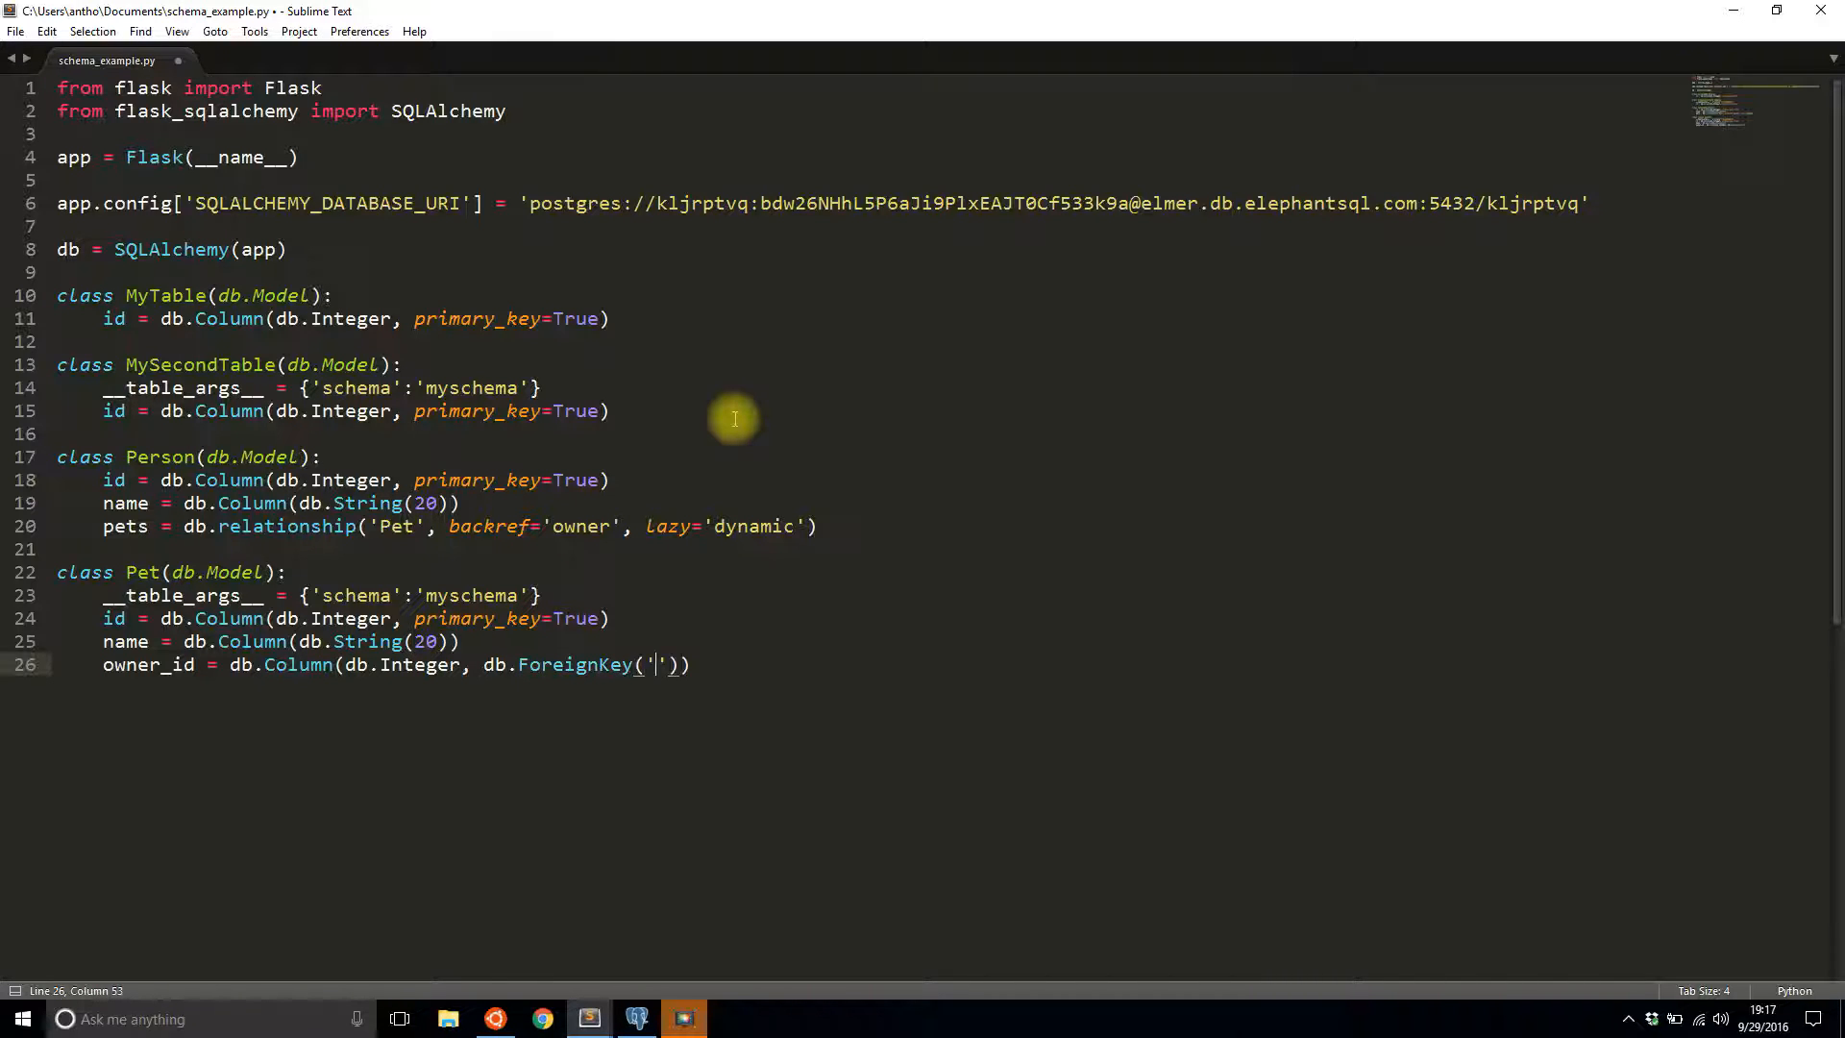
type("person.id")
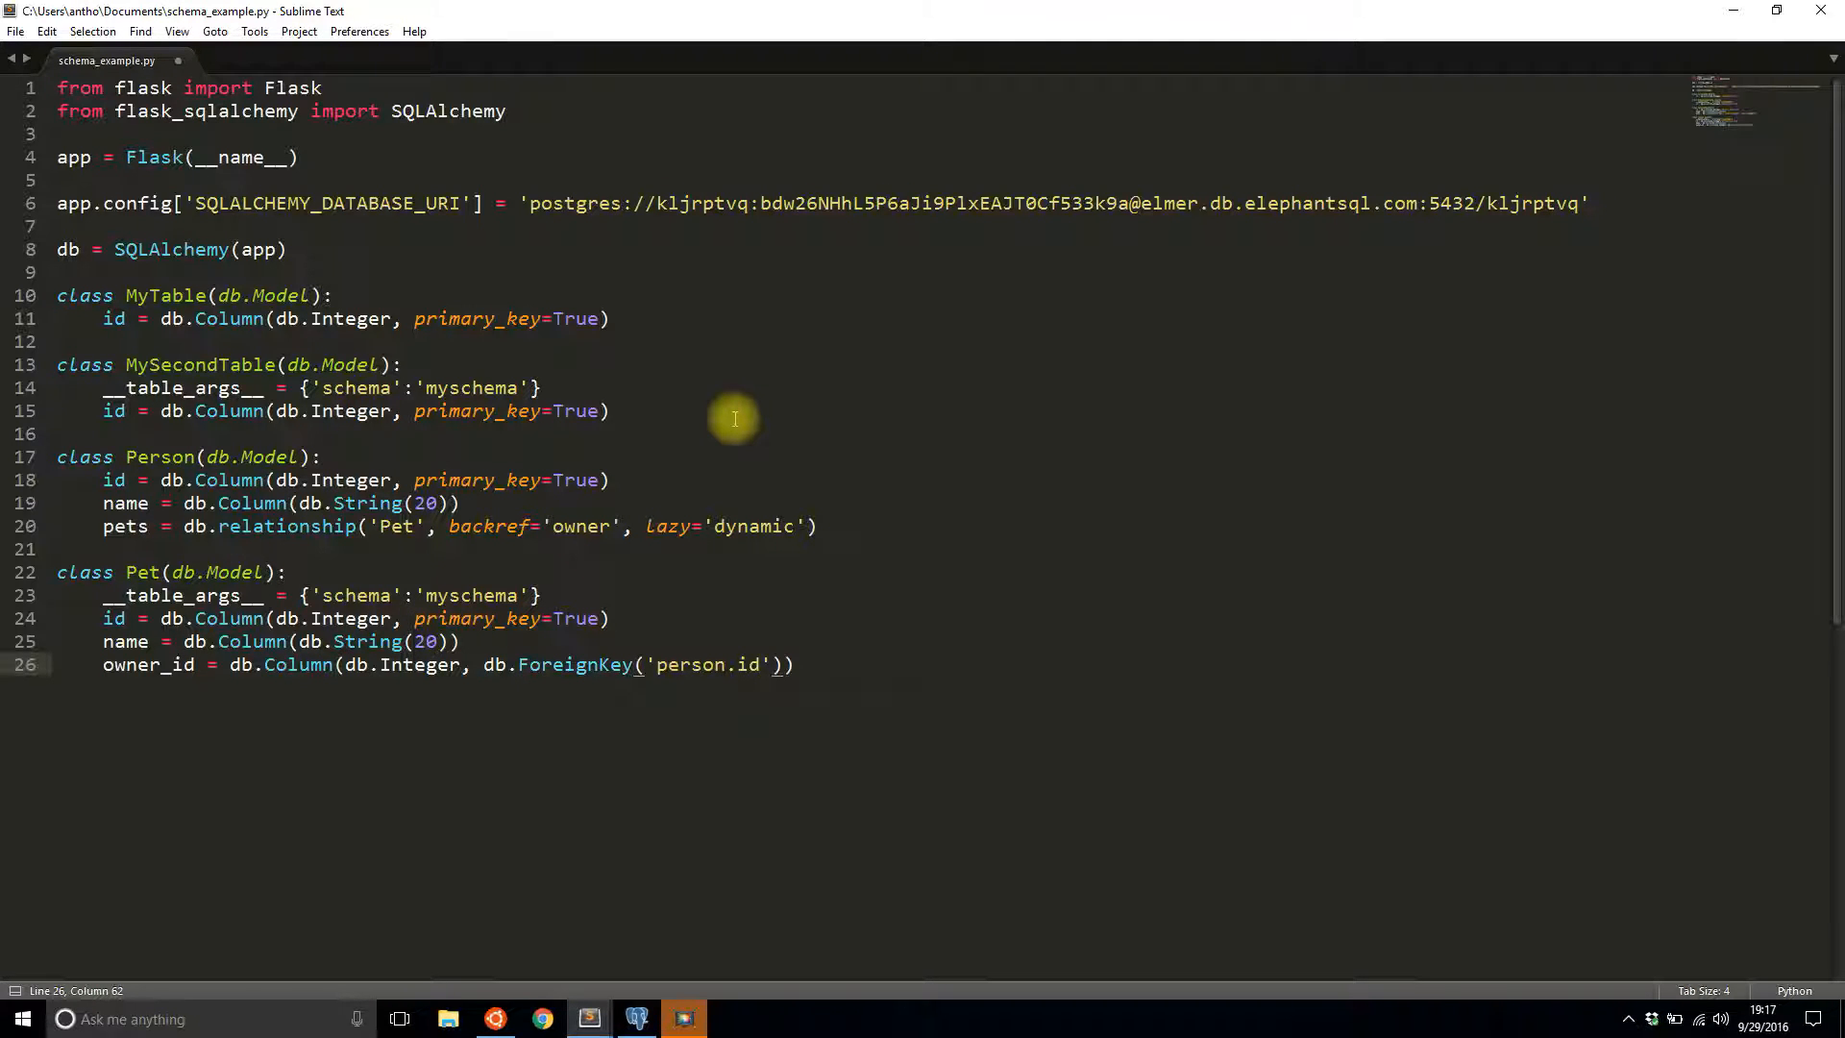
key("ctrl+s")
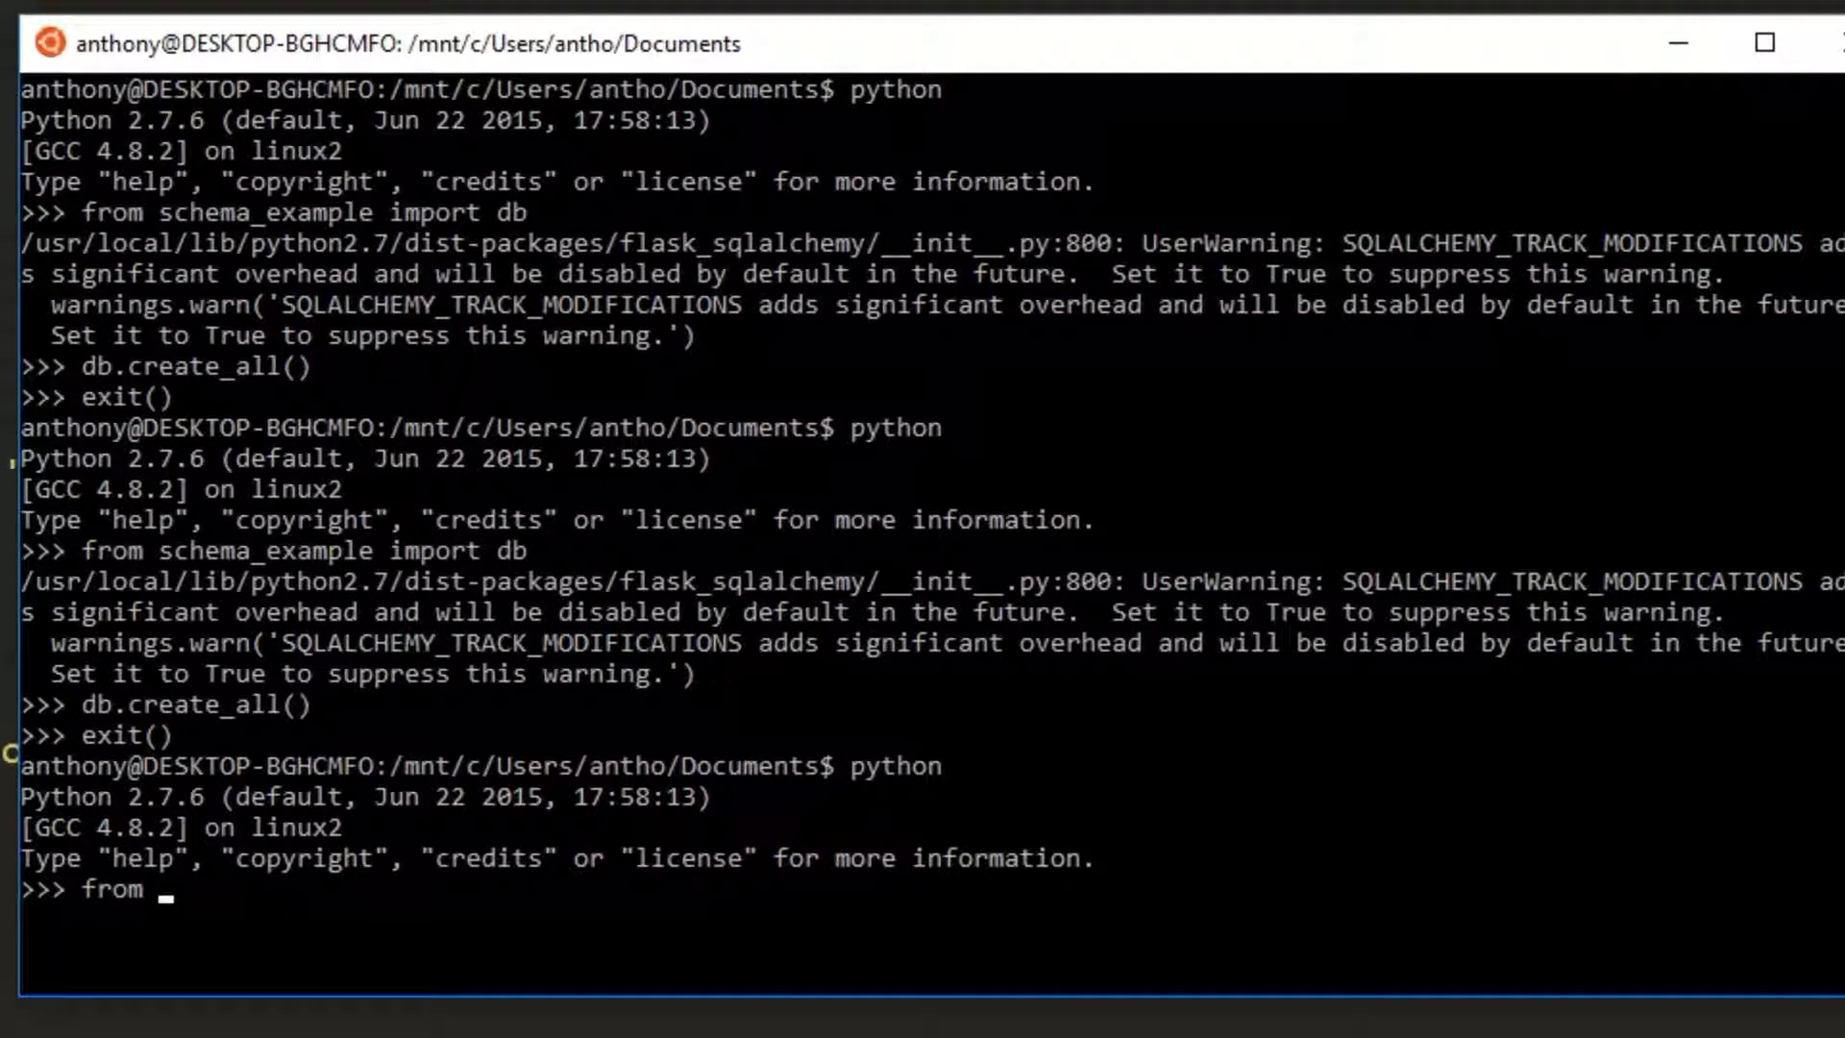
- In a new Python session, run 'from schema_example import *' and db.create_all()
type("schema_e")
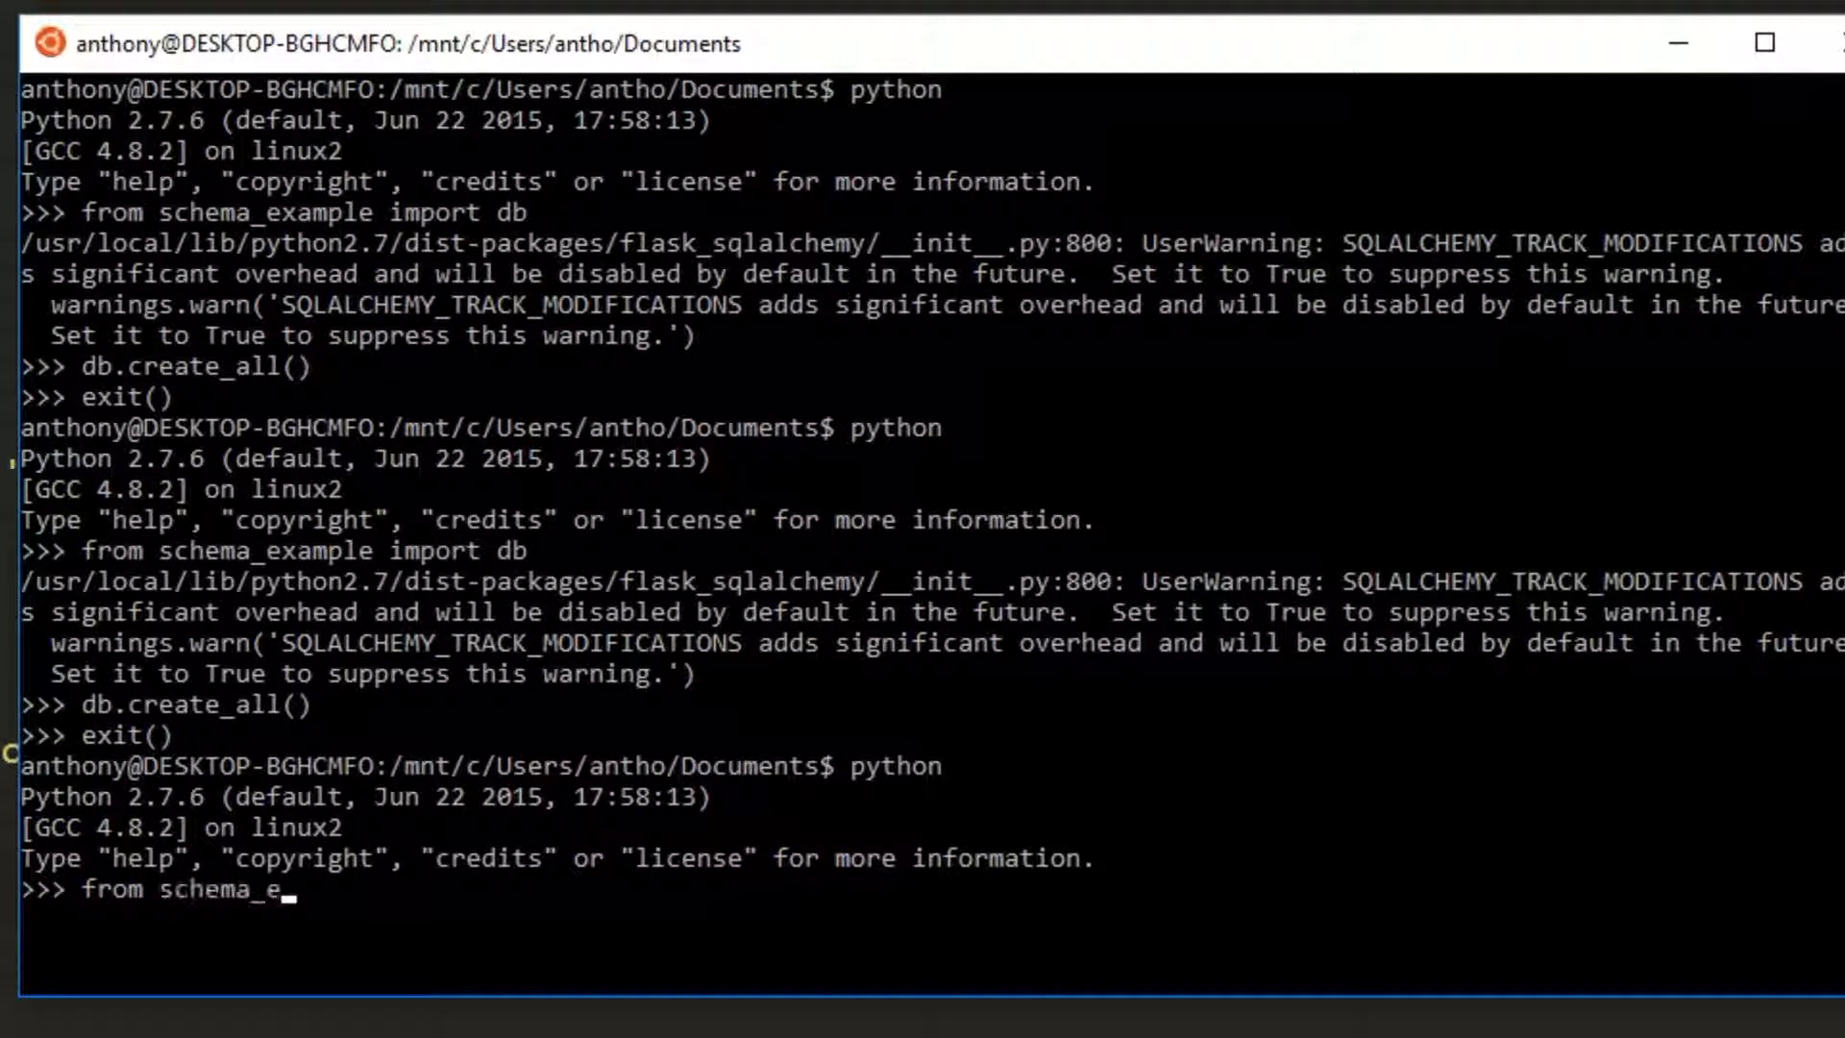
type("xample import")
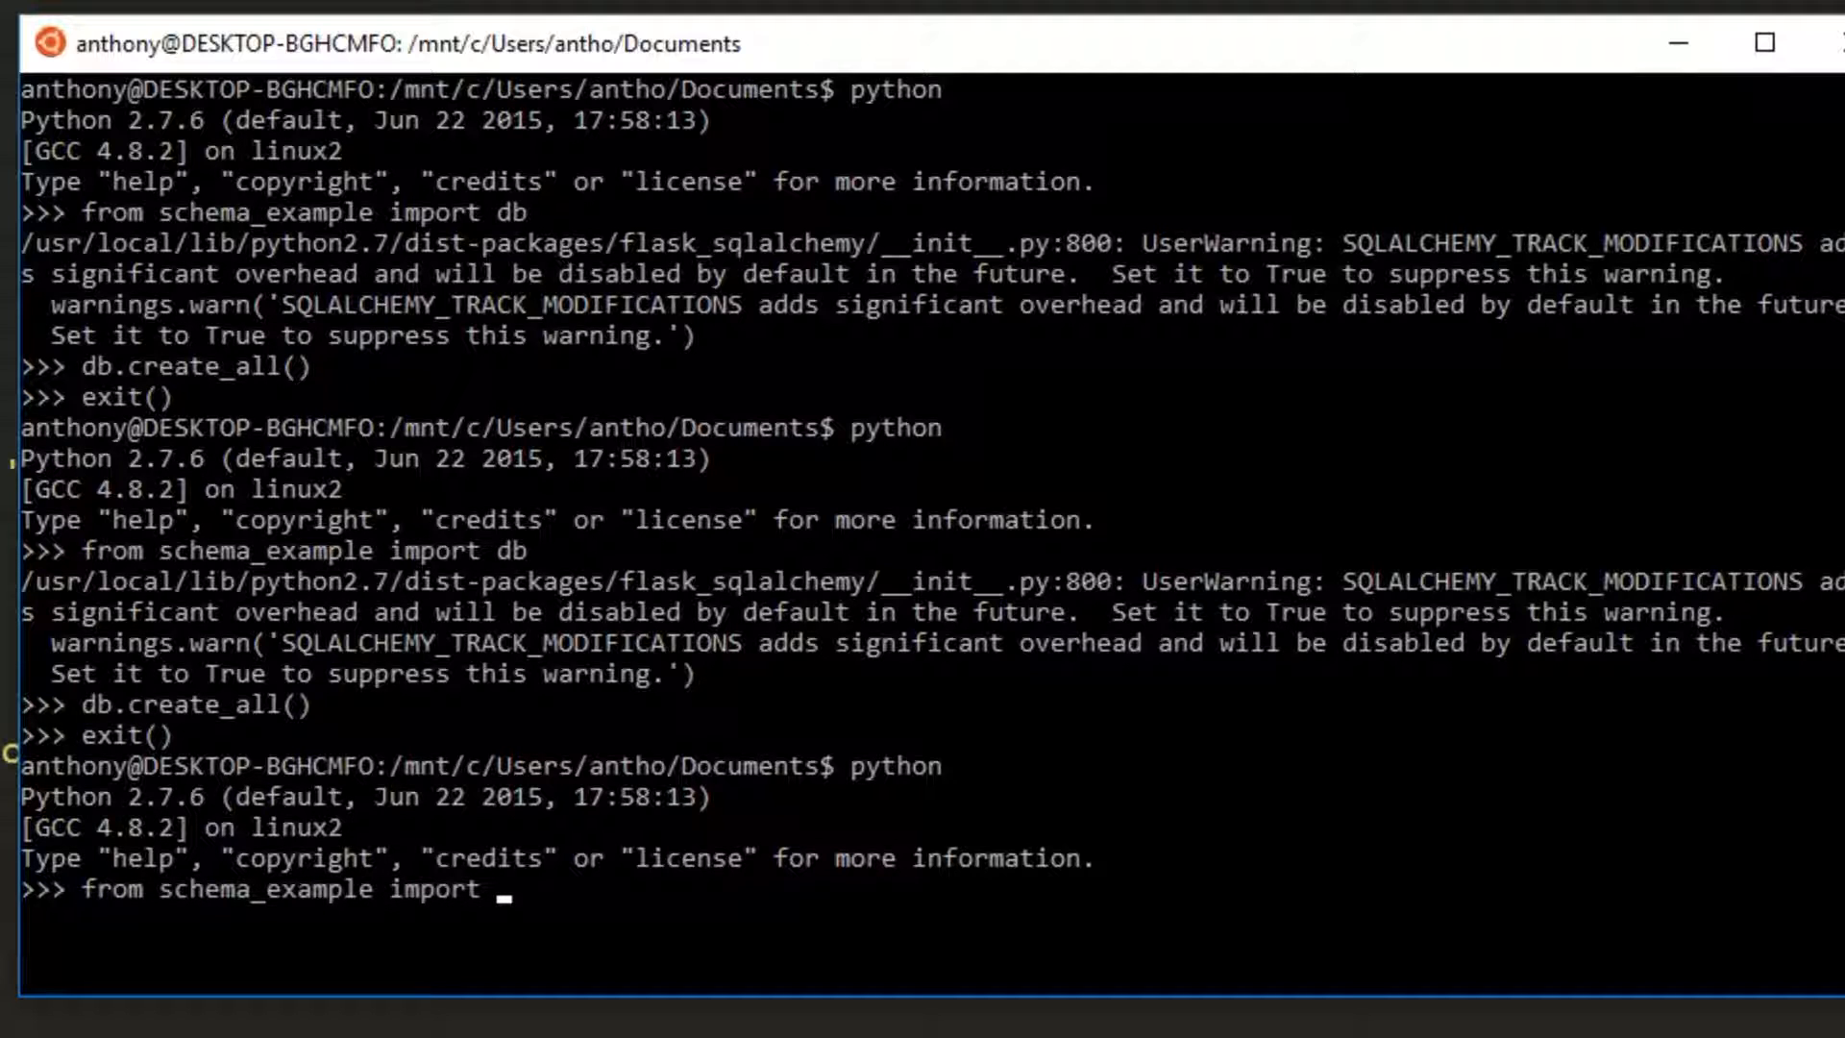
type("*")
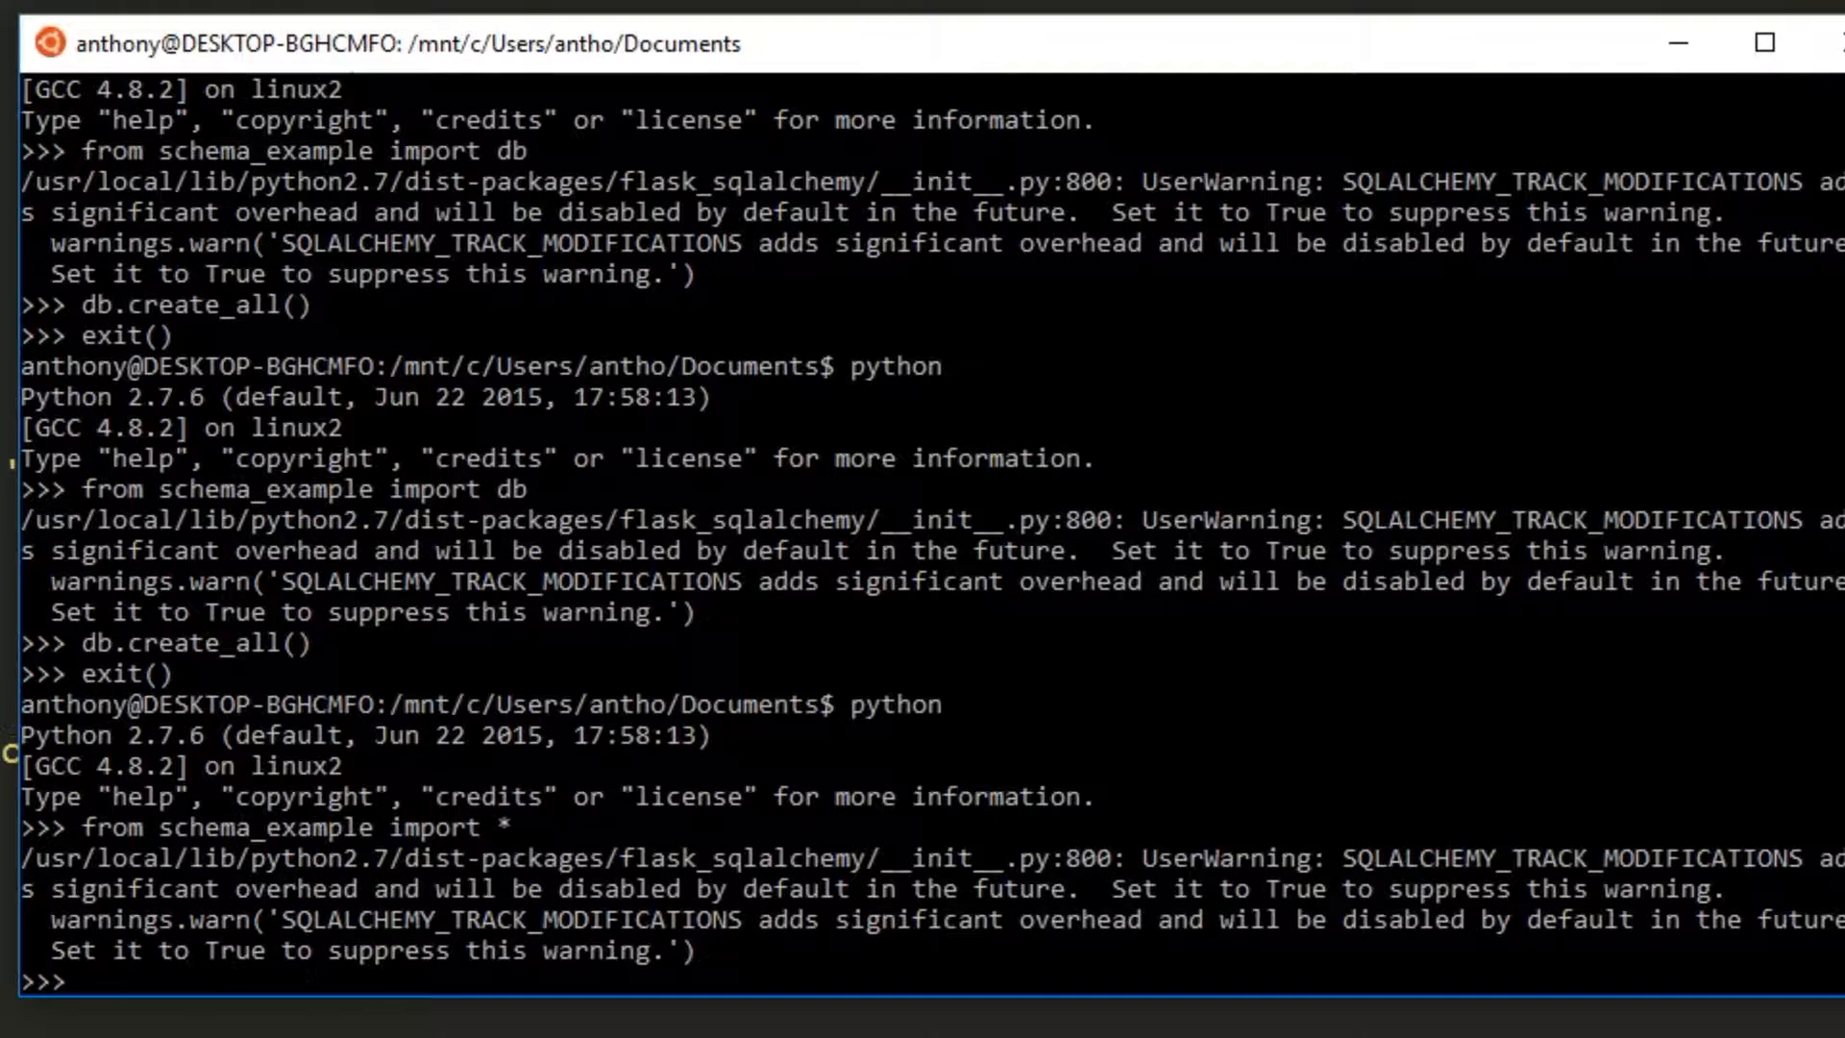
type("db.create_all(")
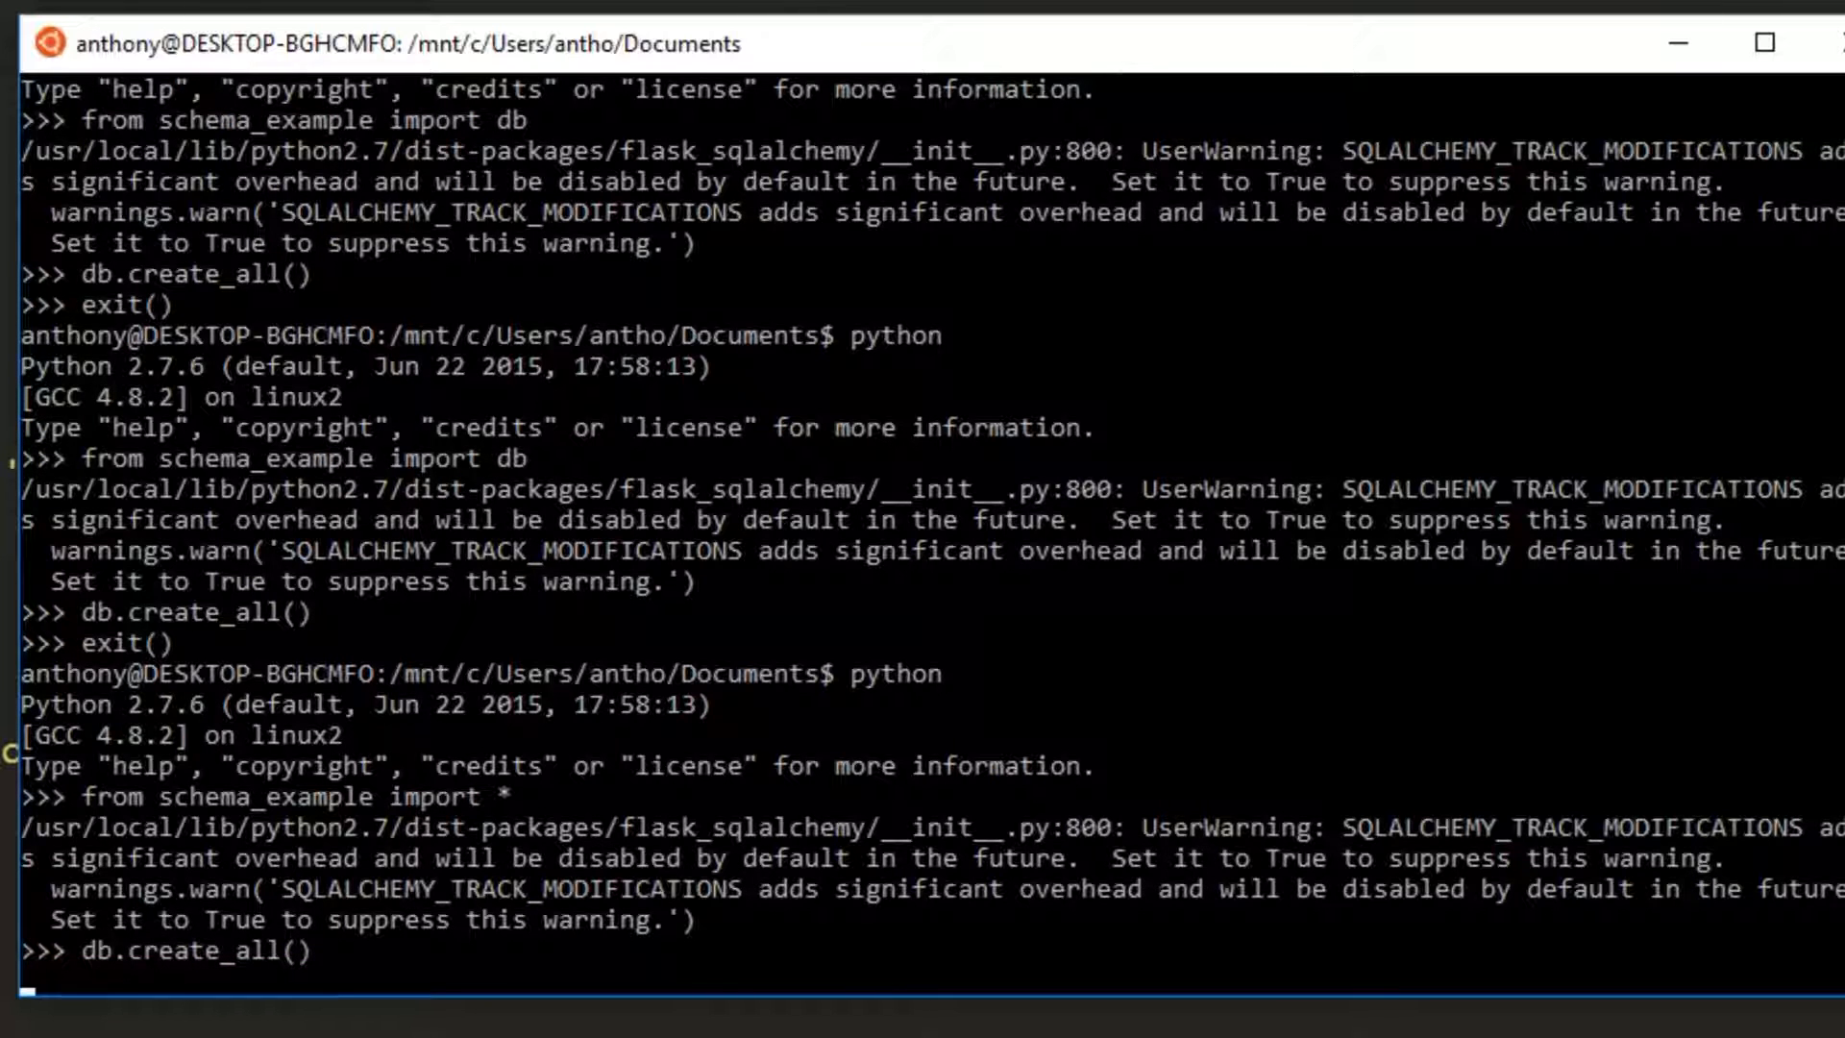
left_click(639, 1018)
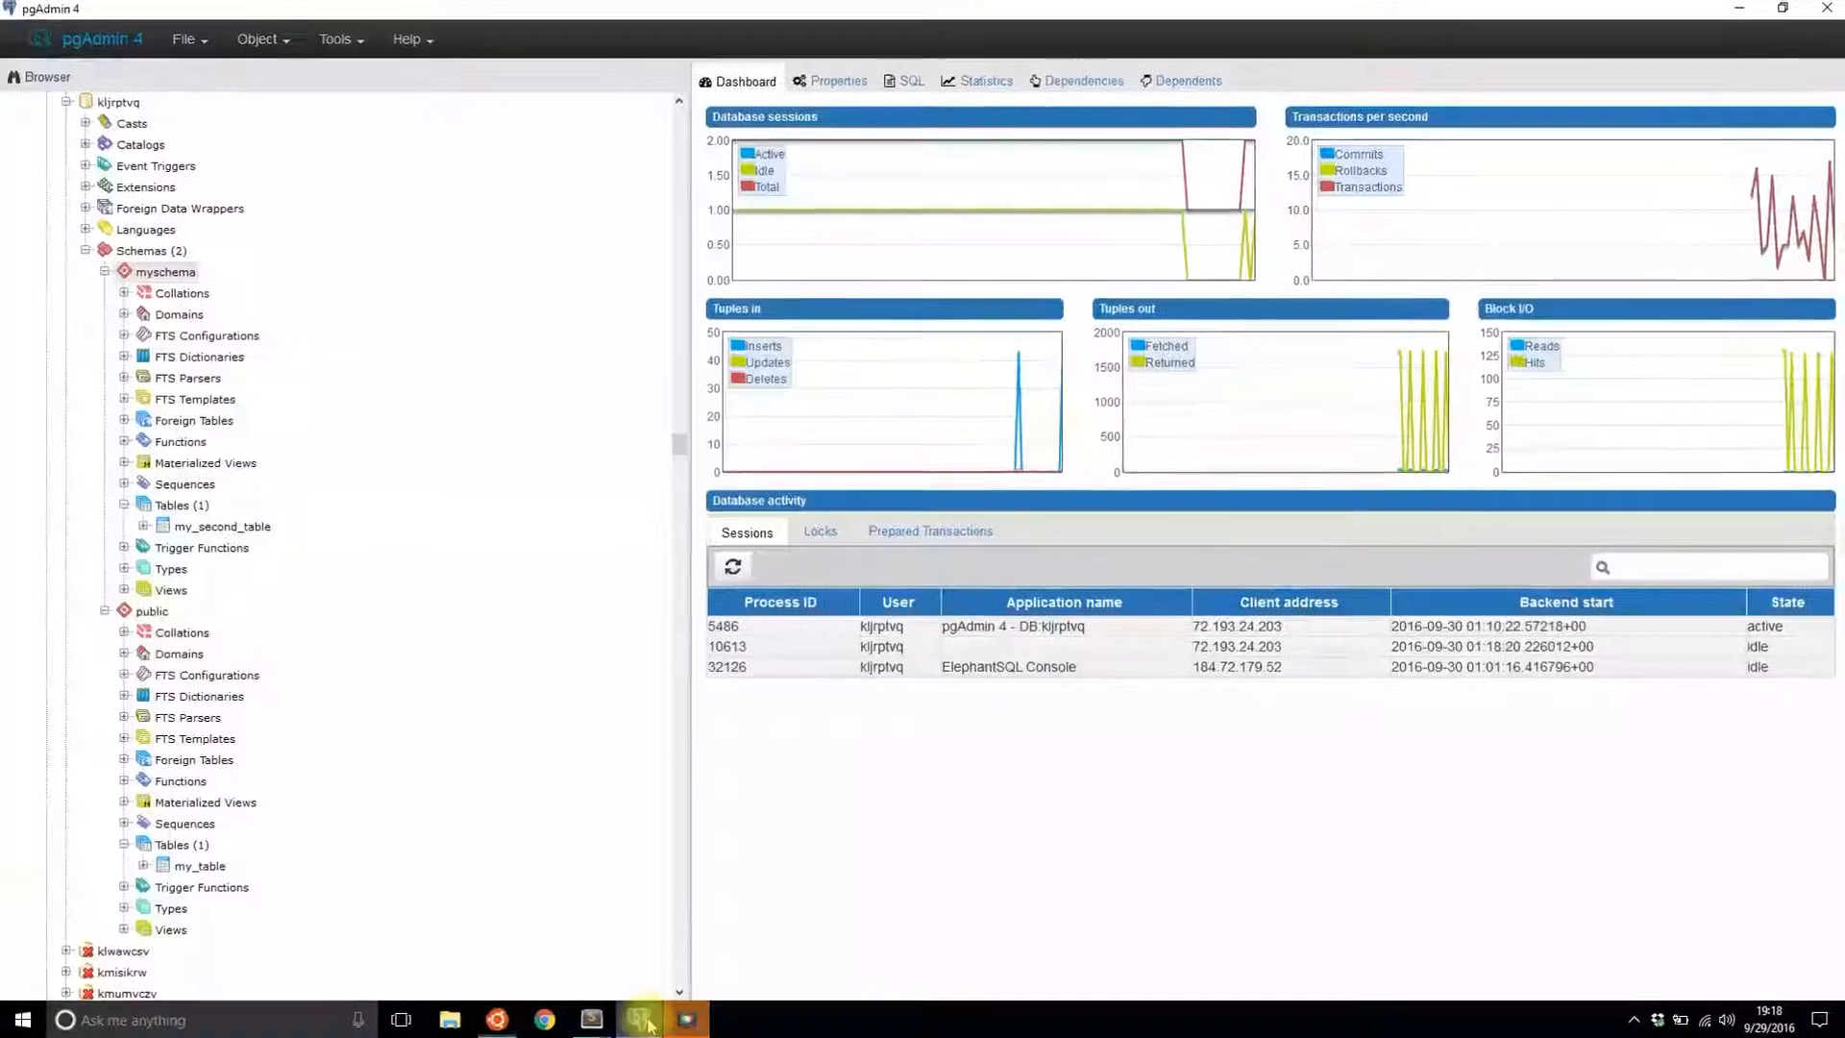
- Refresh public's Tables and myschema to show the person and pet tables
right_click(151, 611)
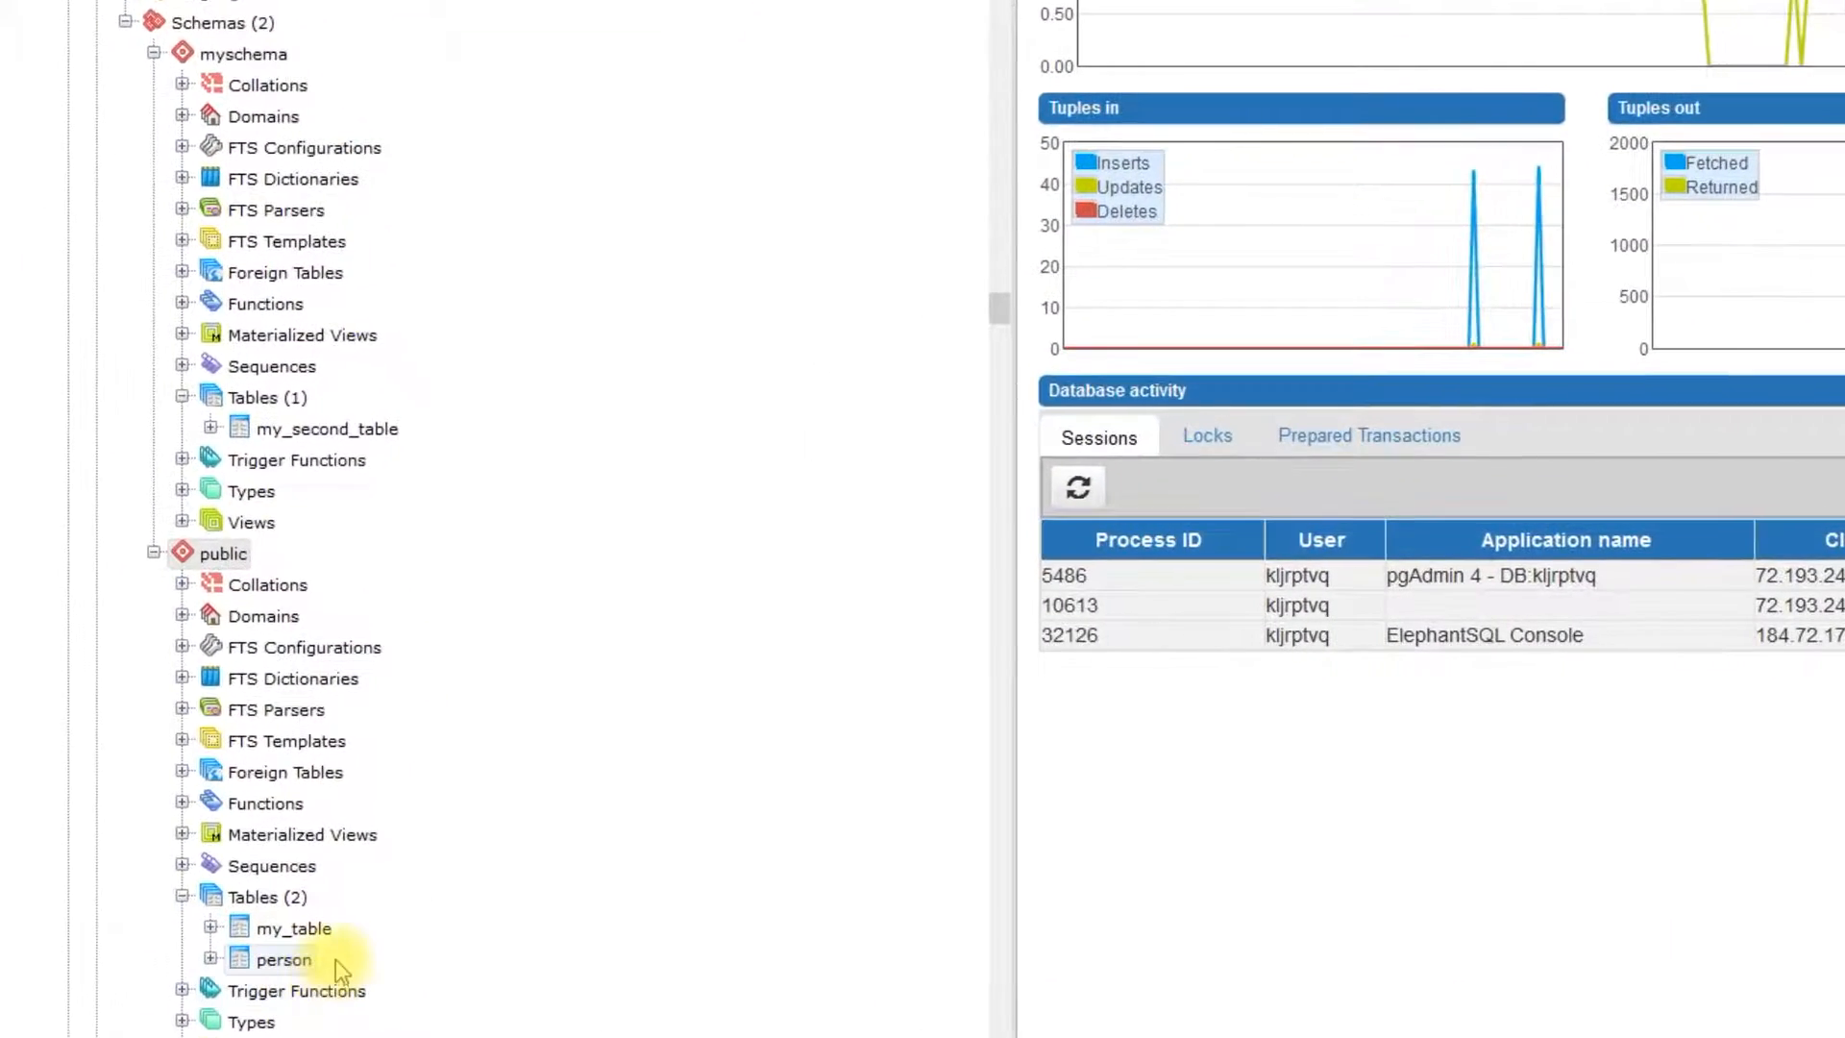
left_click(247, 54)
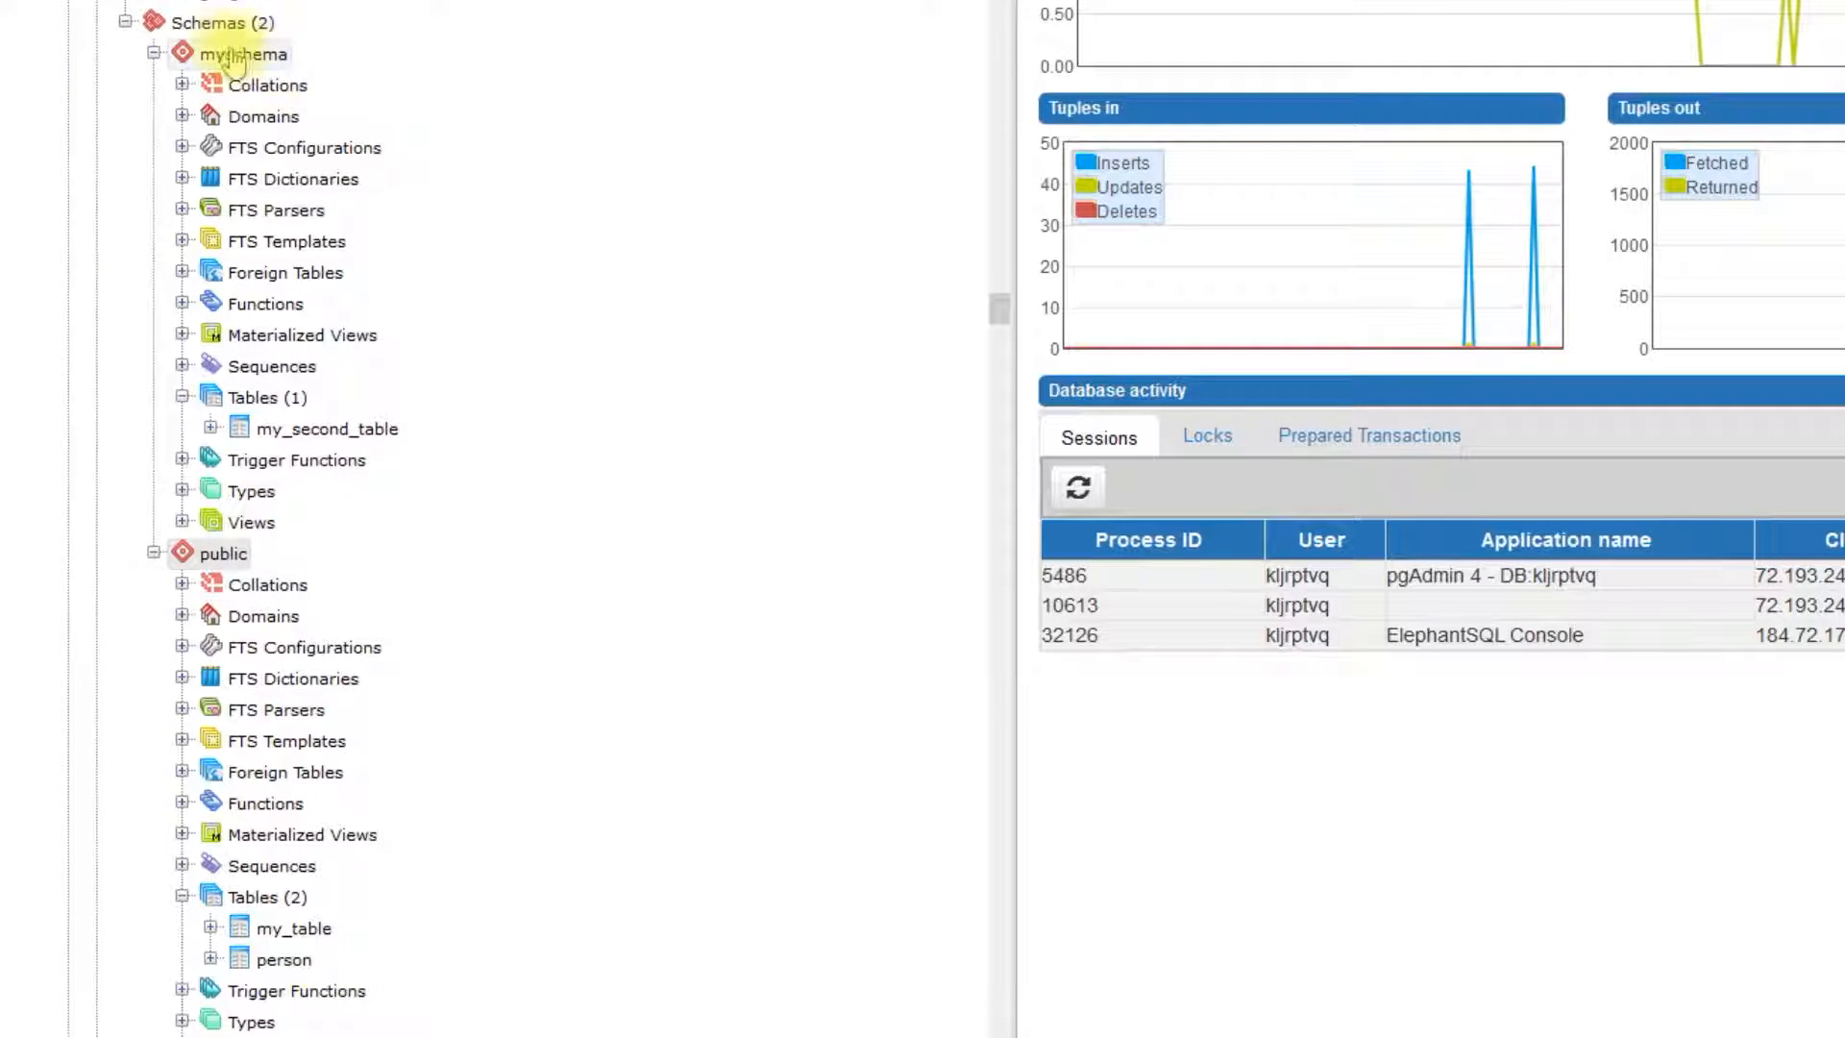
right_click(239, 54)
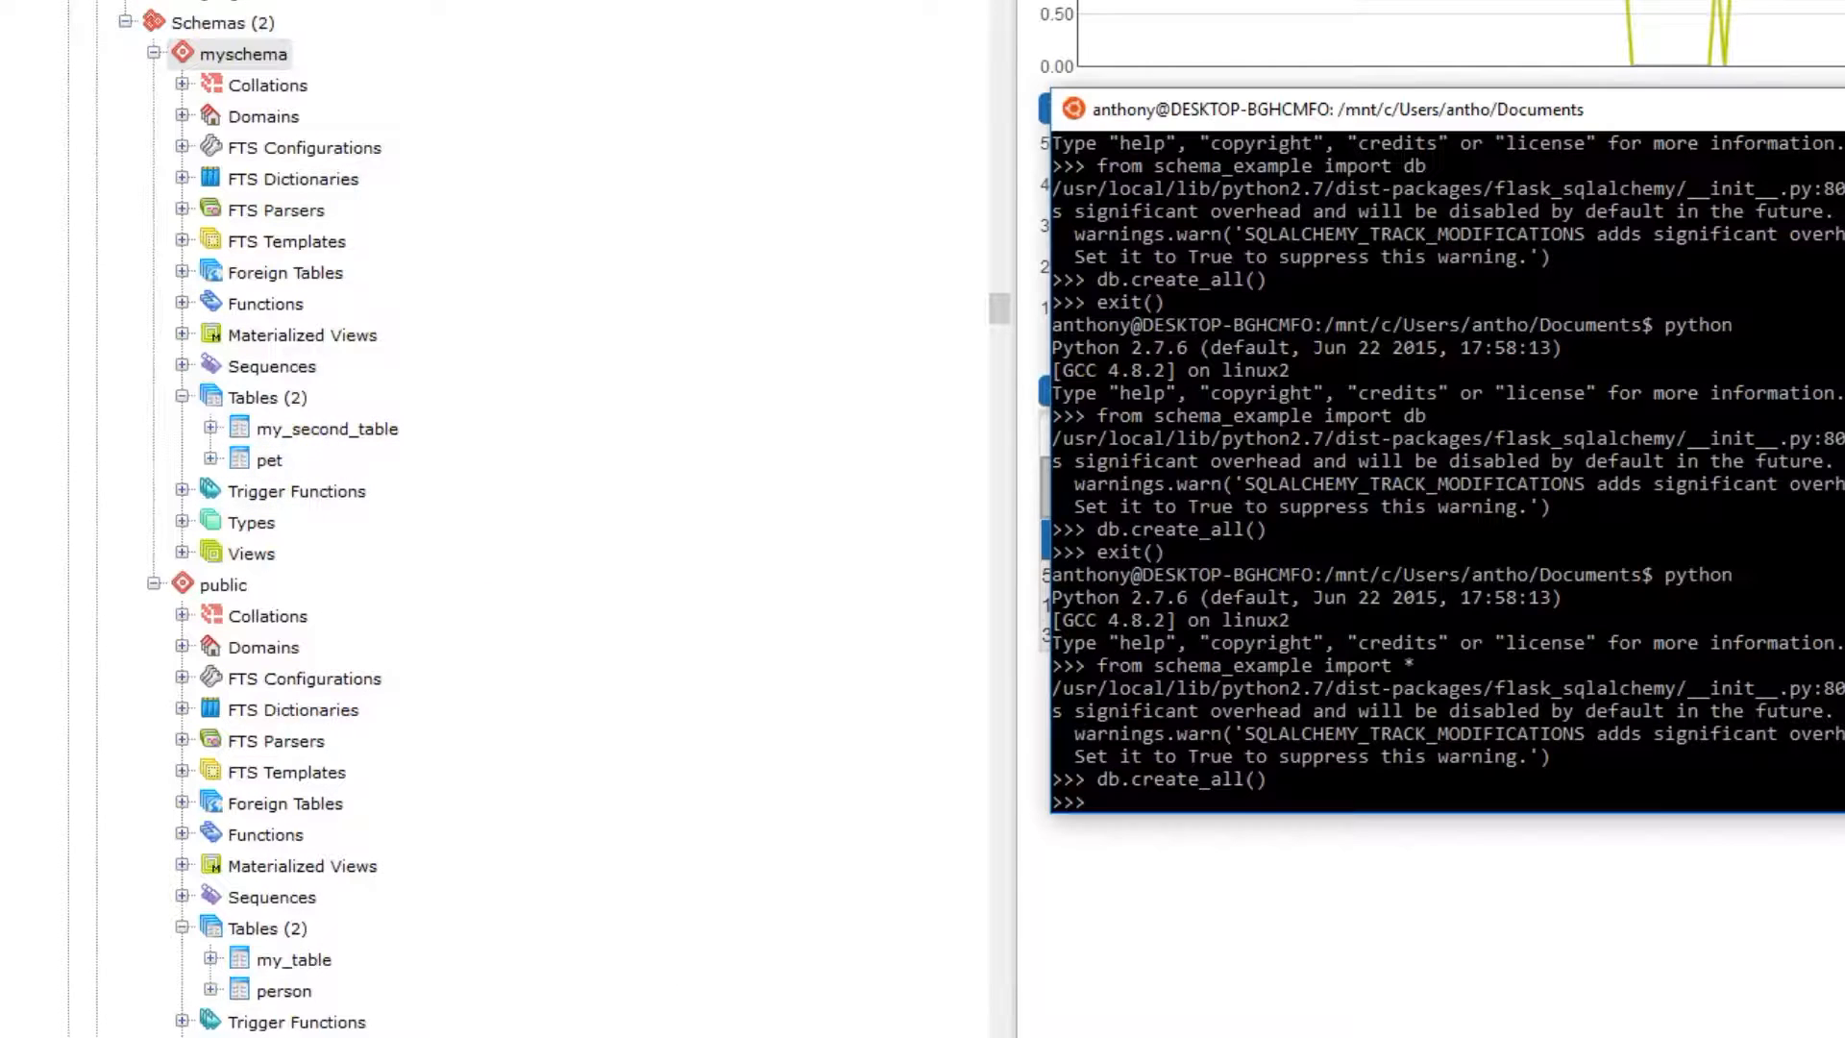
mouse_move(1410, 619)
type("anthony")
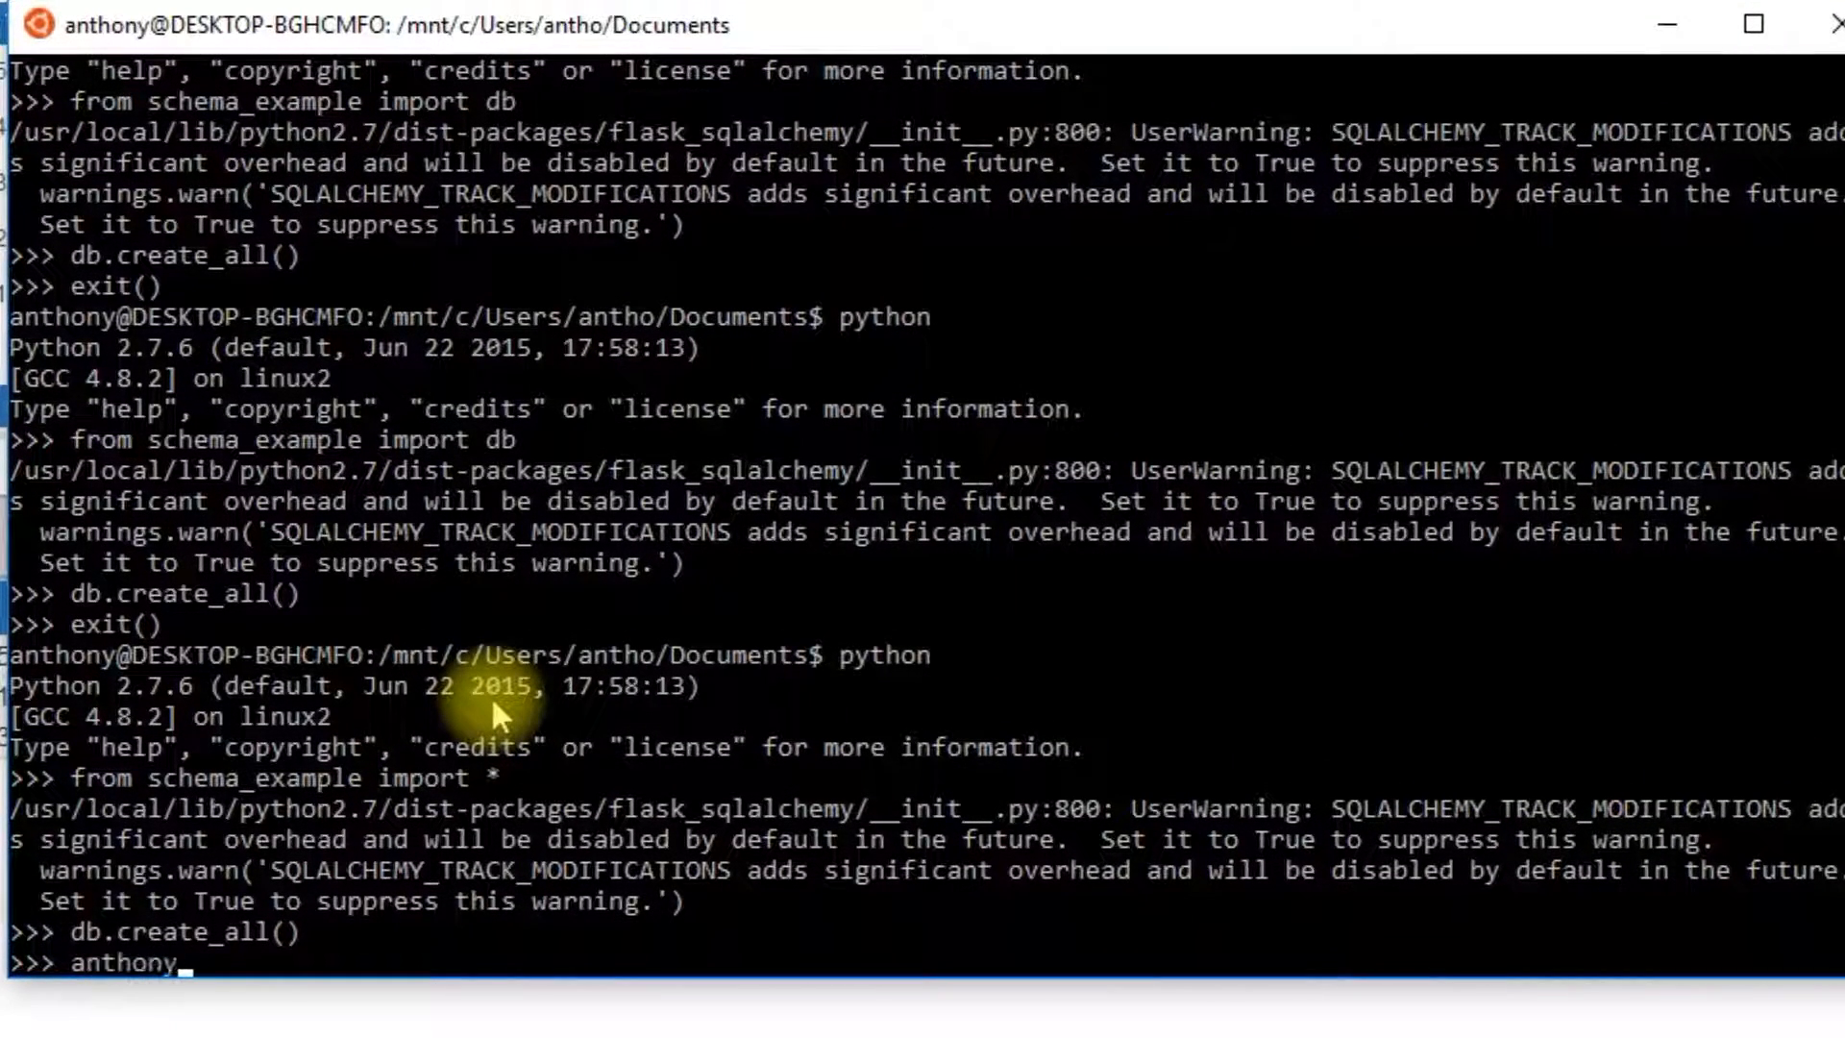
- Create anthony = Person(name='Anthony') and spot = Pet(name='Spot', owner=anthony), then db.session.add both
type("= Person(na")
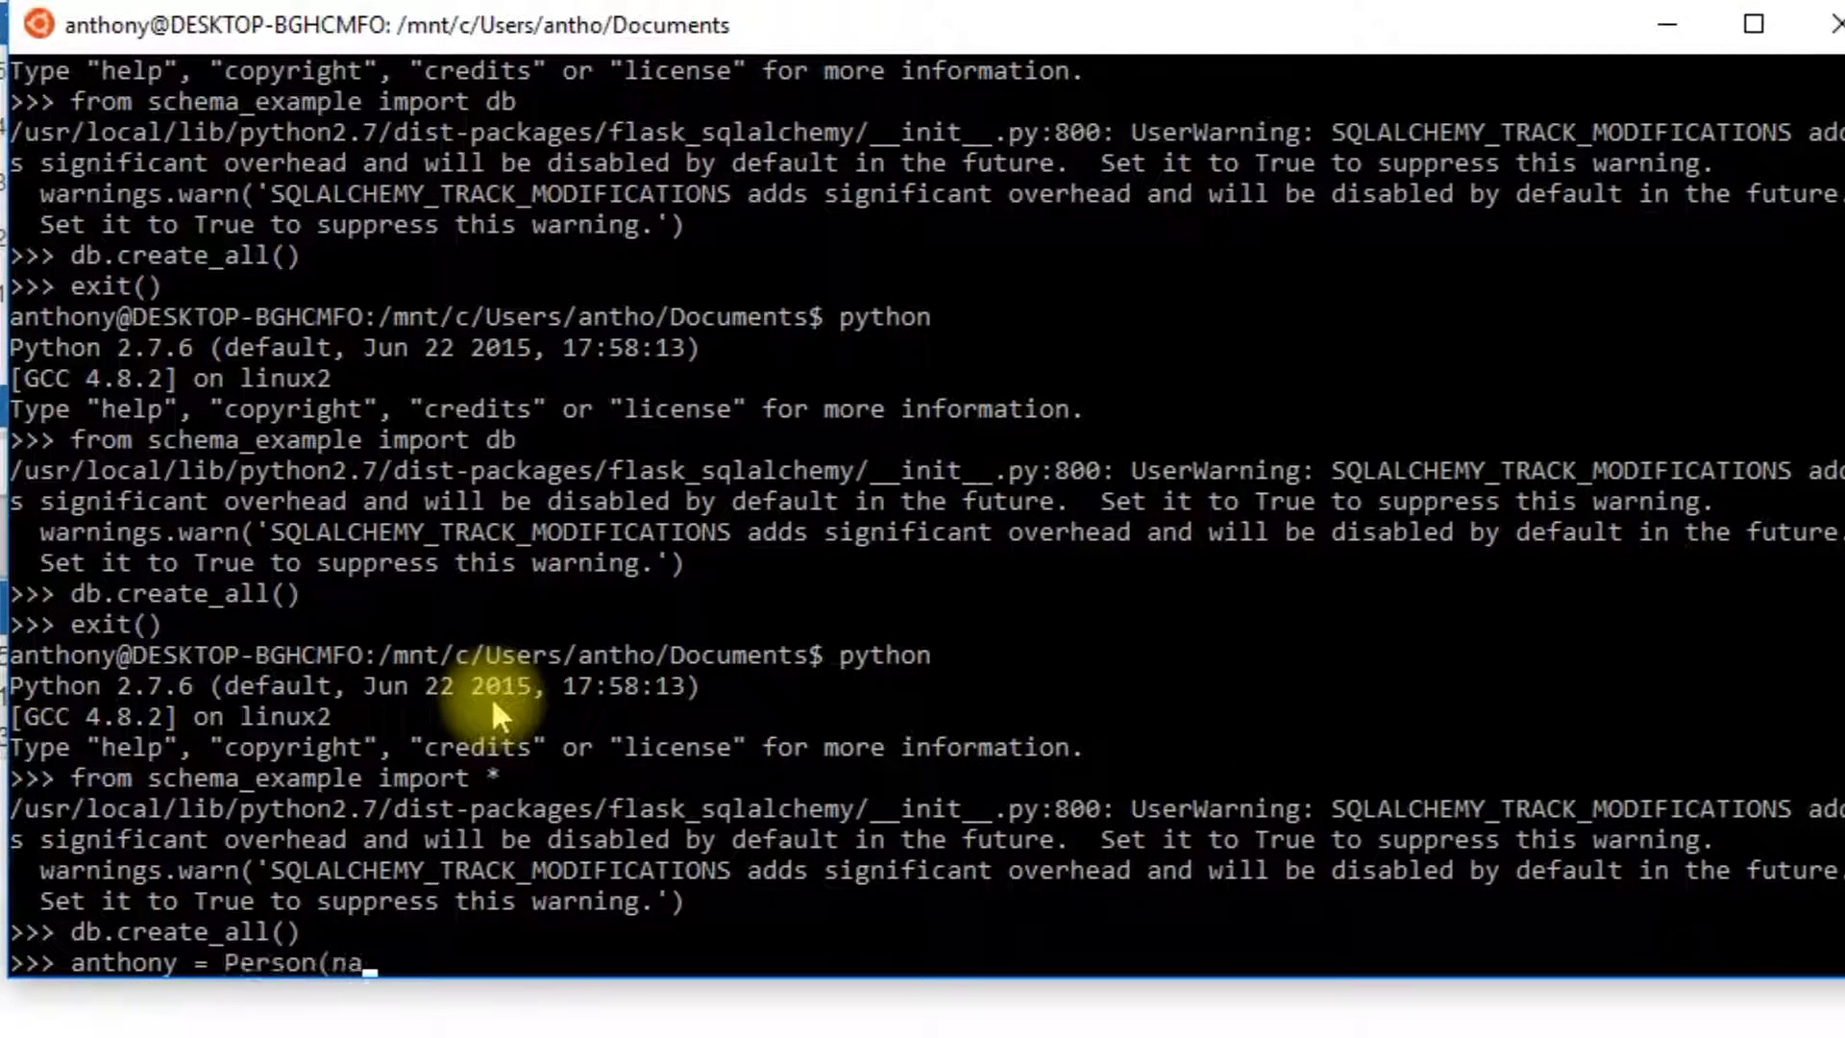
type("me='Anthony')")
type("spot")
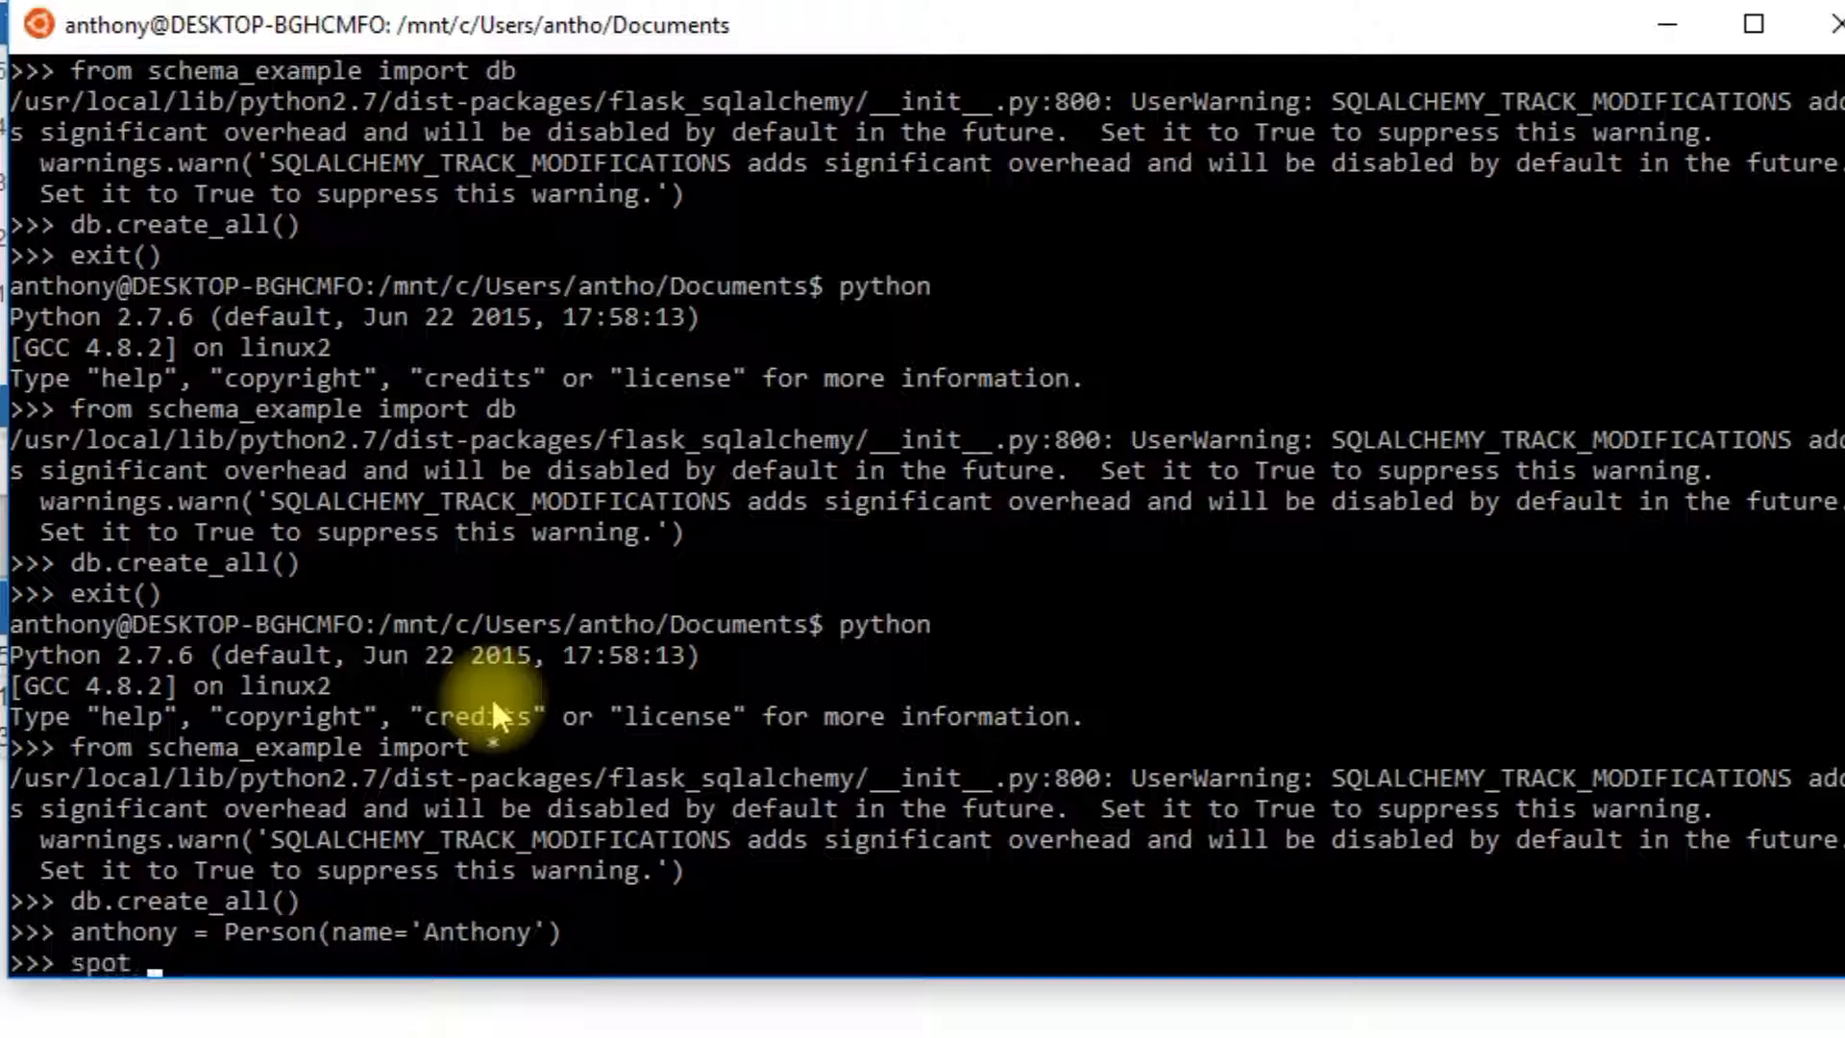
type("= Pet(name=")
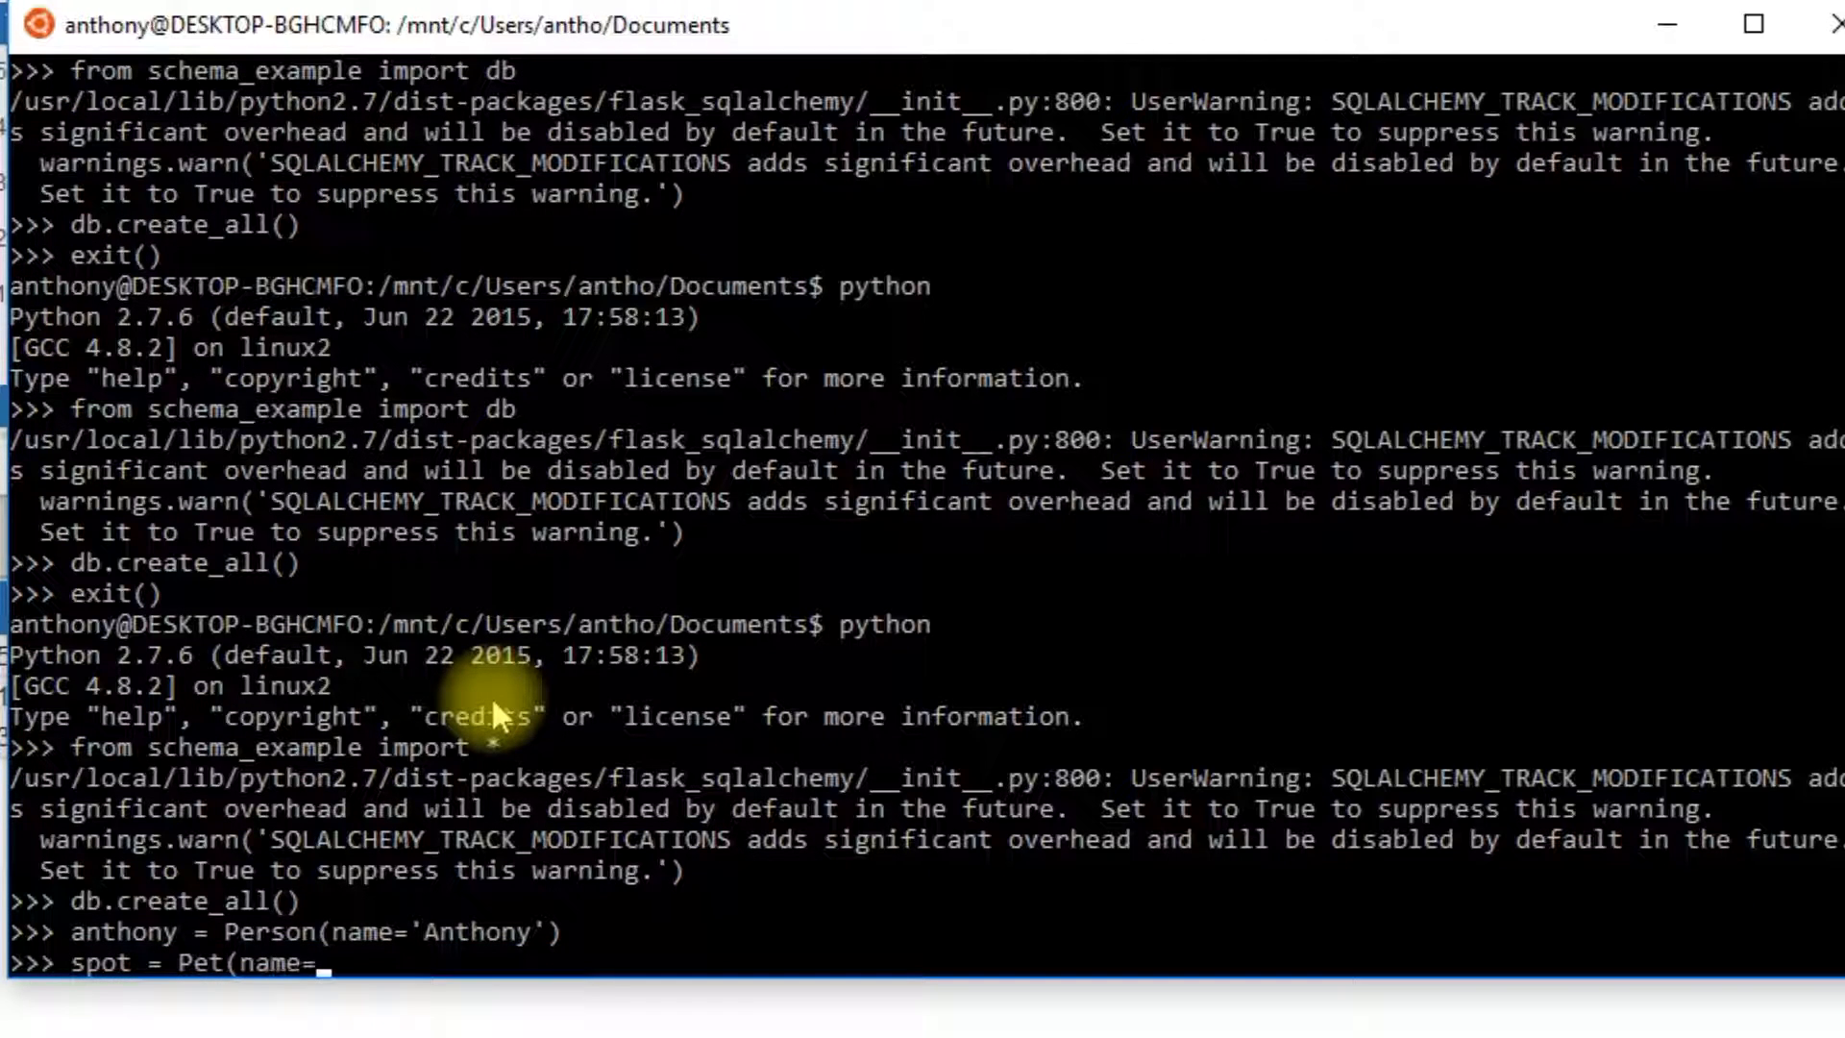
type("'")
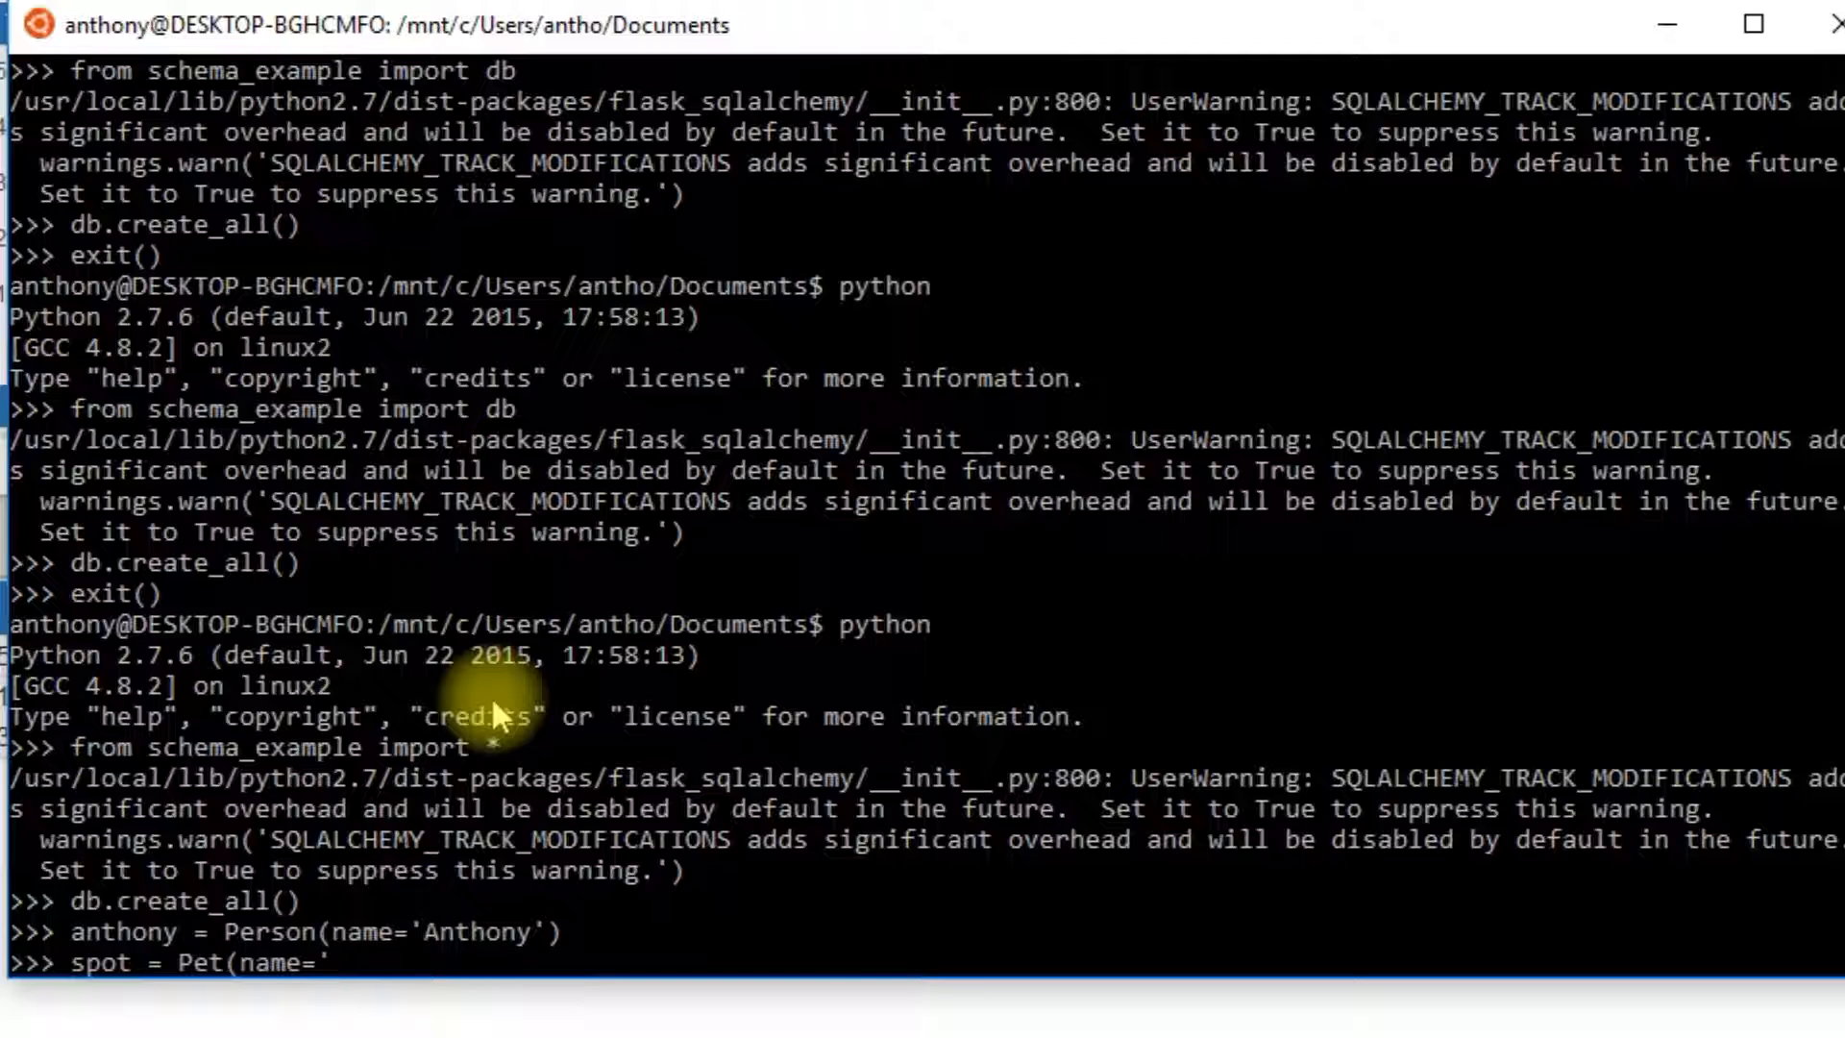
type("Spot',")
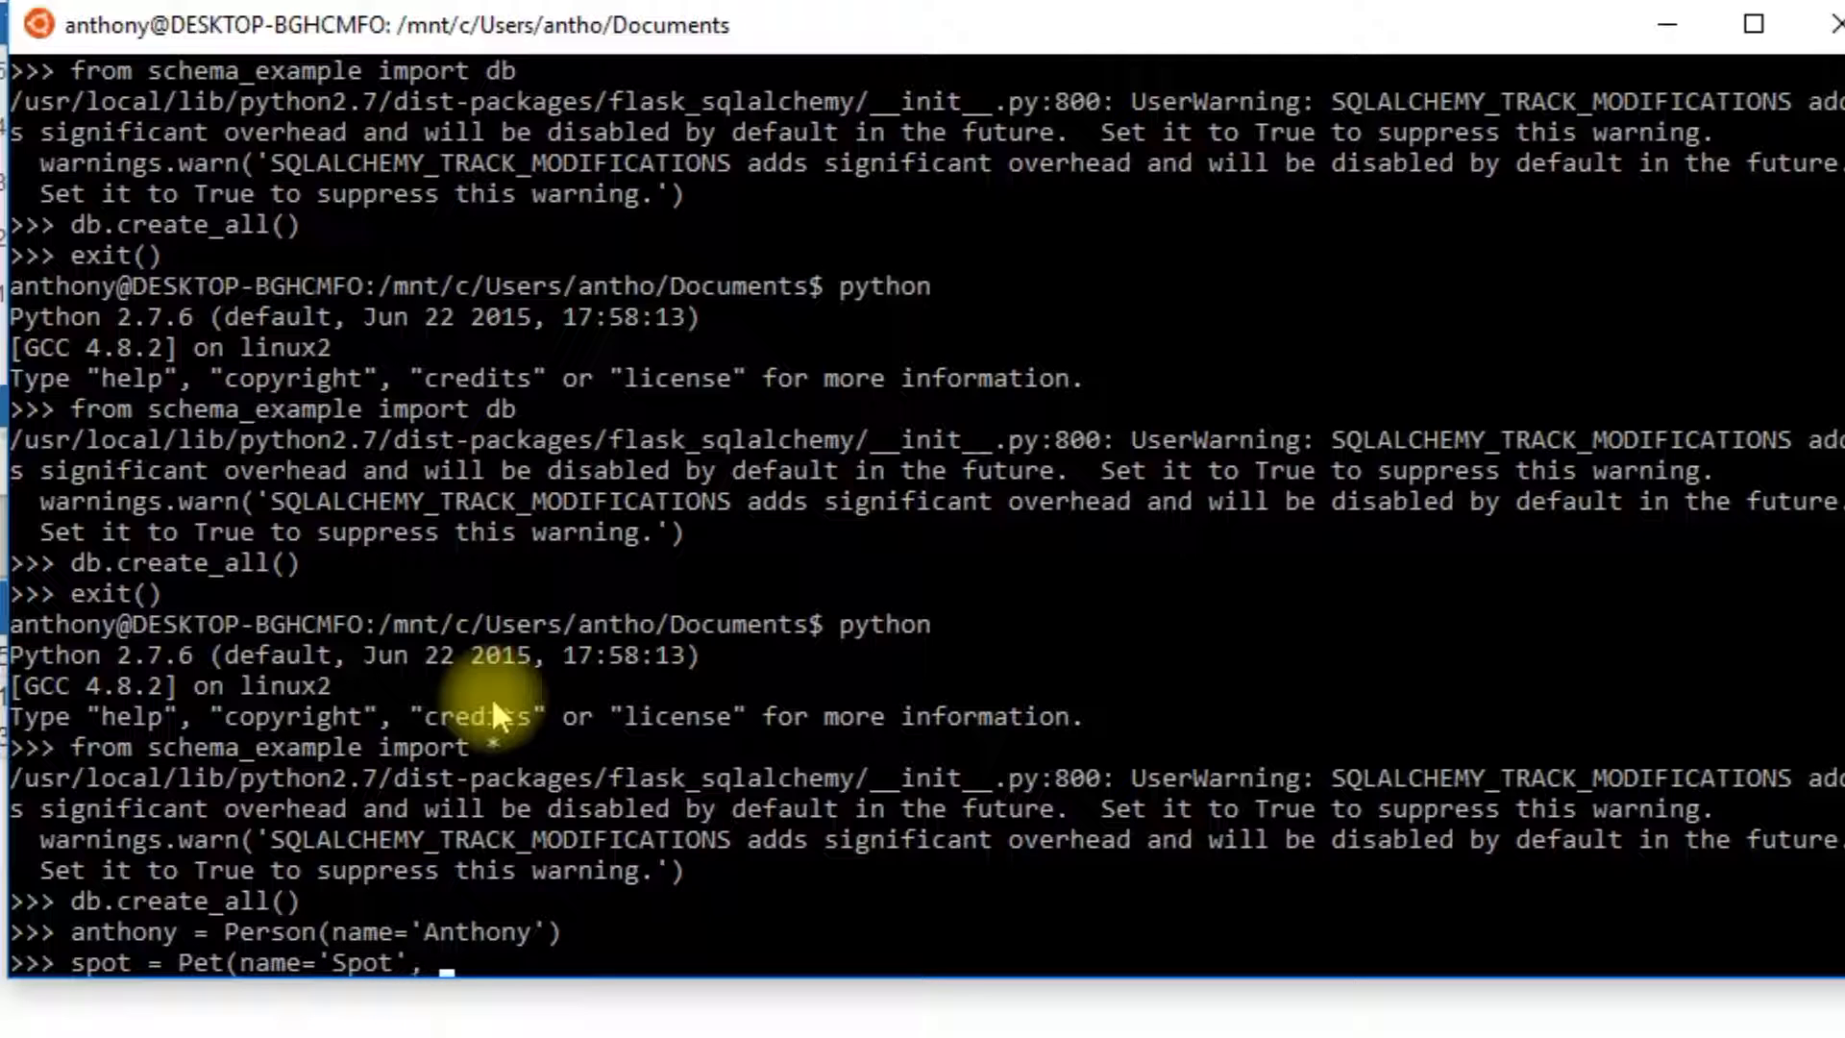
type("owner=")
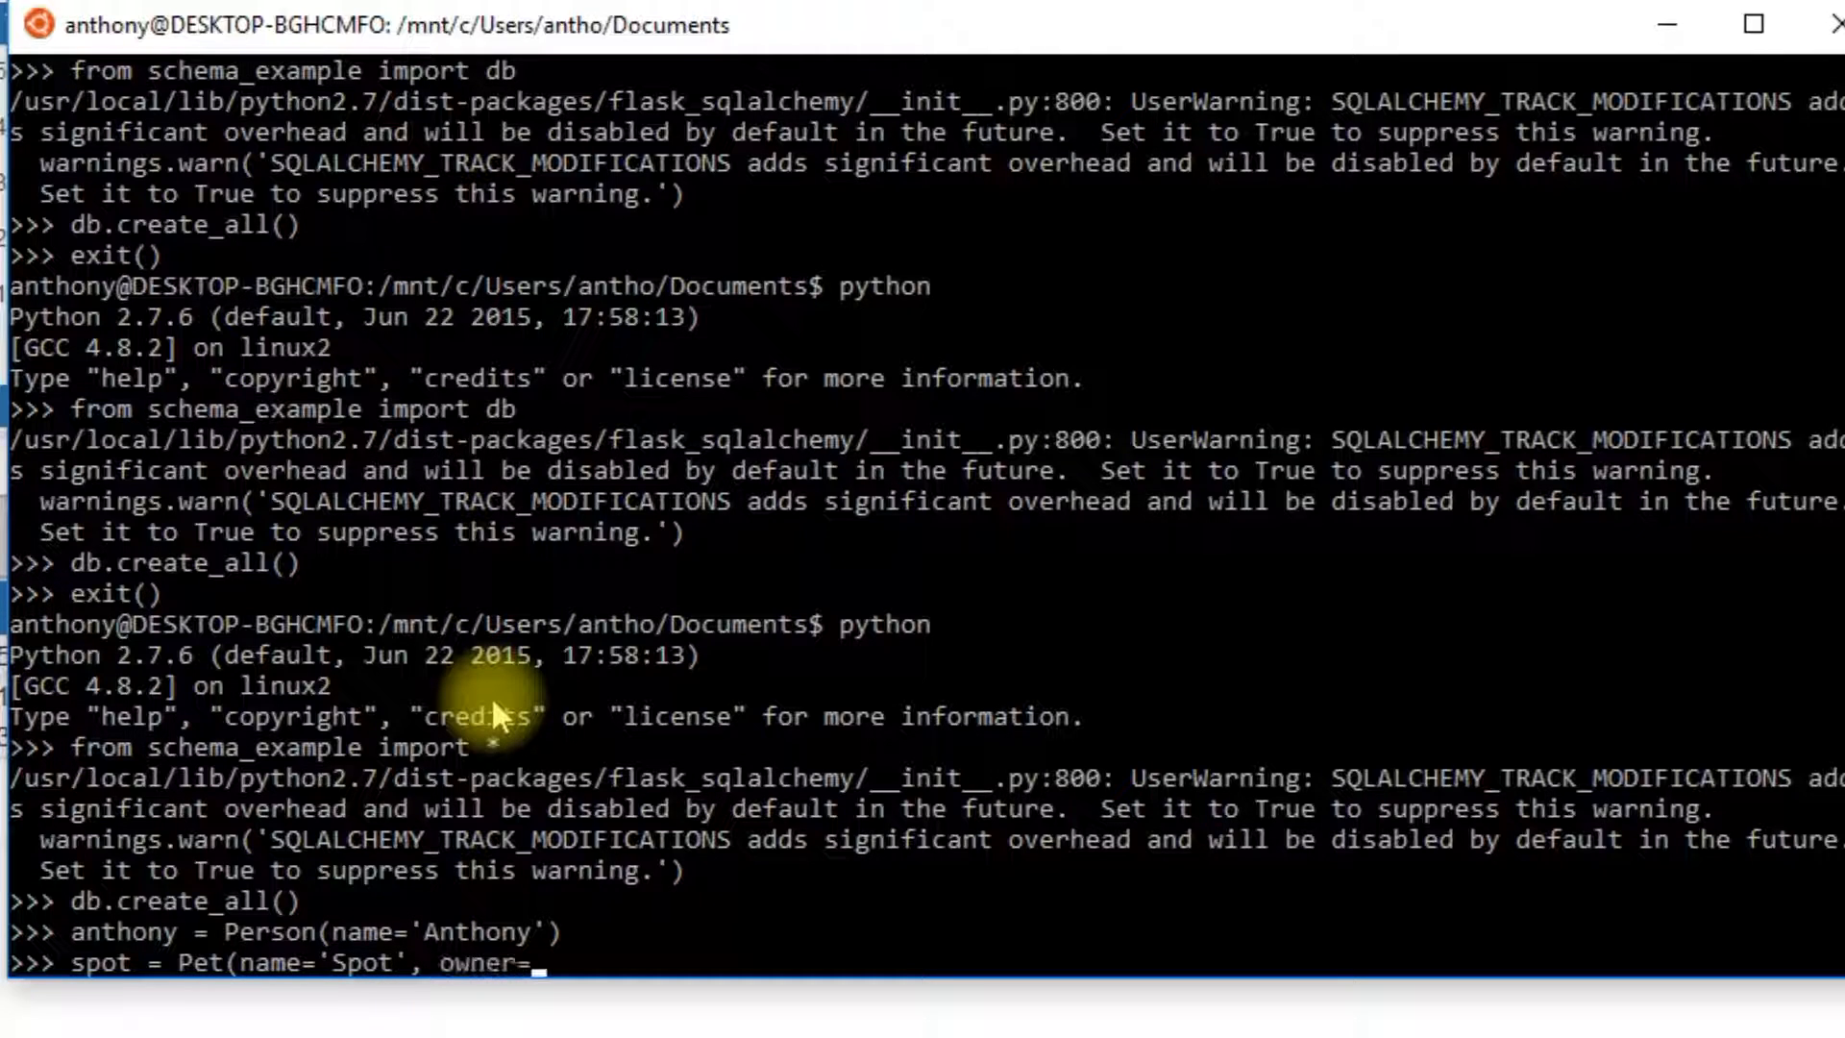
type("anthony")
type("db.session.")
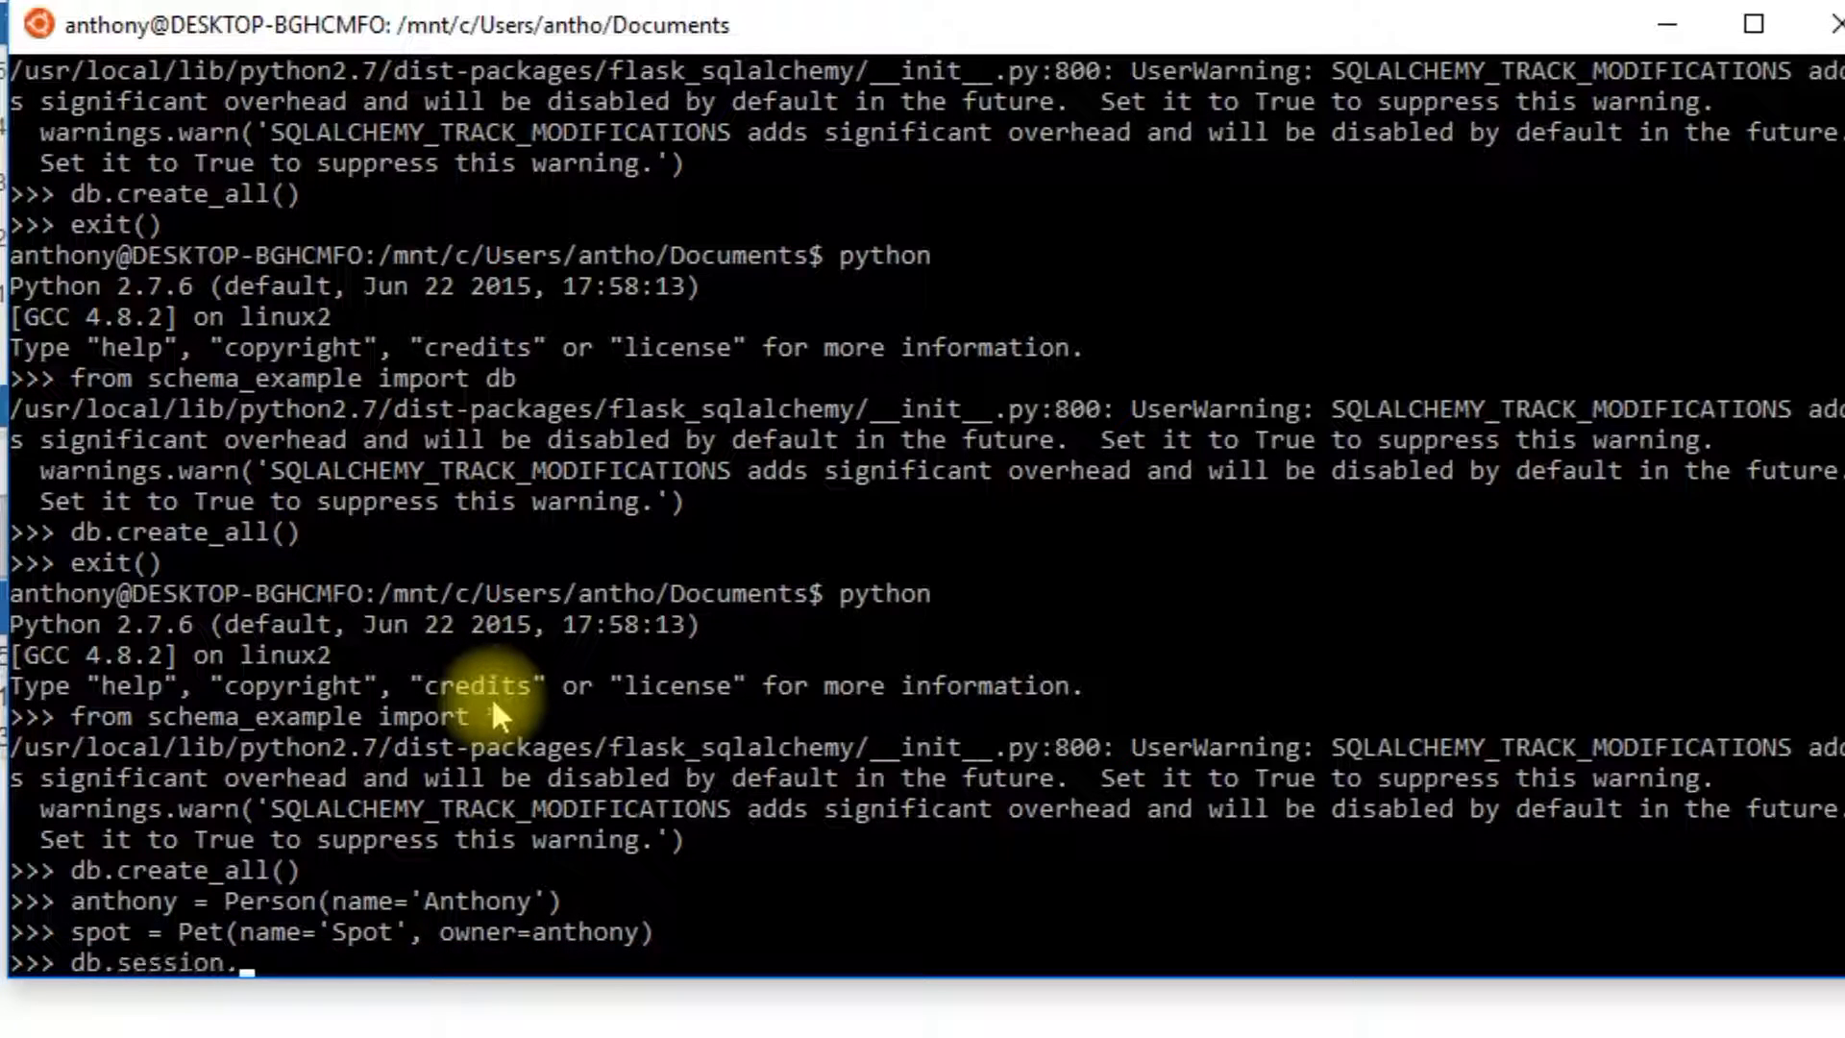
type("add(anthony")
type("db.session.add(")
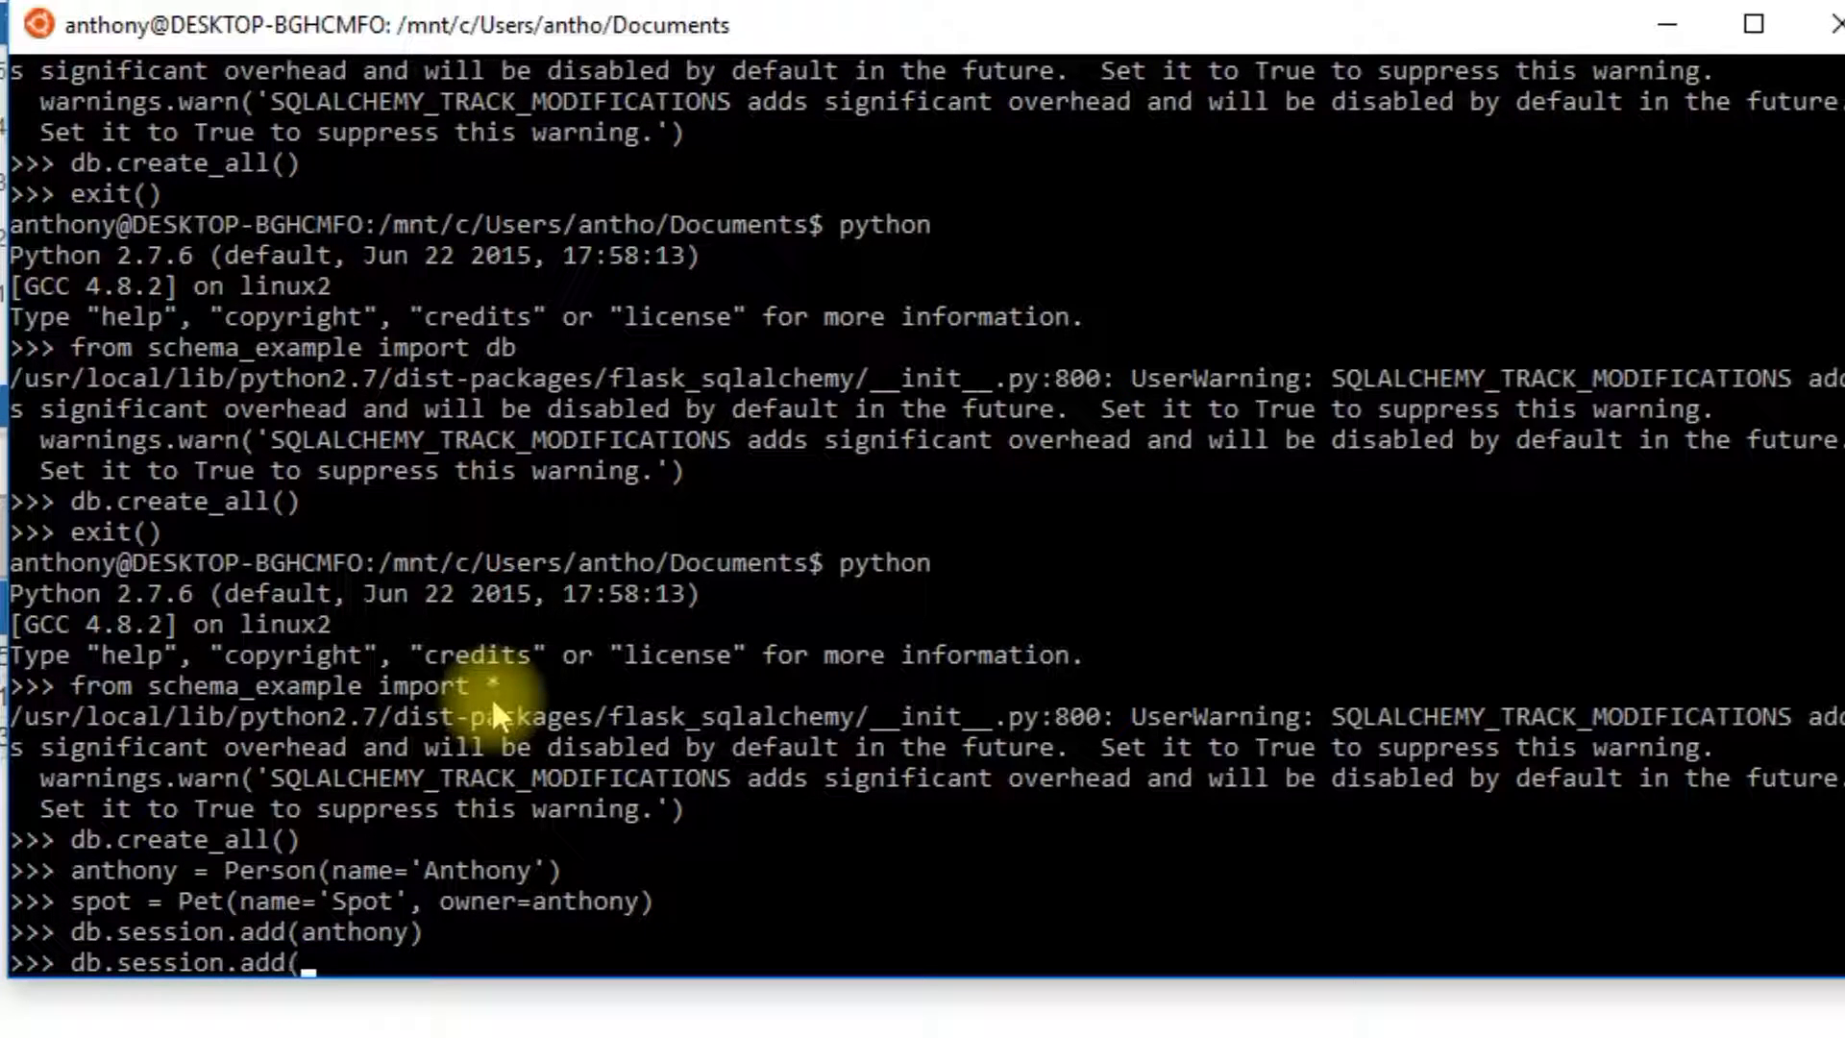
type("spot)")
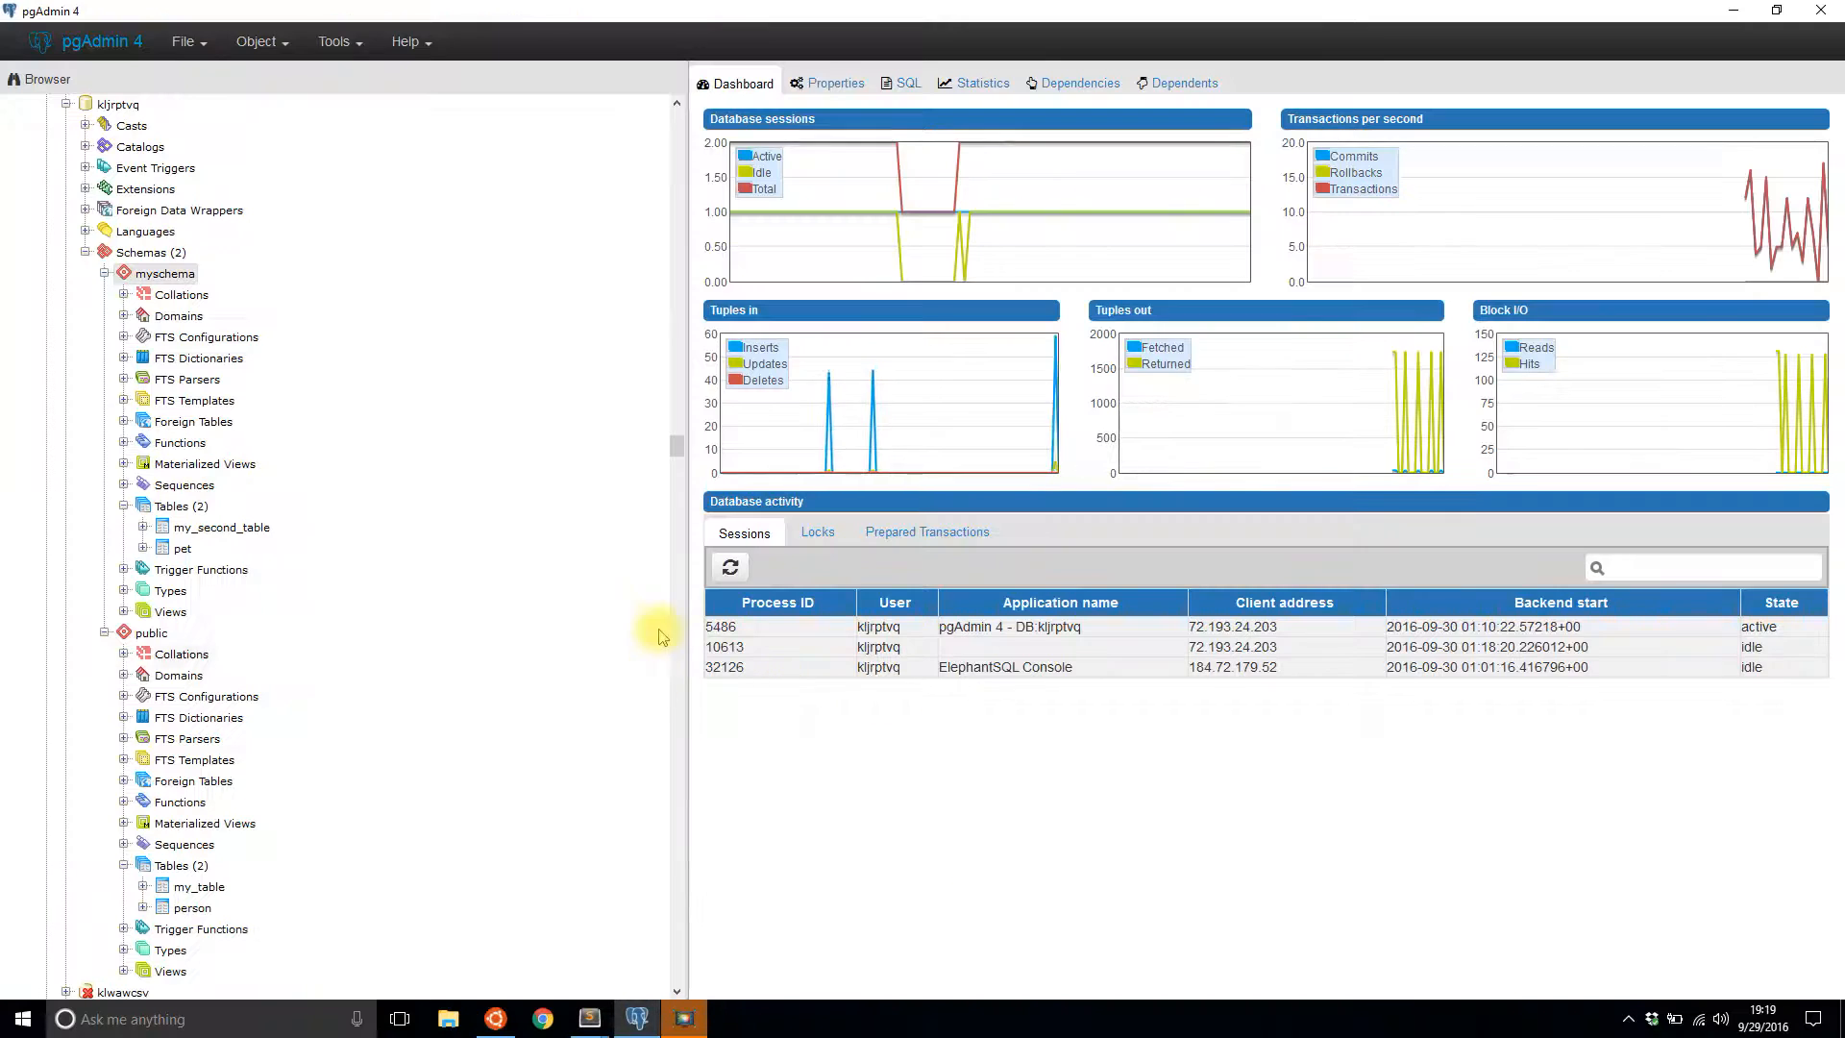
- View all rows of the public person table, showing Anthony with id 1
scroll("down", 3)
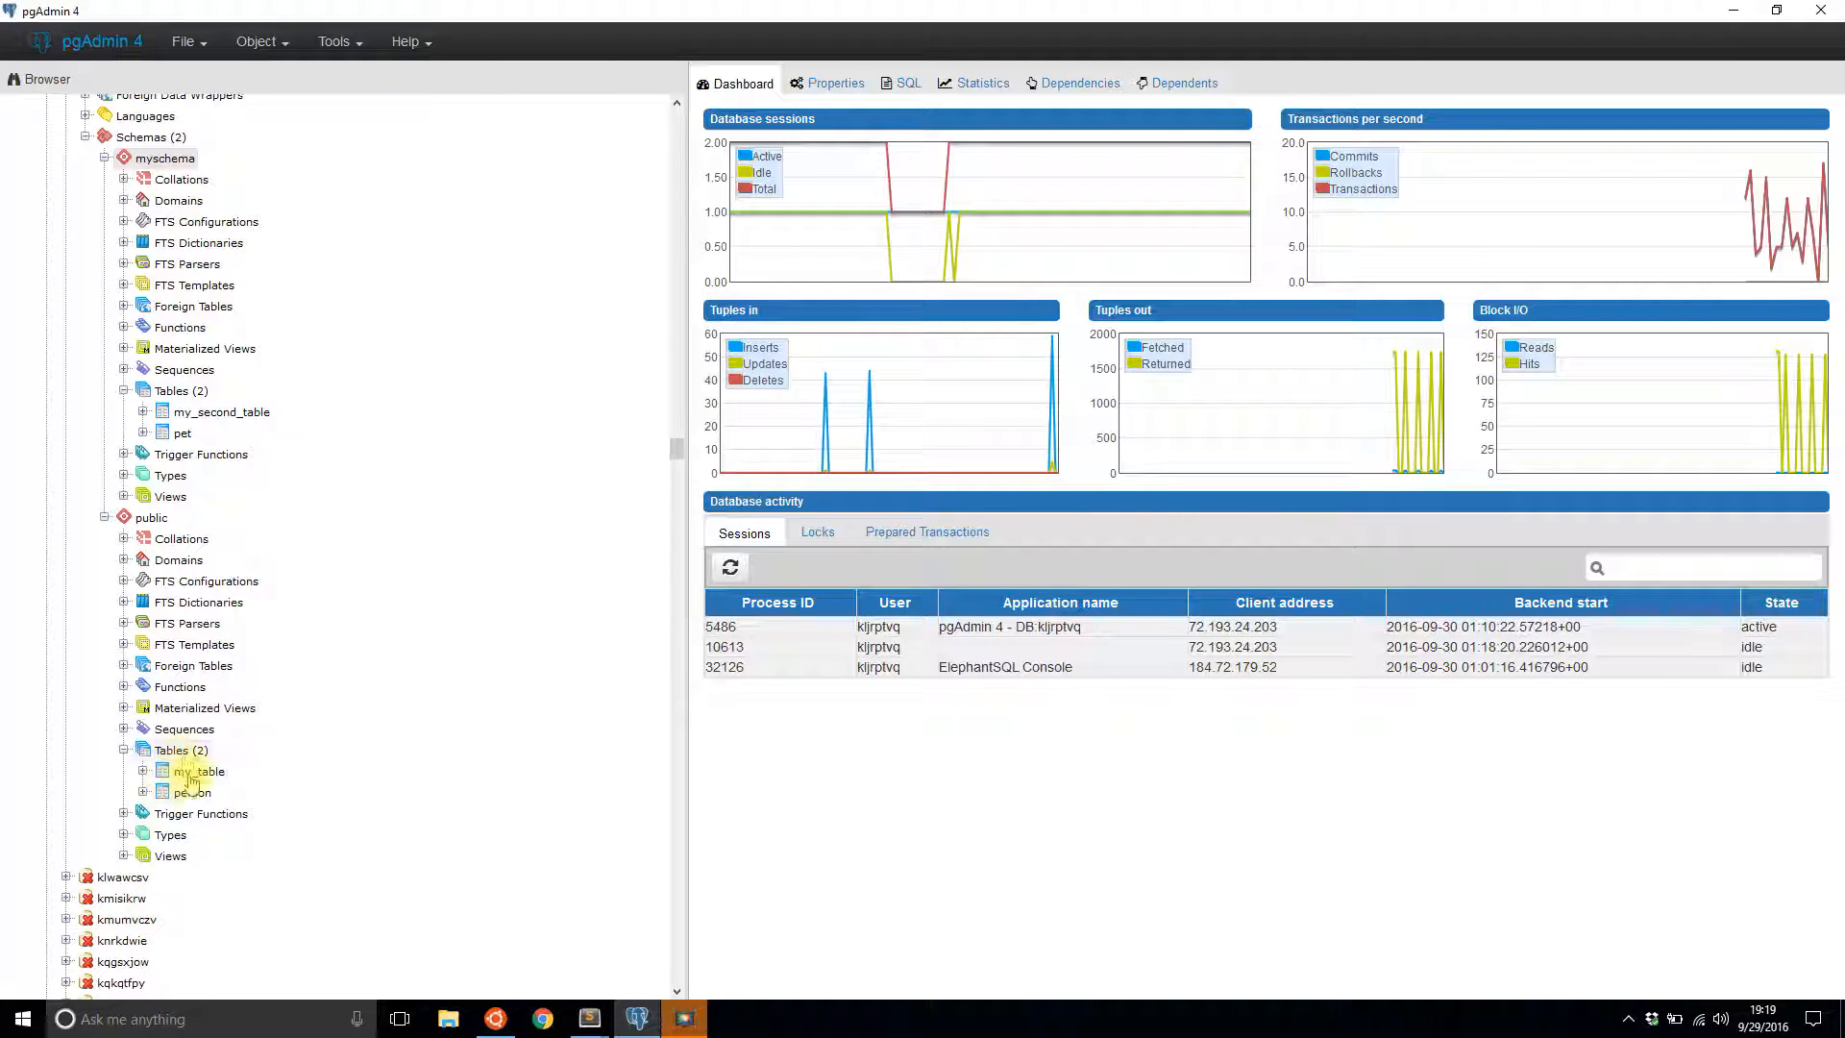
left_click(192, 792)
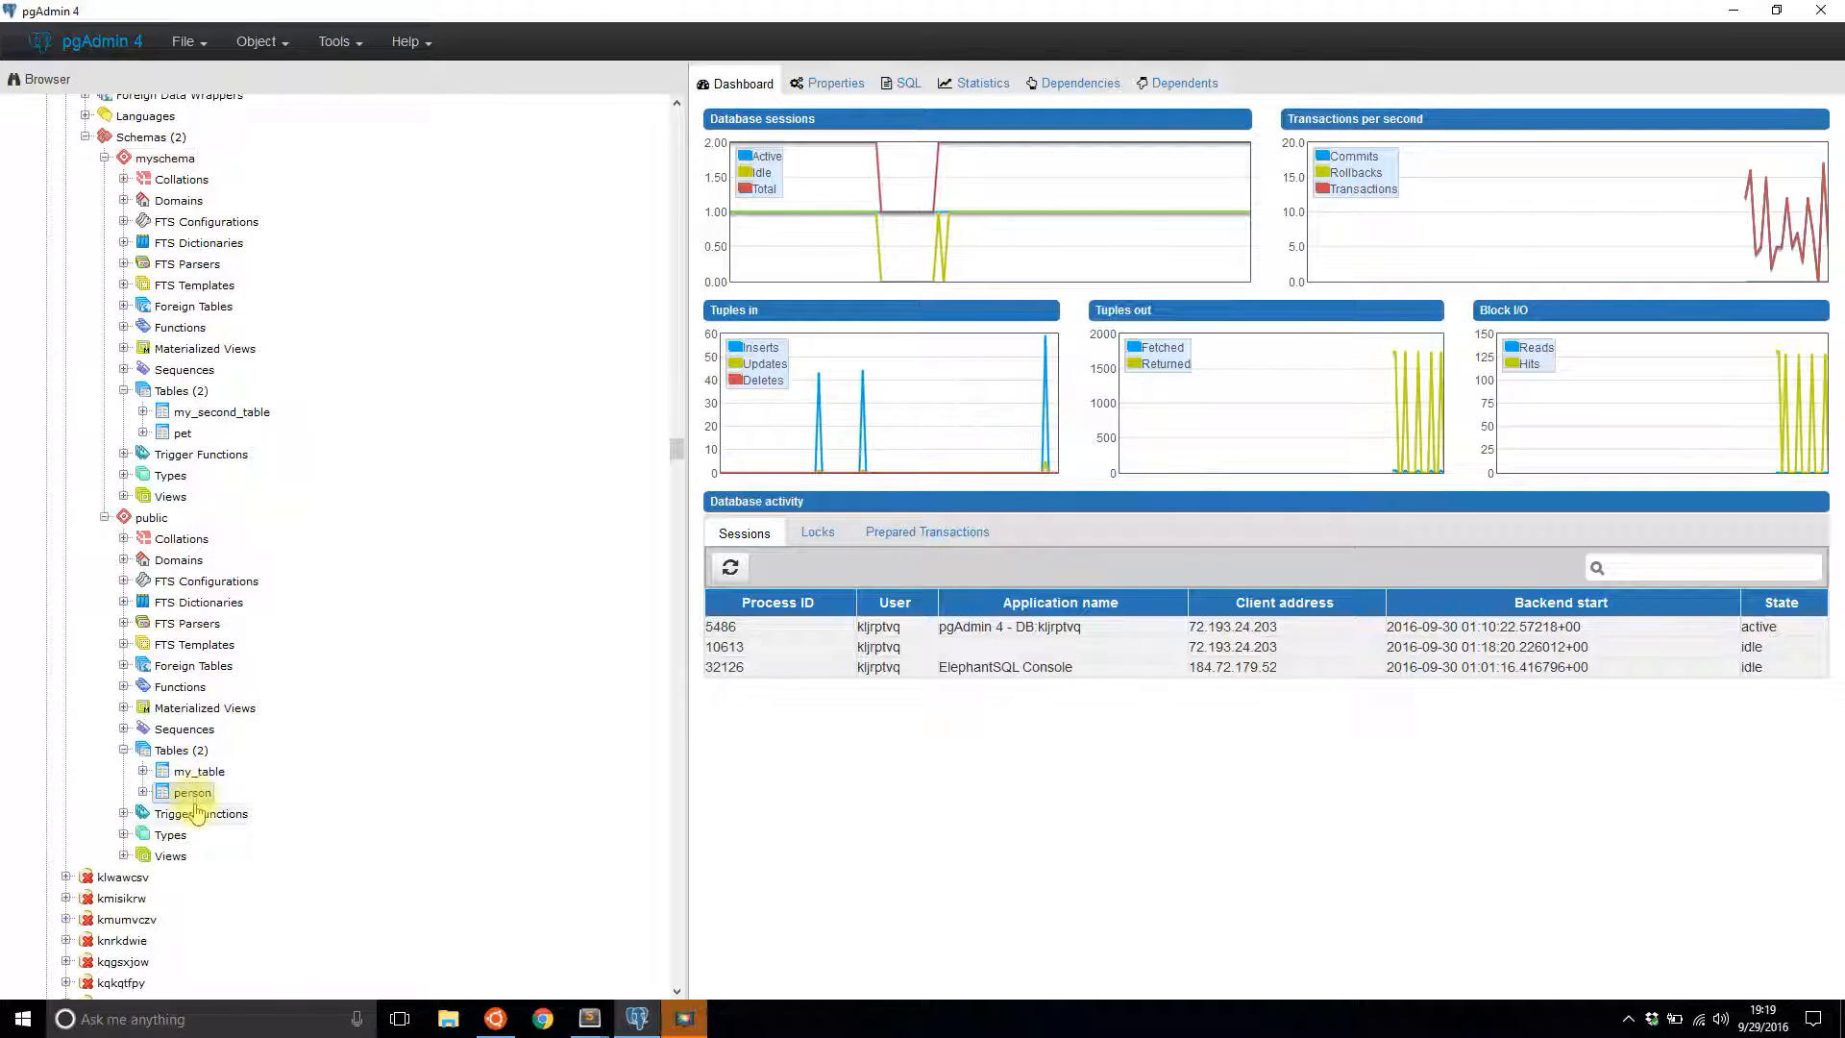
right_click(190, 792)
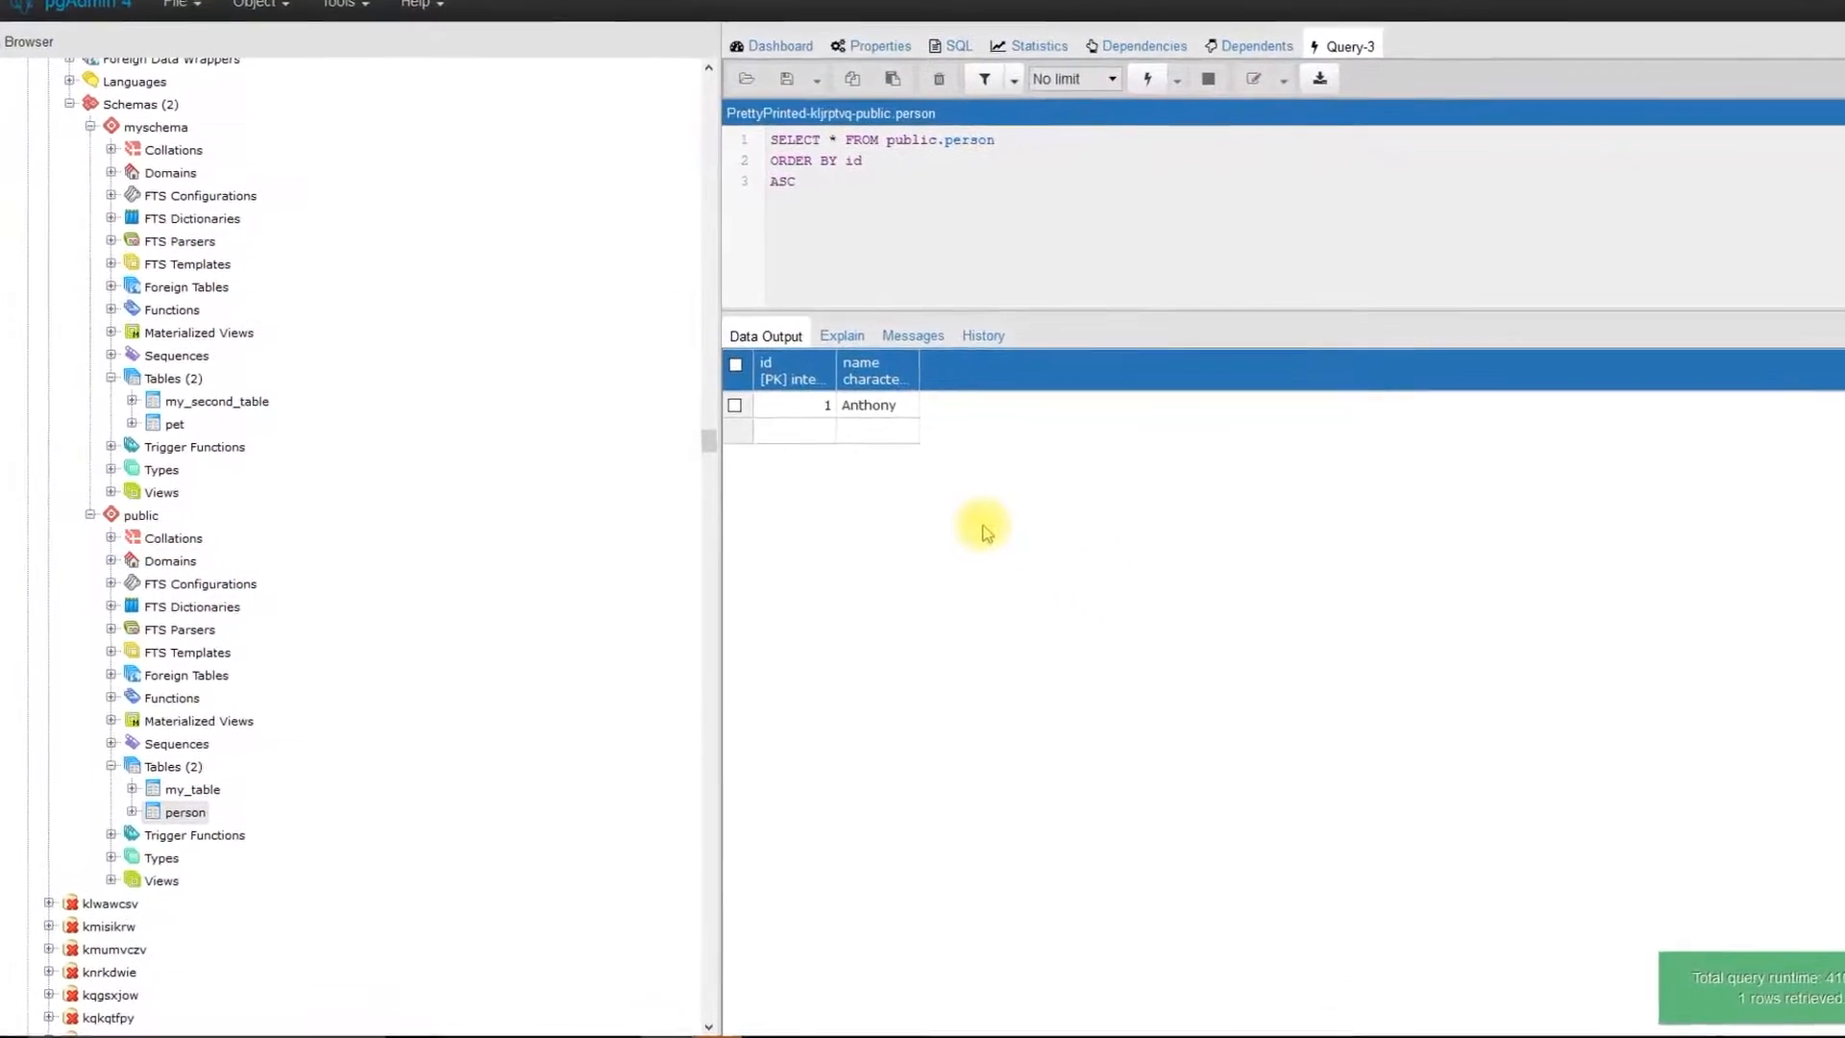
scroll("down", 3)
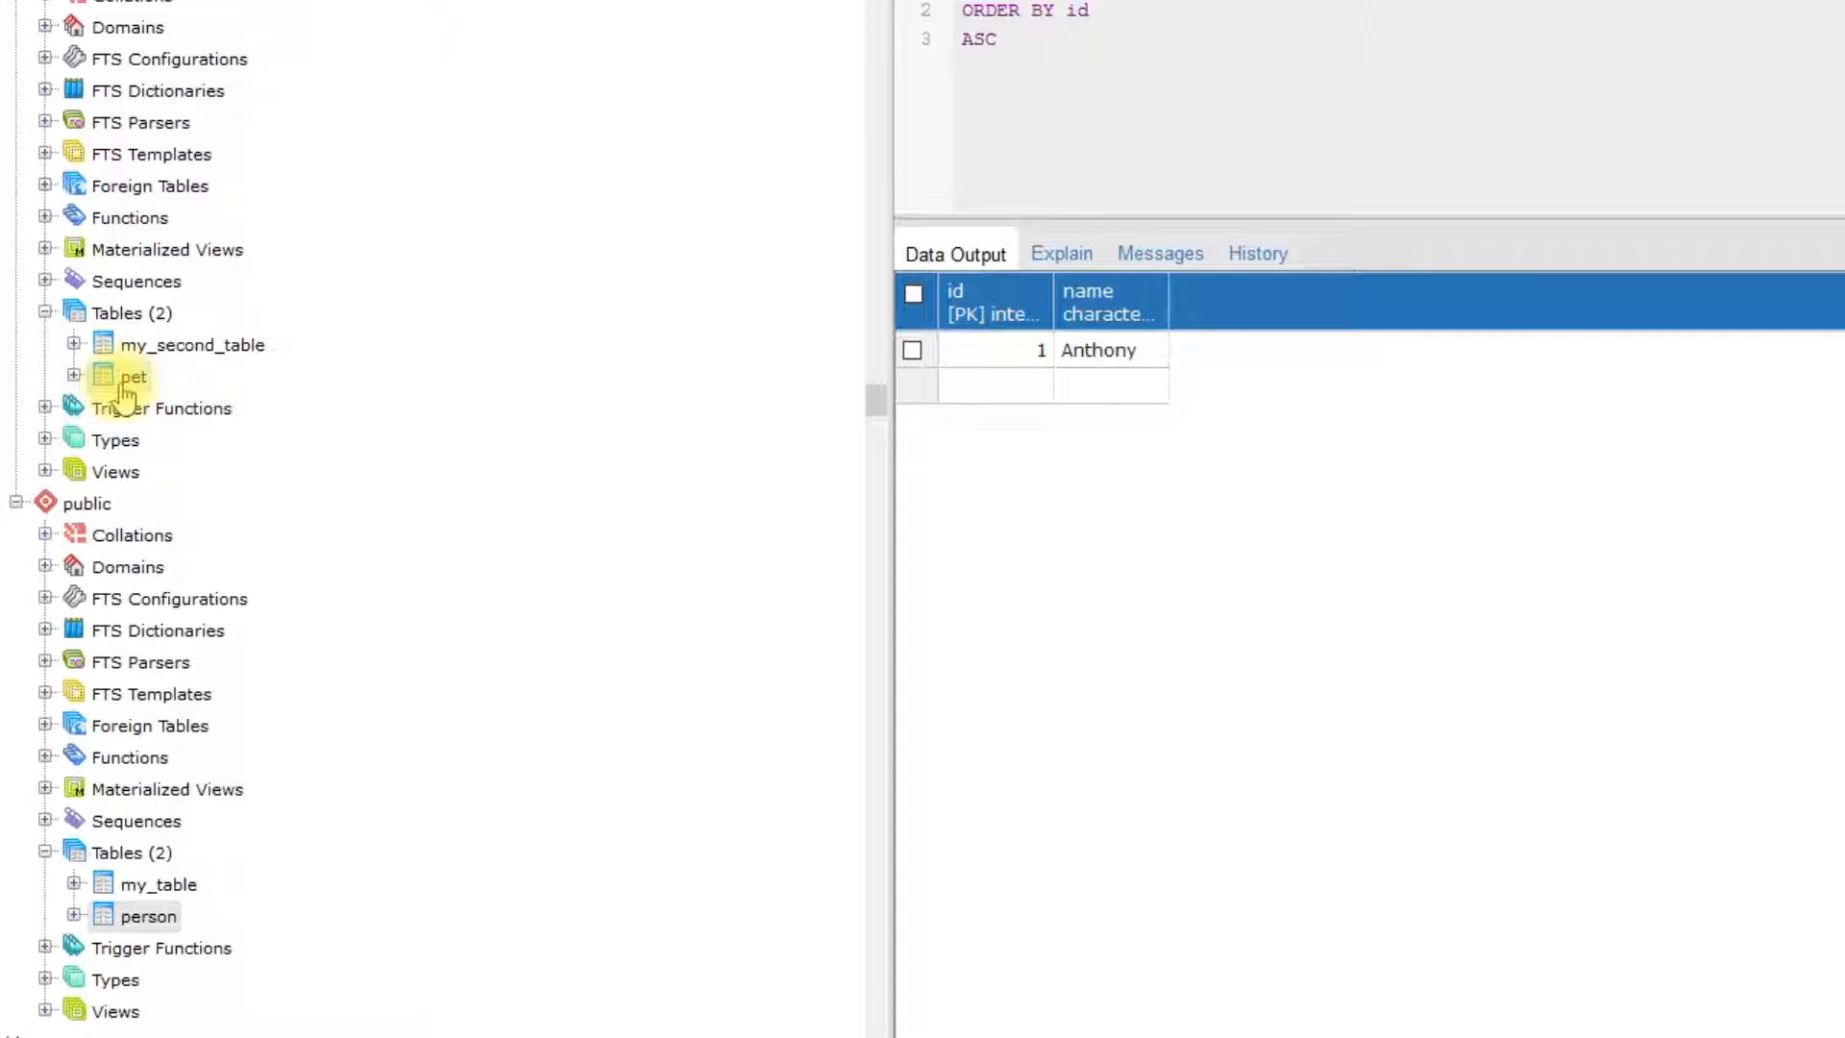
- View all rows of the myschema pet table, showing Spot with owner_id 1
right_click(133, 375)
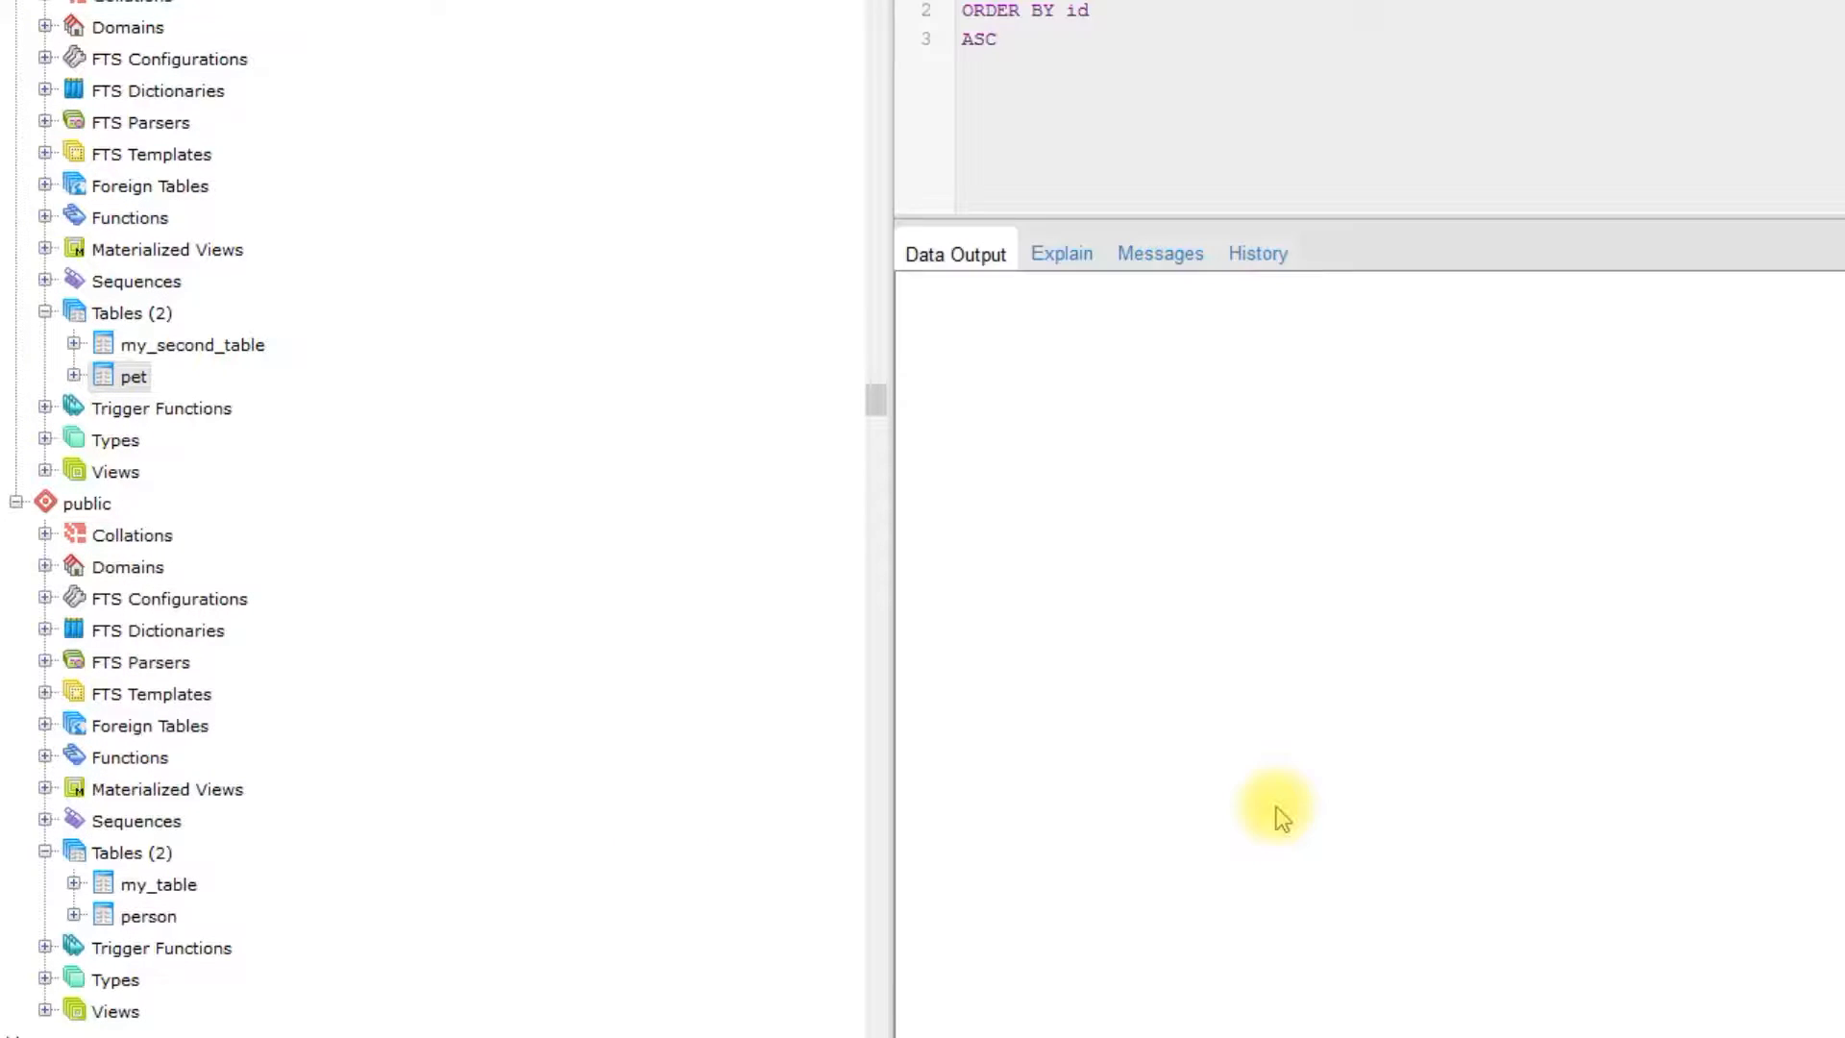
key("F5")
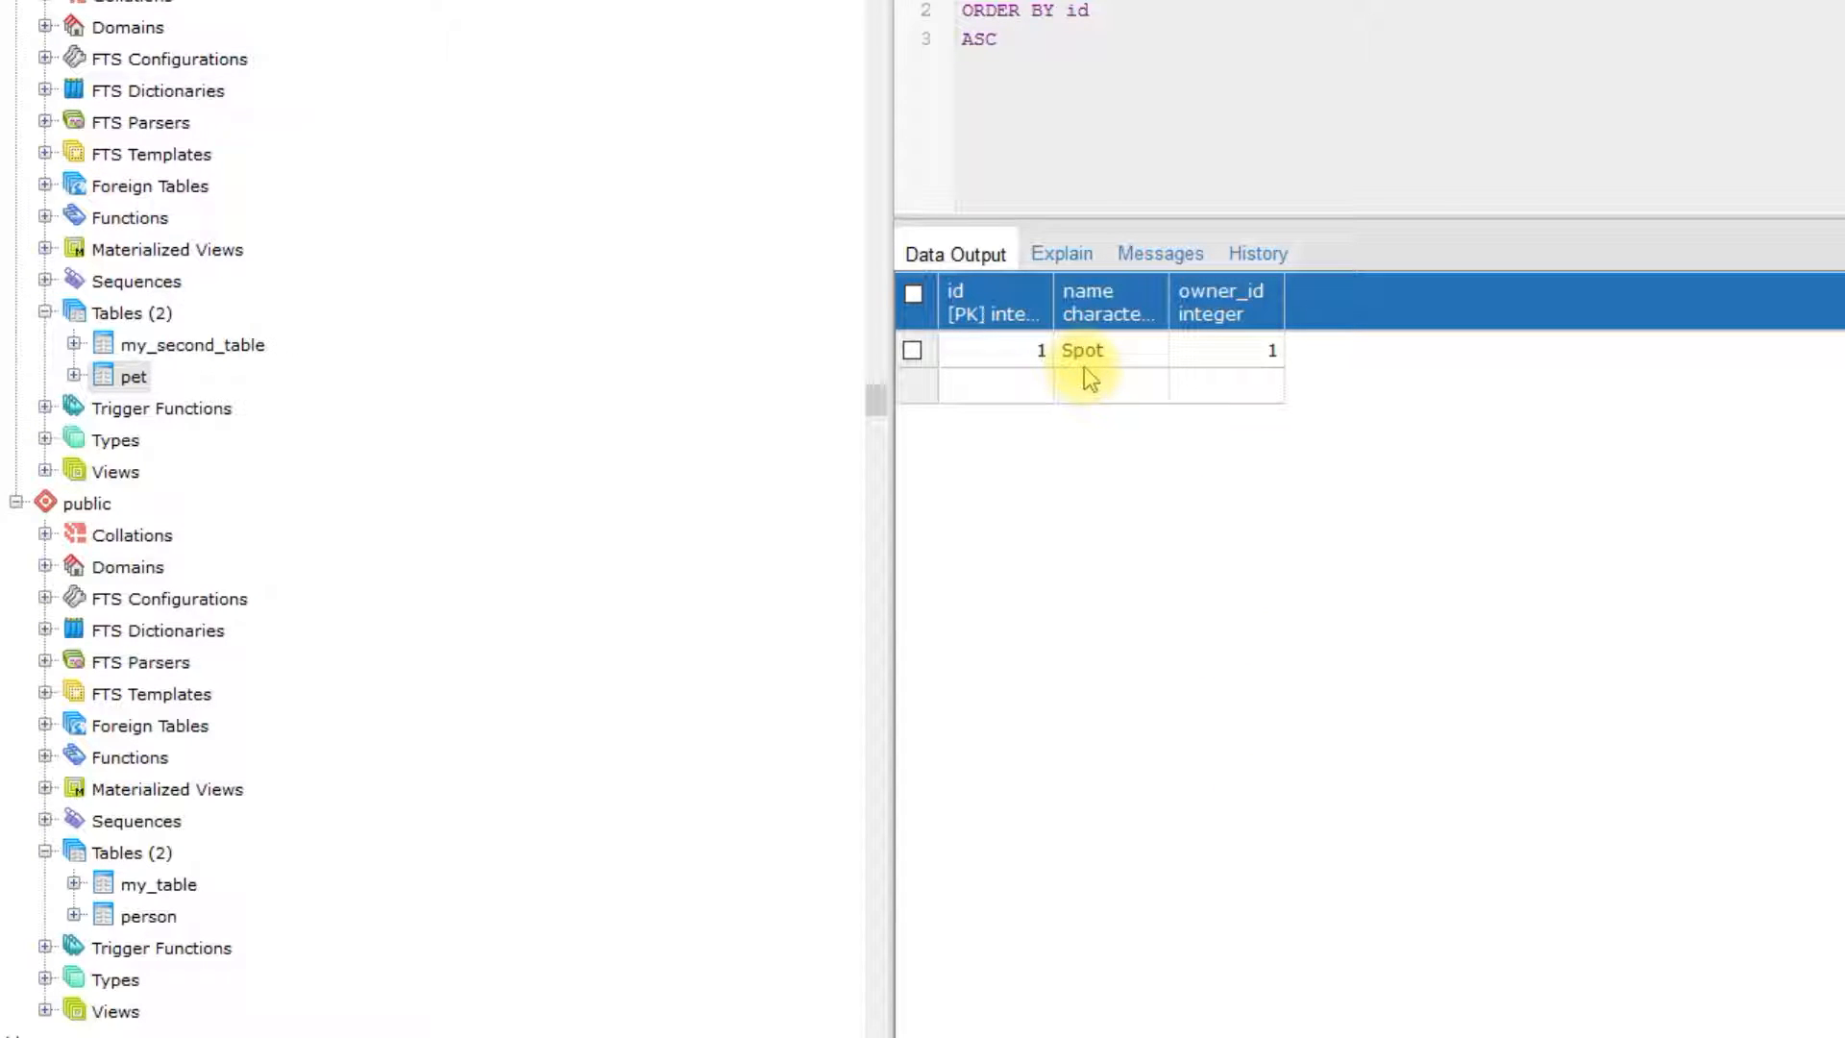
mouse_move(1269, 355)
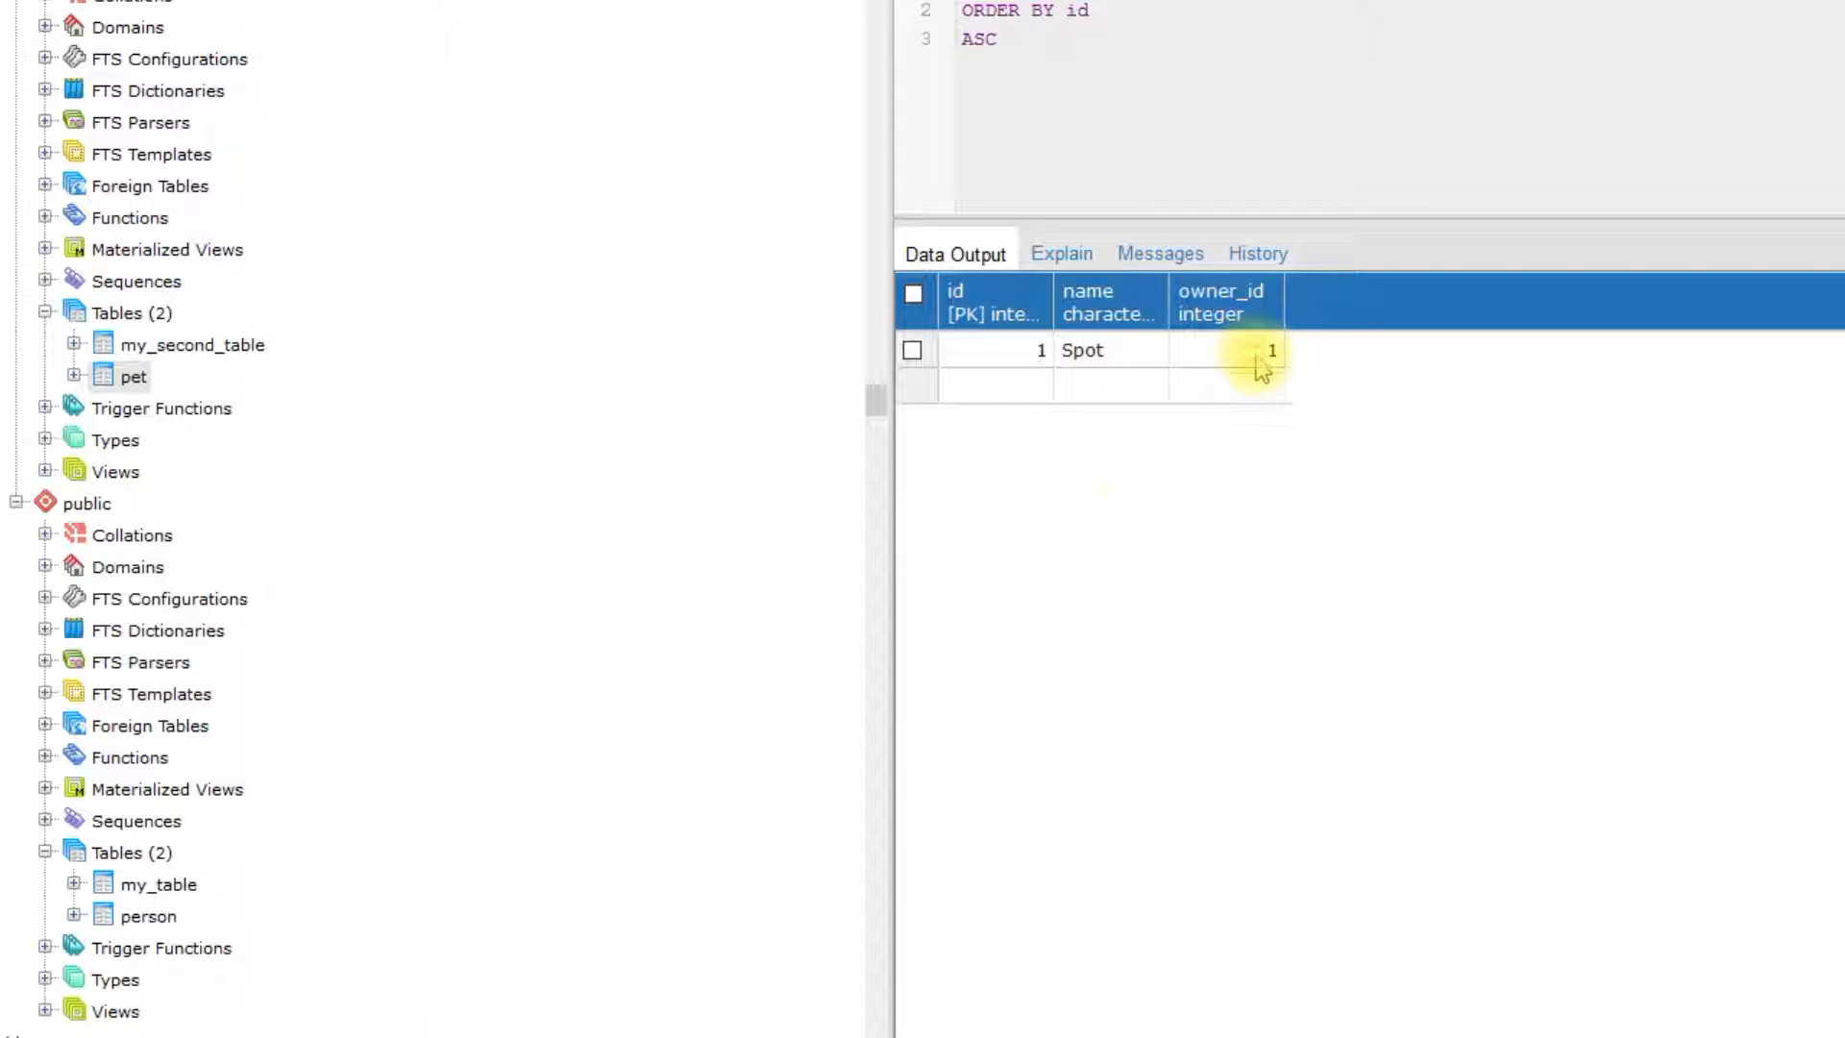
mouse_move(147, 916)
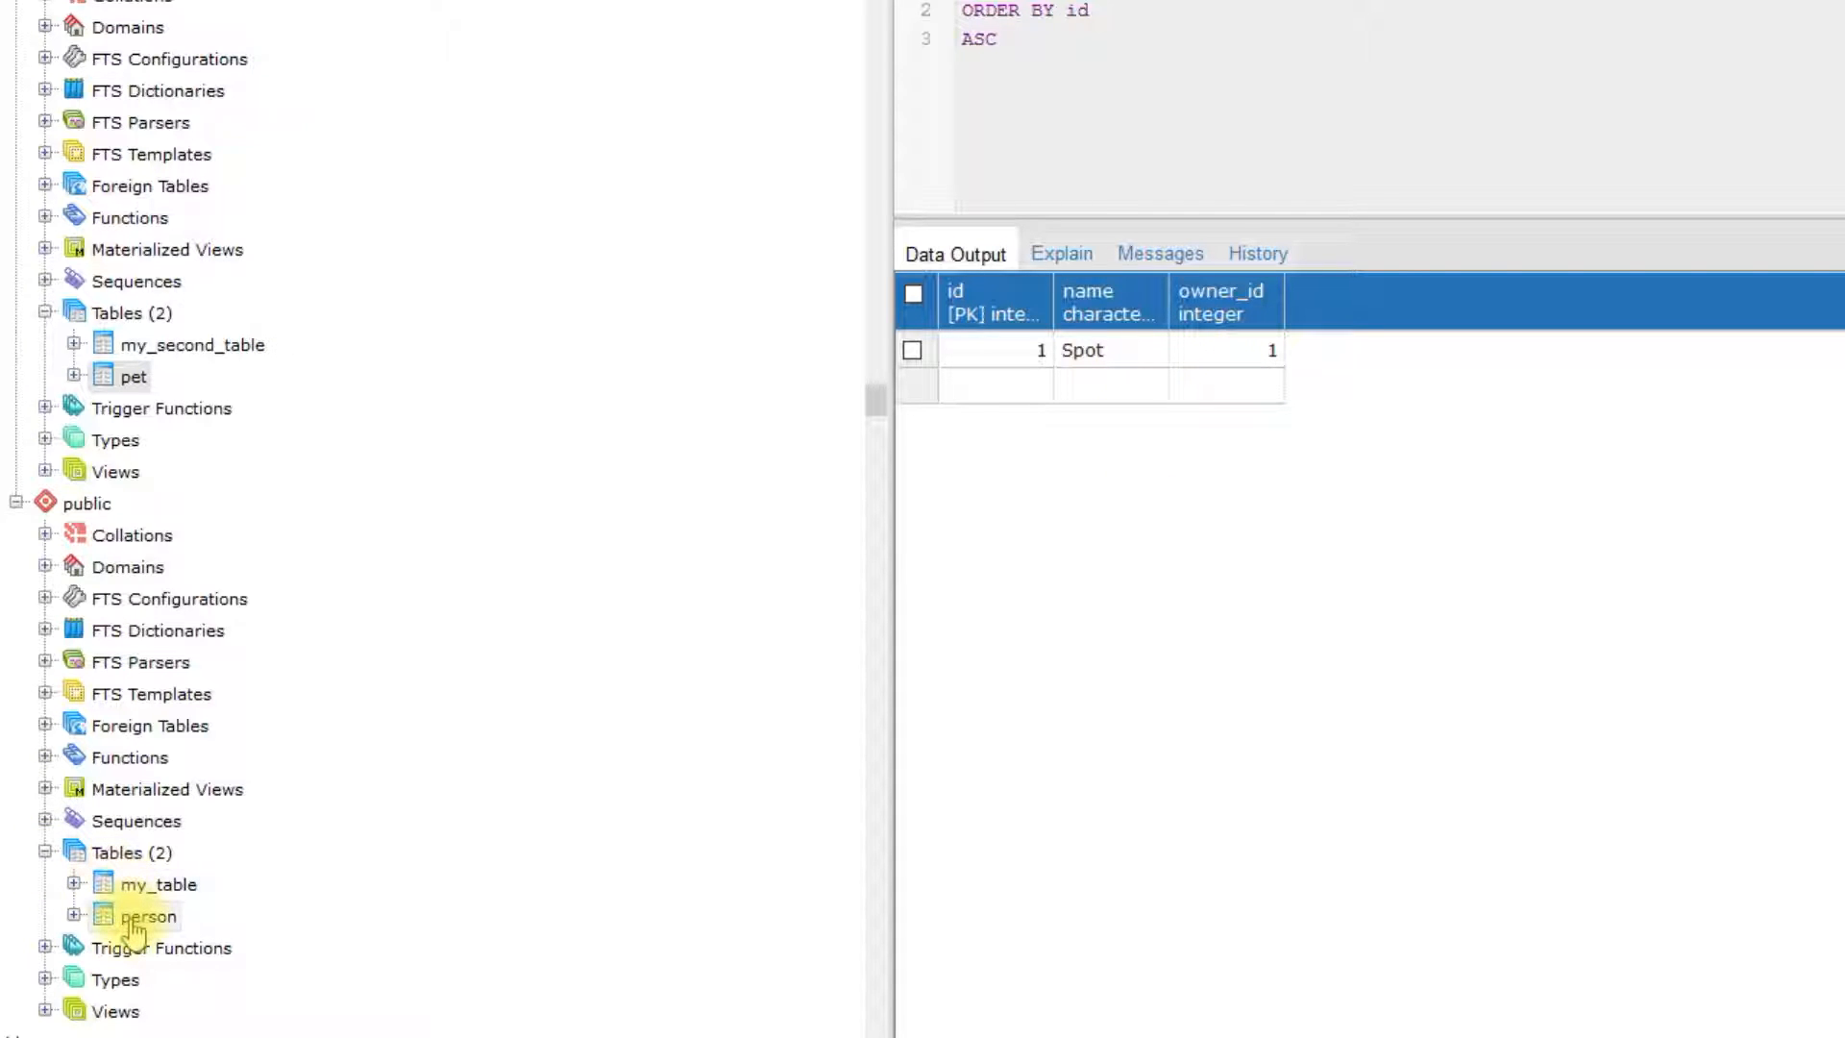